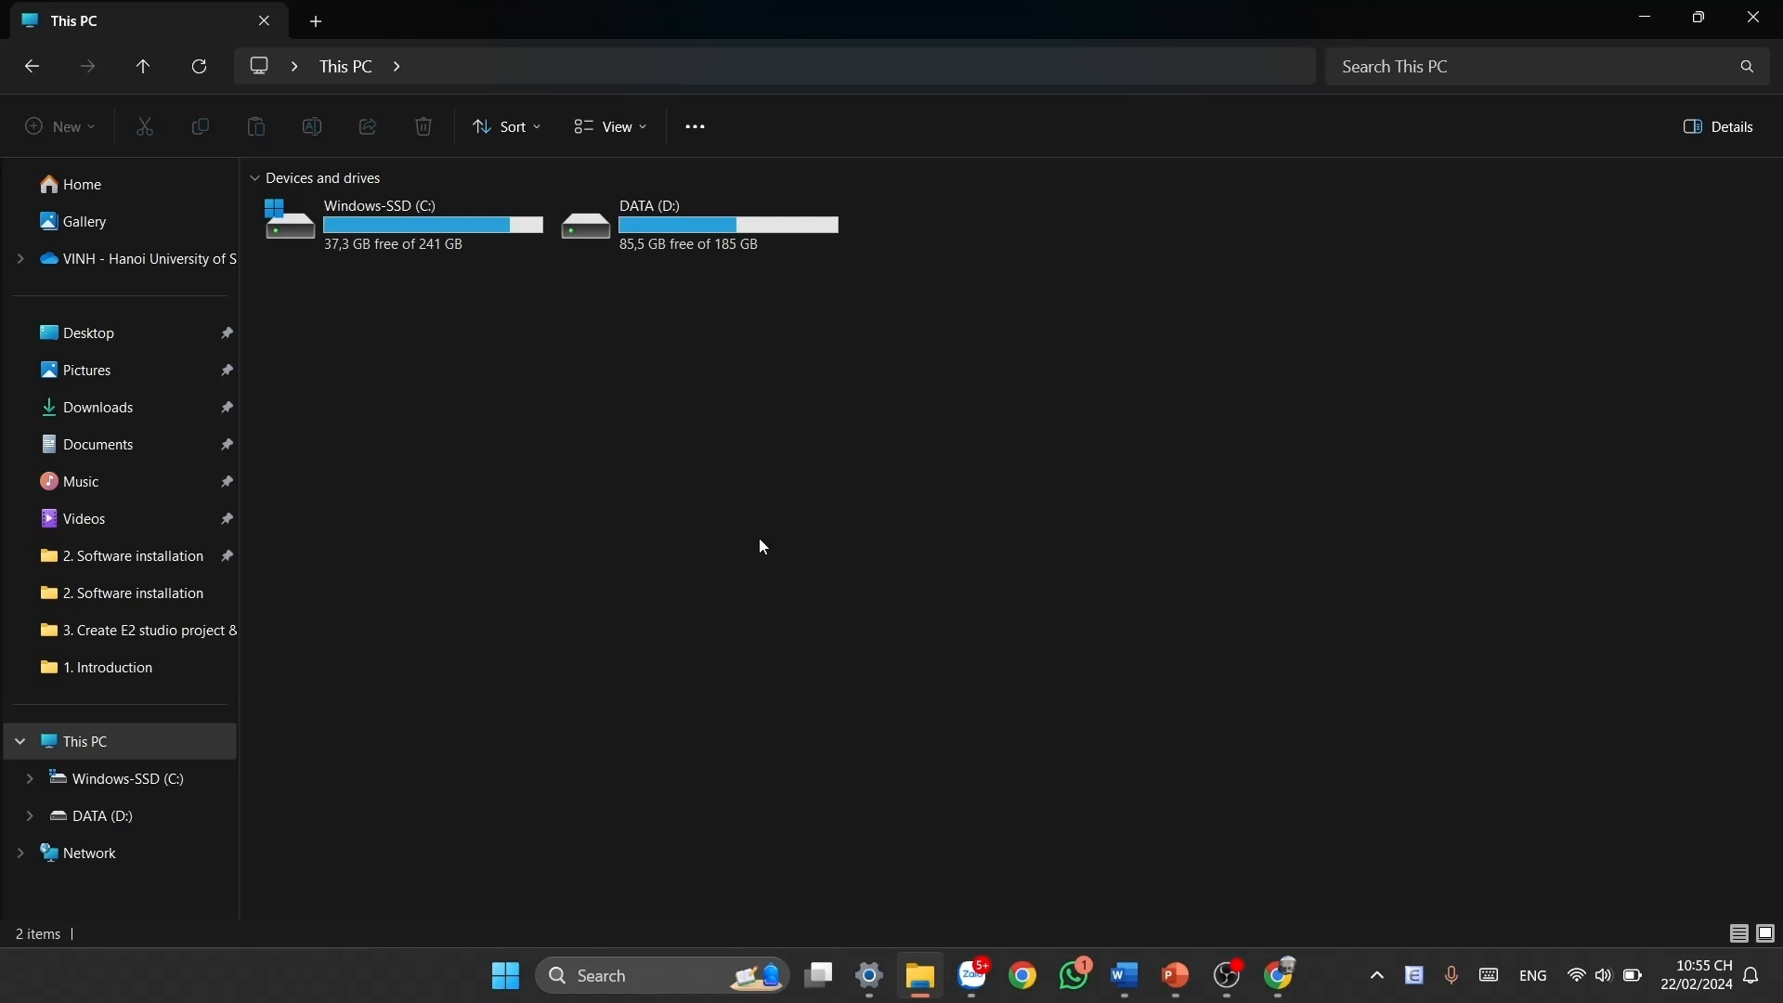
mouse_move(689, 245)
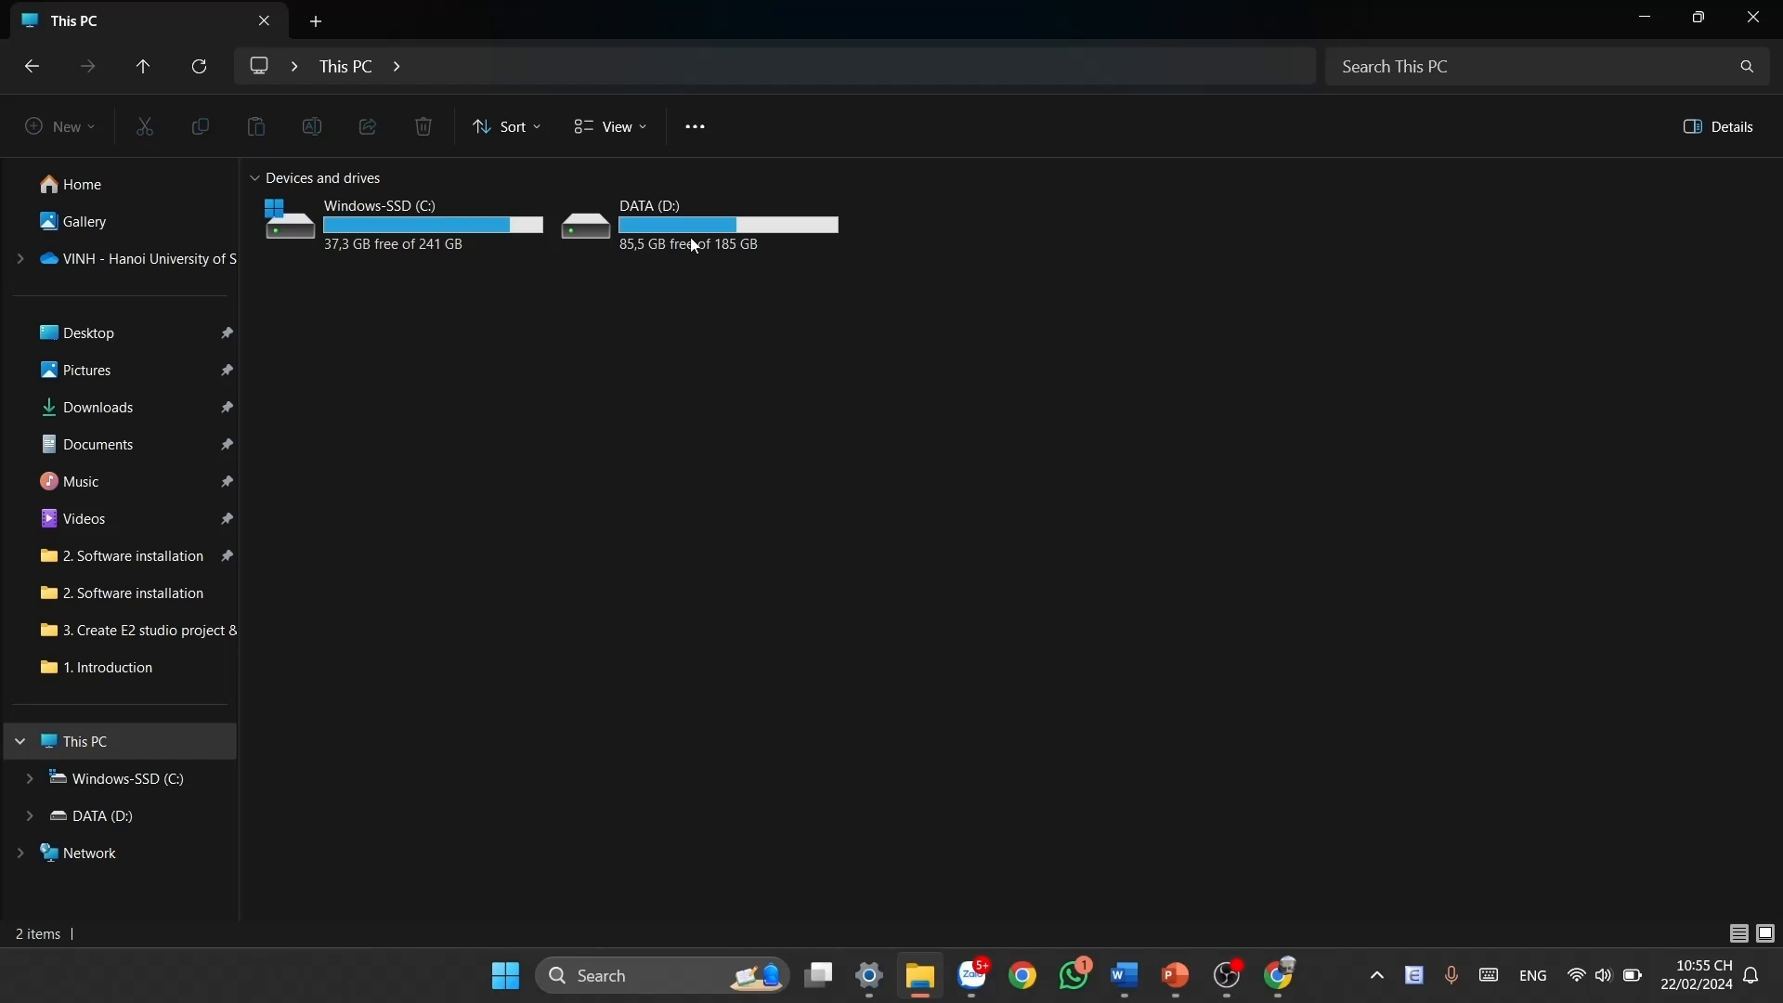
- Create a folder named E2_studio_workspace on DATA (D:) and open it
double_click(648, 223)
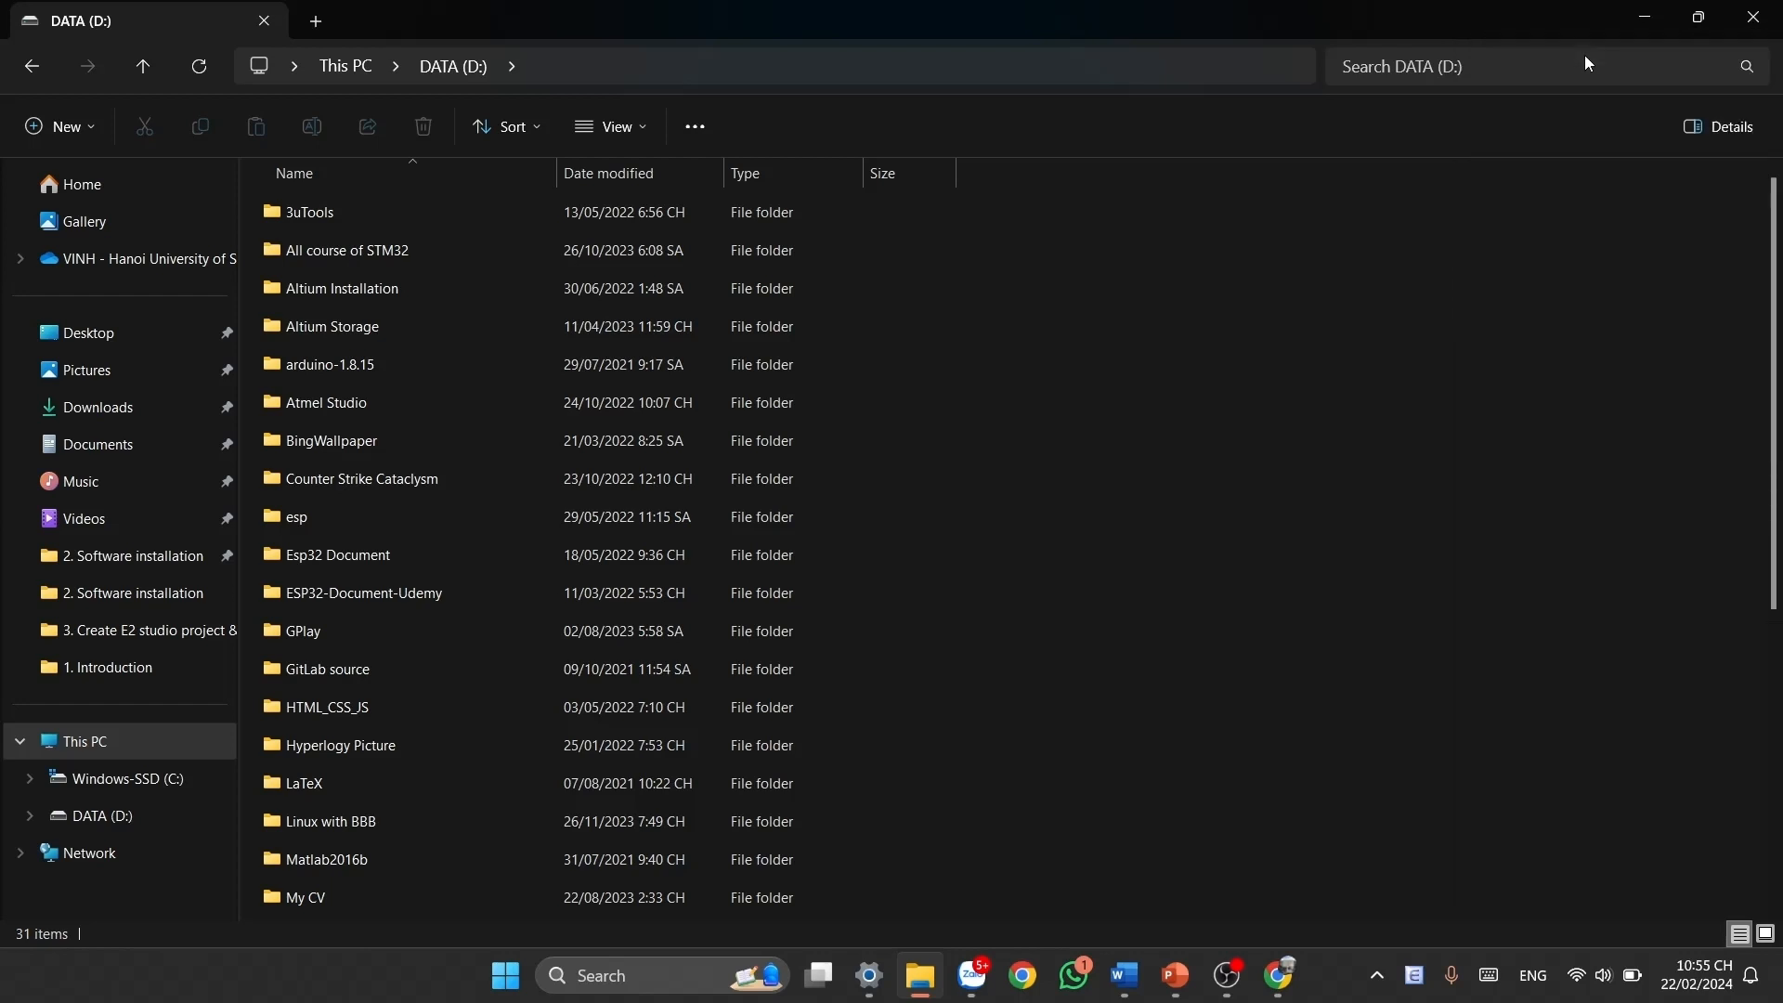
click(57, 126)
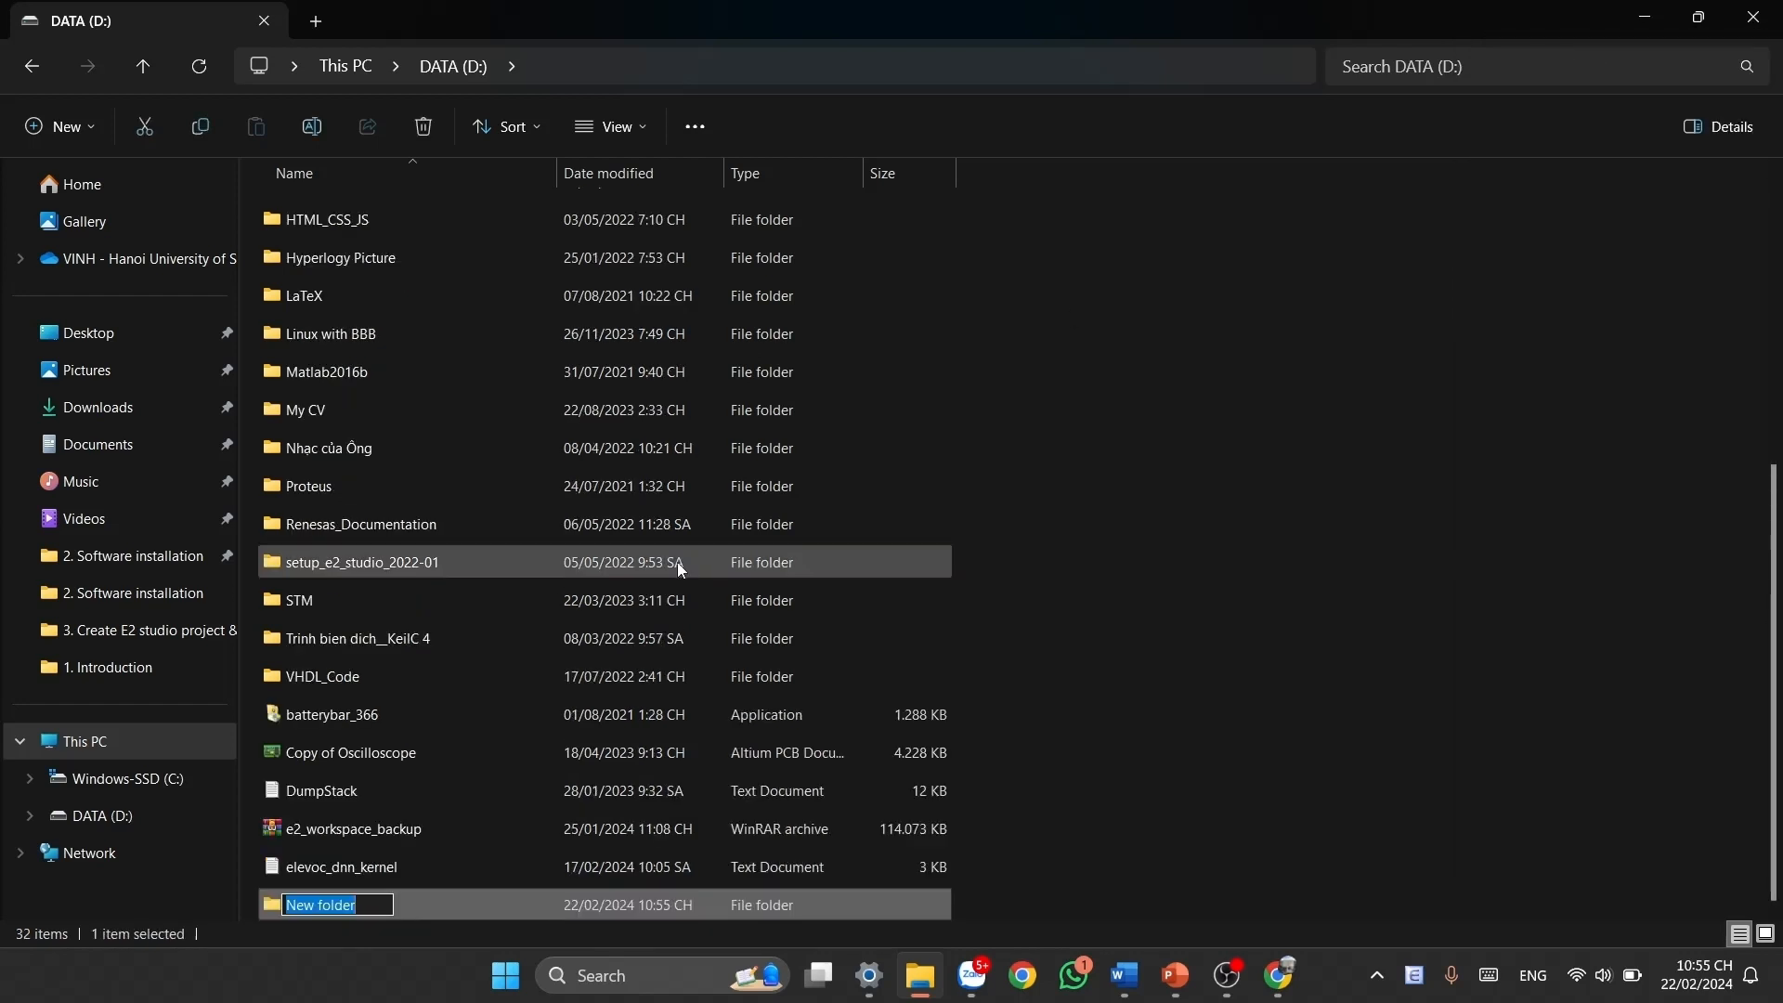
text(E2 stu)
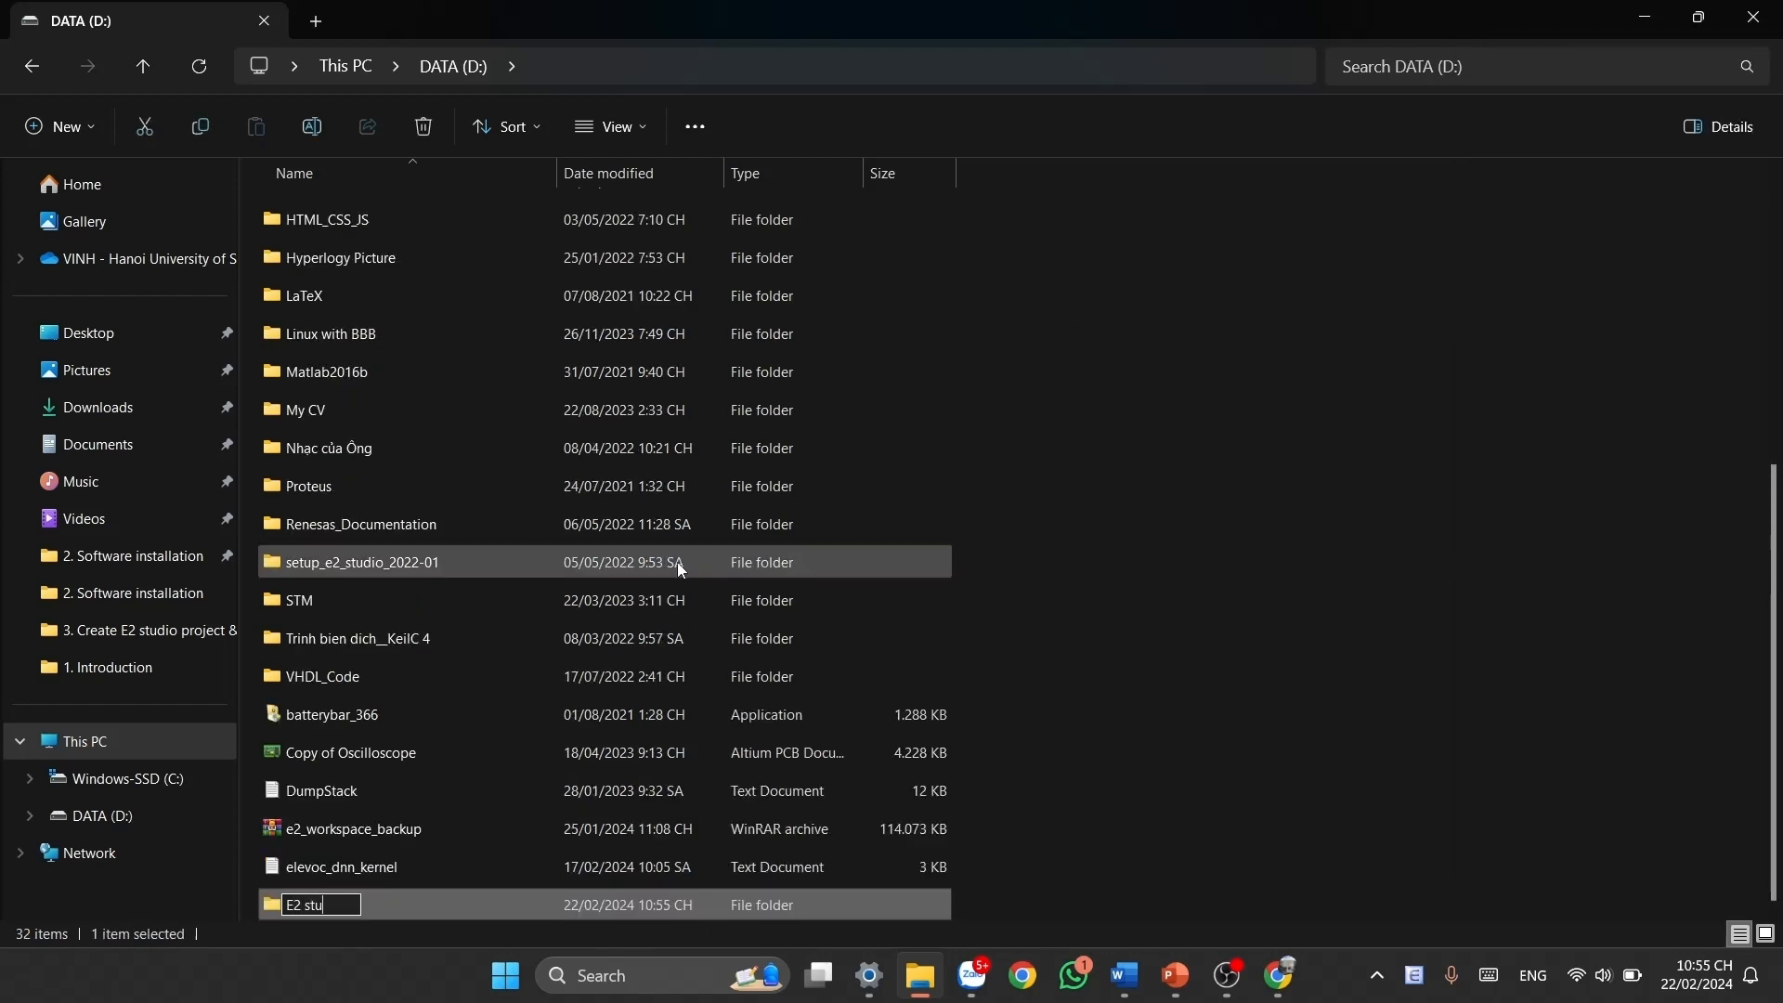
text(dio_workspace)
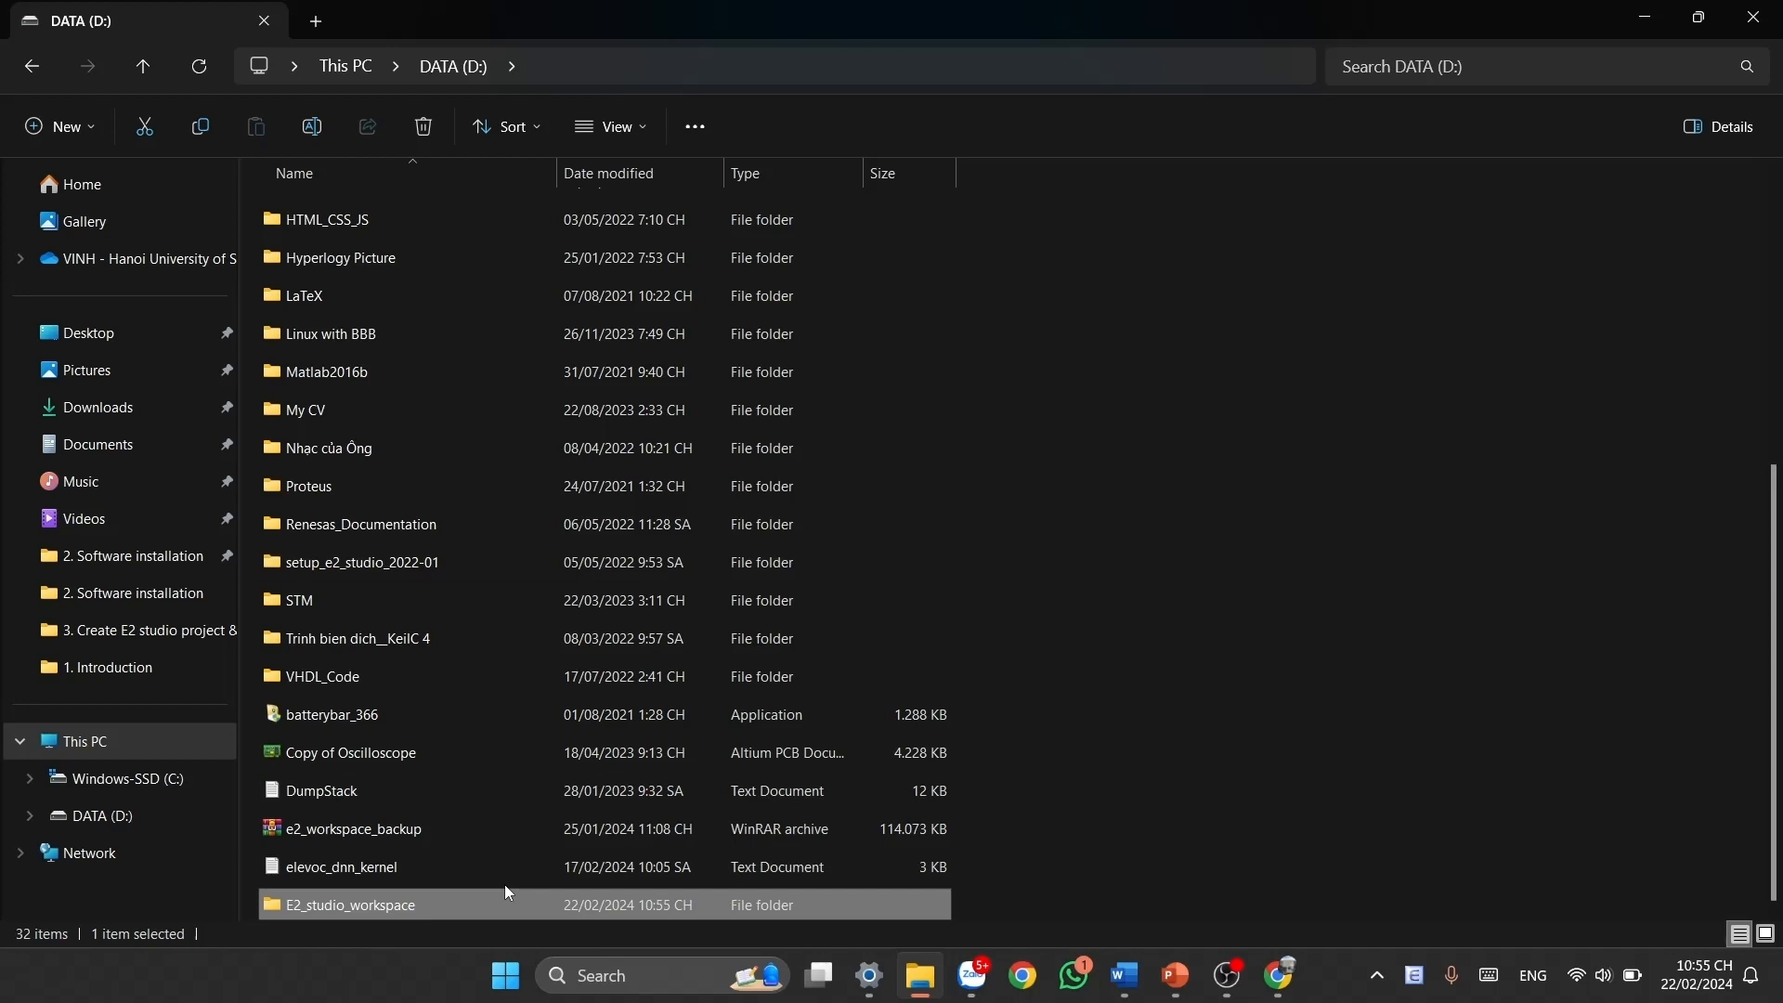
double_click(348, 904)
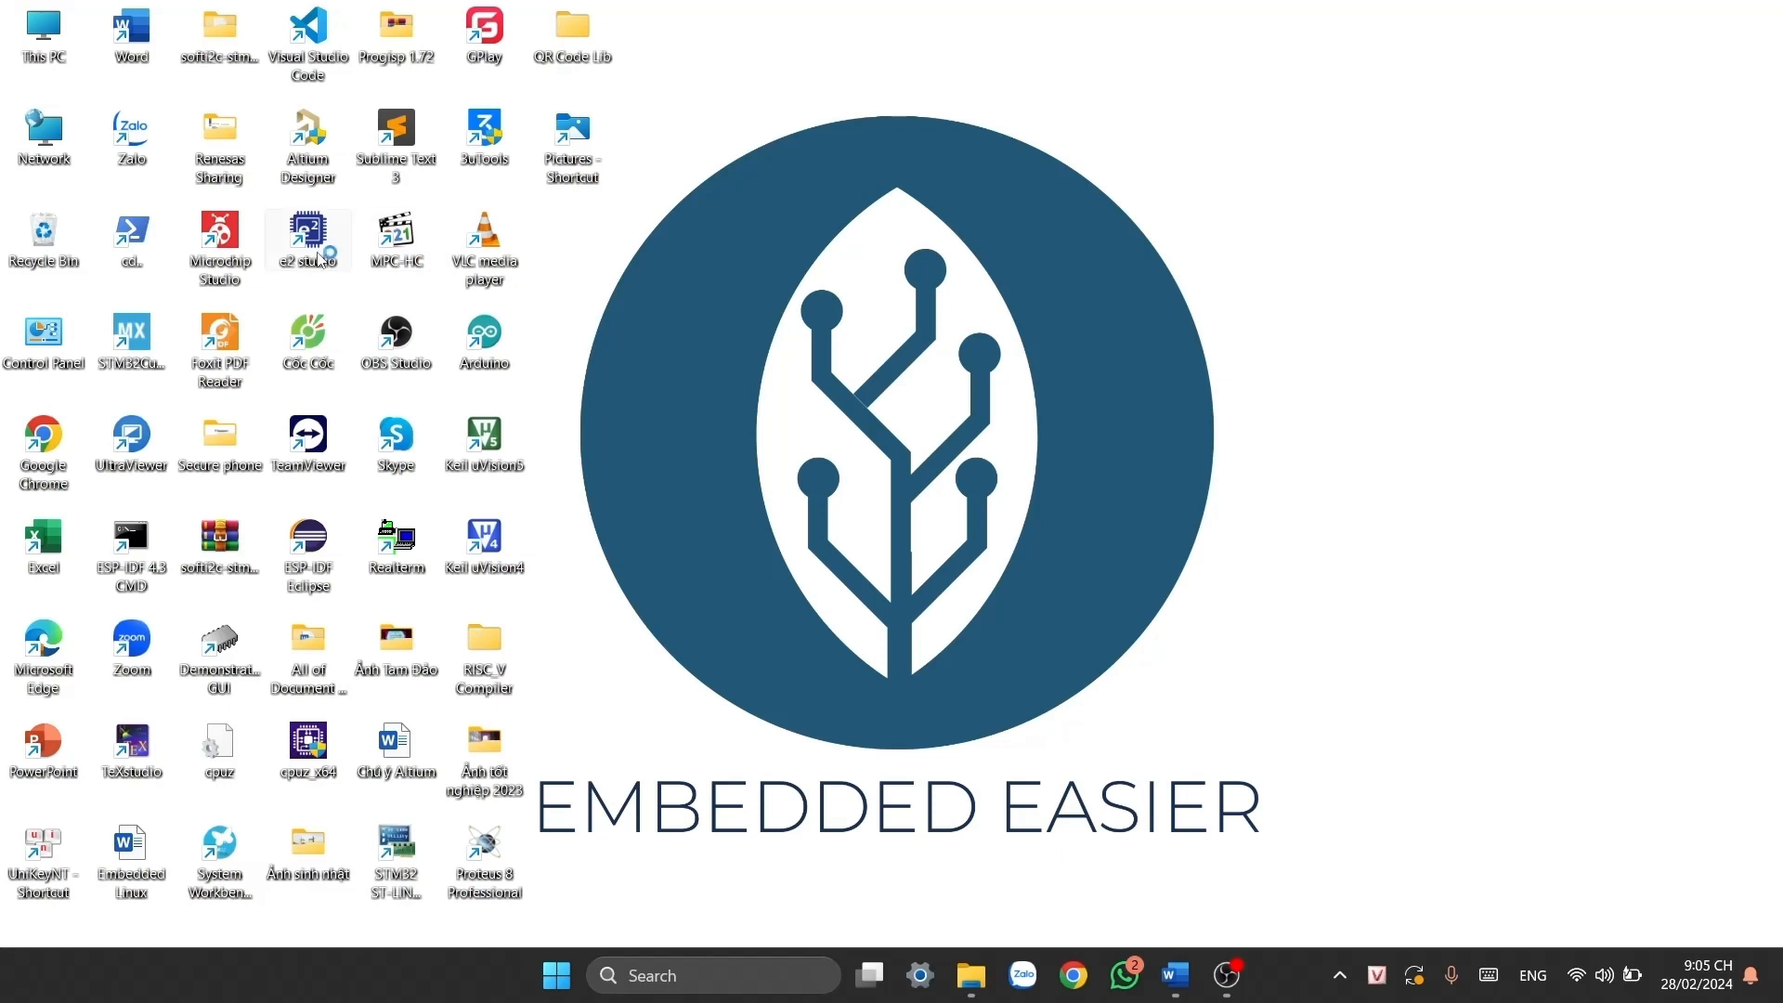
- Launch e2 studio from its desktop shortcut
double_click(307, 232)
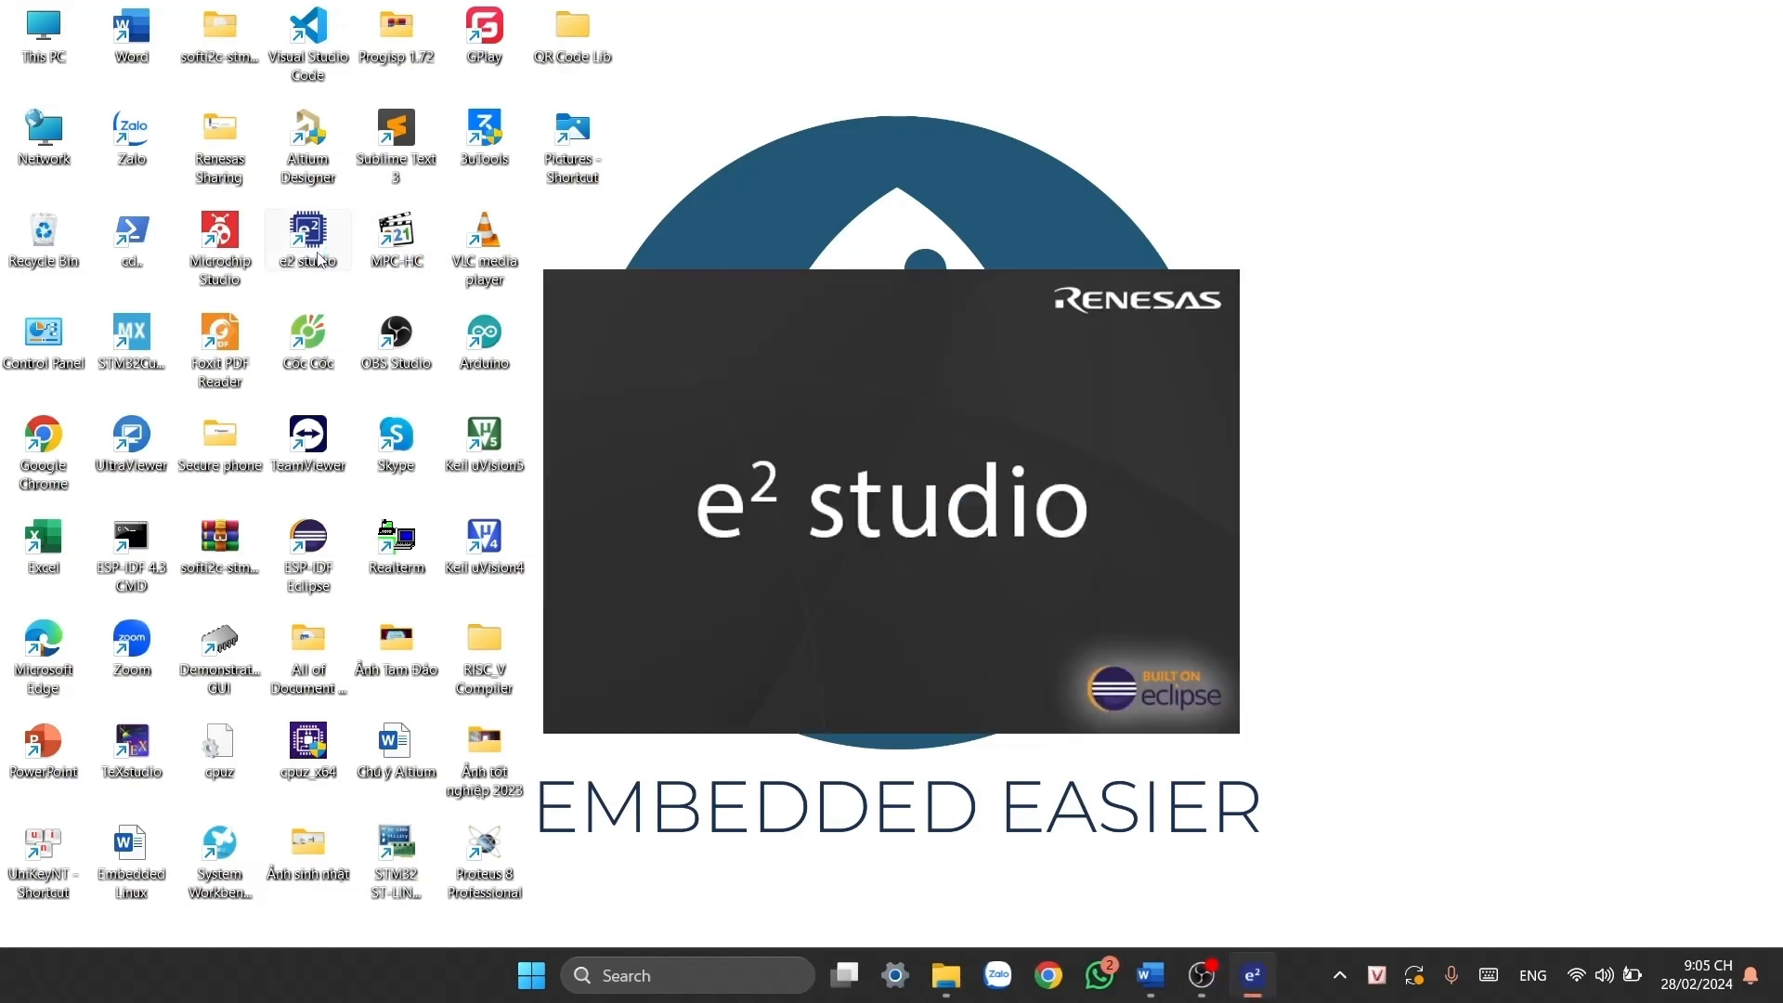
mouse_move(1439, 360)
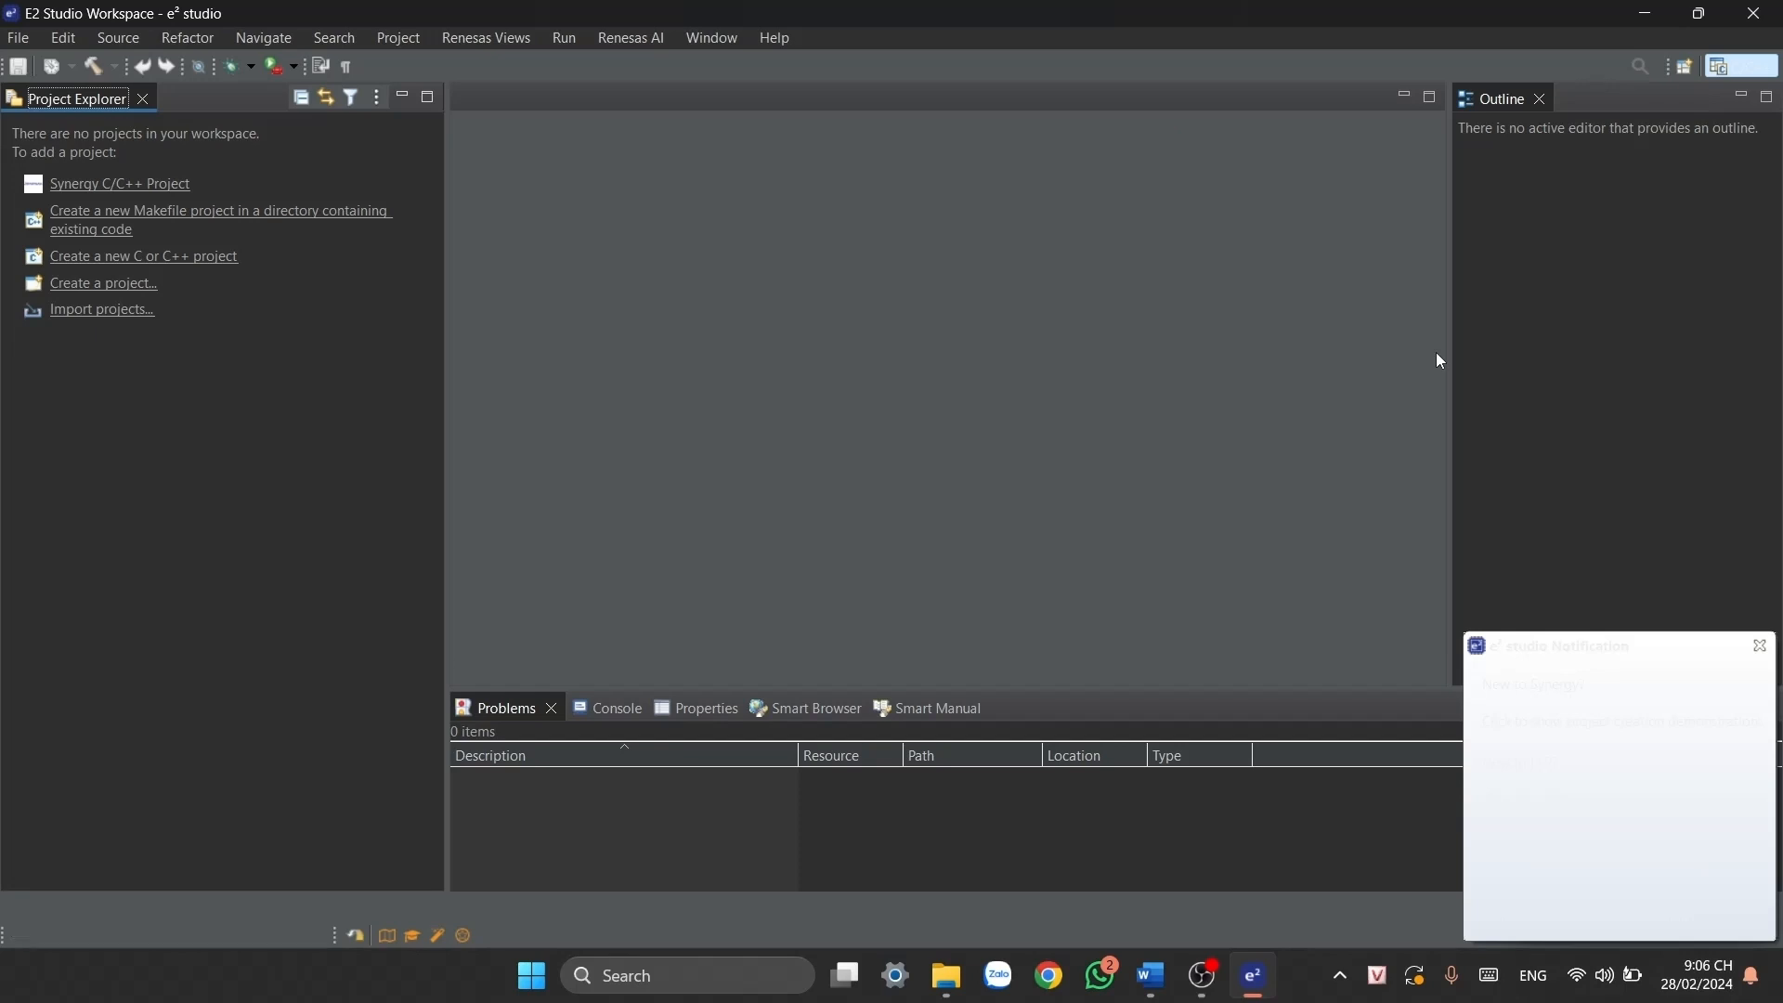
mouse_move(1130, 252)
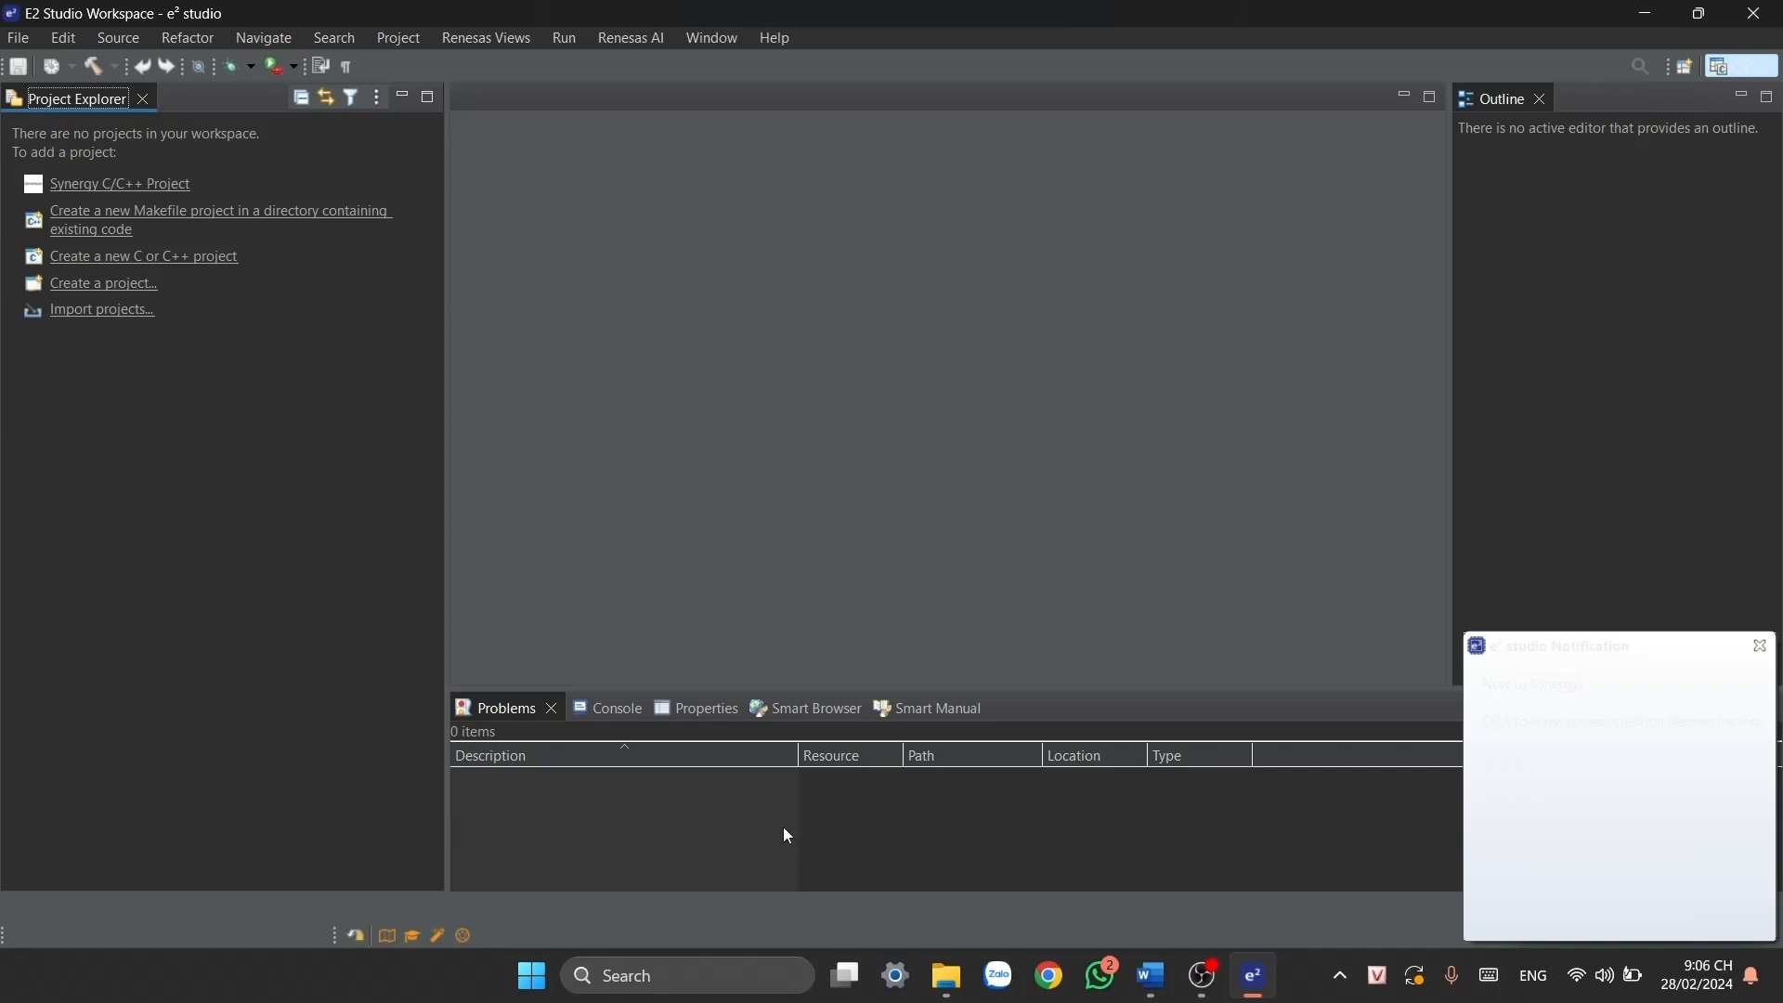
mouse_move(956, 493)
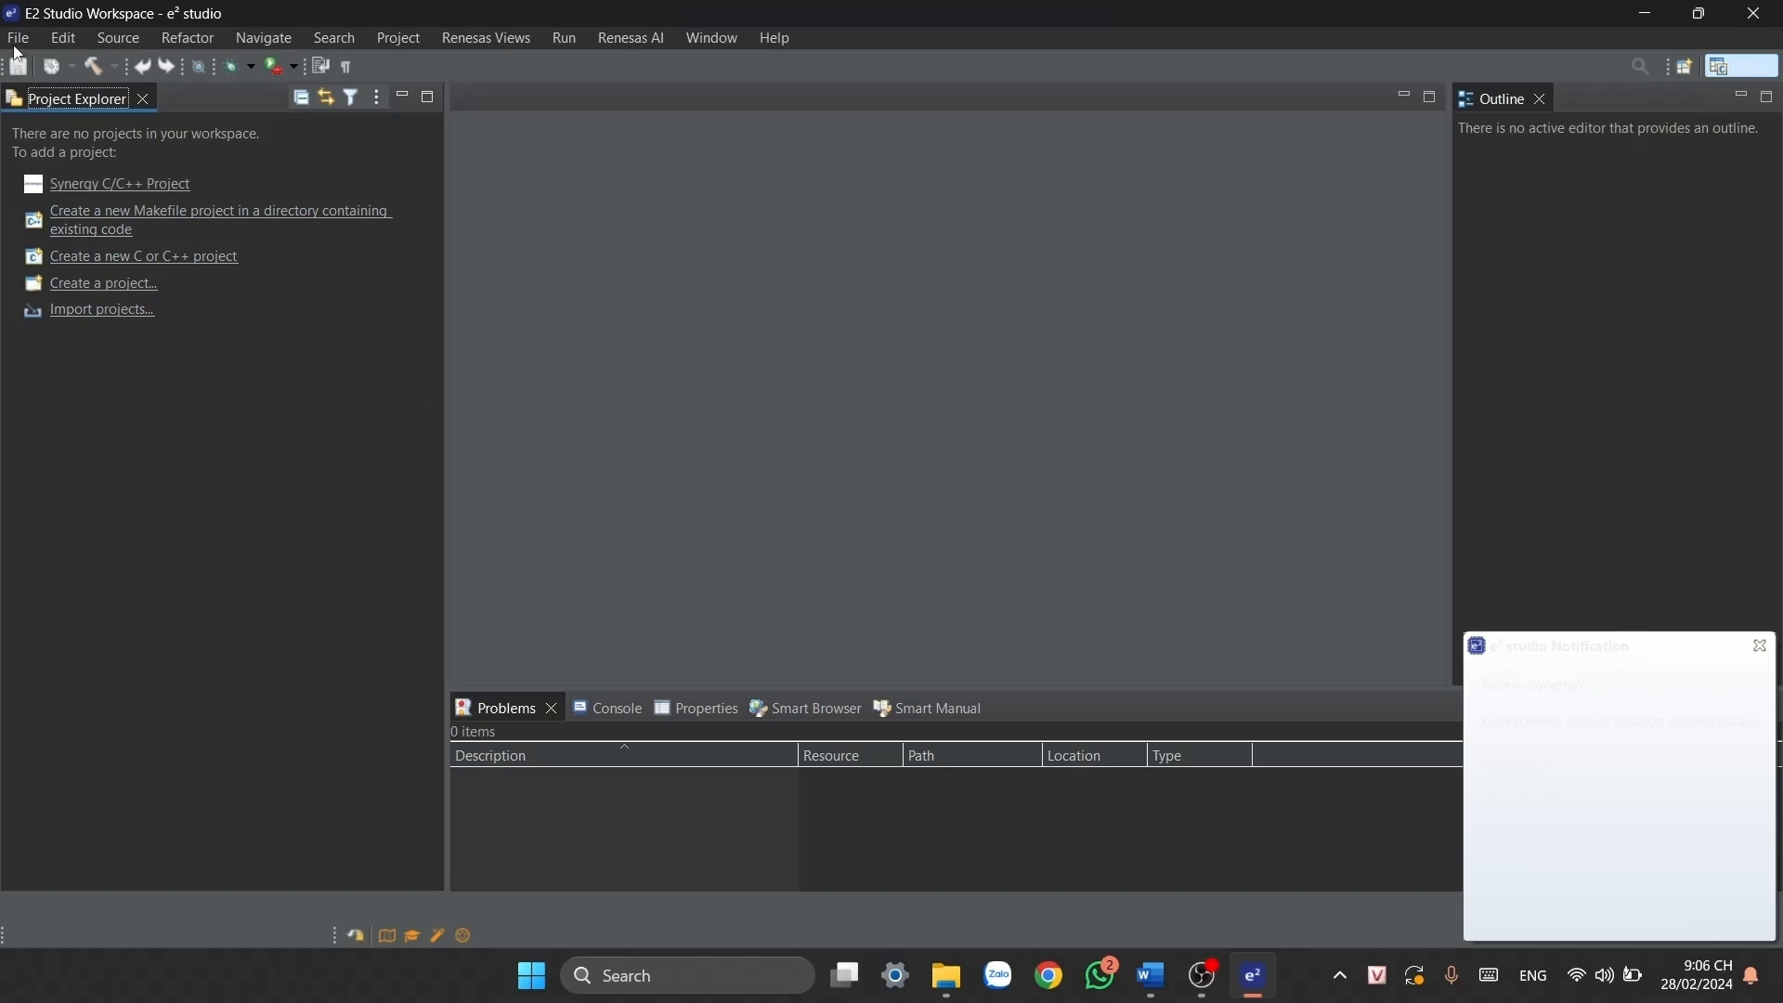
- Start a Renesas RA C/C++ Project from the File menu using the C/C++ template
click(17, 37)
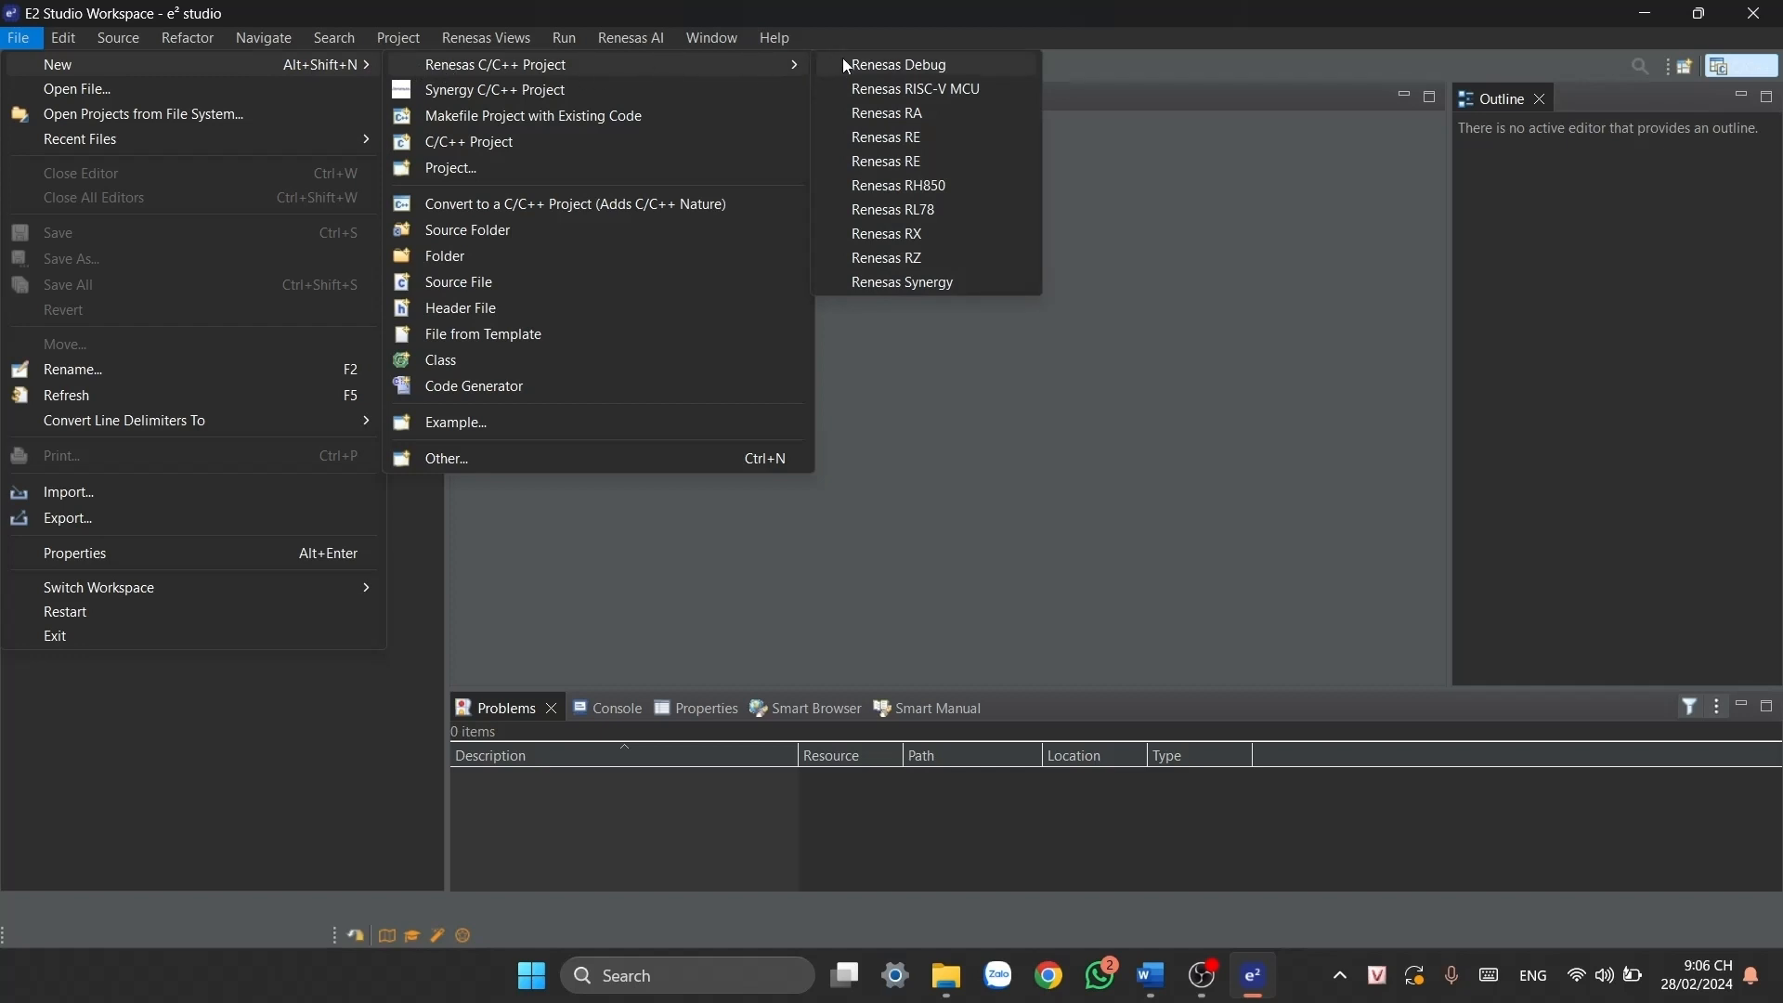
mouse_move(886, 112)
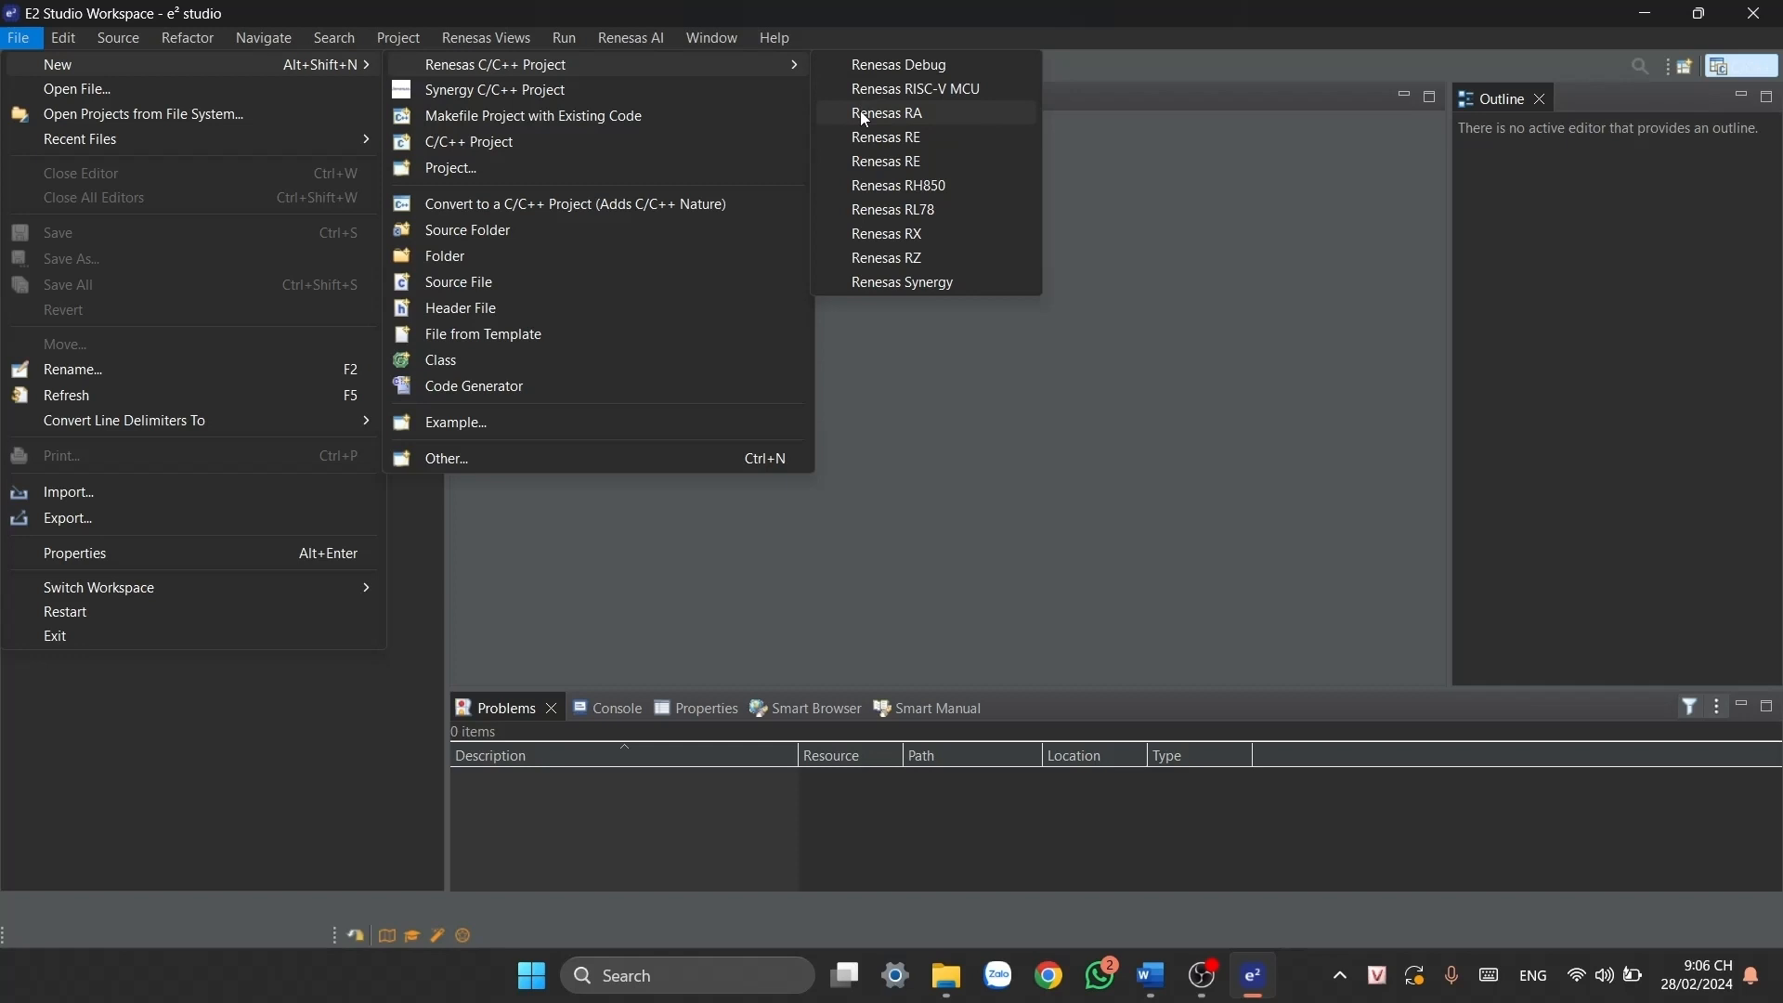
mouse_move(923, 125)
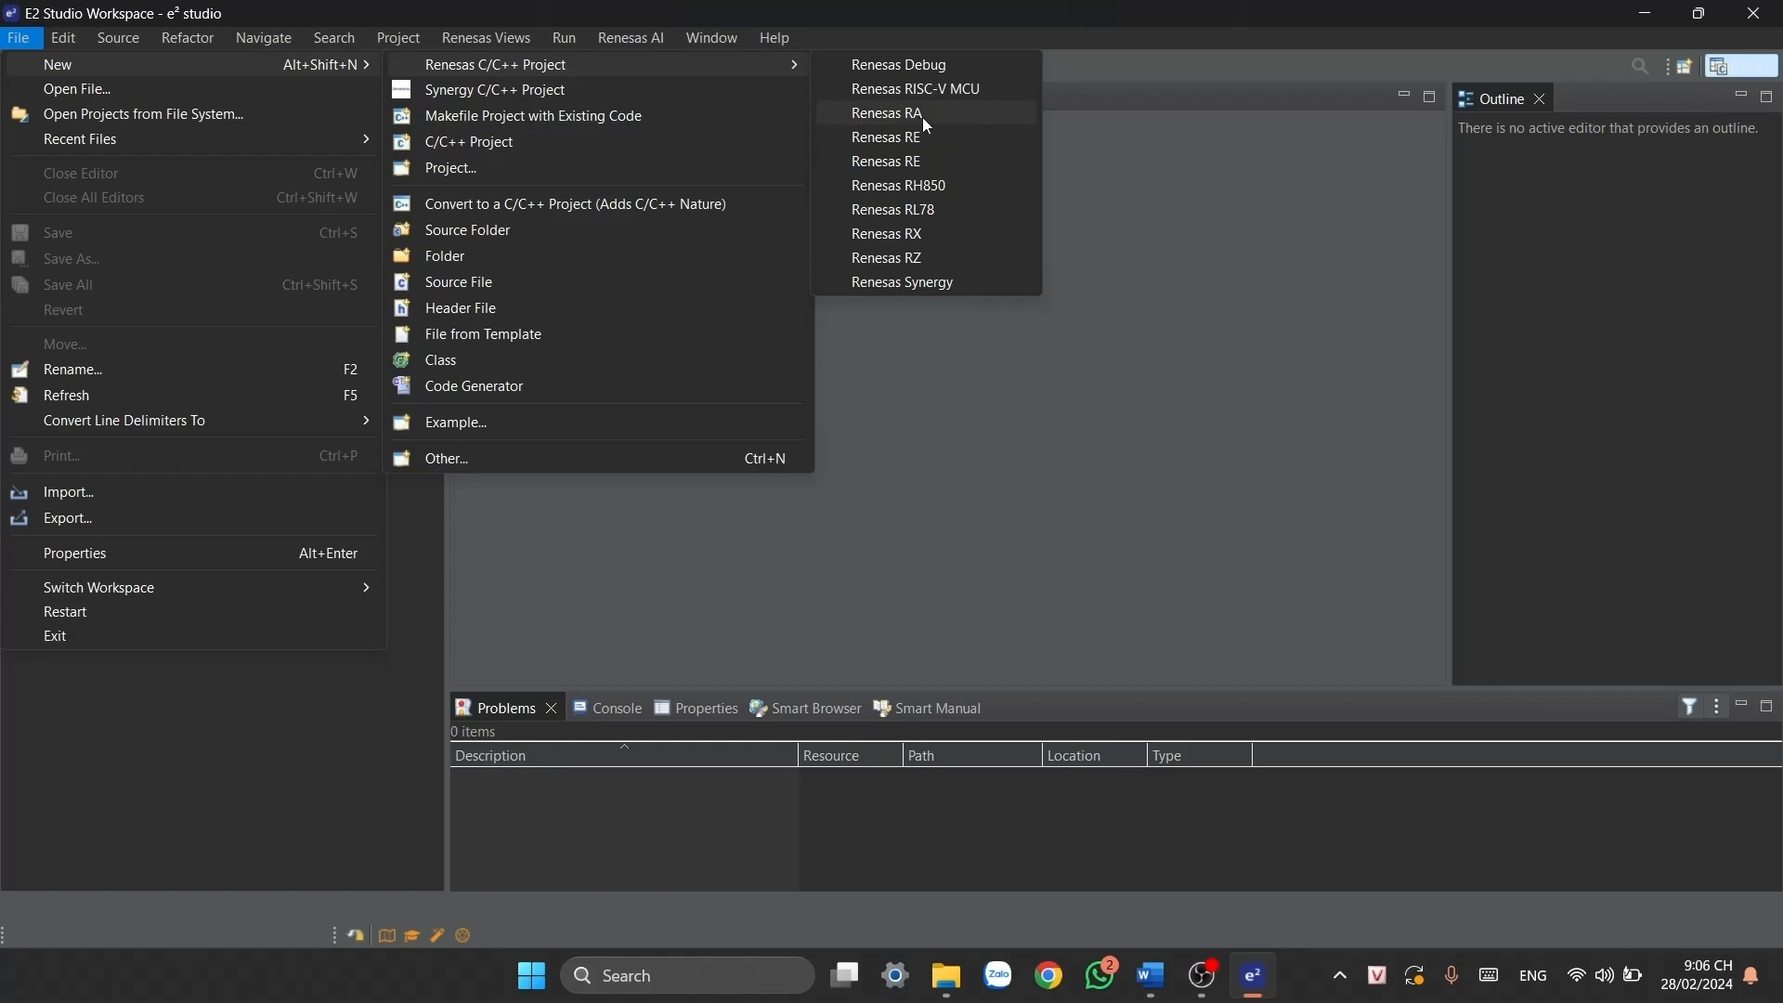
click(886, 112)
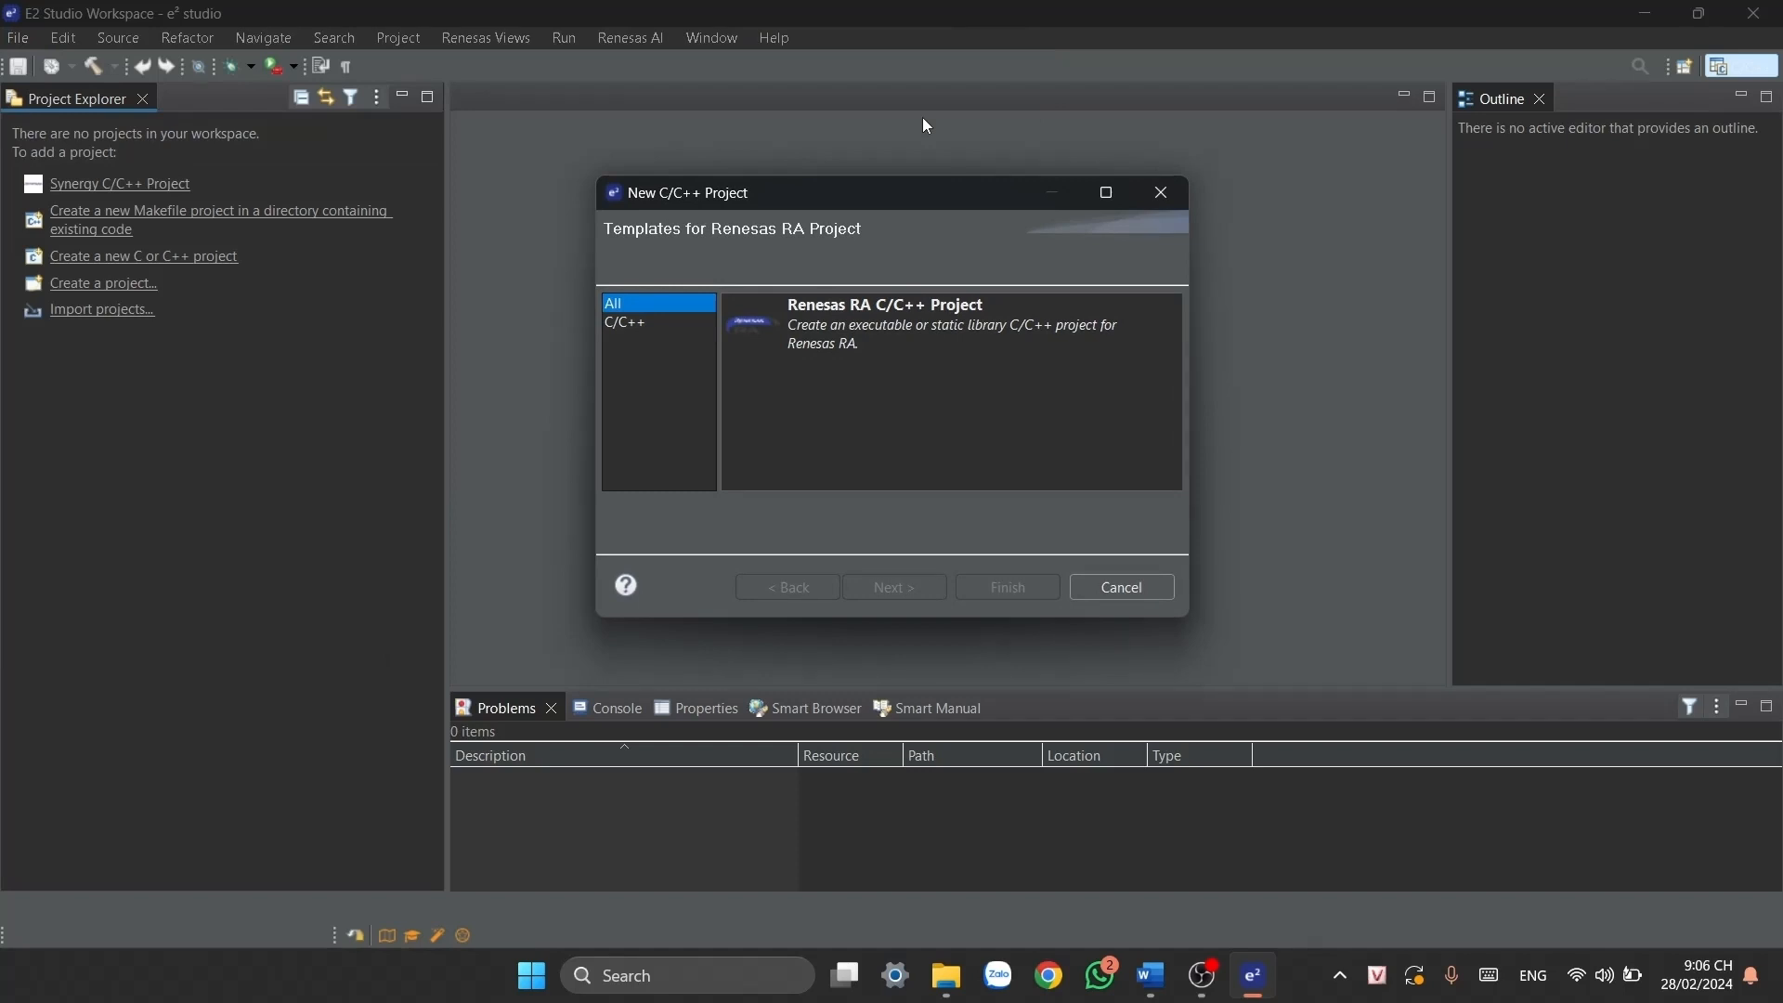
mouse_move(702, 385)
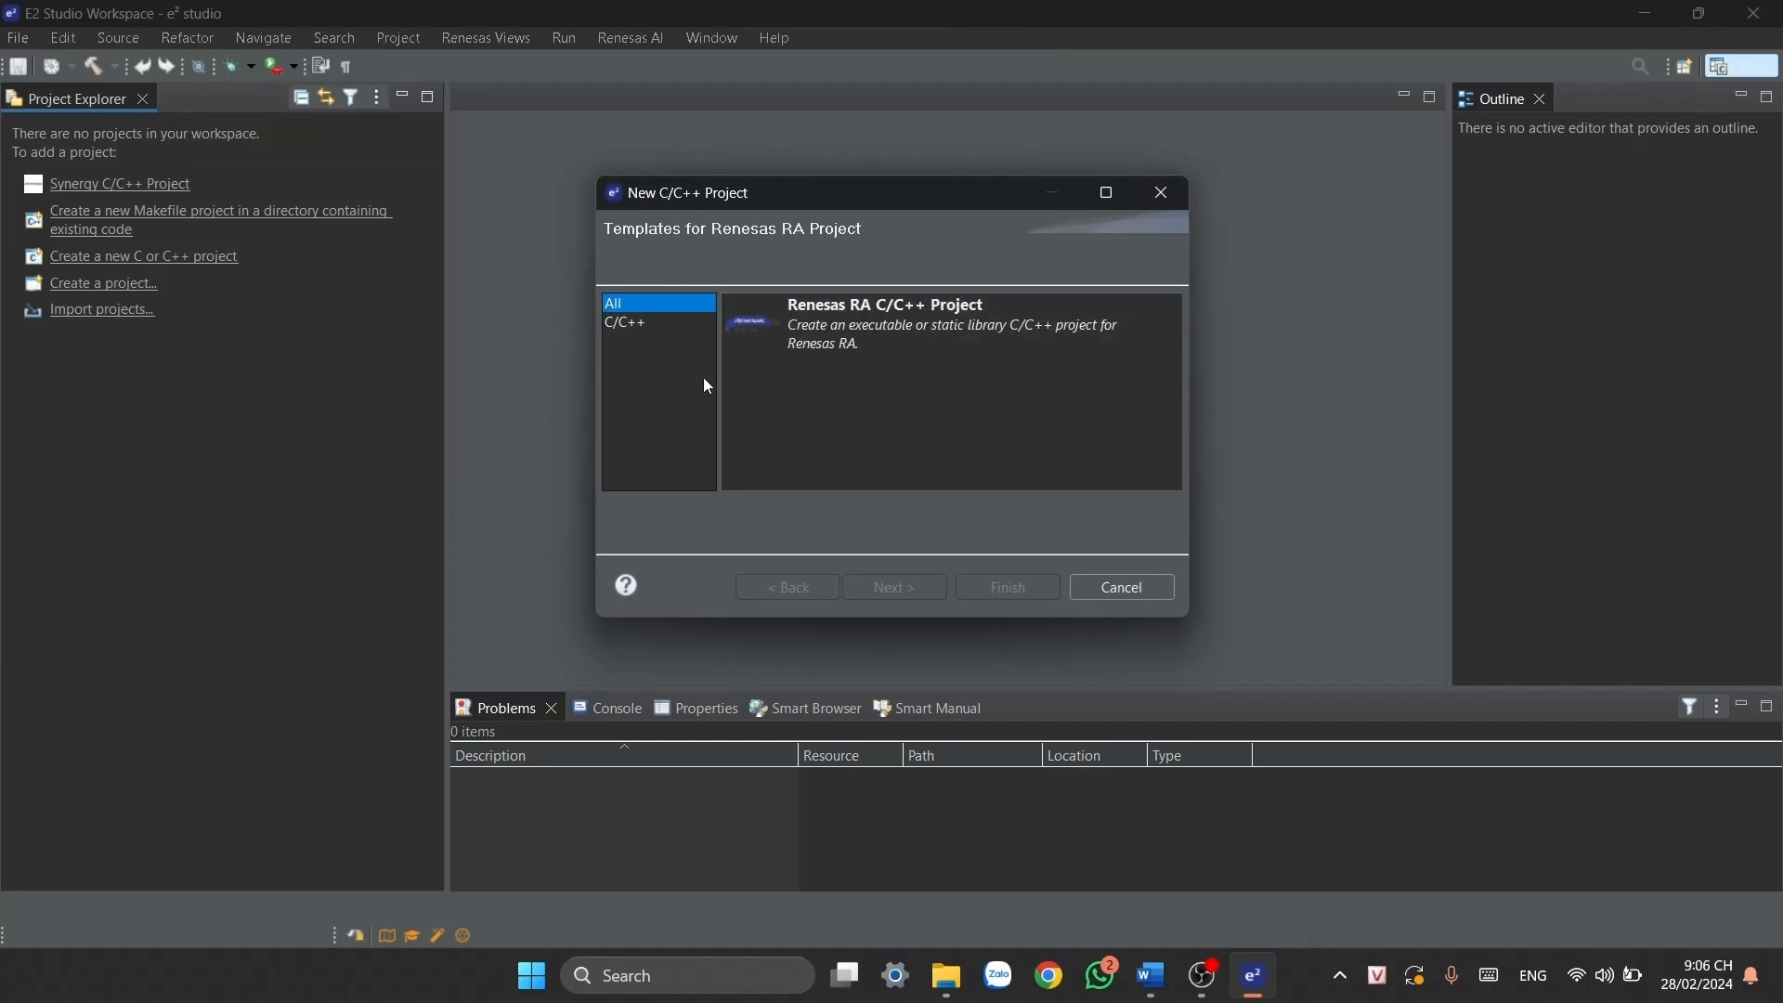
click(624, 323)
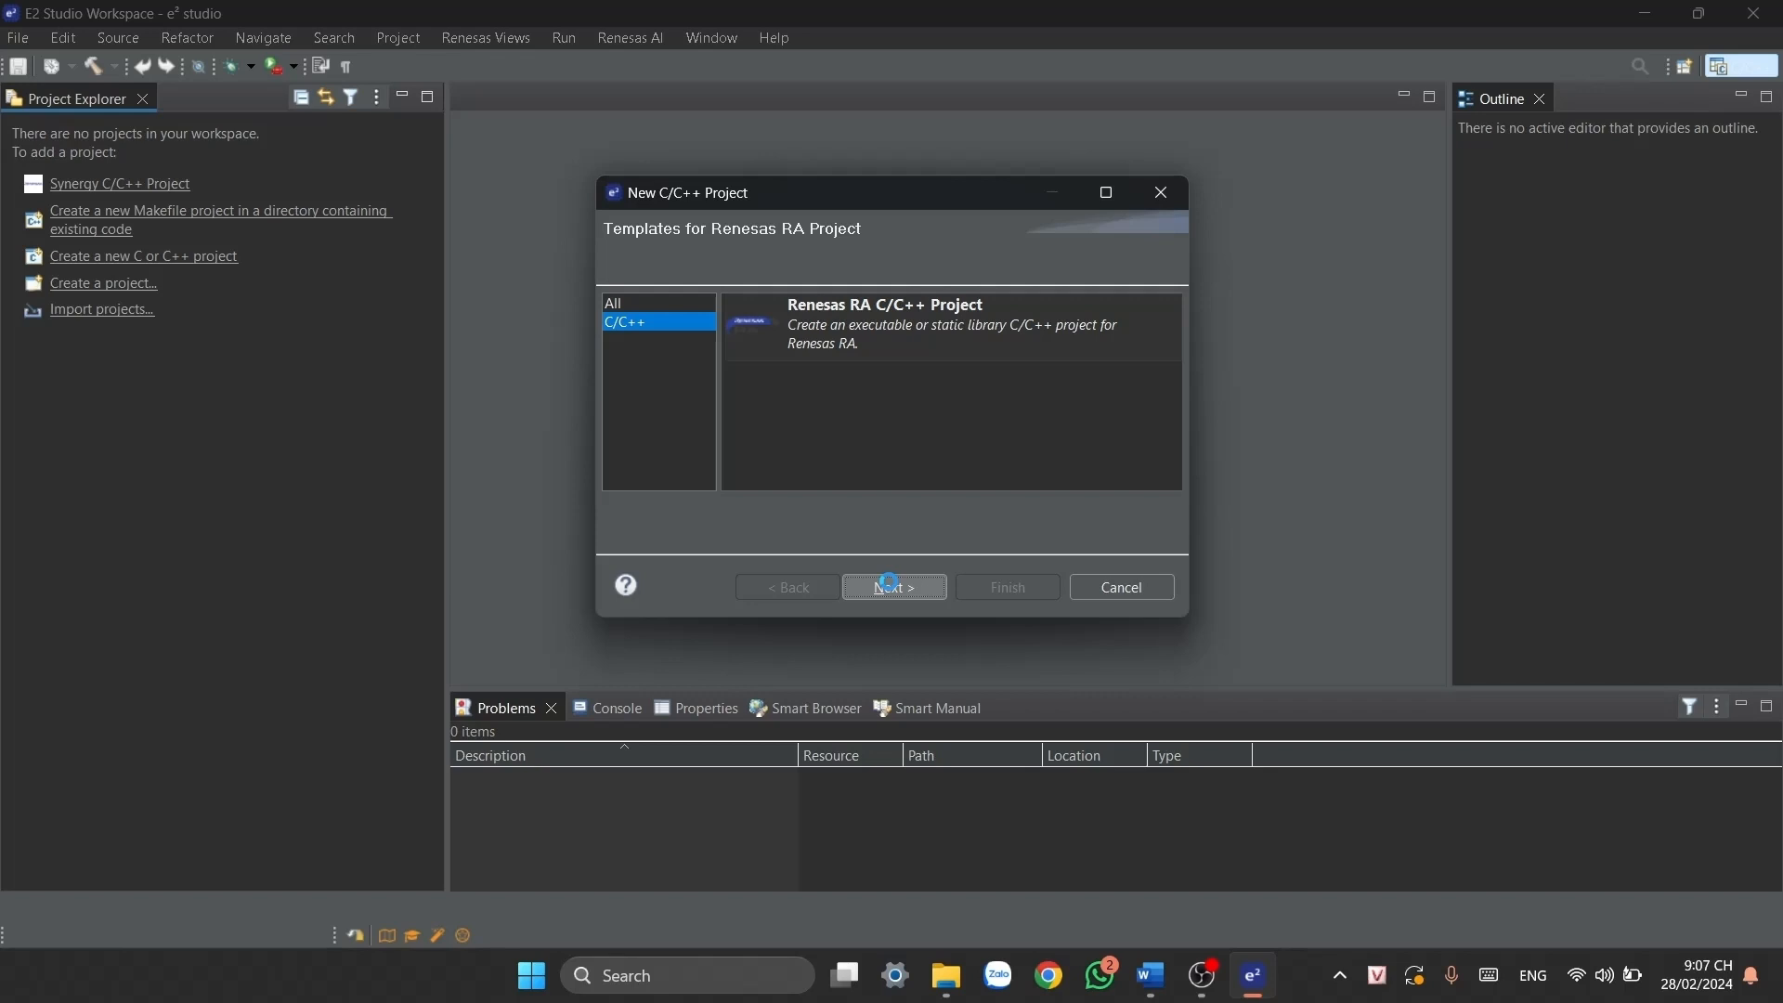
click(893, 587)
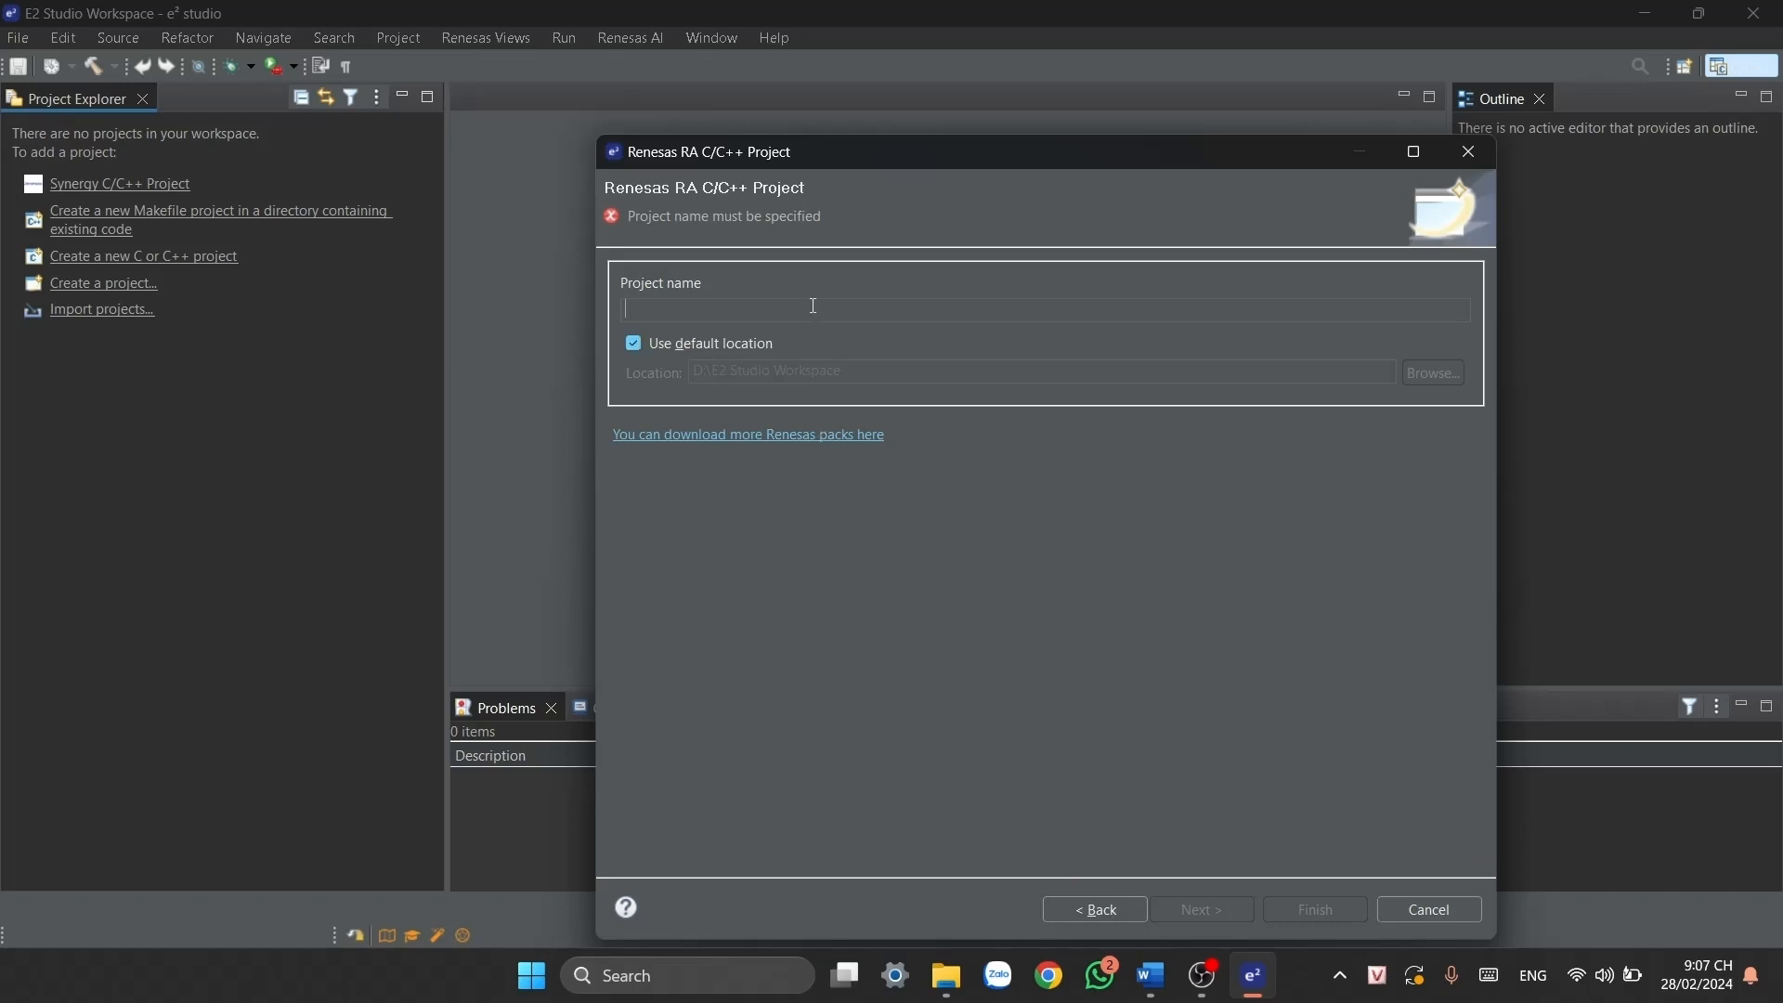
mouse_move(782, 320)
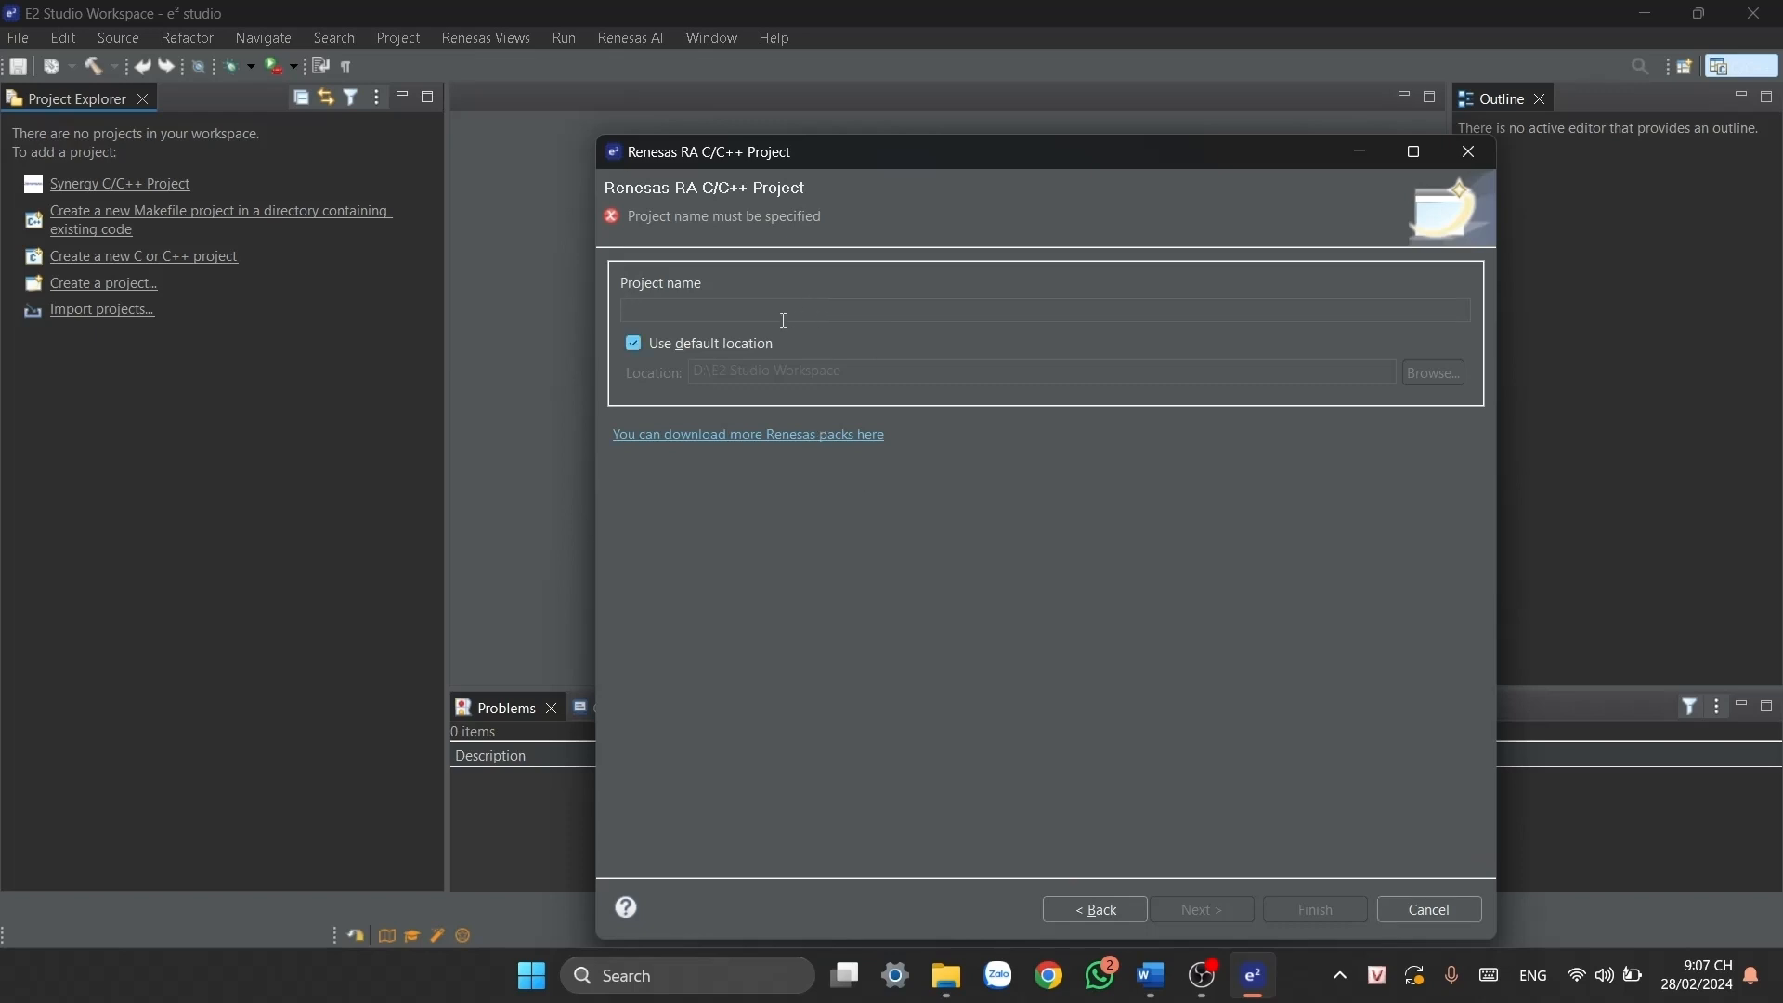
- Enter first_project as the project name
click(781, 309)
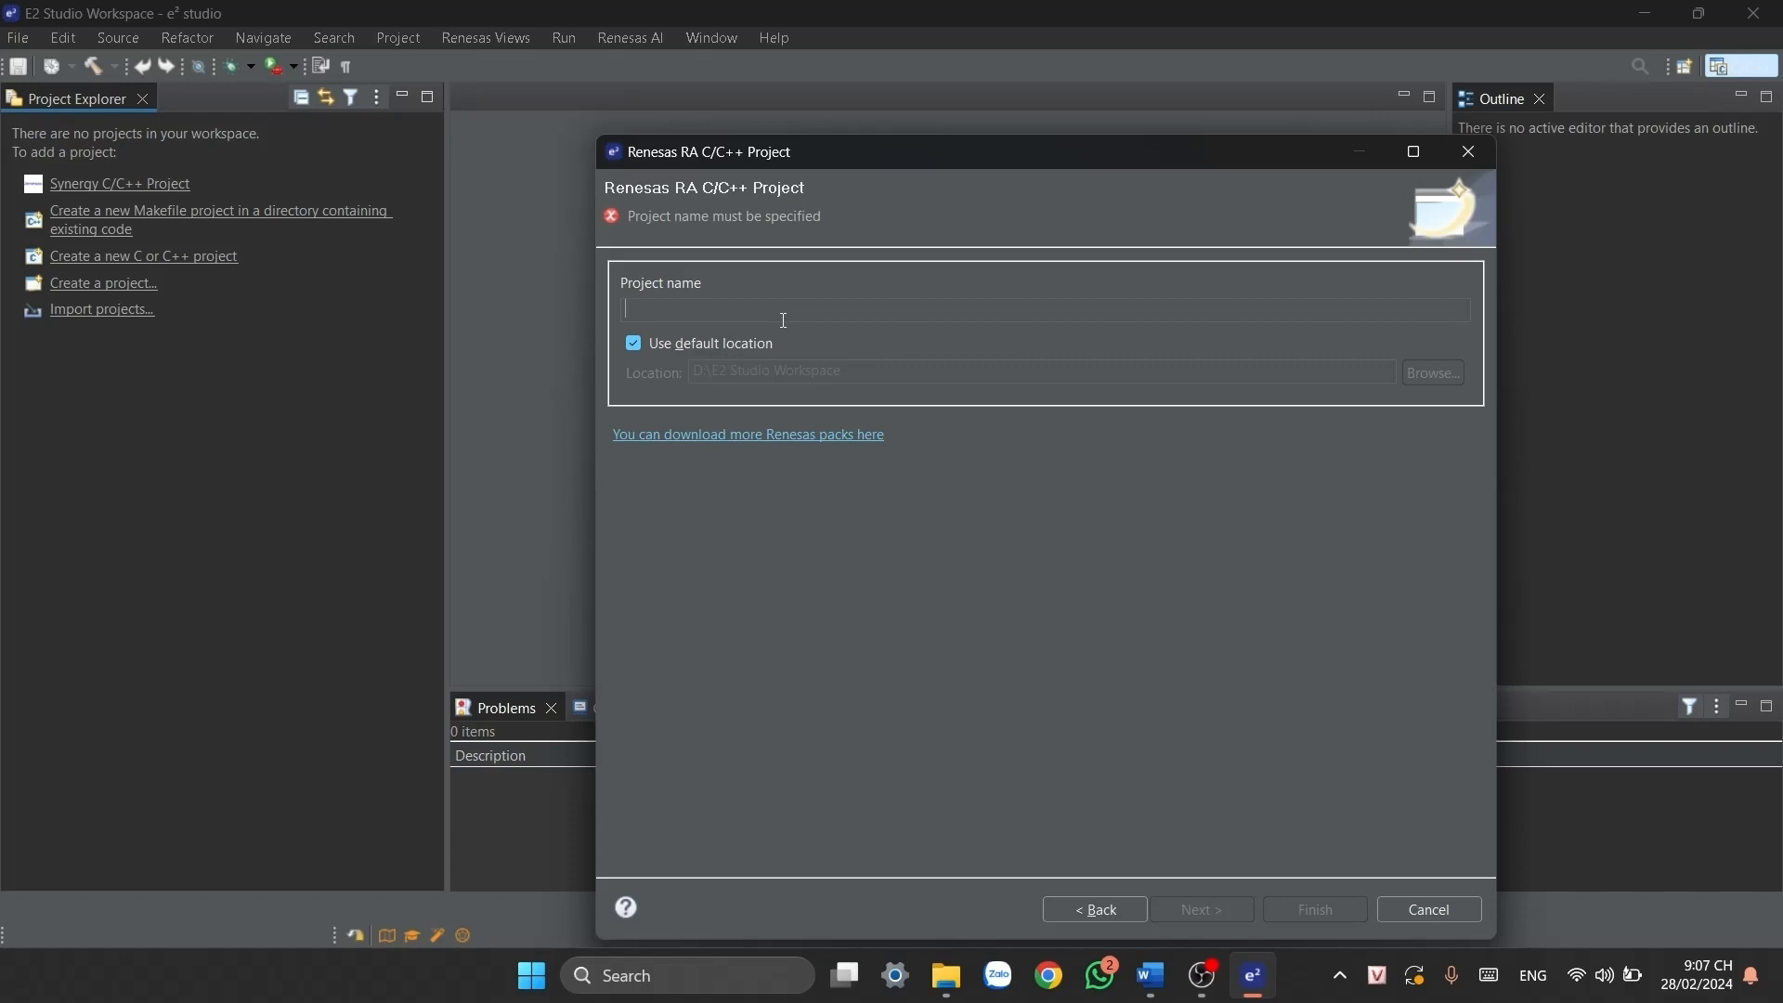
text(first_pro)
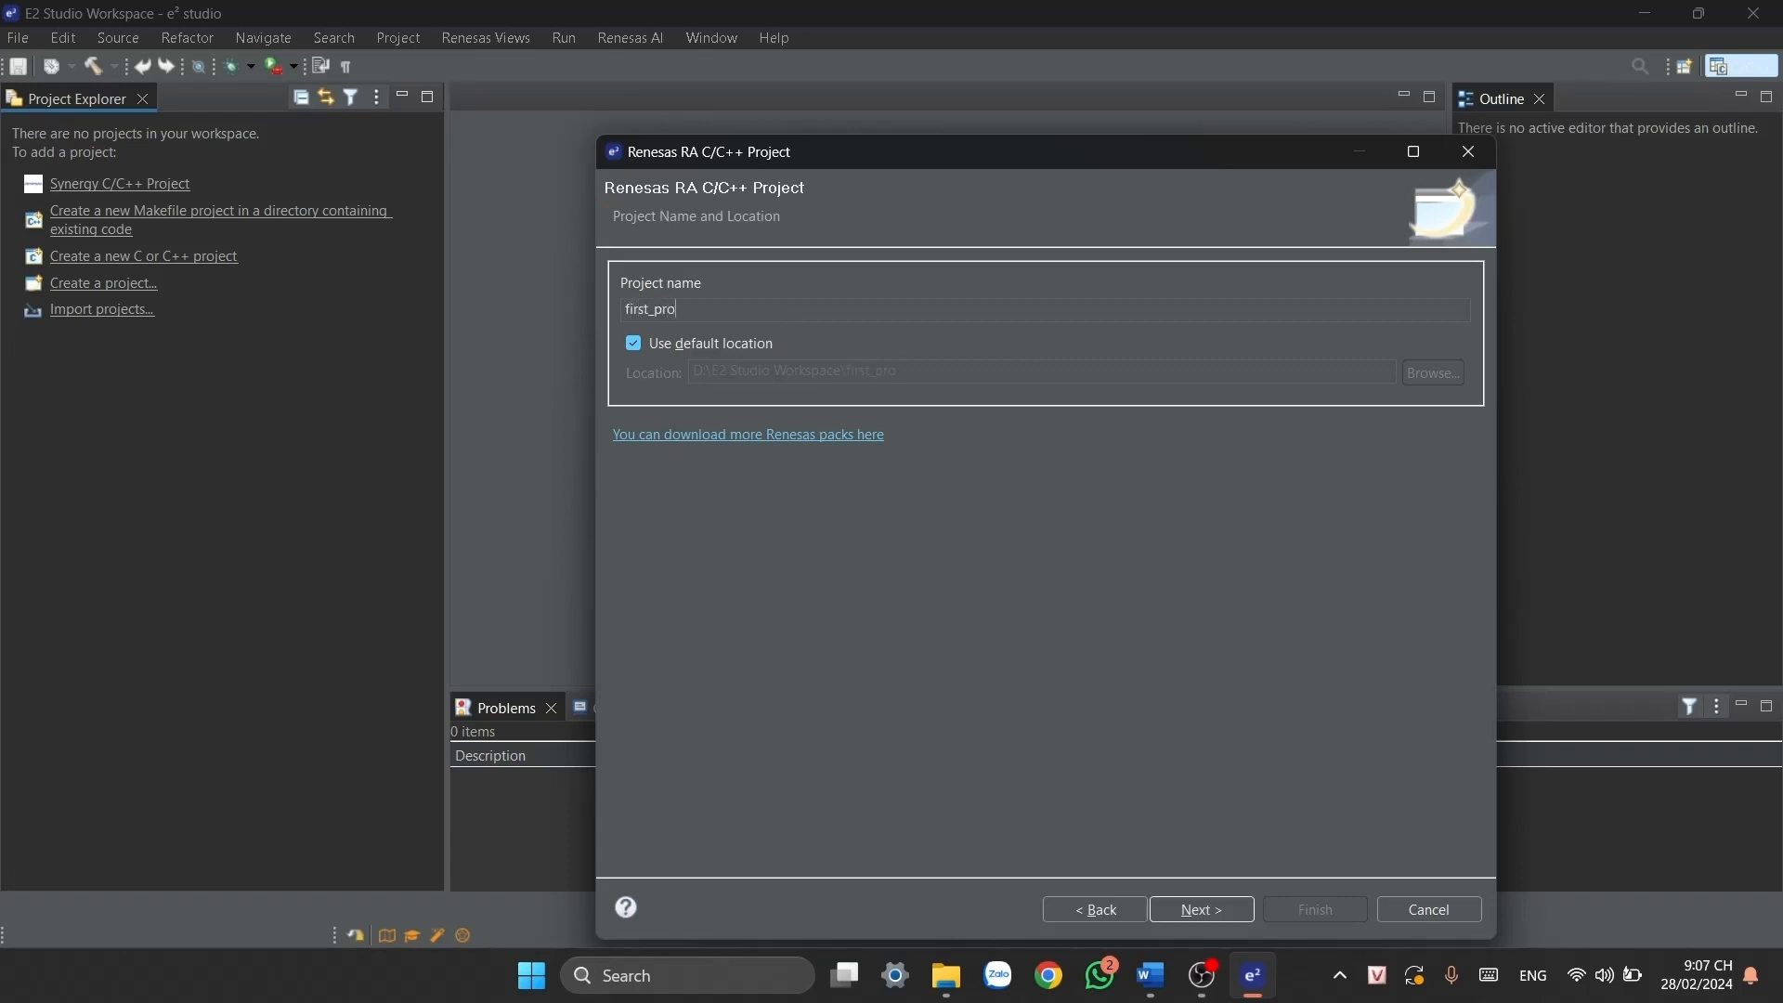
text(ject)
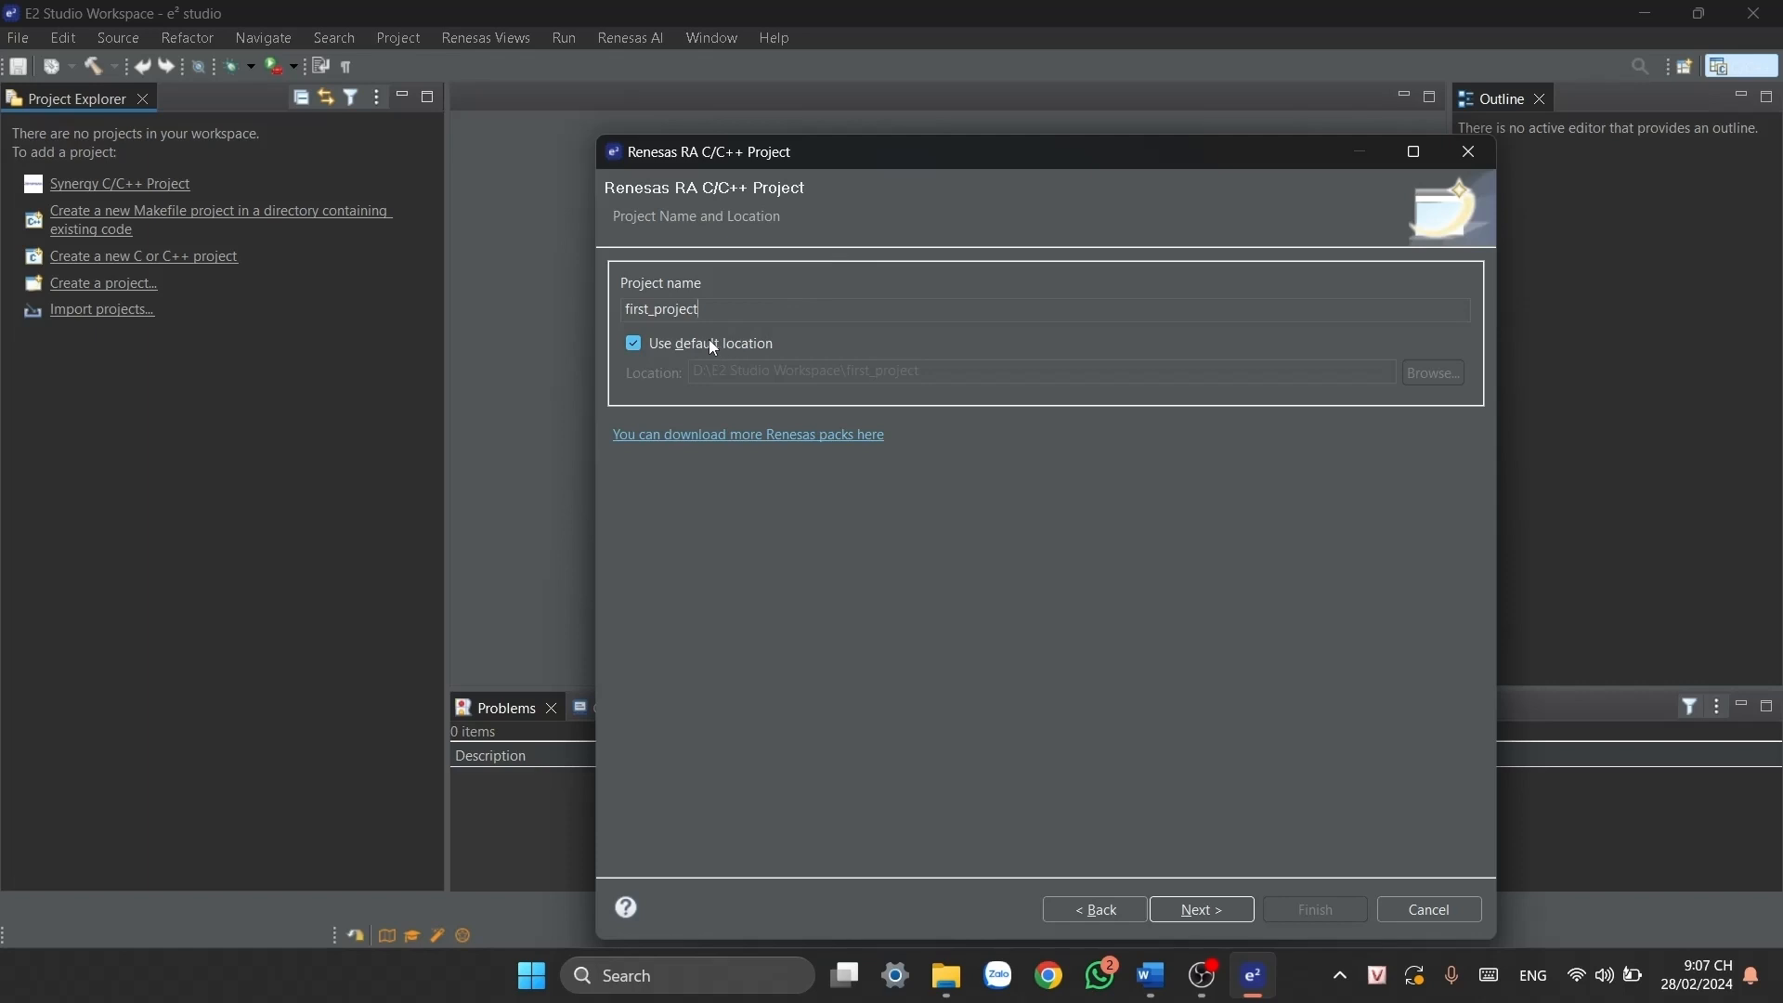
mouse_move(792, 379)
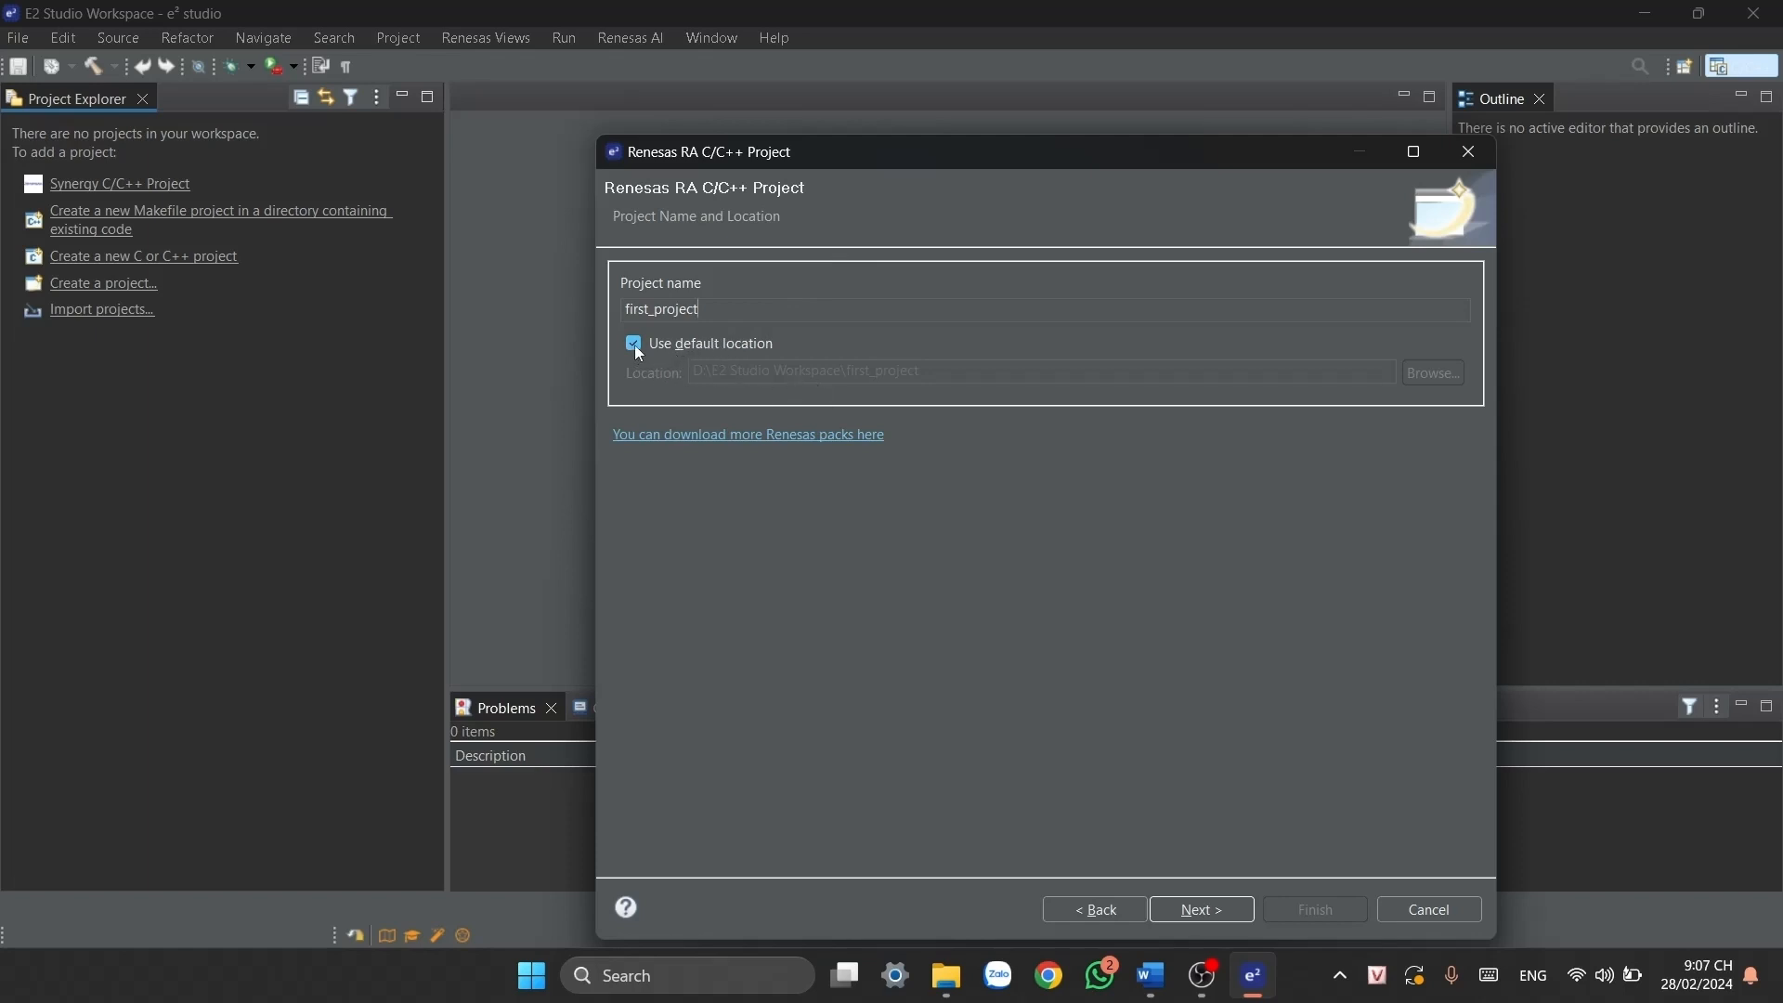
- Browse to E2 Studio Workspace on D:, then revert to the default location and continue
click(633, 343)
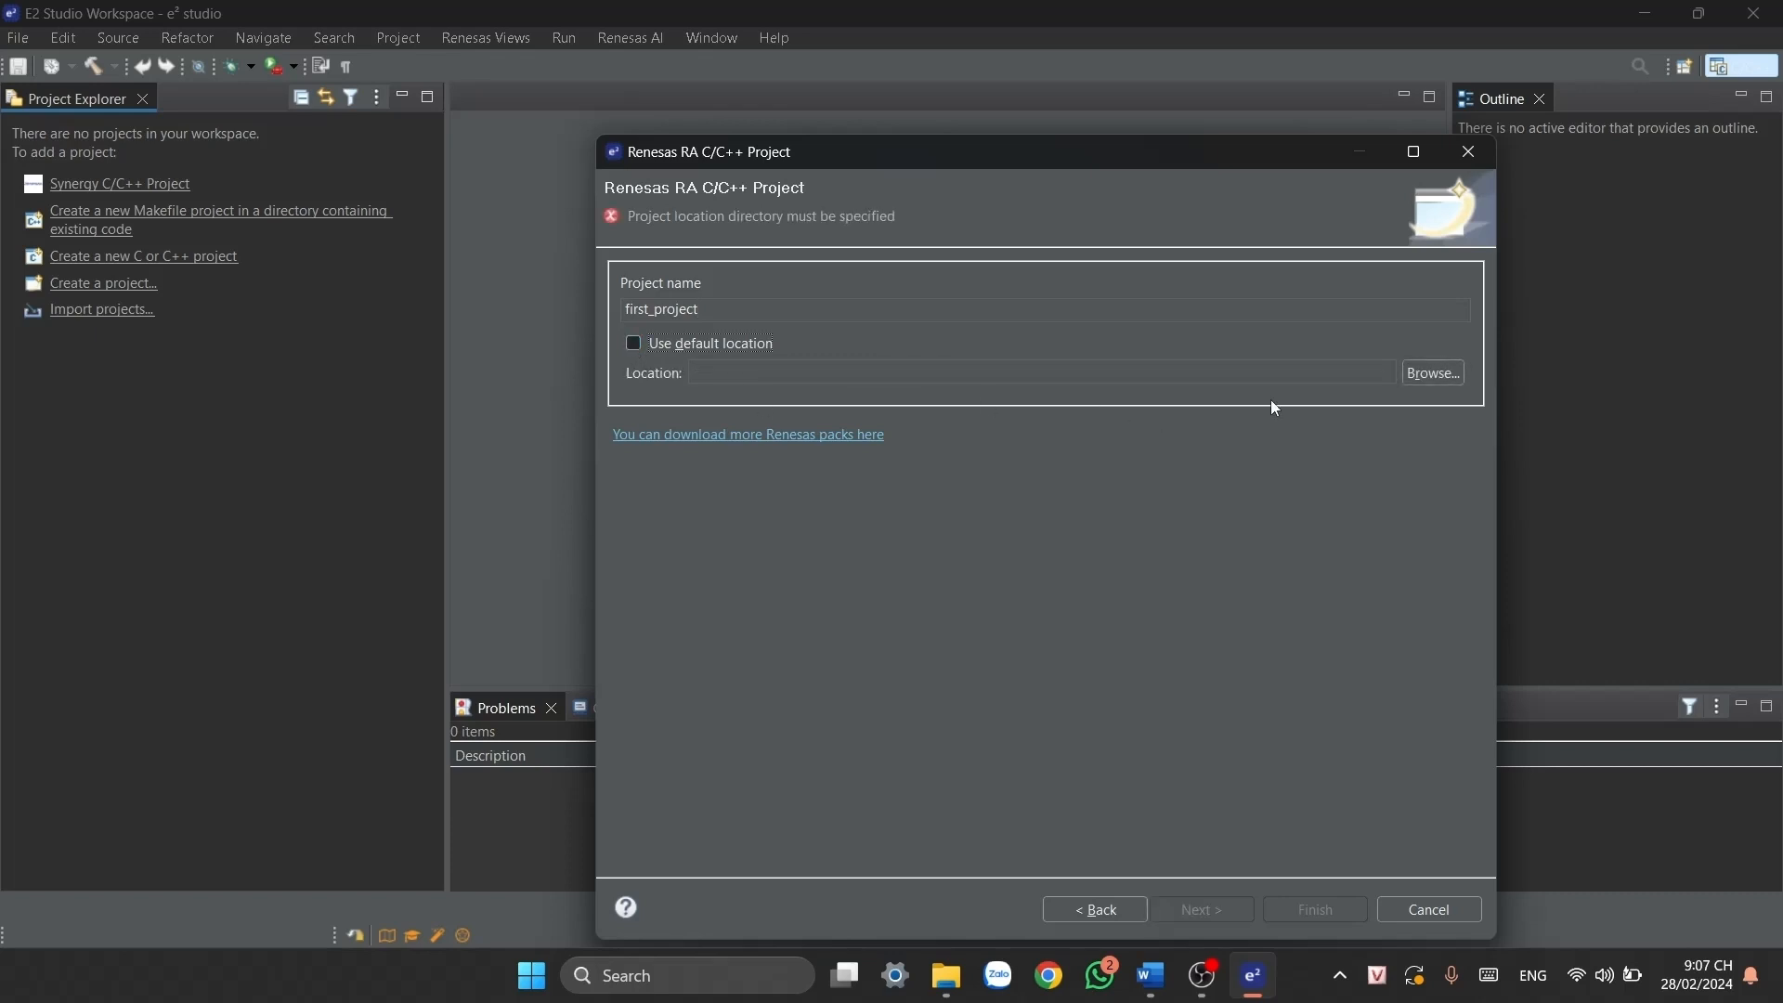
click(1432, 372)
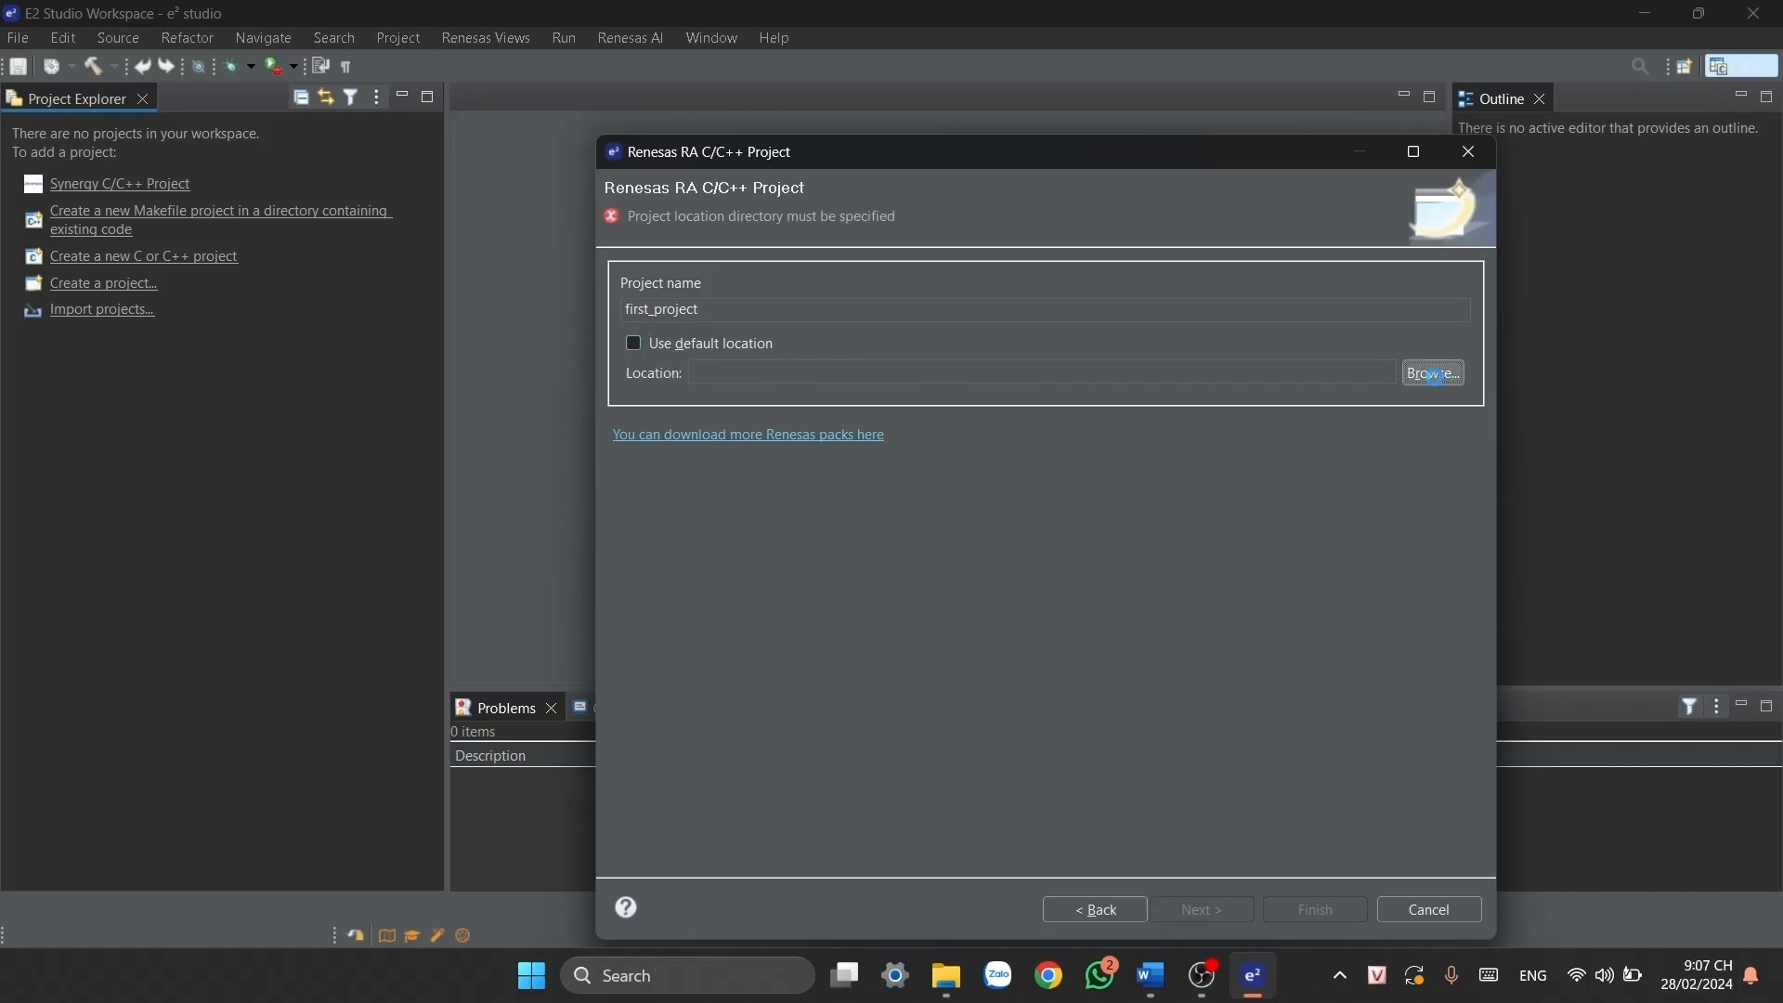
click(1431, 373)
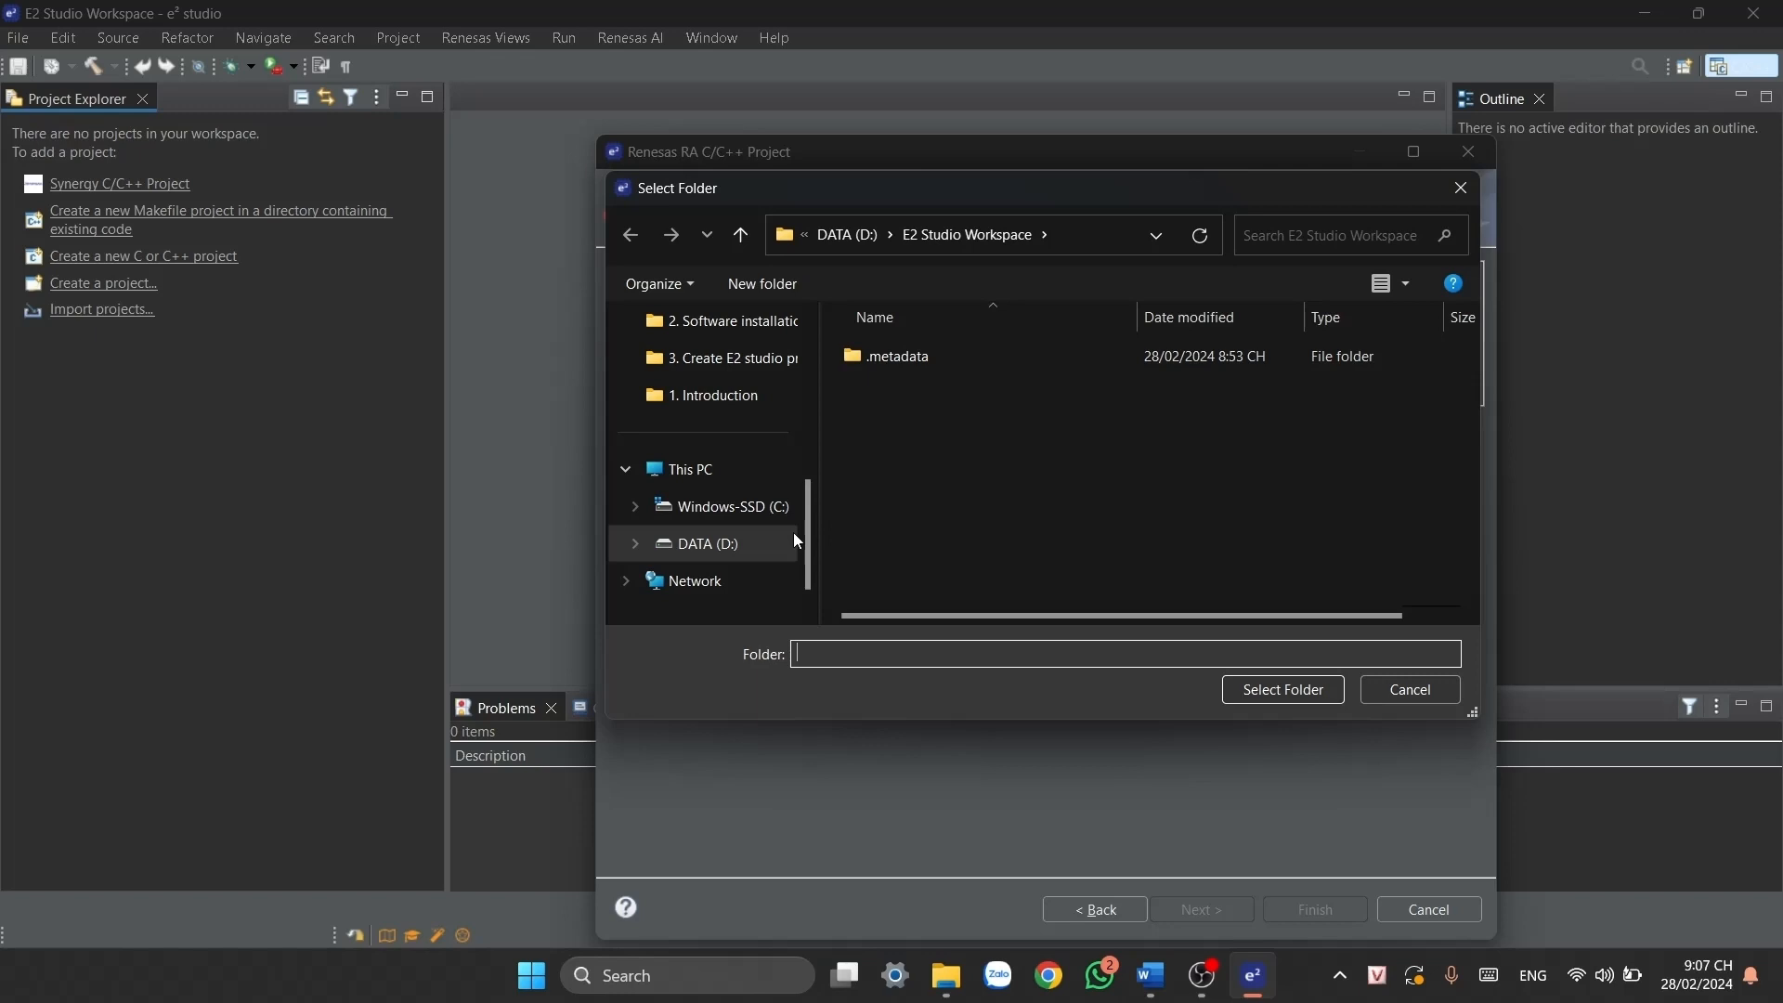
click(706, 543)
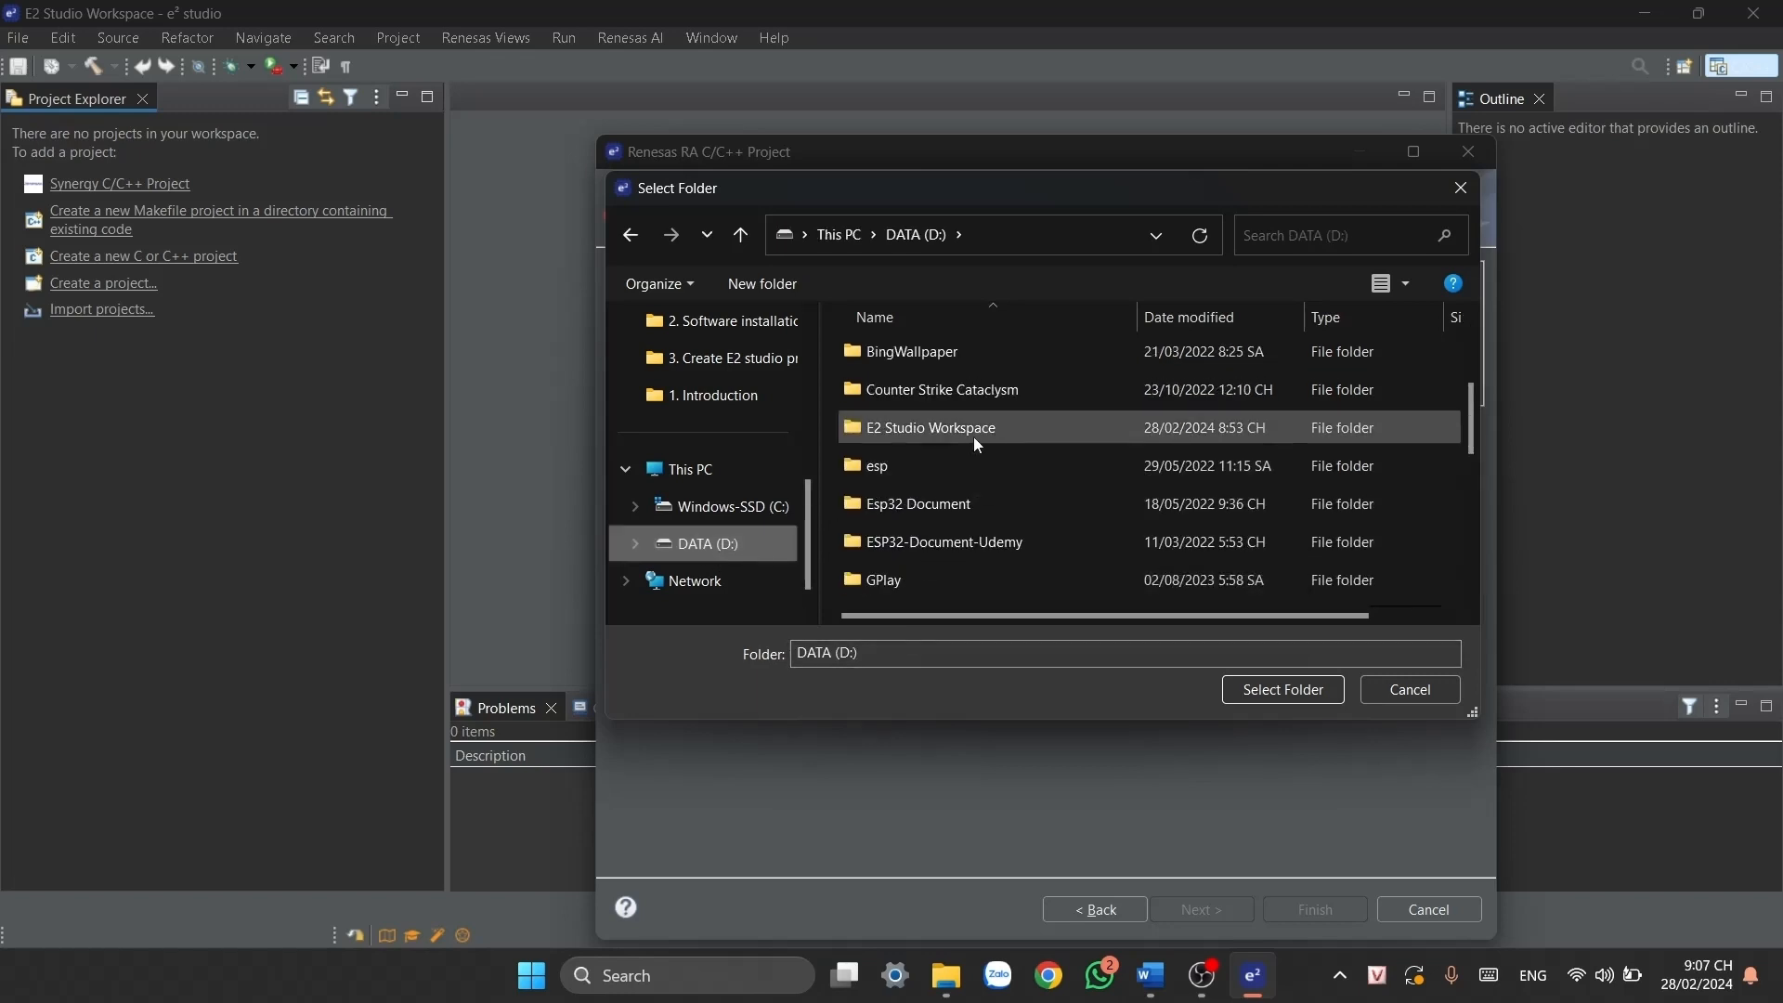
click(930, 426)
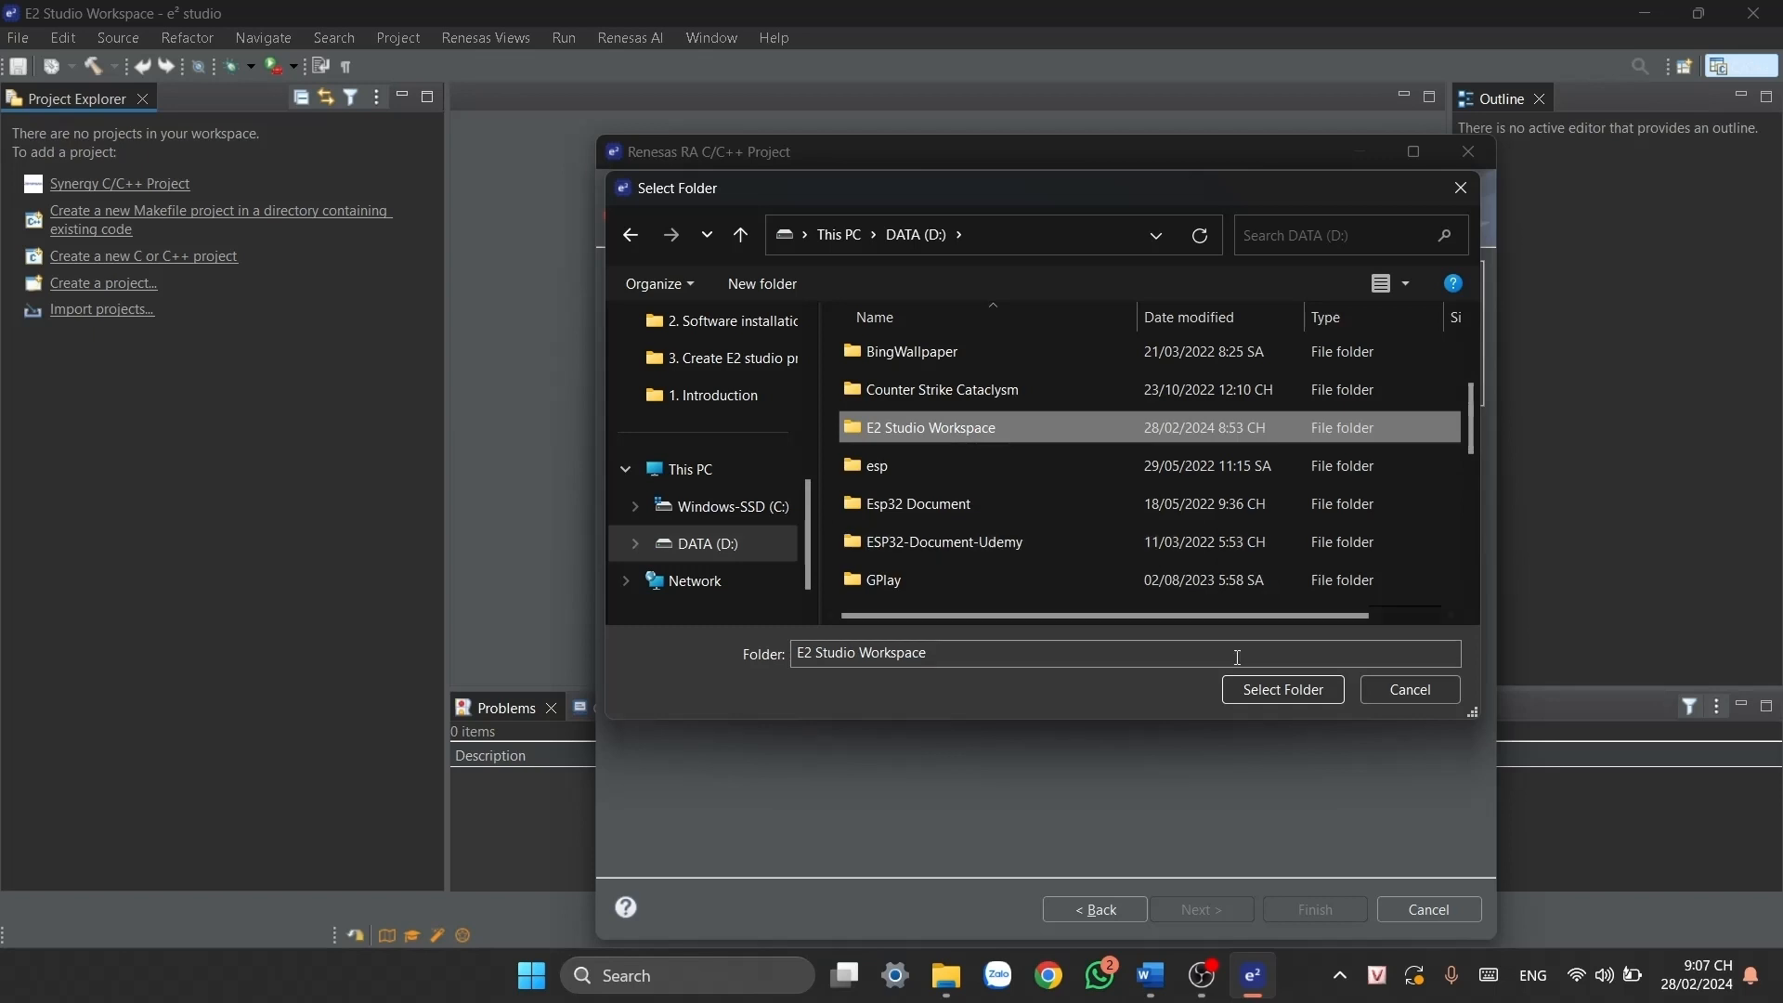
click(1281, 688)
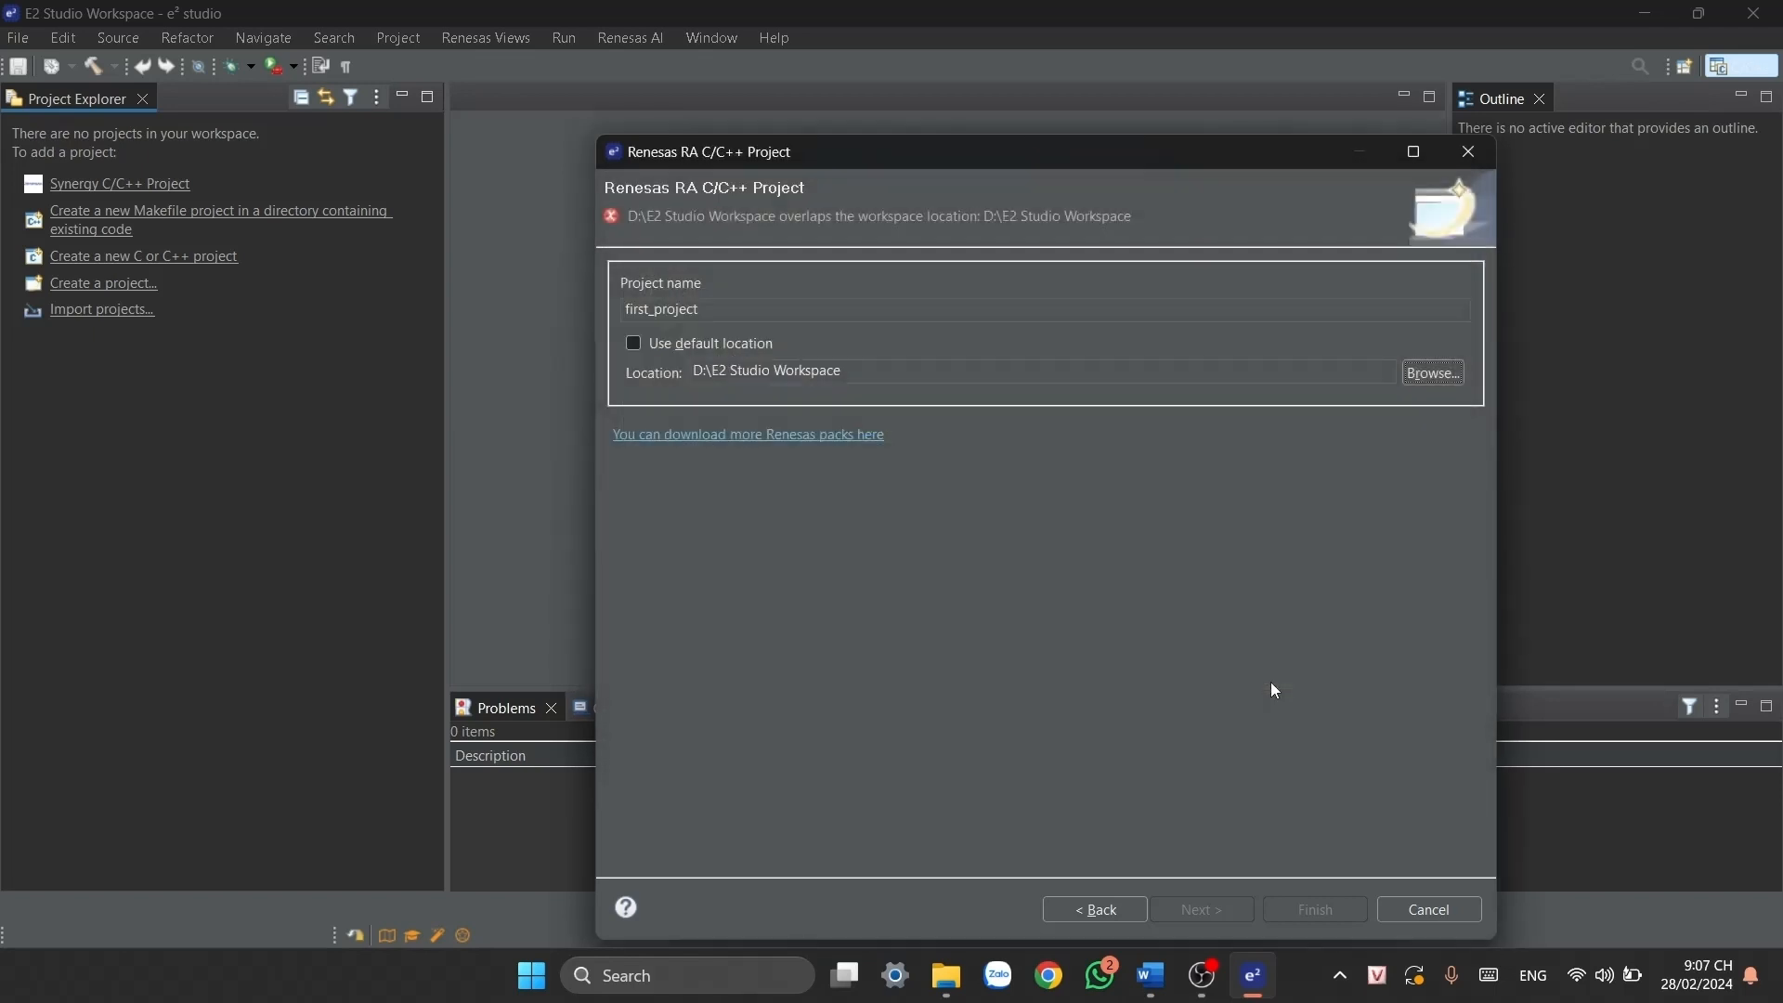
mouse_move(1022, 592)
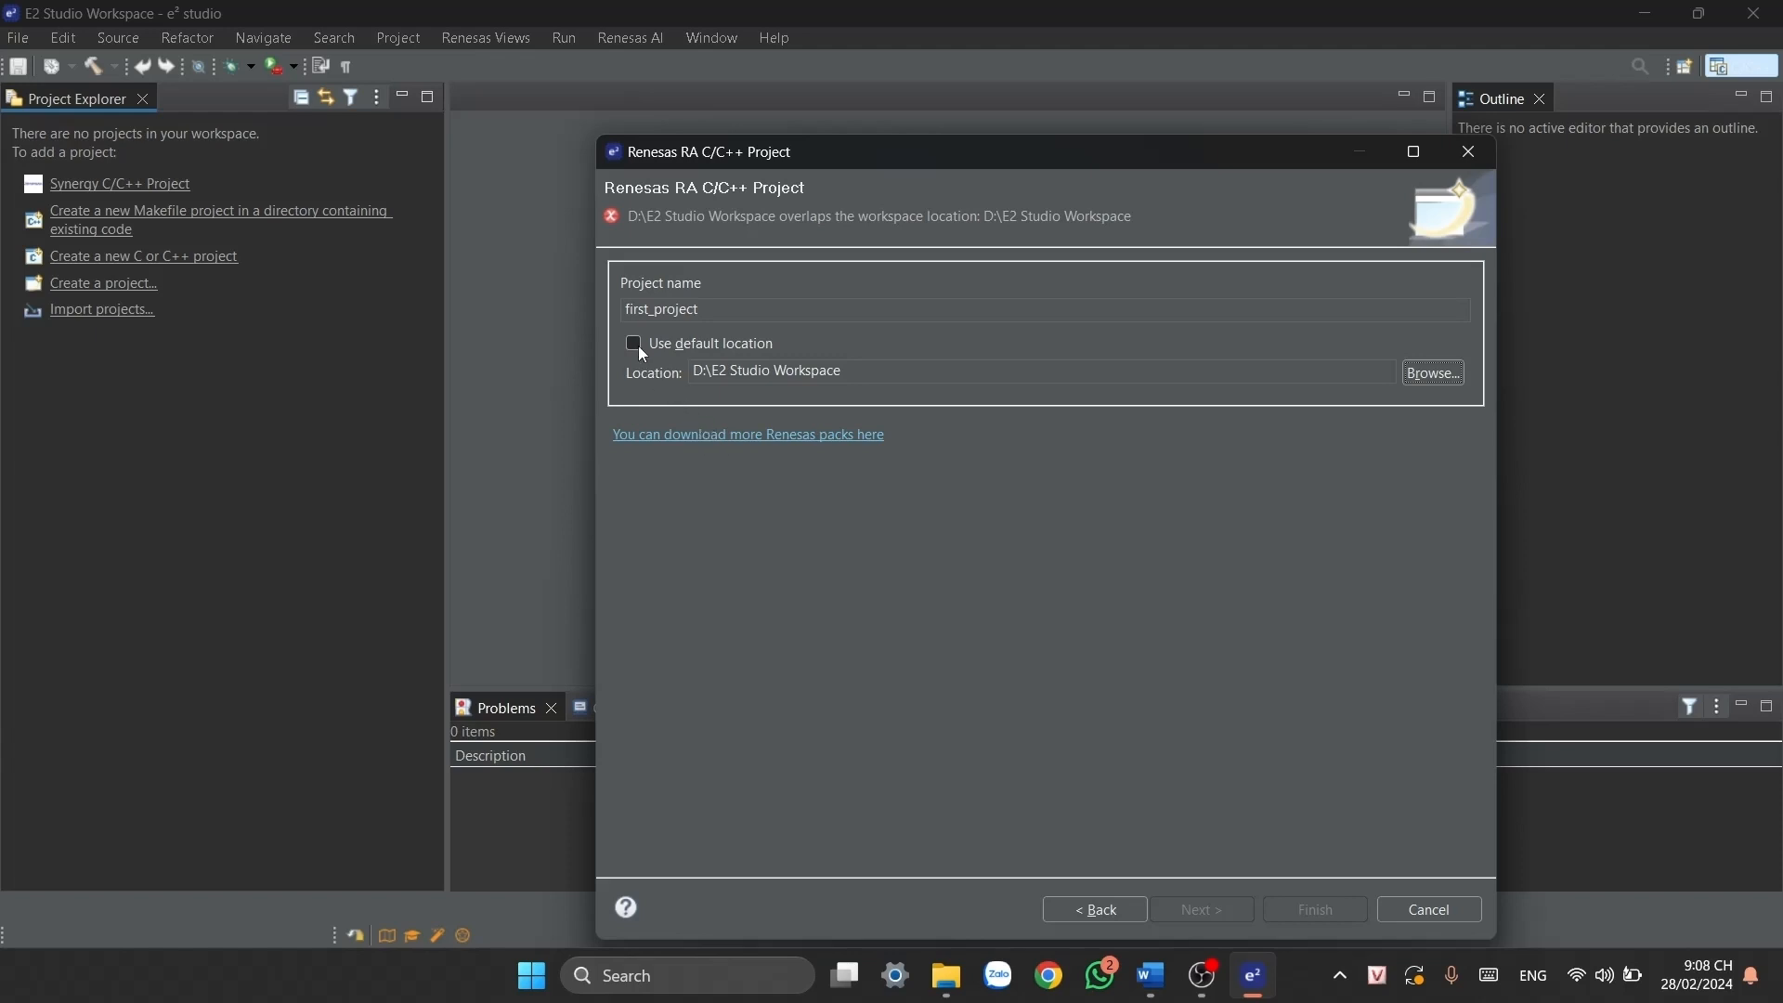
click(632, 343)
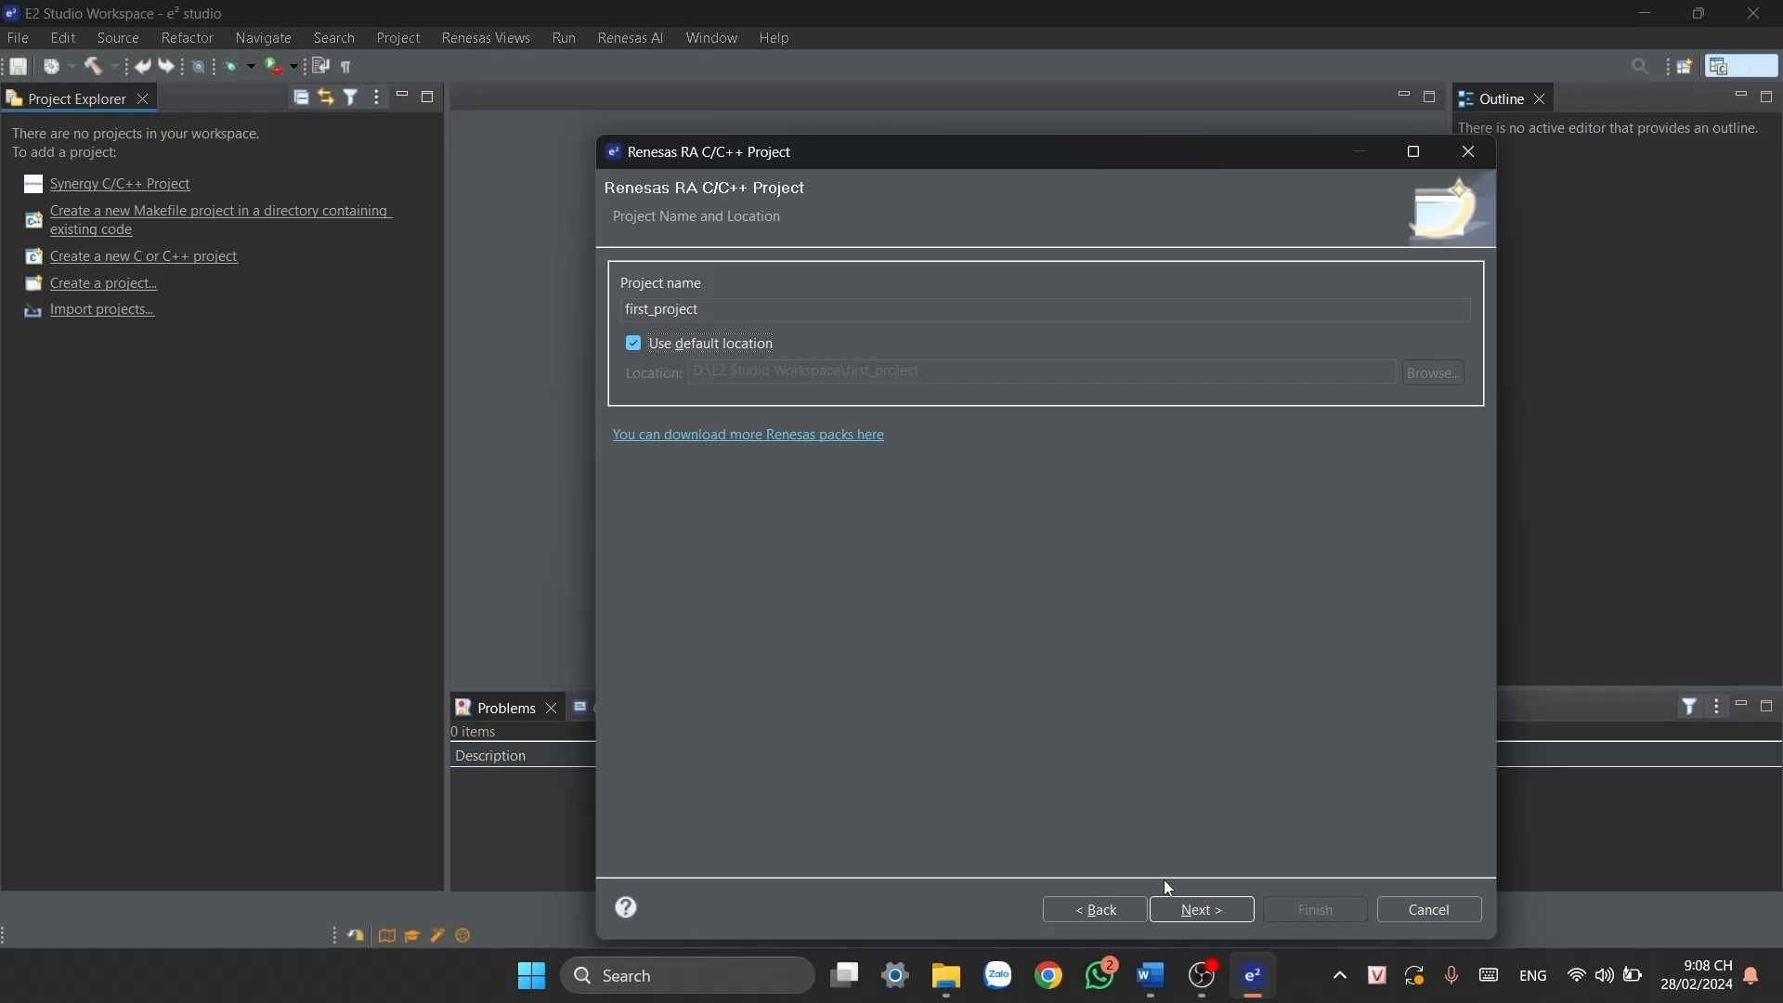
click(1199, 908)
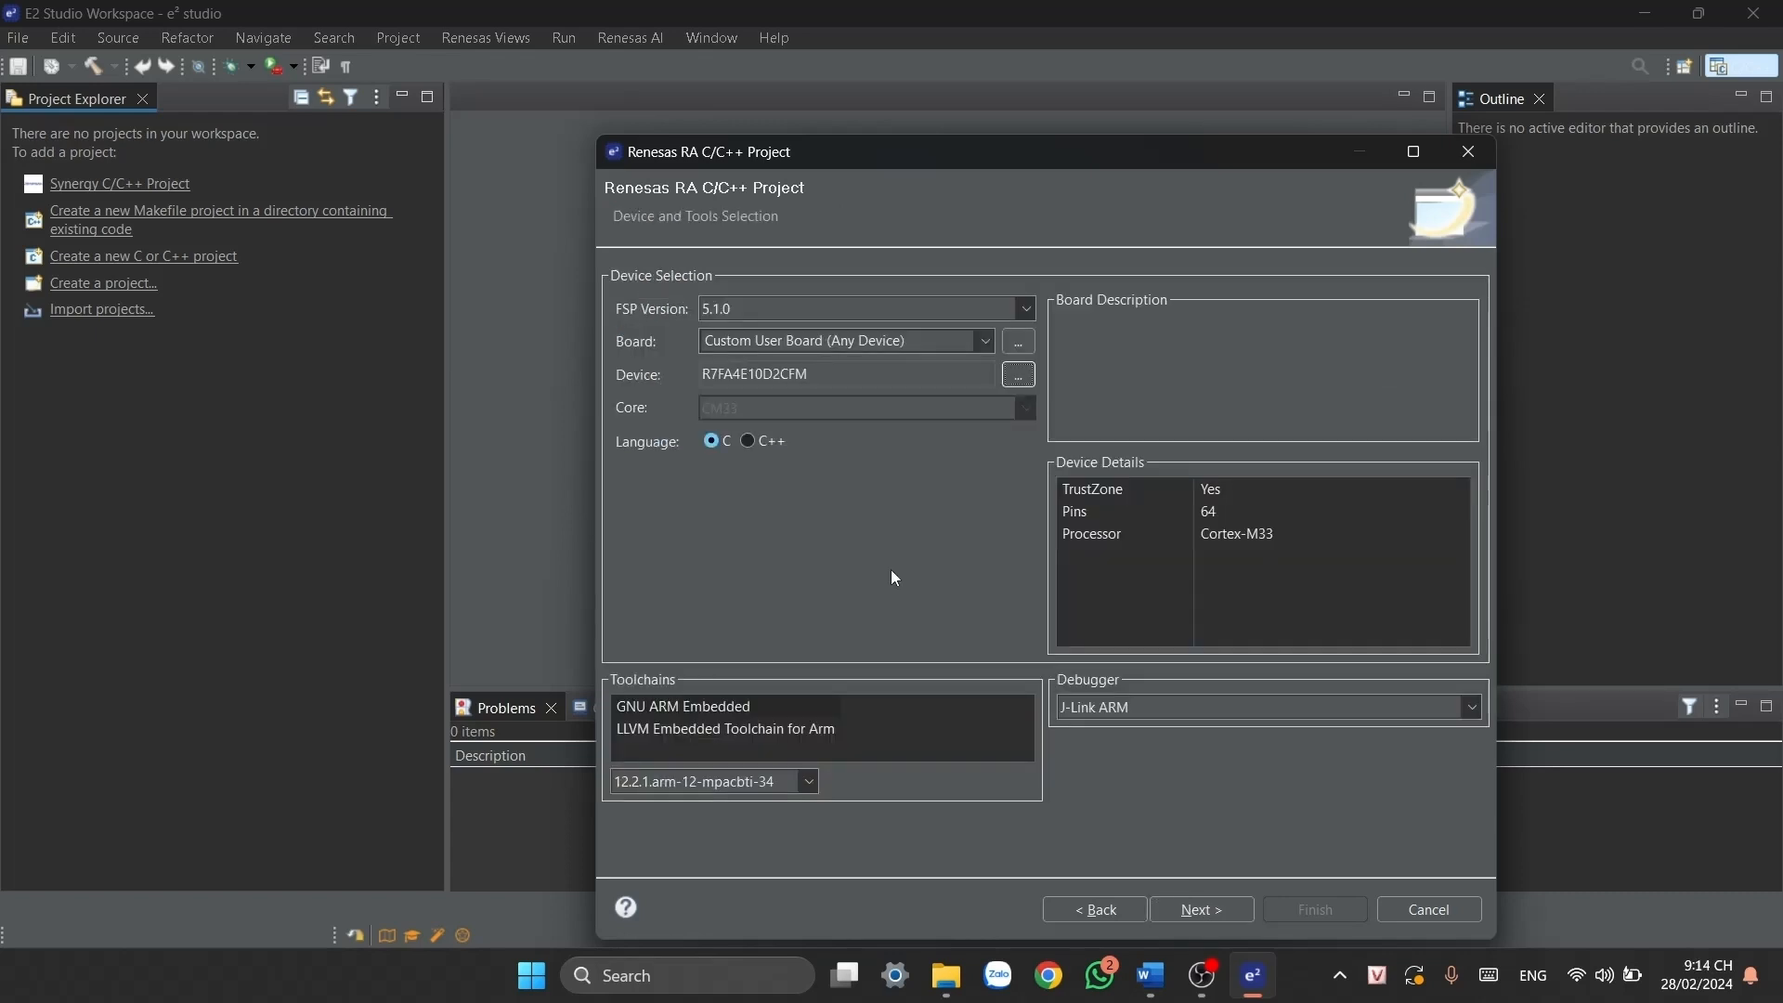
mouse_move(874, 303)
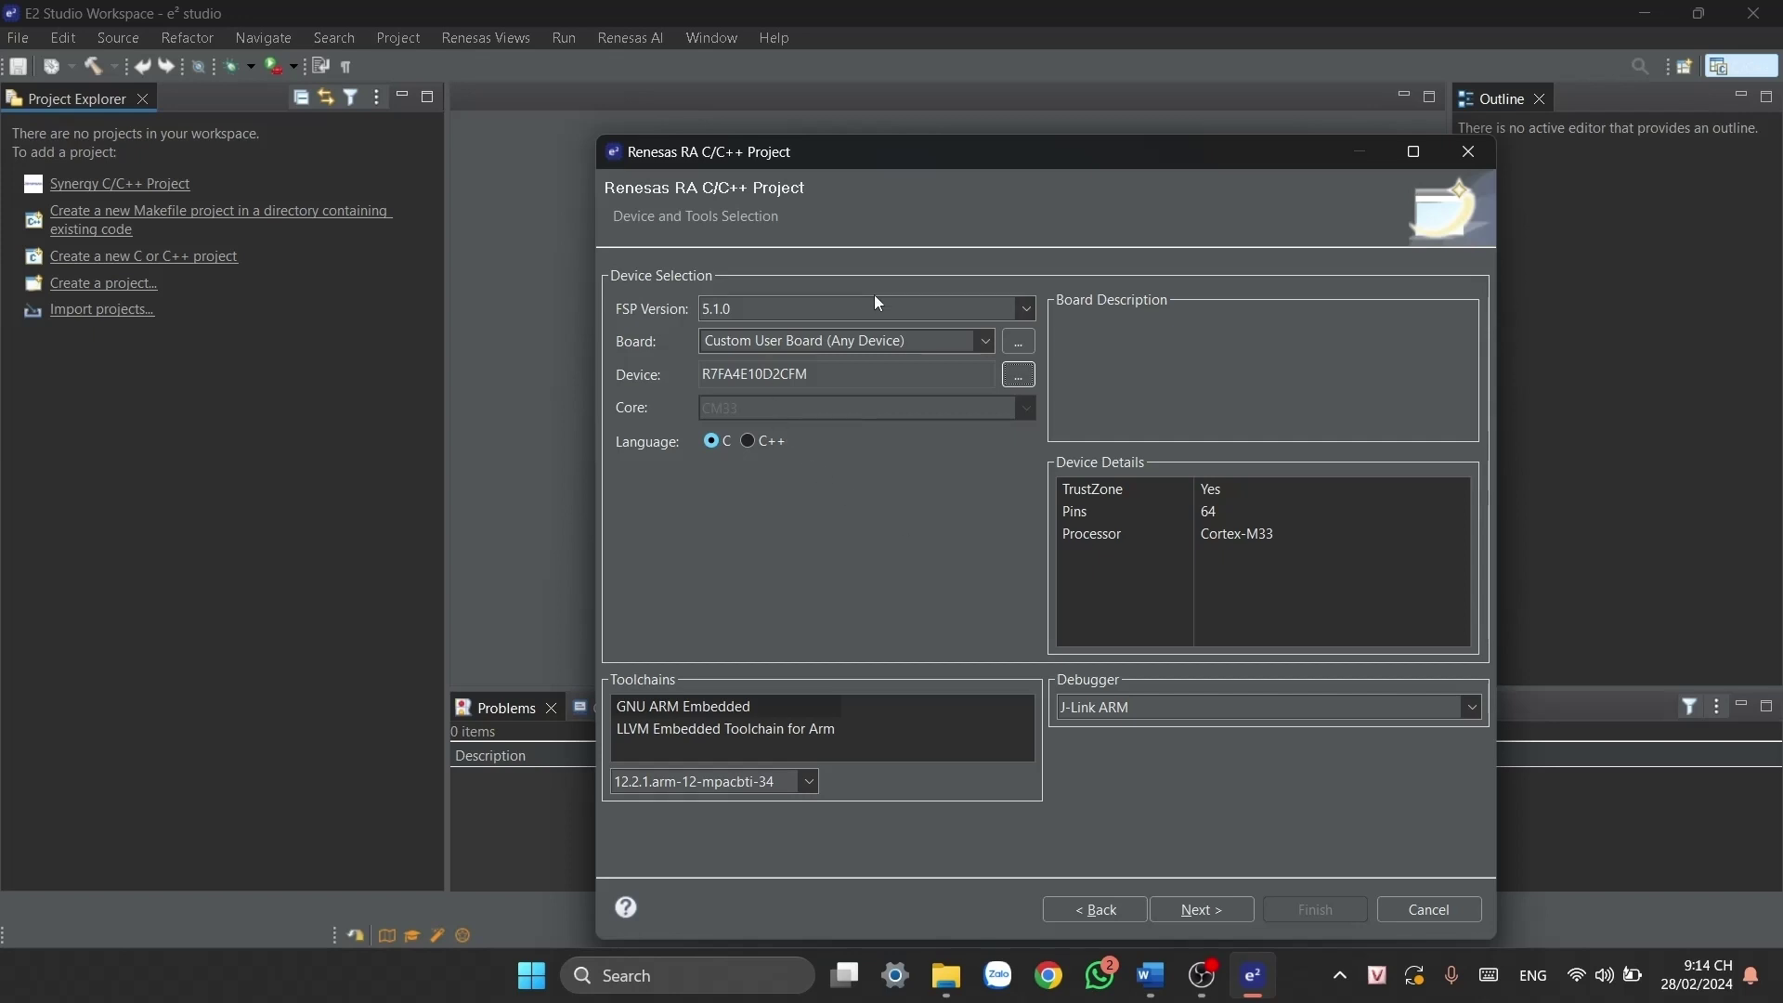
click(982, 341)
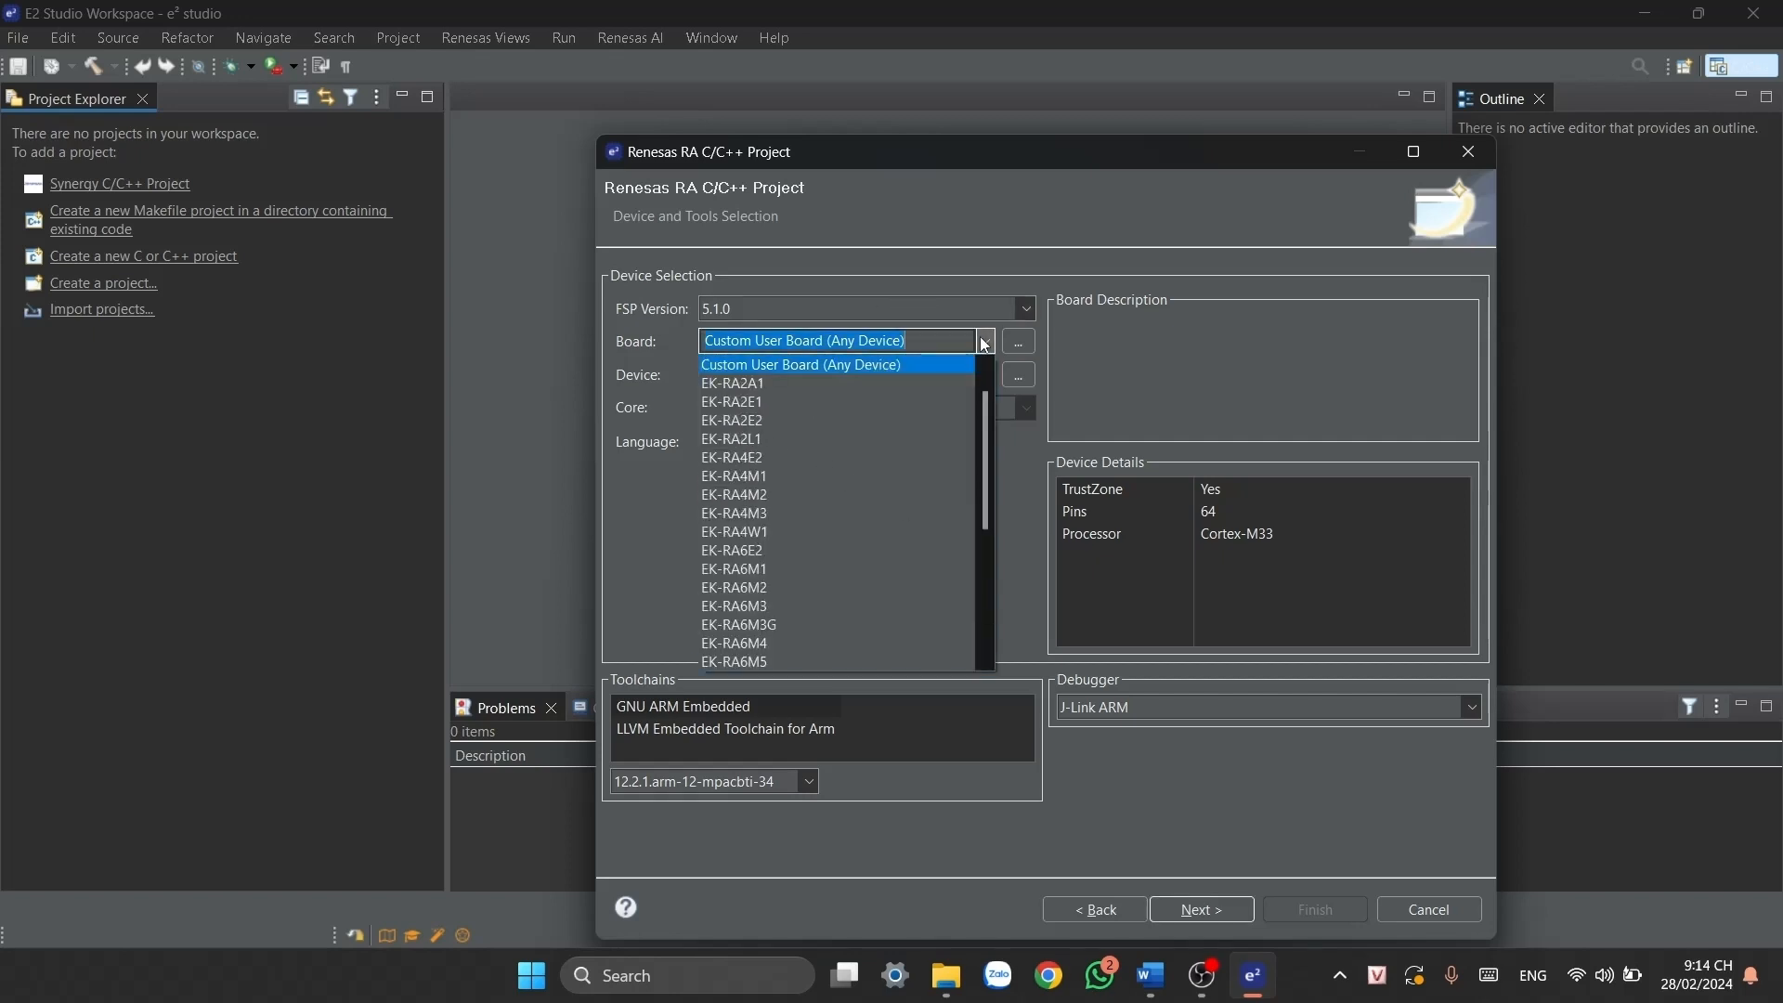
click(800, 364)
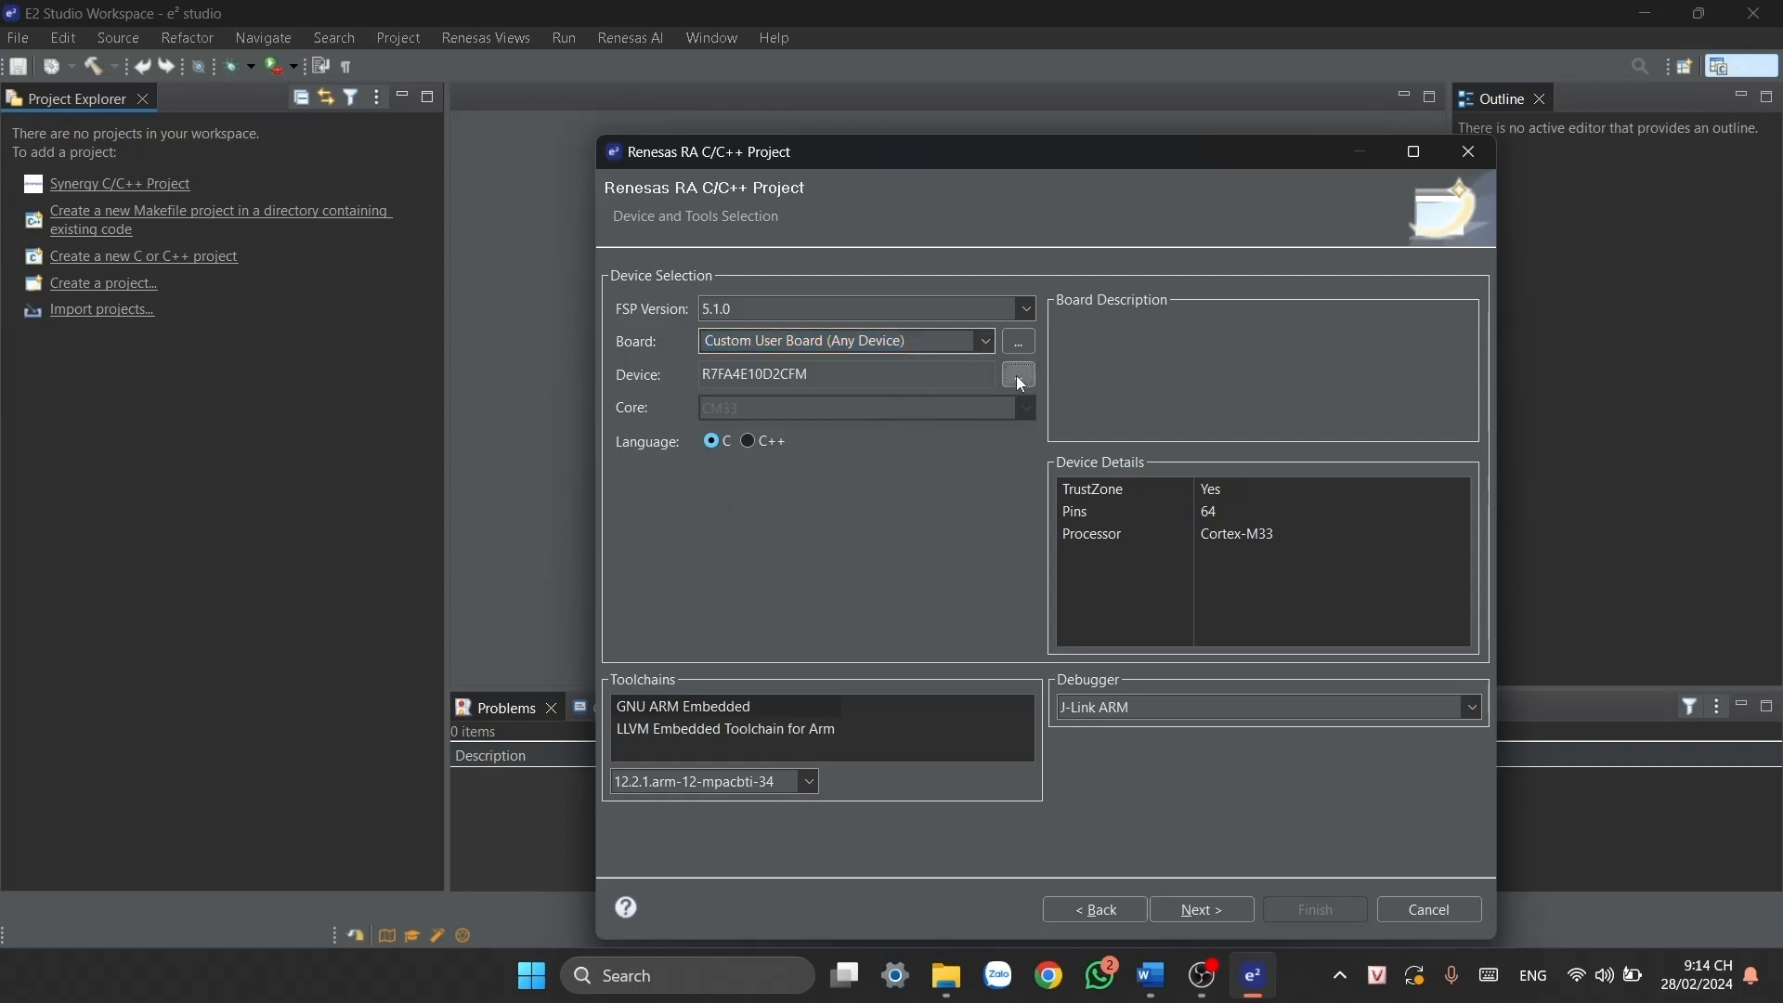
click(1015, 374)
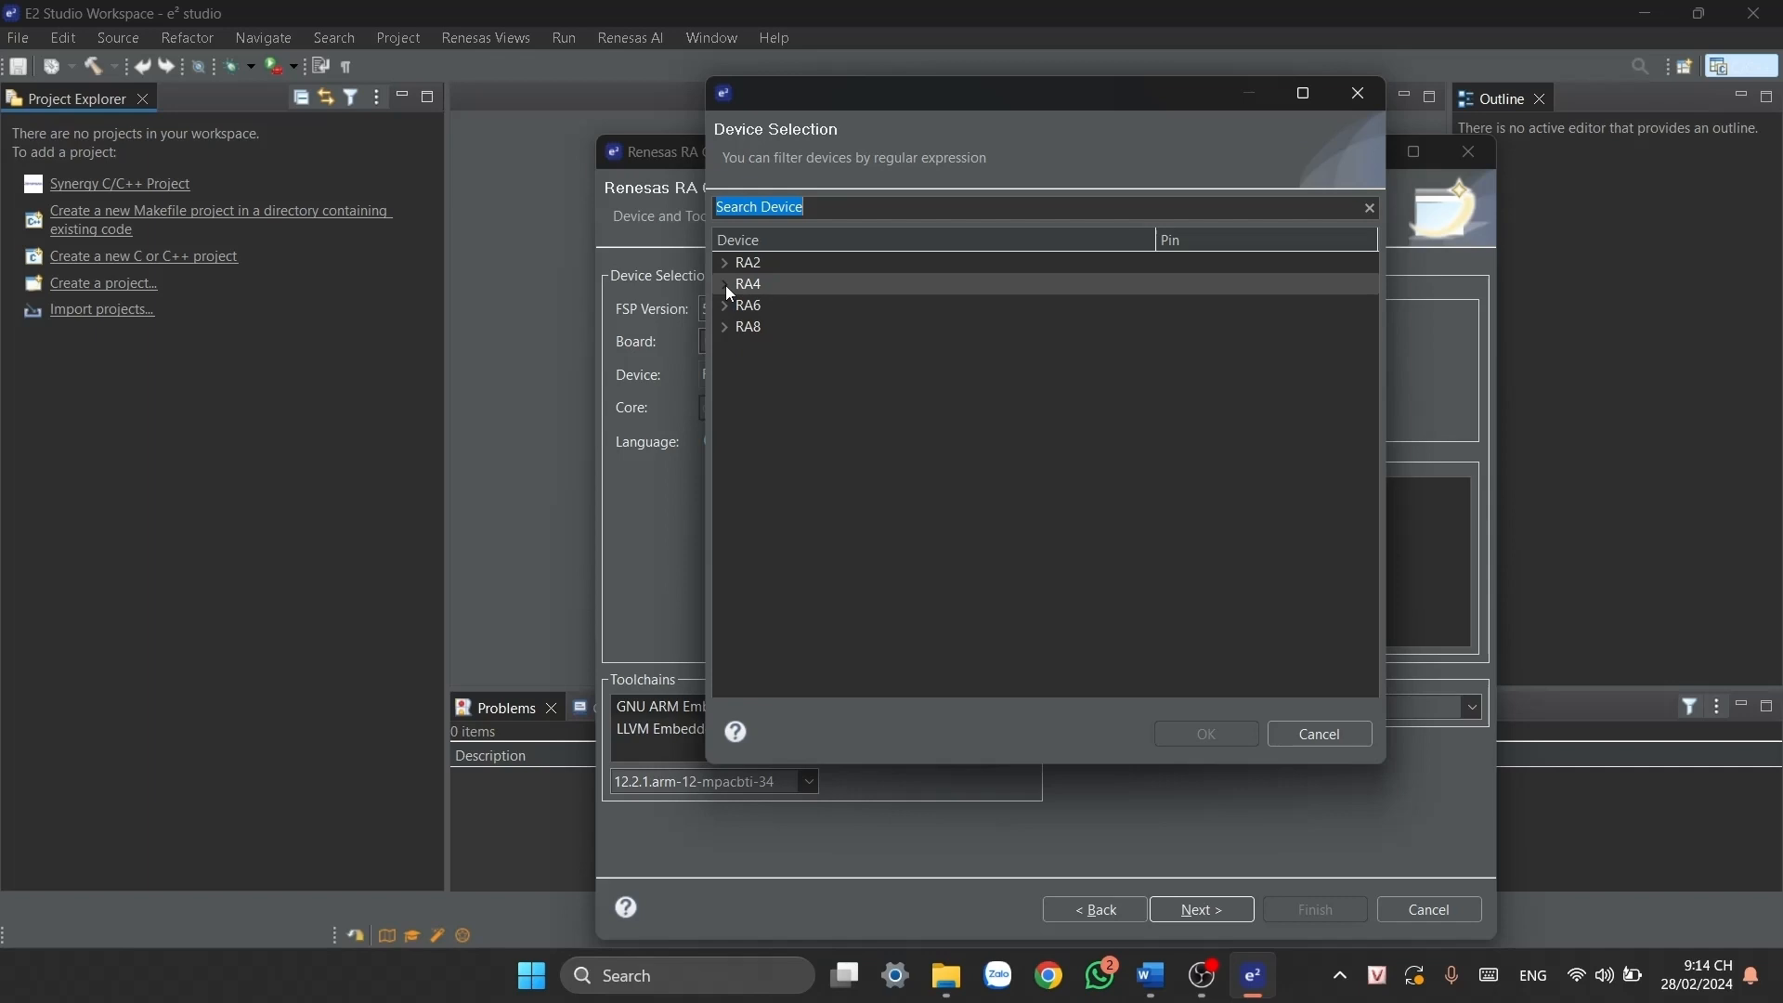
click(725, 283)
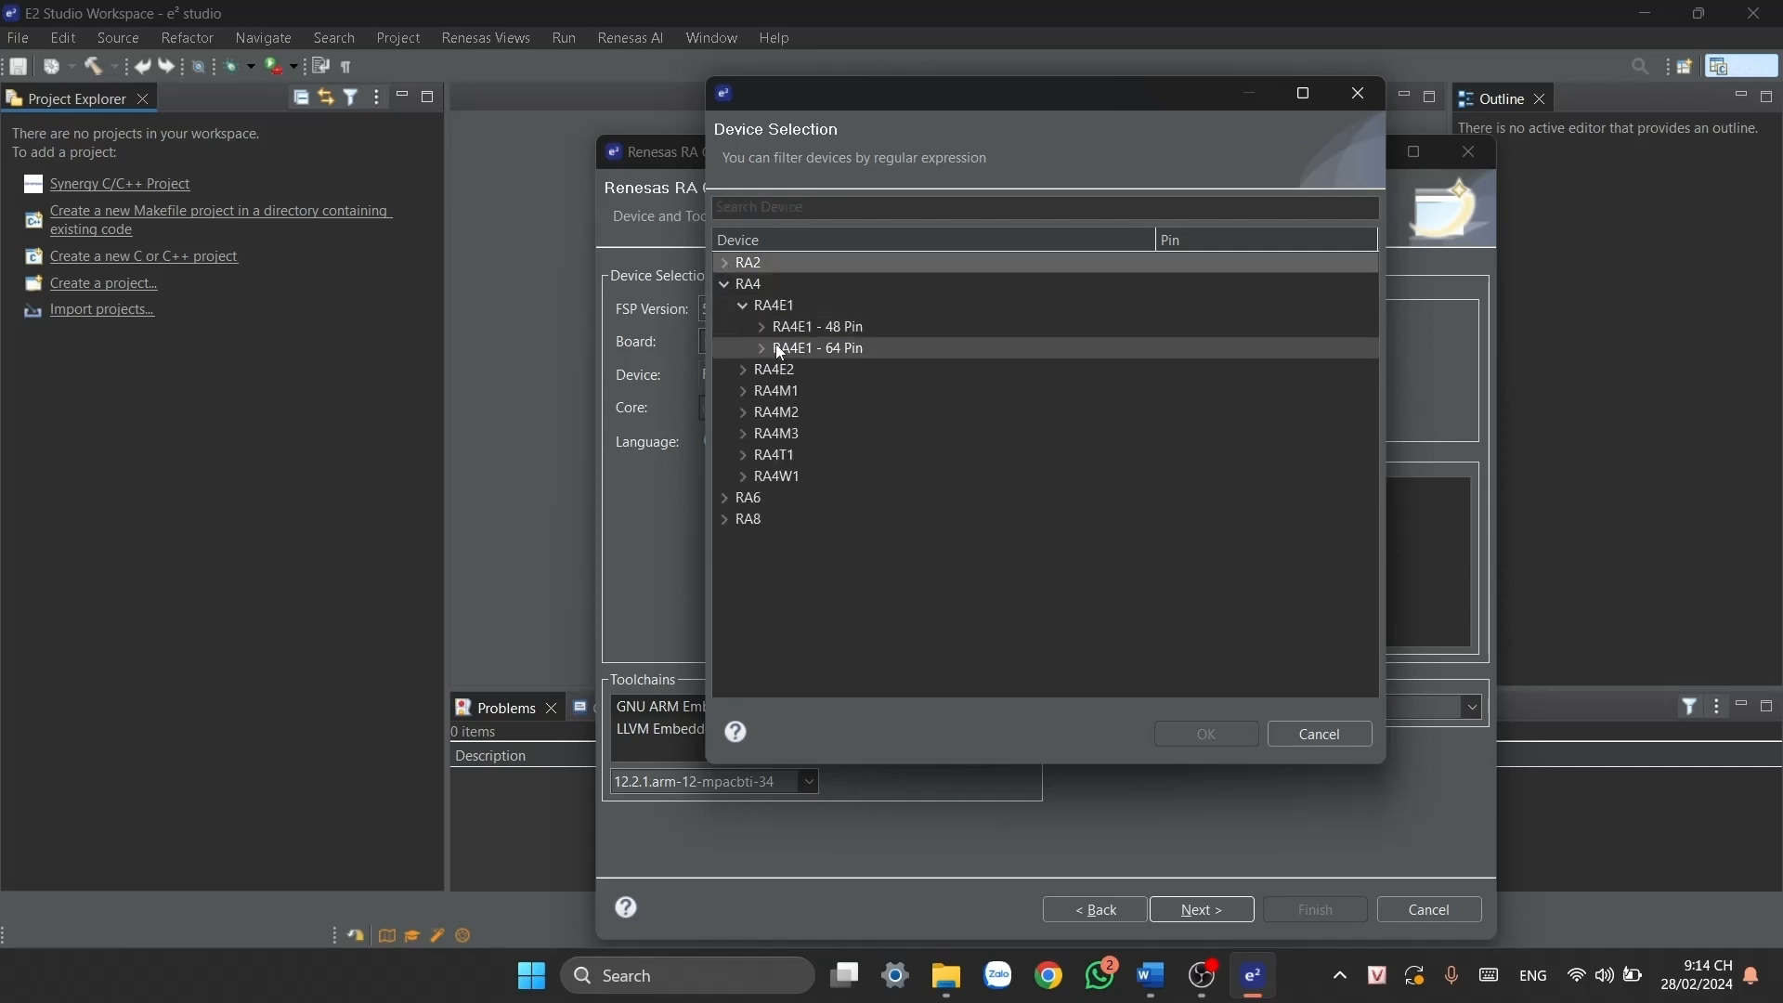
click(761, 348)
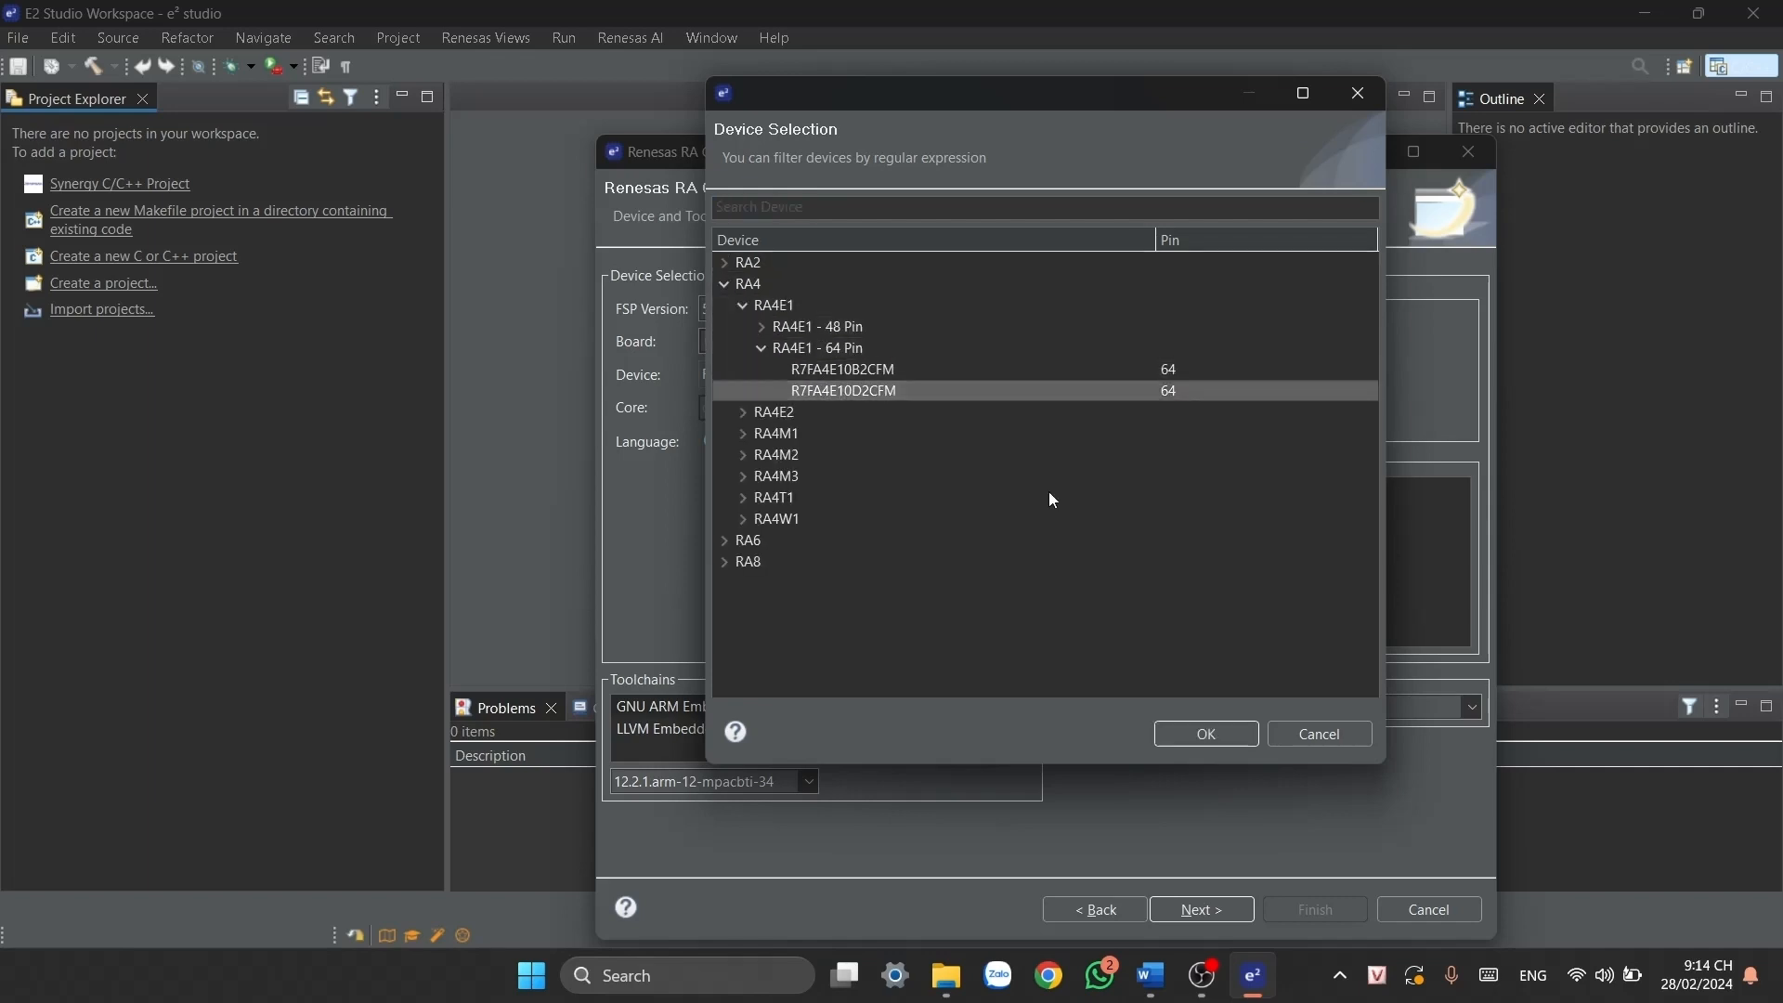
click(1204, 734)
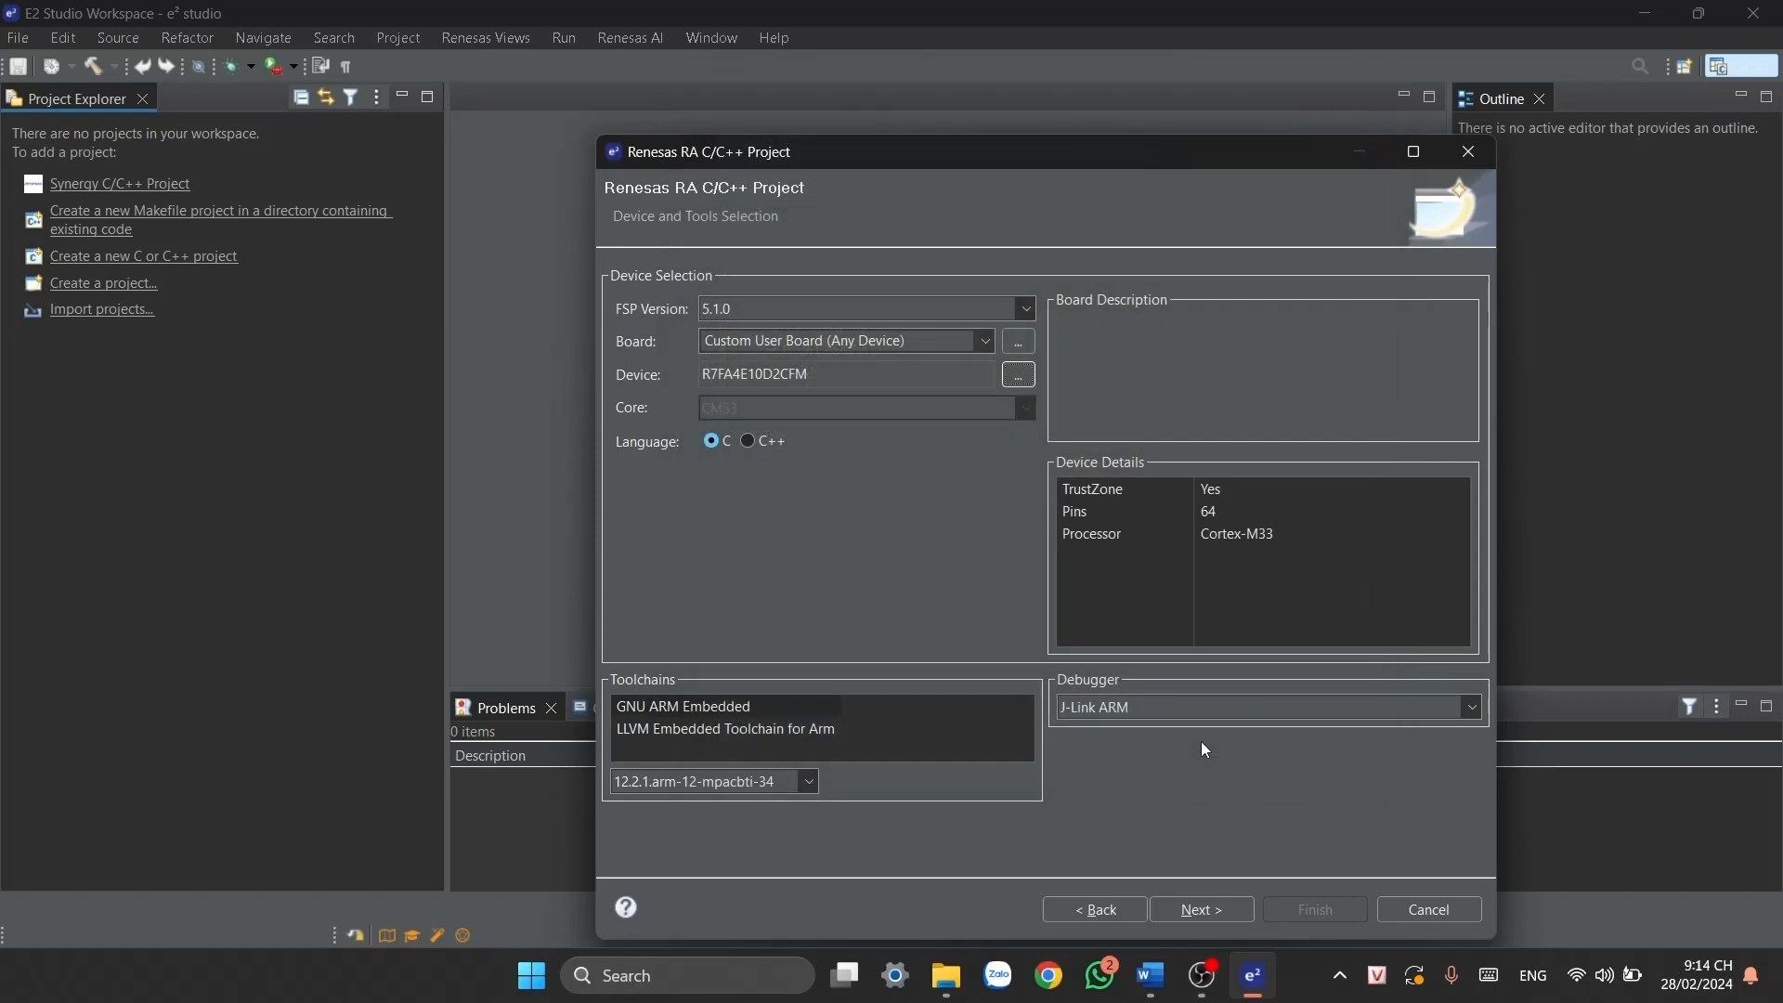
mouse_move(710, 441)
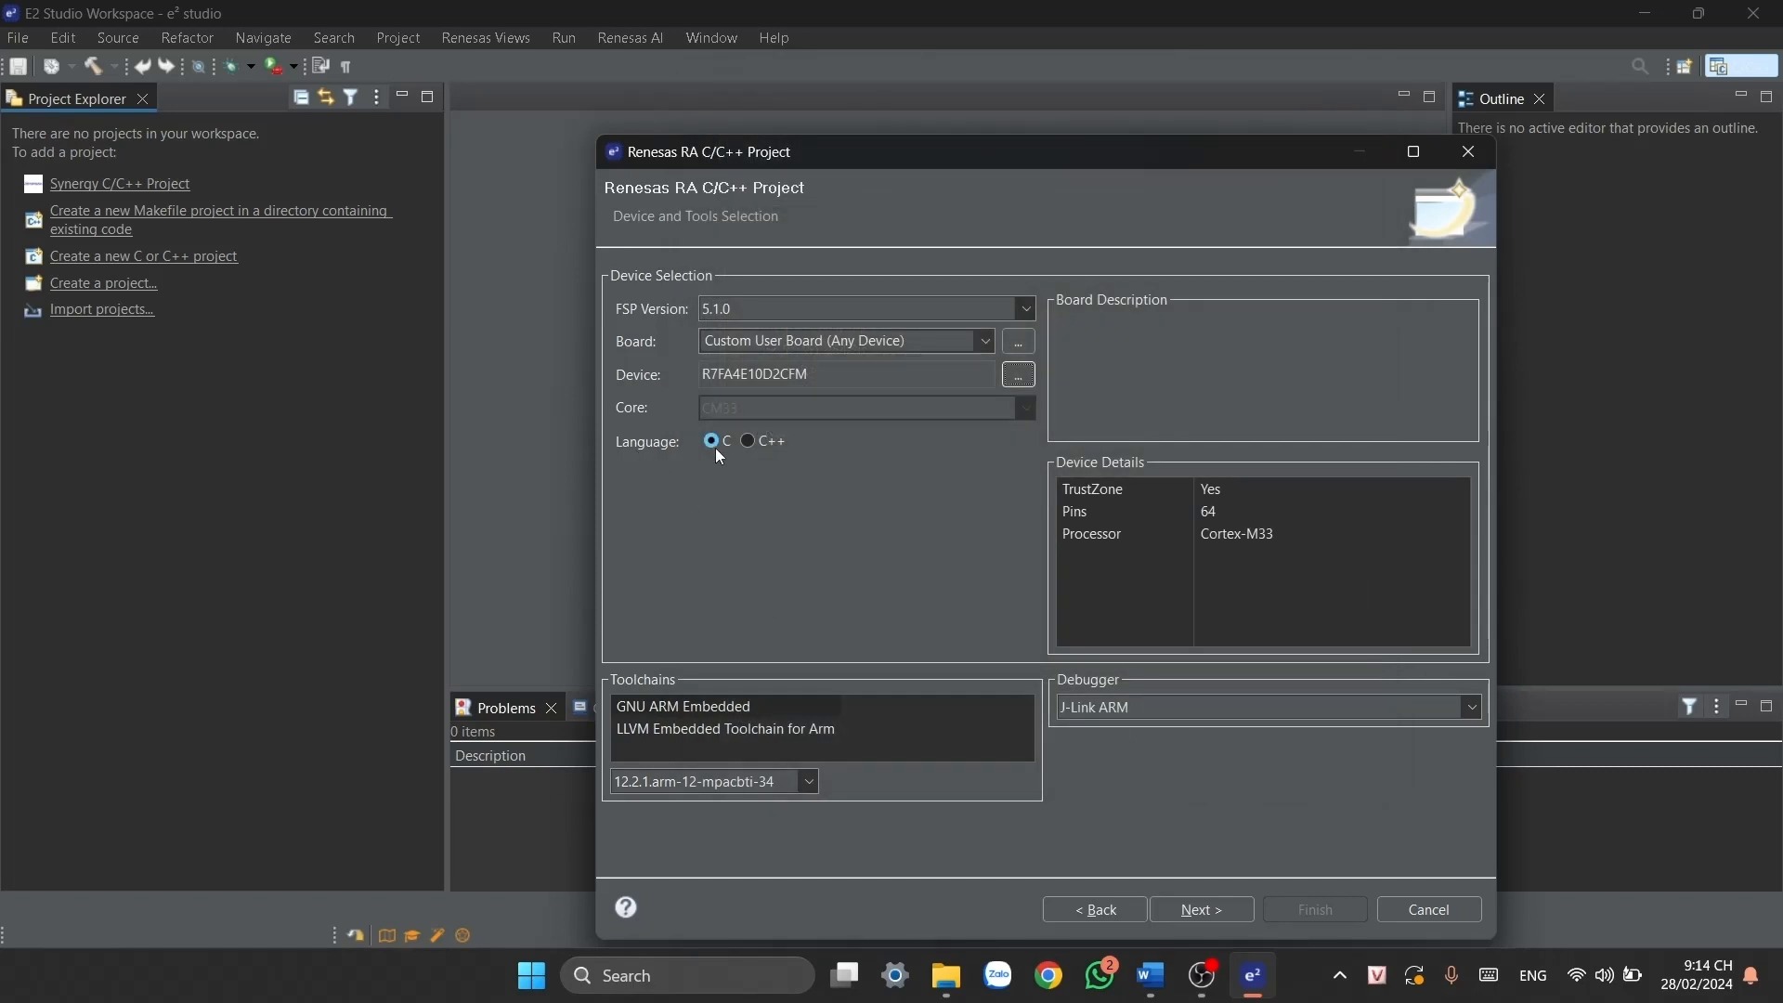
mouse_move(1160, 678)
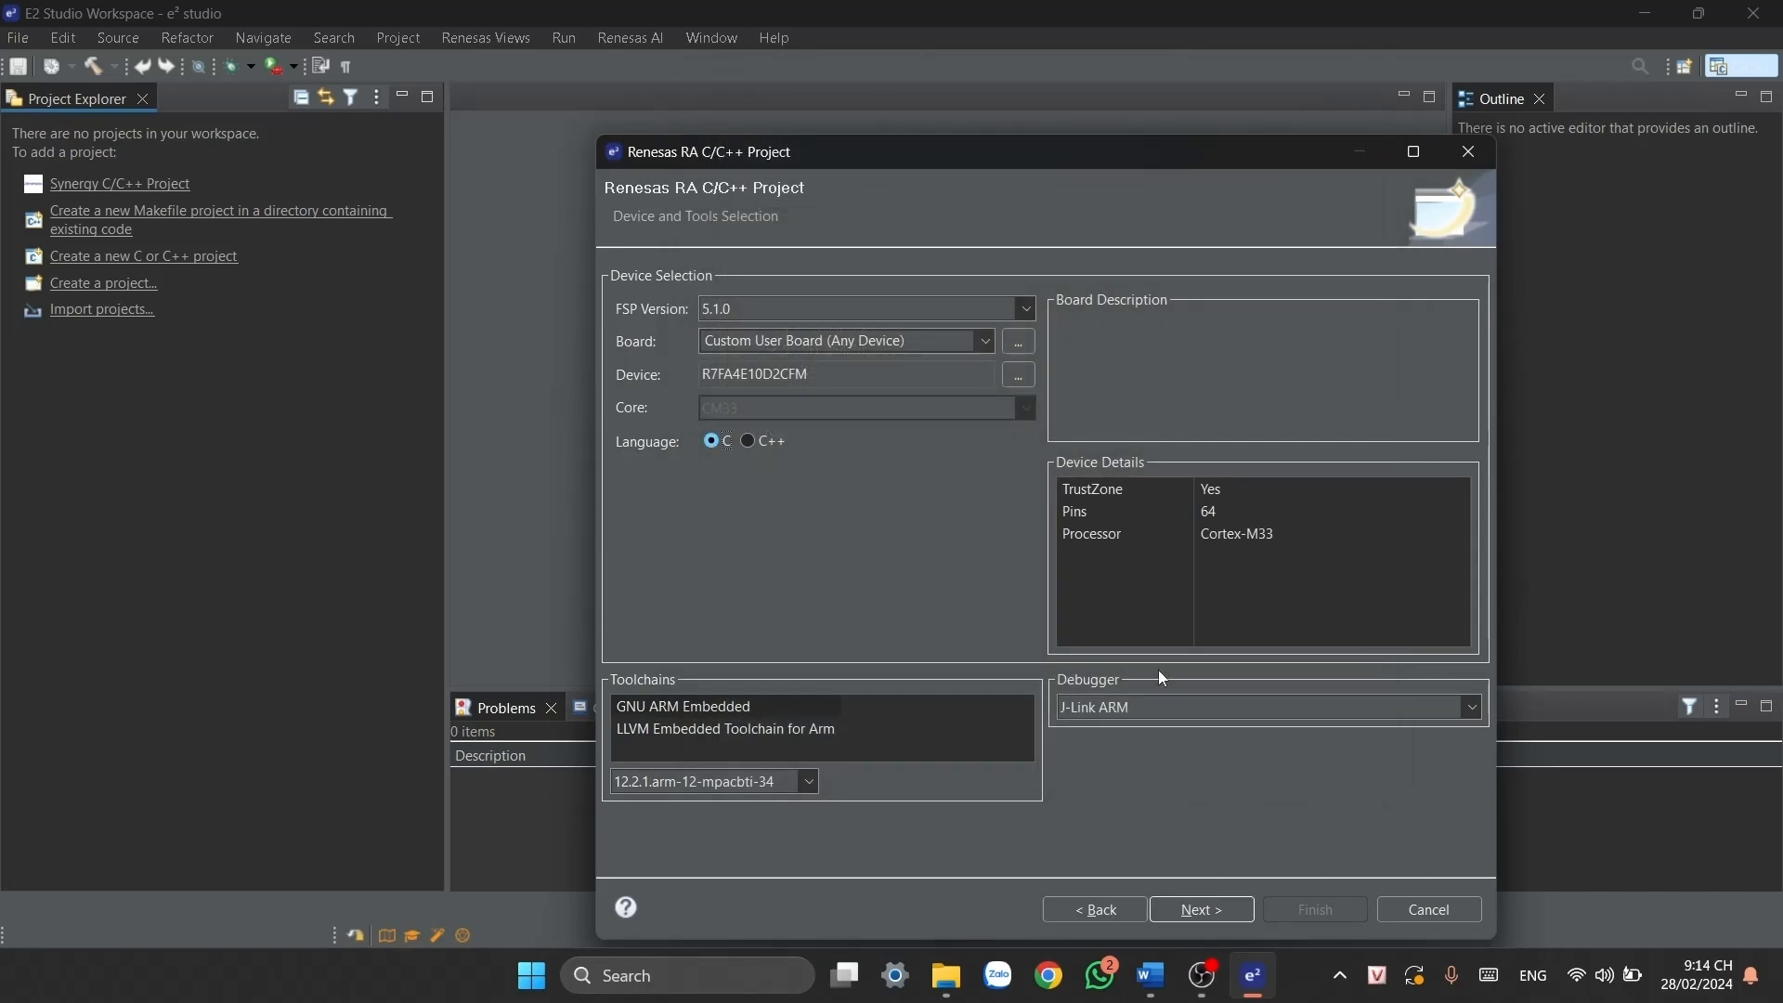
- Advance to Project Type Selection, keeping Flat (Non-TrustZone) Project
click(1200, 908)
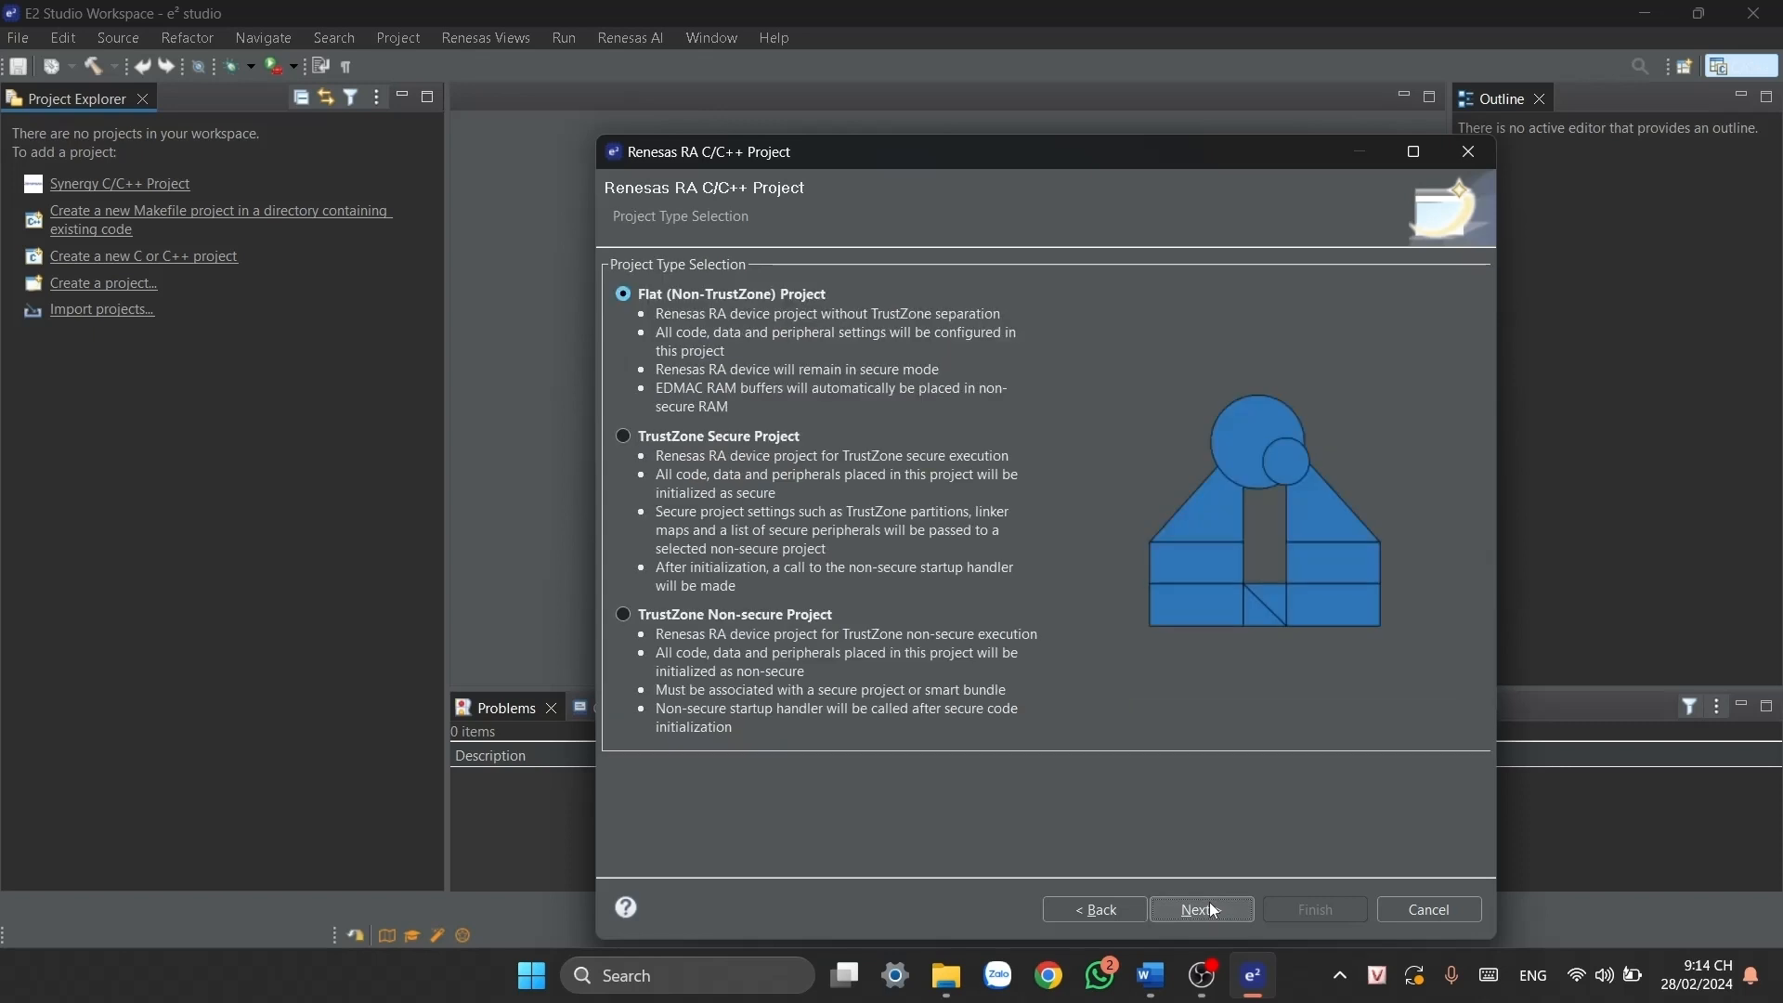
mouse_move(901, 416)
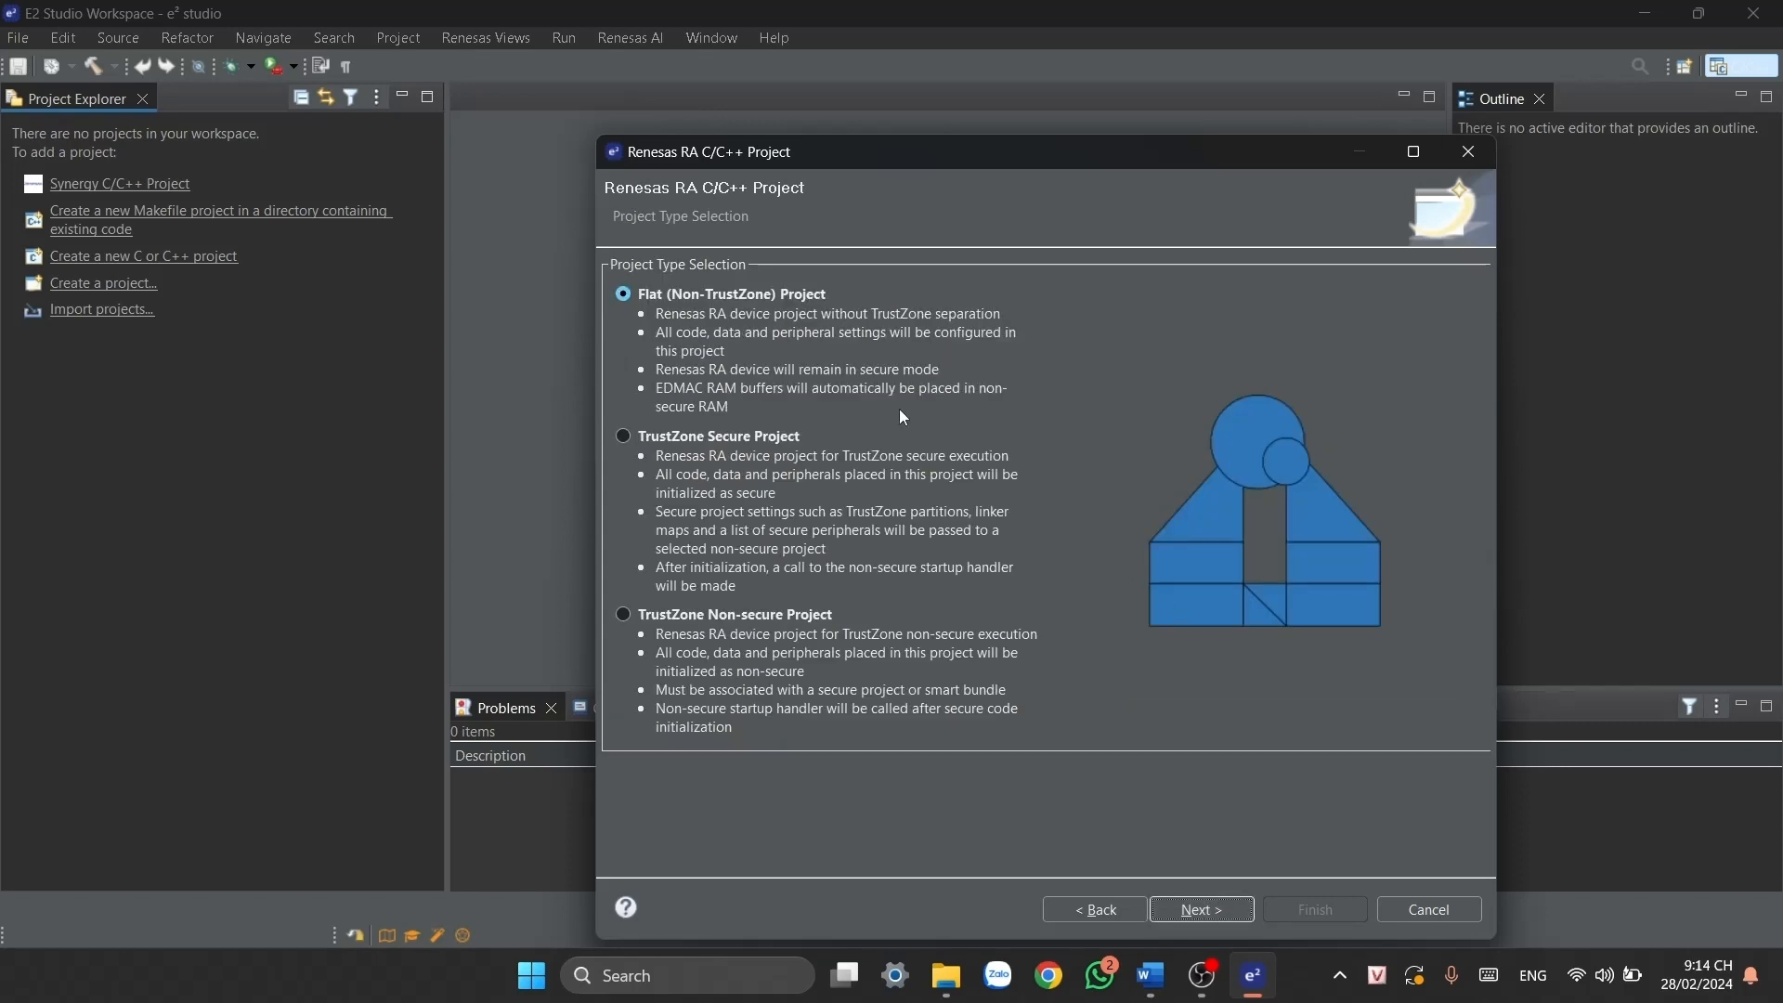
mouse_move(642, 398)
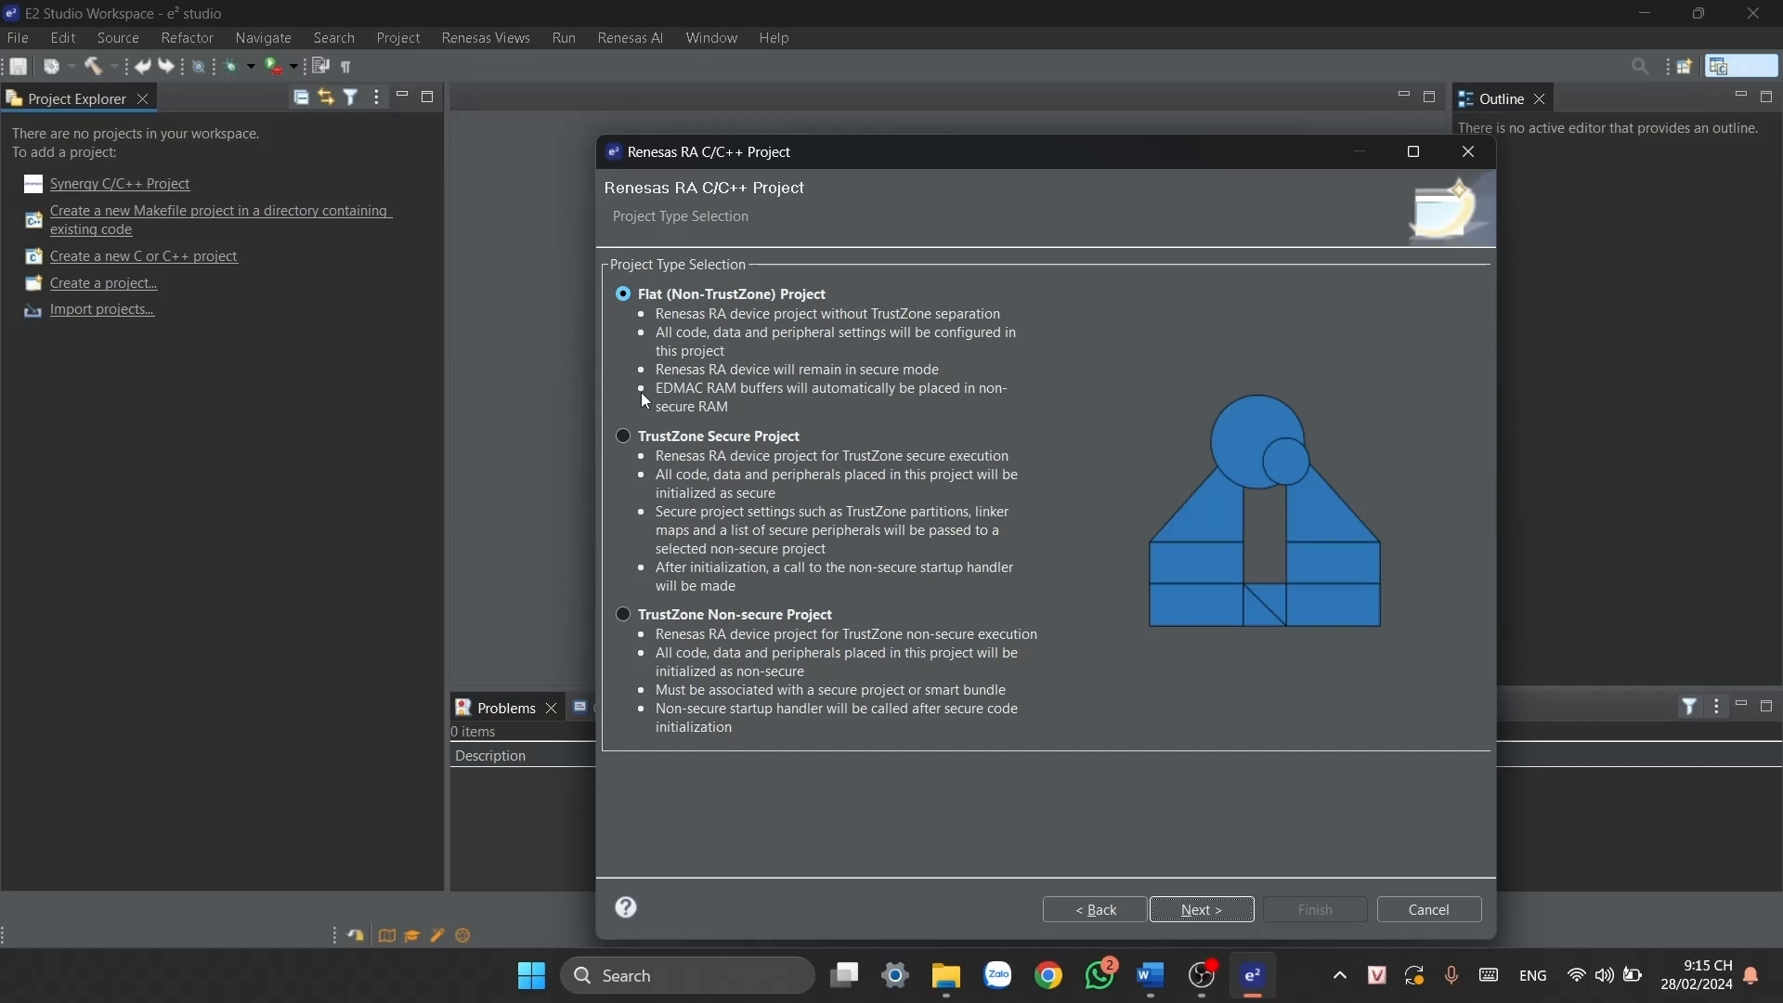
mouse_move(683, 309)
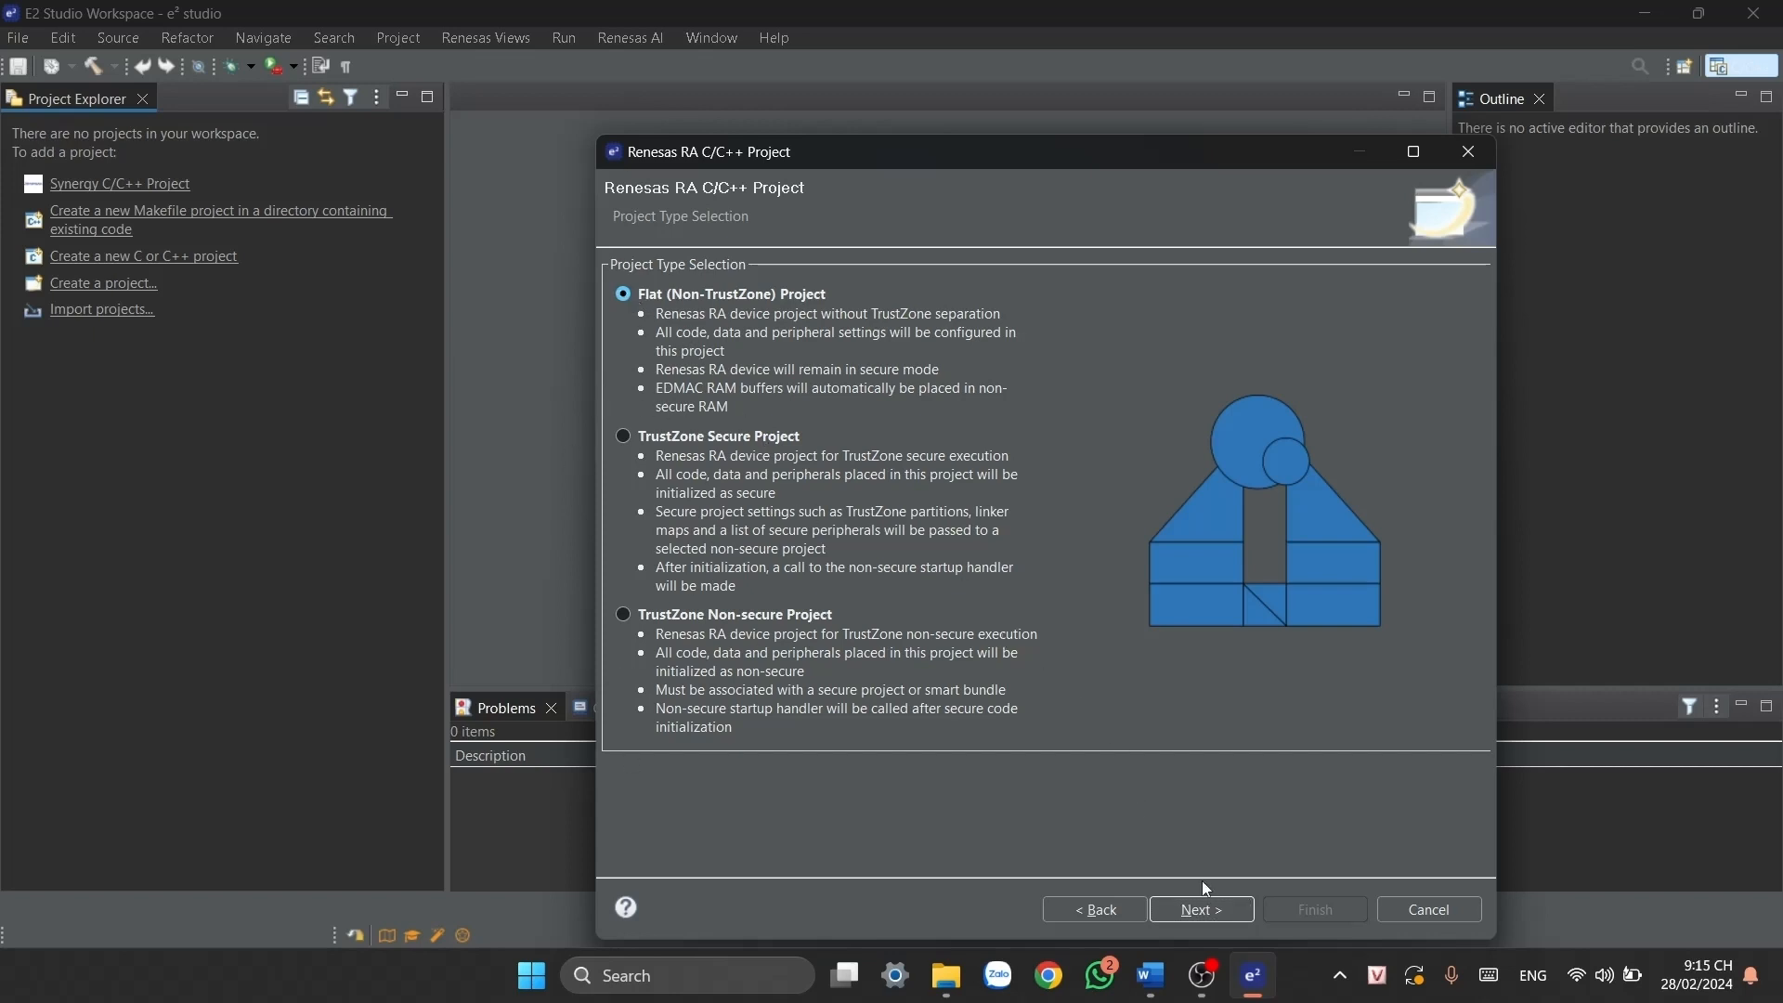
- Advance to build artifact options, keeping Executable and No RTOS
click(1200, 910)
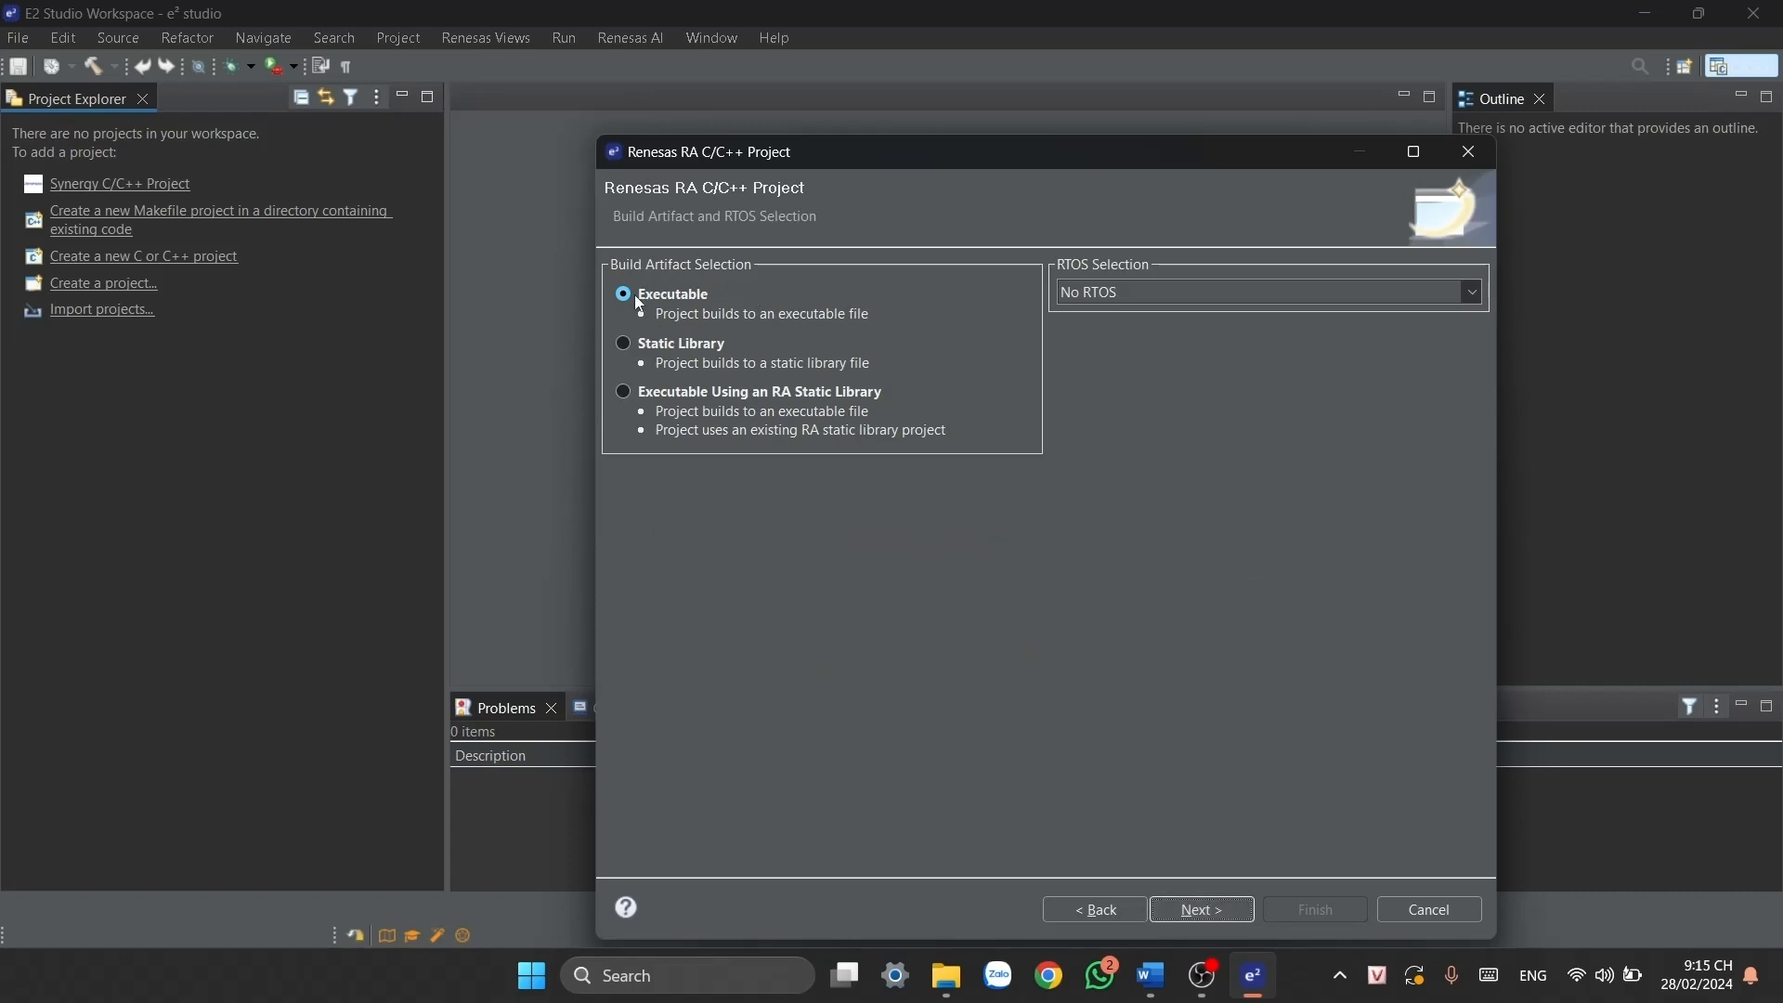
mouse_move(801, 333)
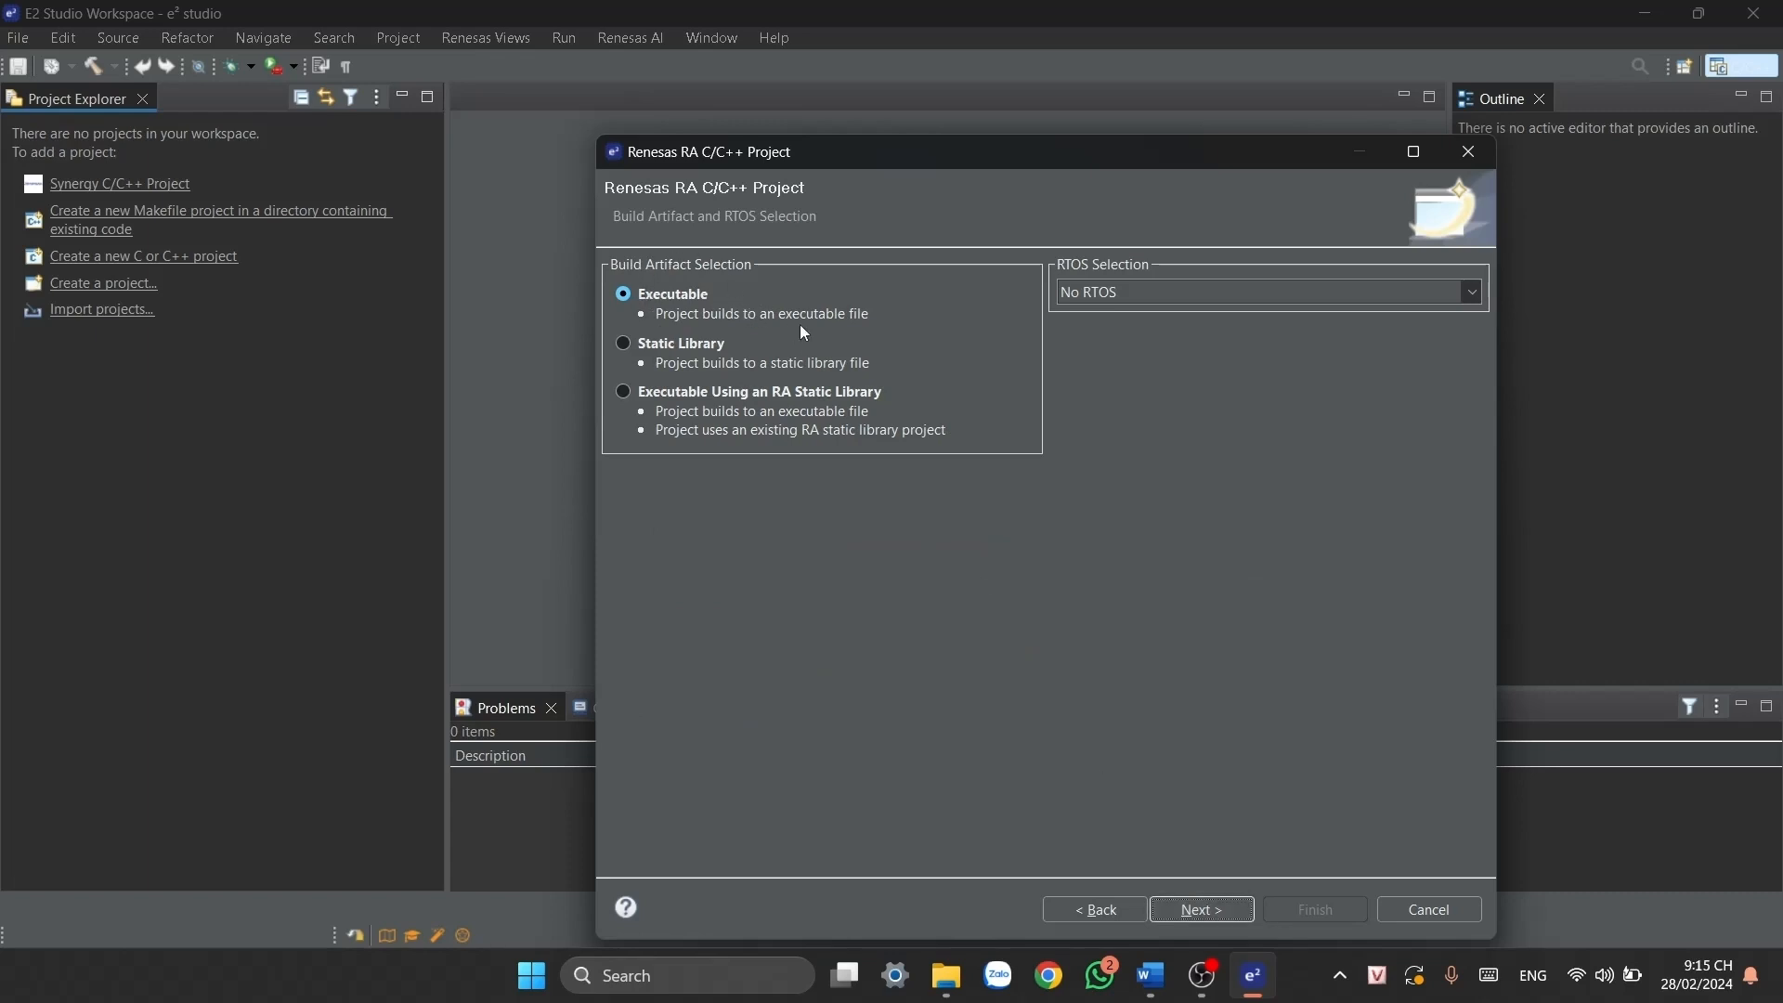
mouse_move(1321, 426)
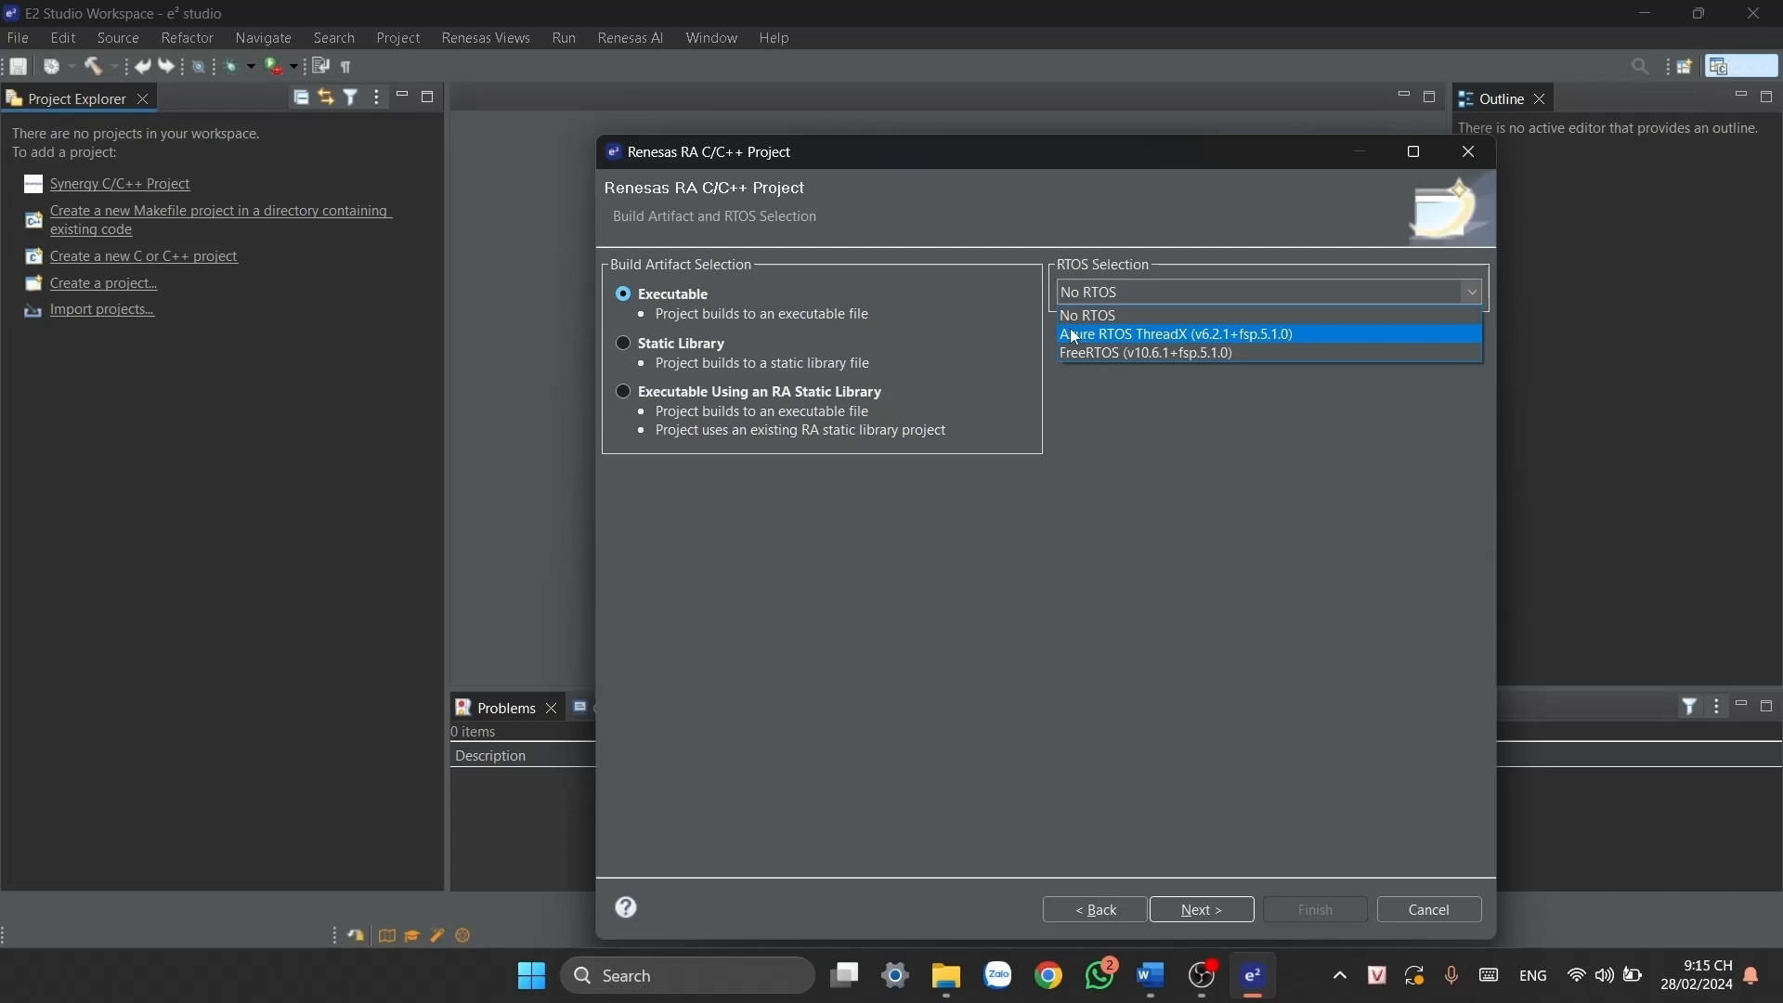
click(1085, 315)
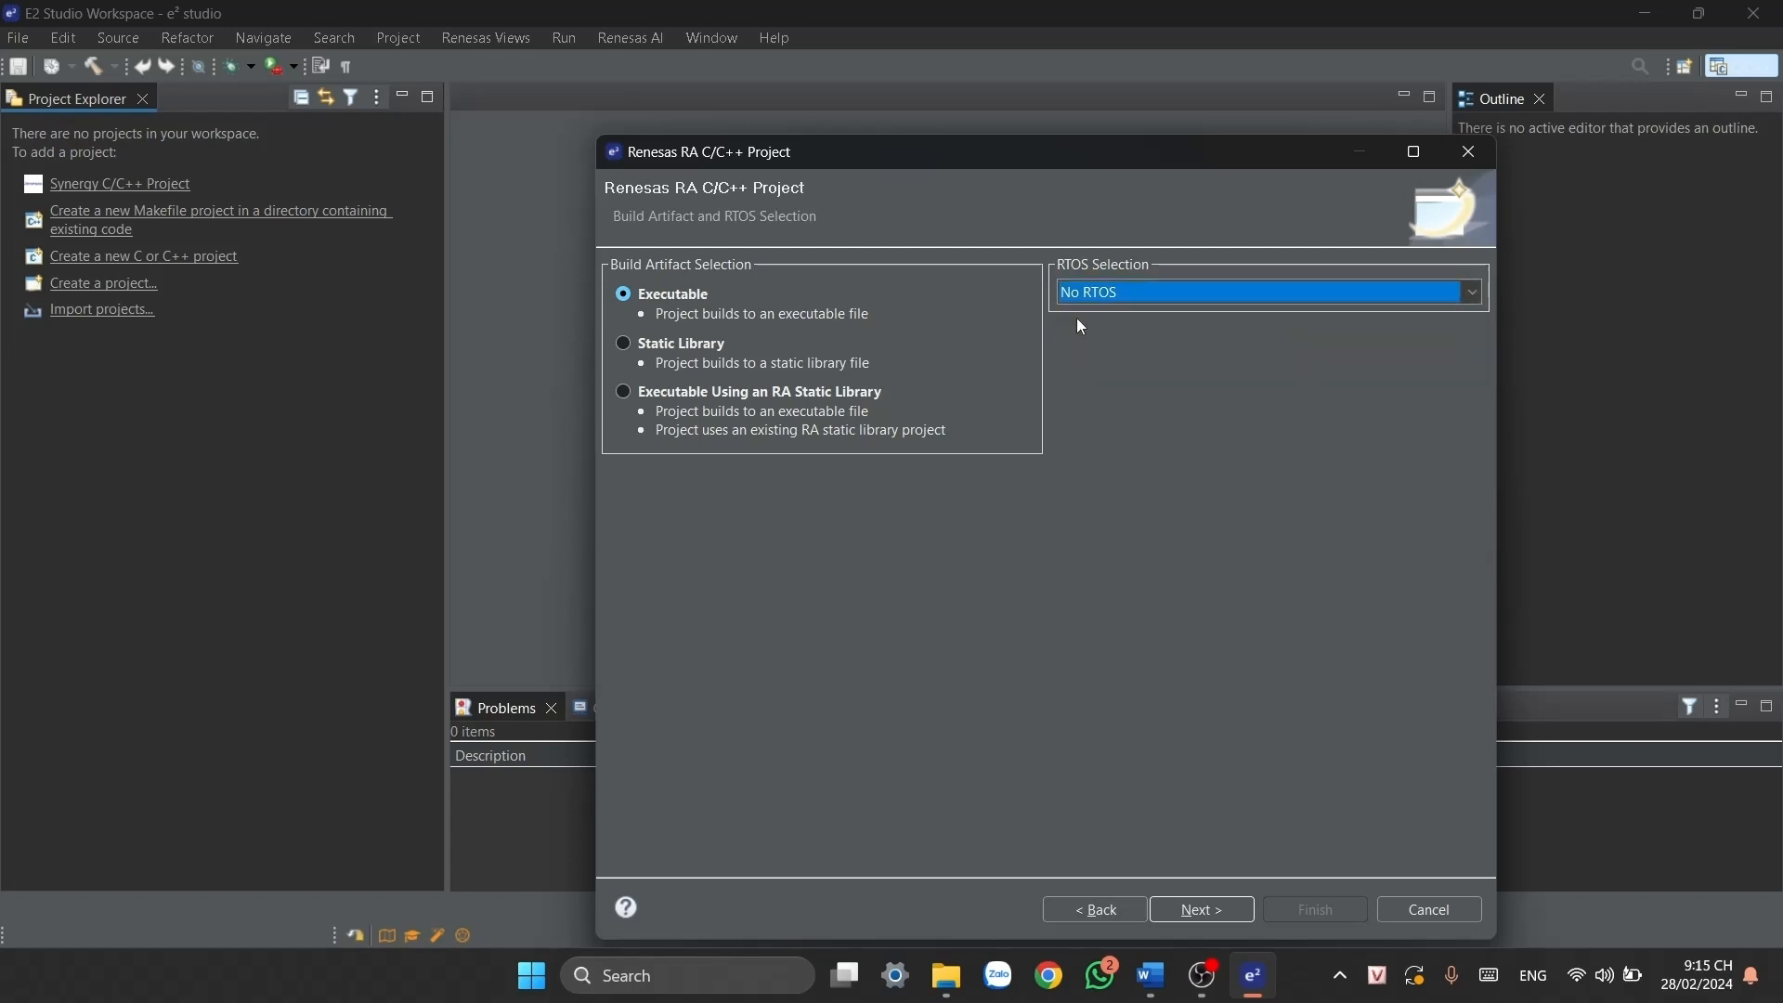
mouse_move(1200, 908)
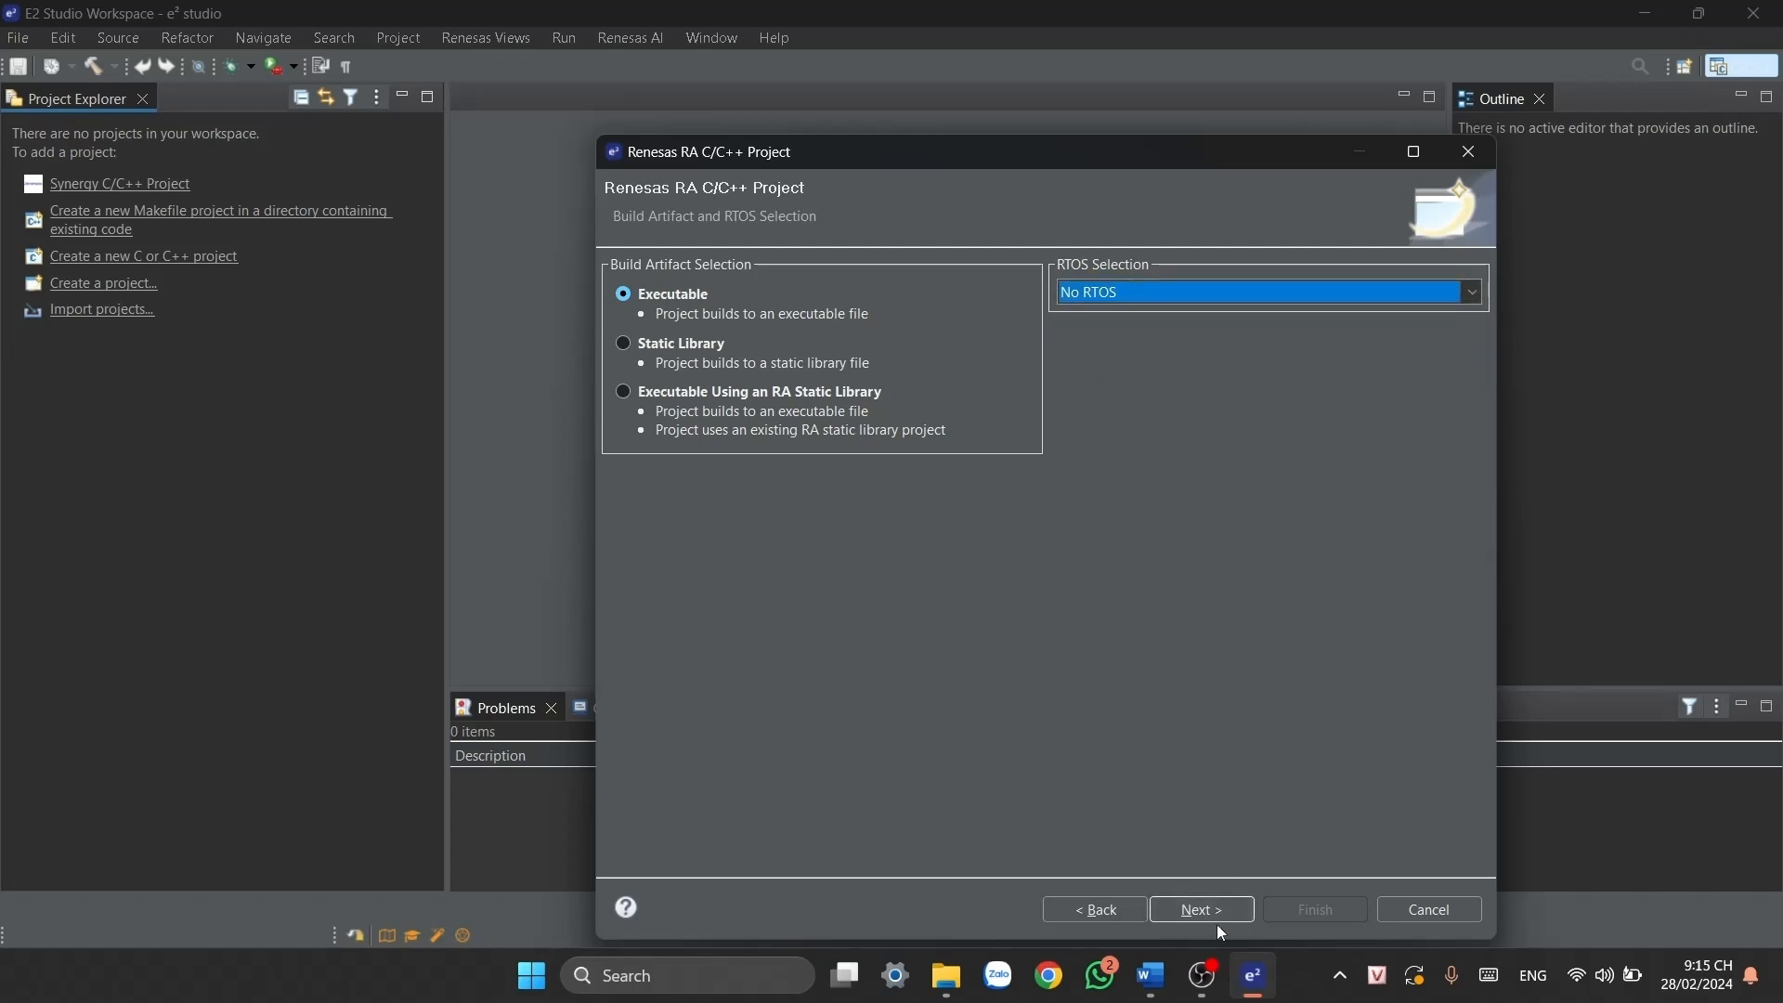
- Keep the Bare Metal - Minimal template and finish generating first_project
click(1199, 908)
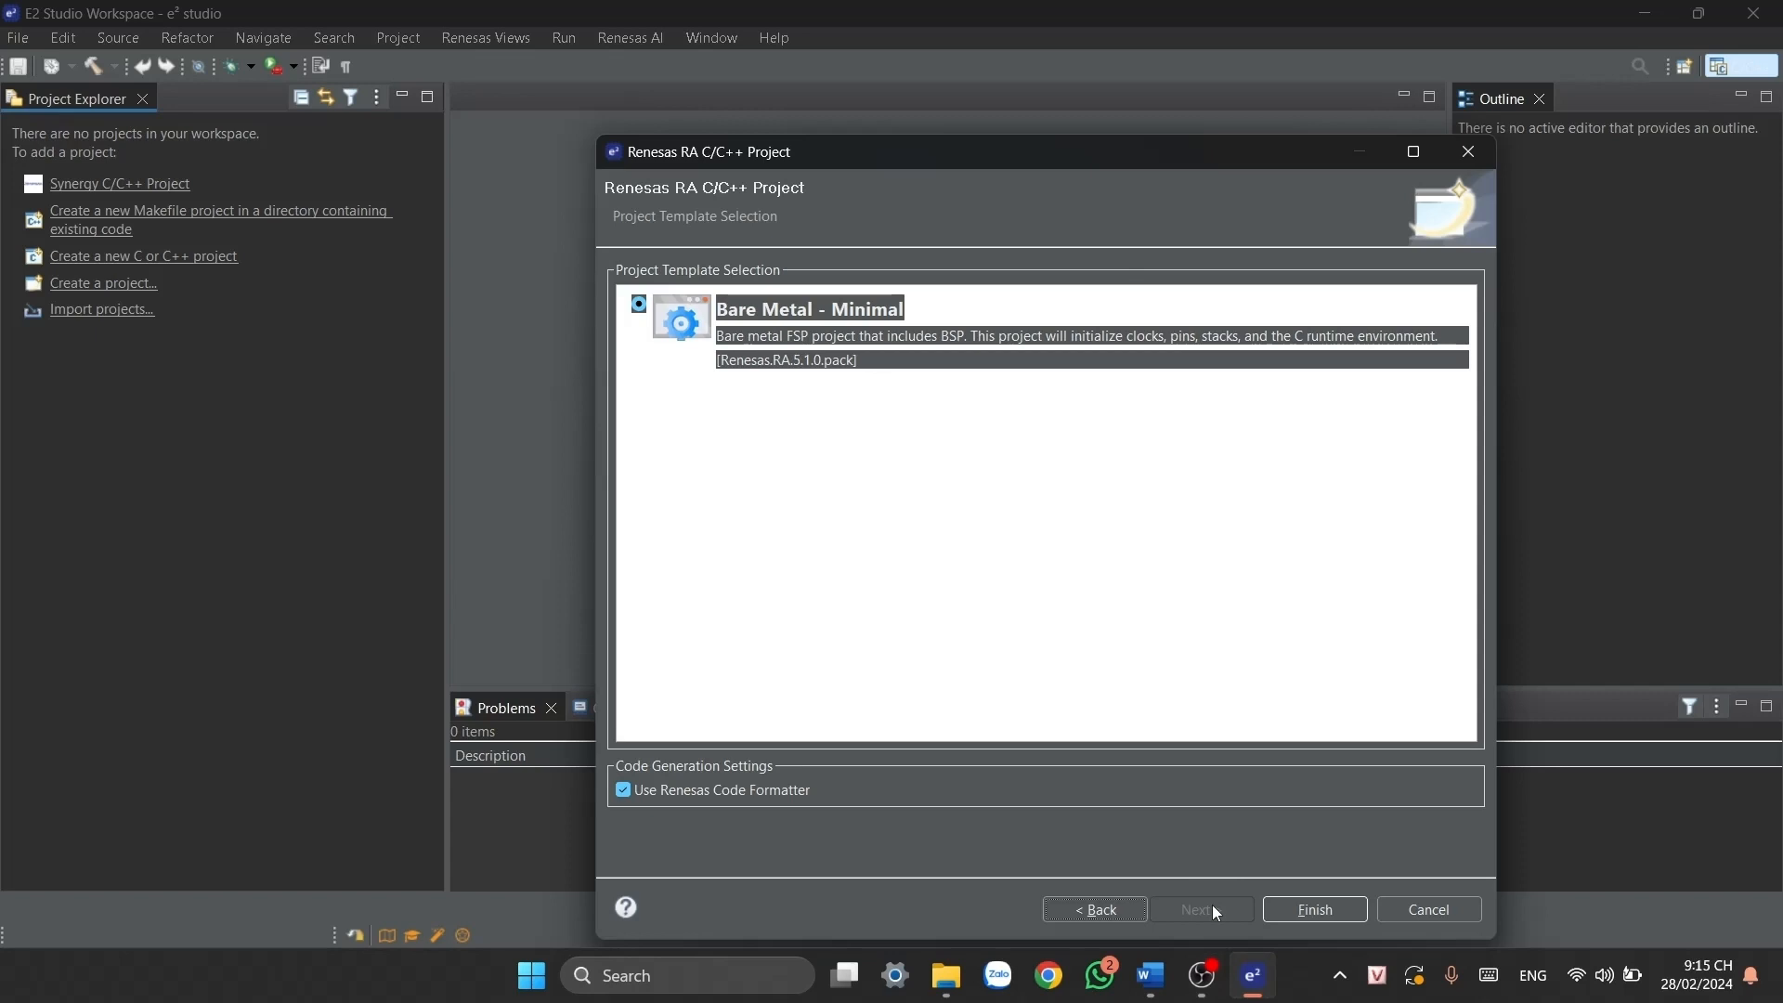
mouse_move(642, 320)
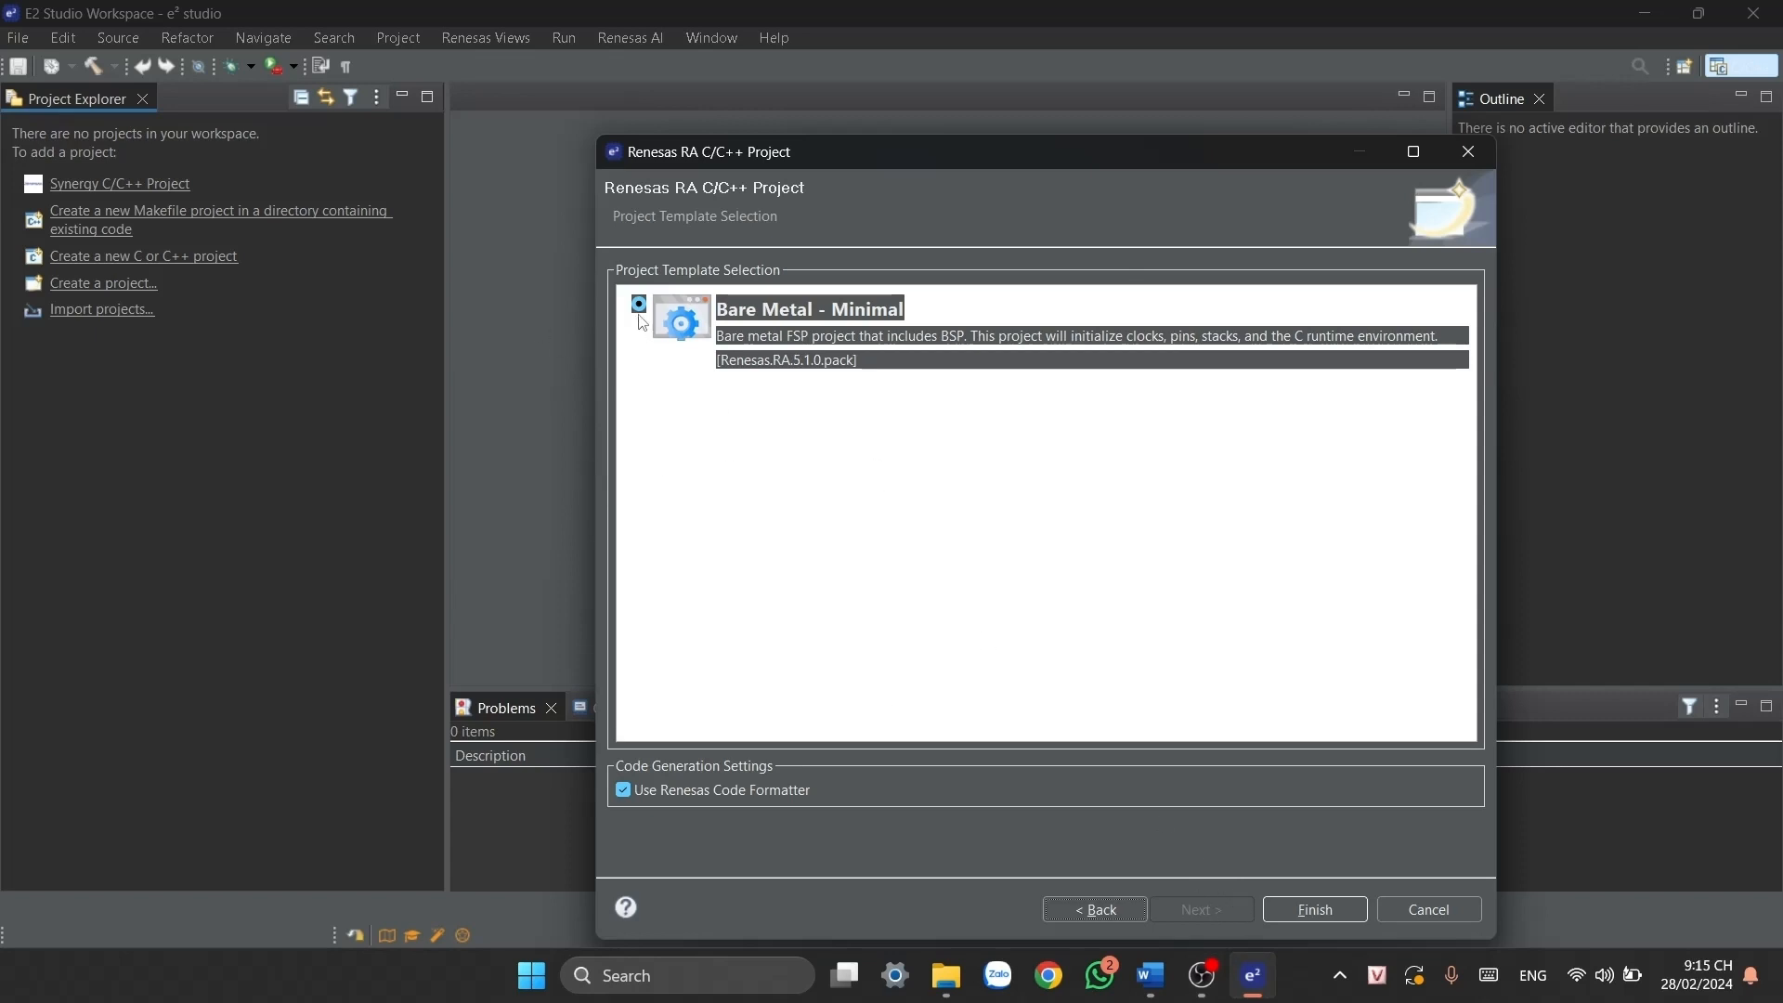
mouse_move(637, 739)
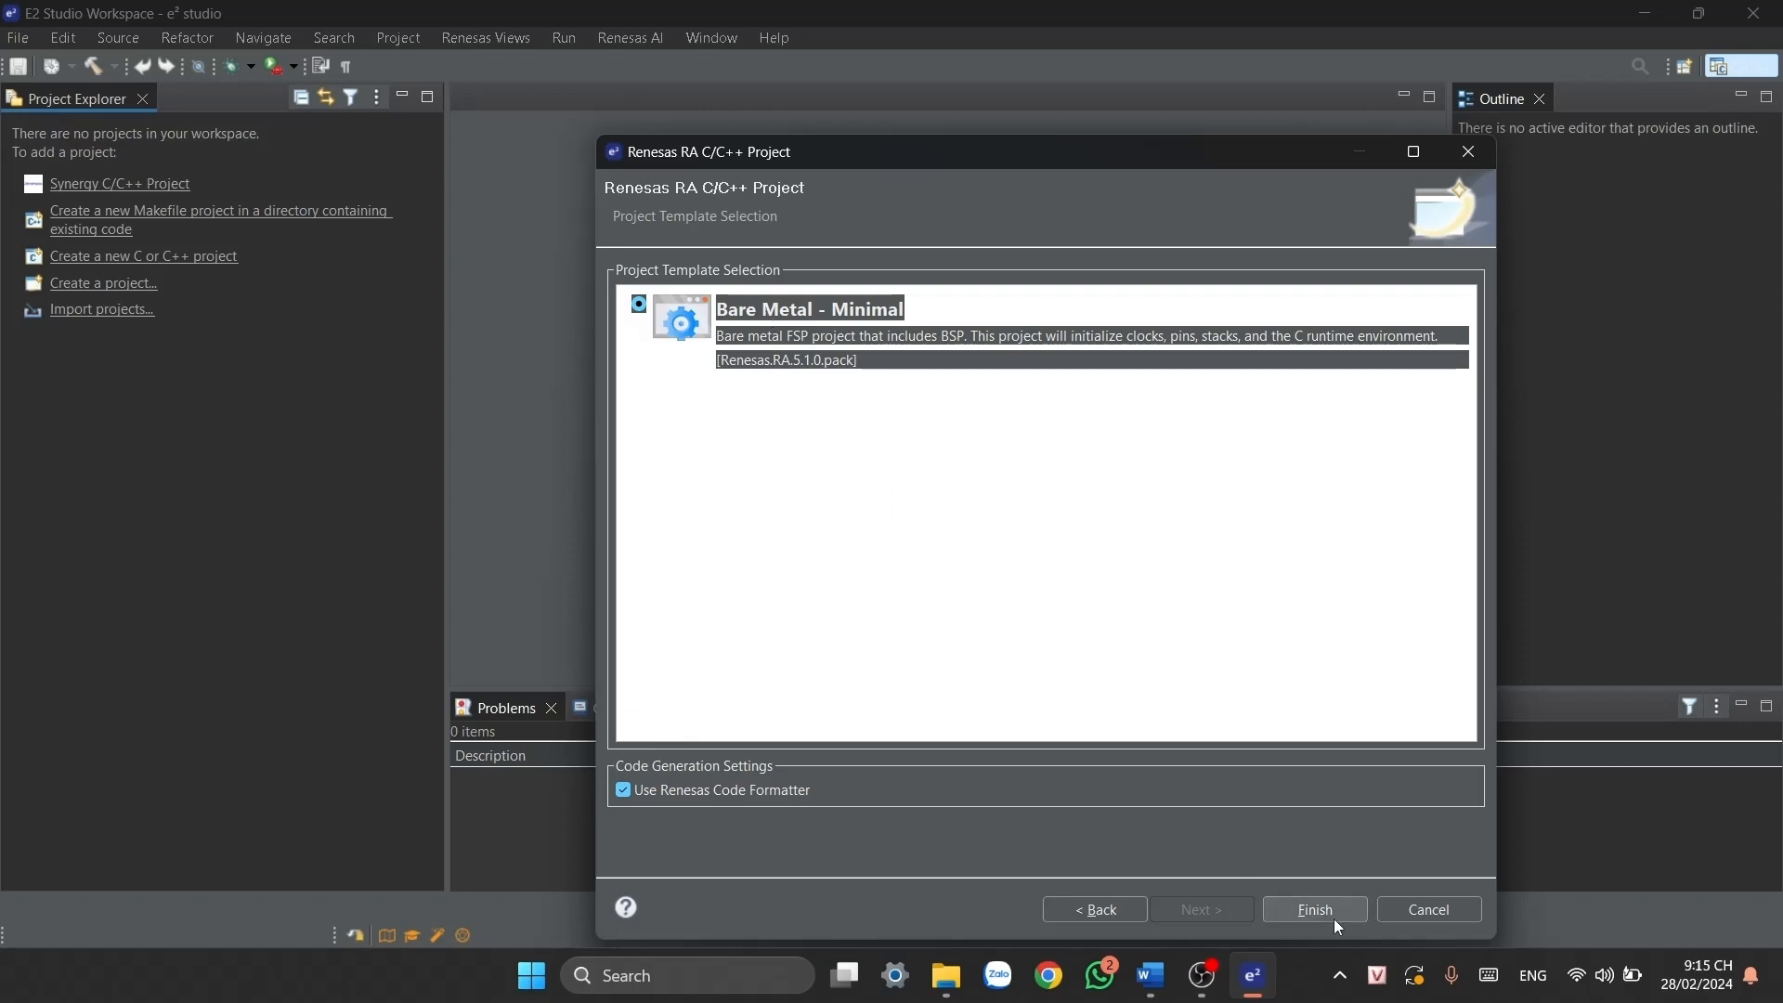
click(1312, 908)
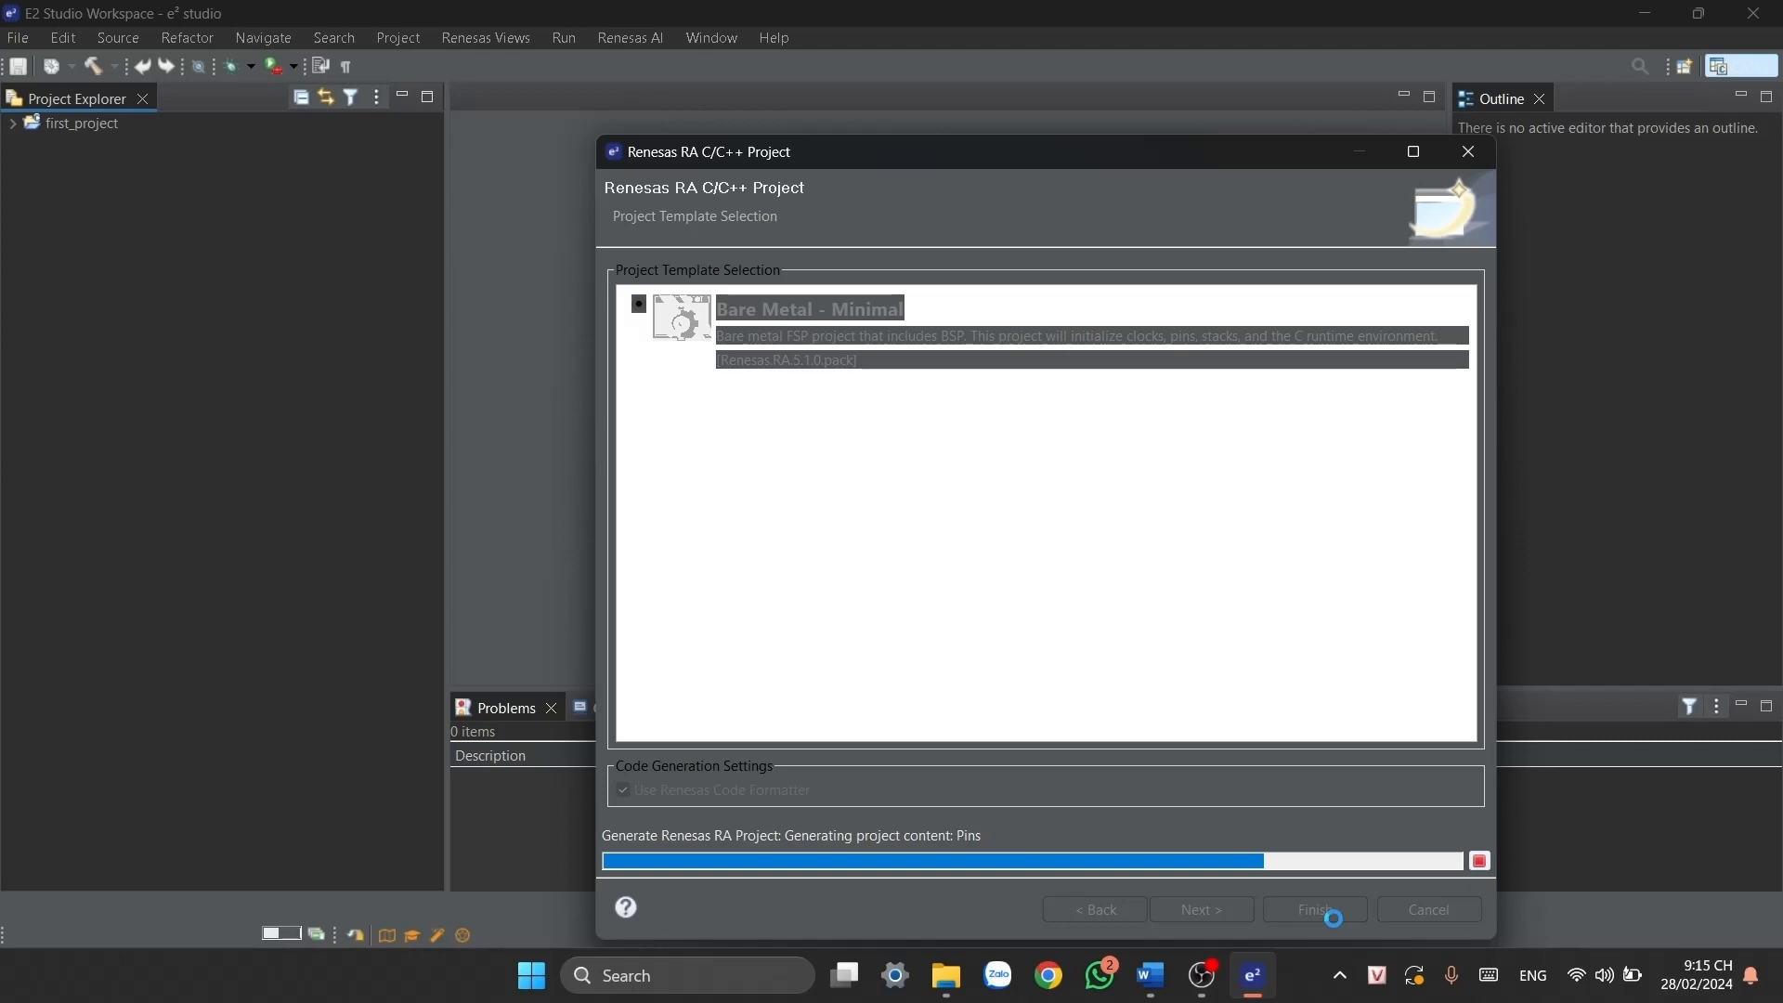
- Confirm Open Perspective to switch to FSP Configuration
click(1313, 908)
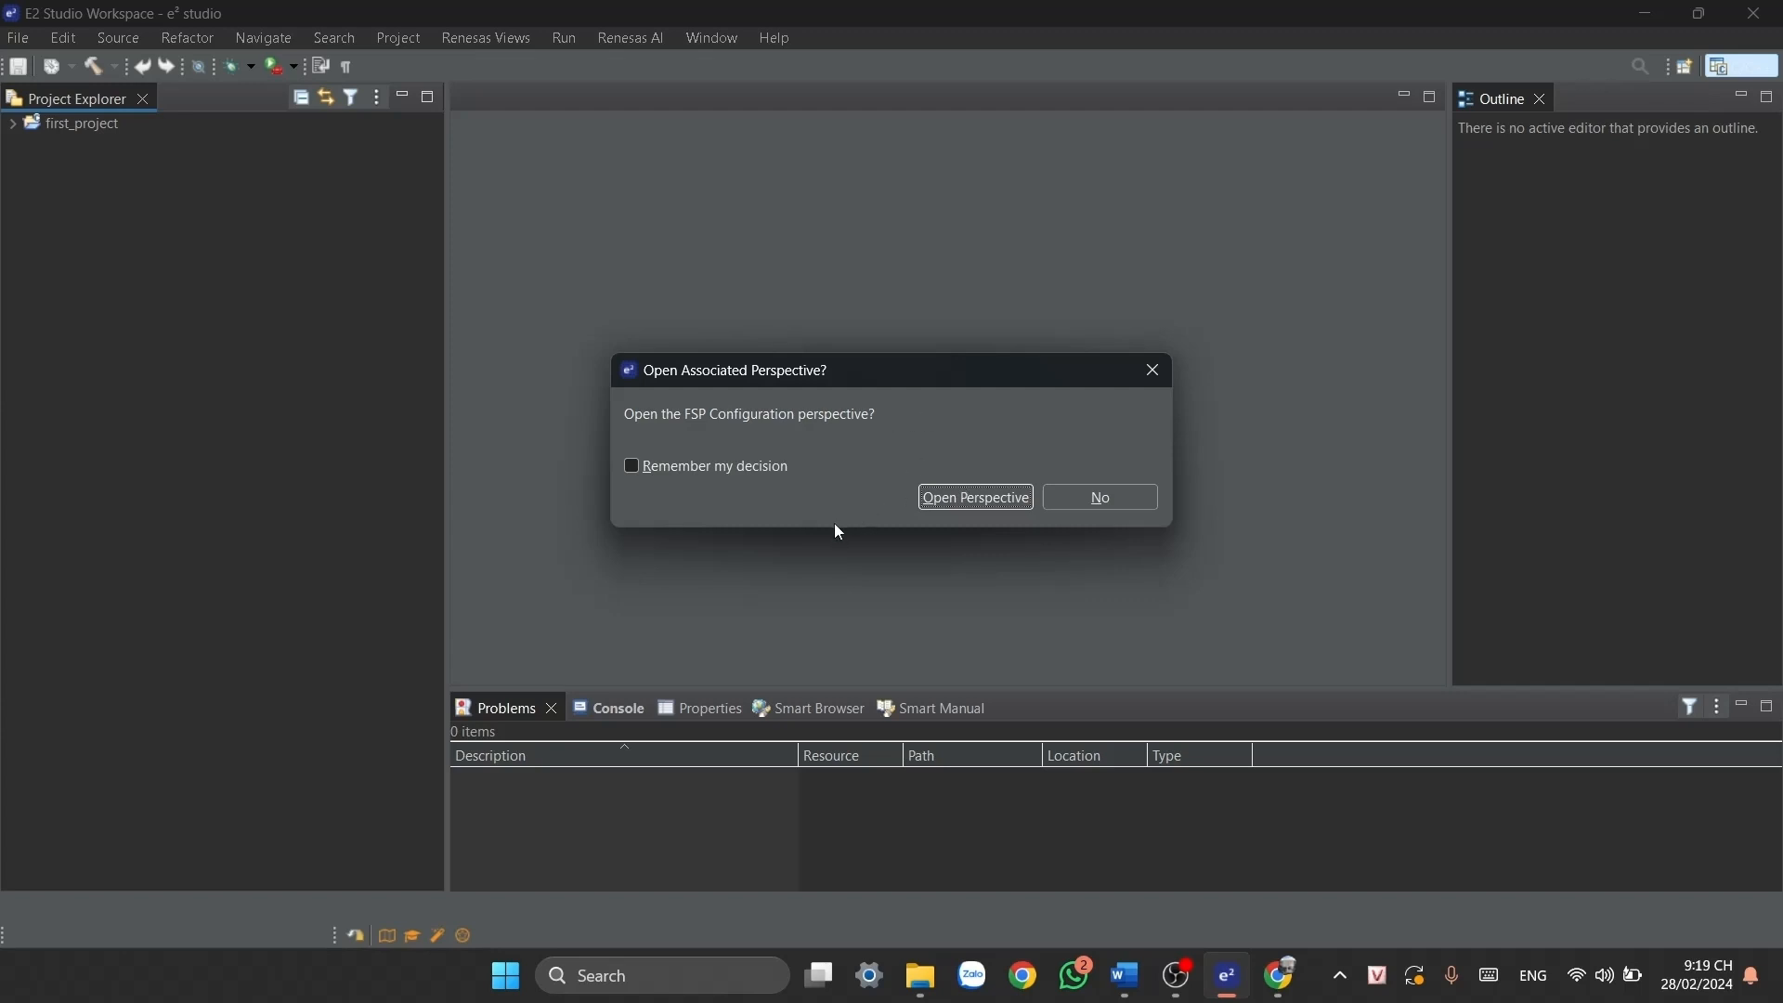
mouse_move(973, 497)
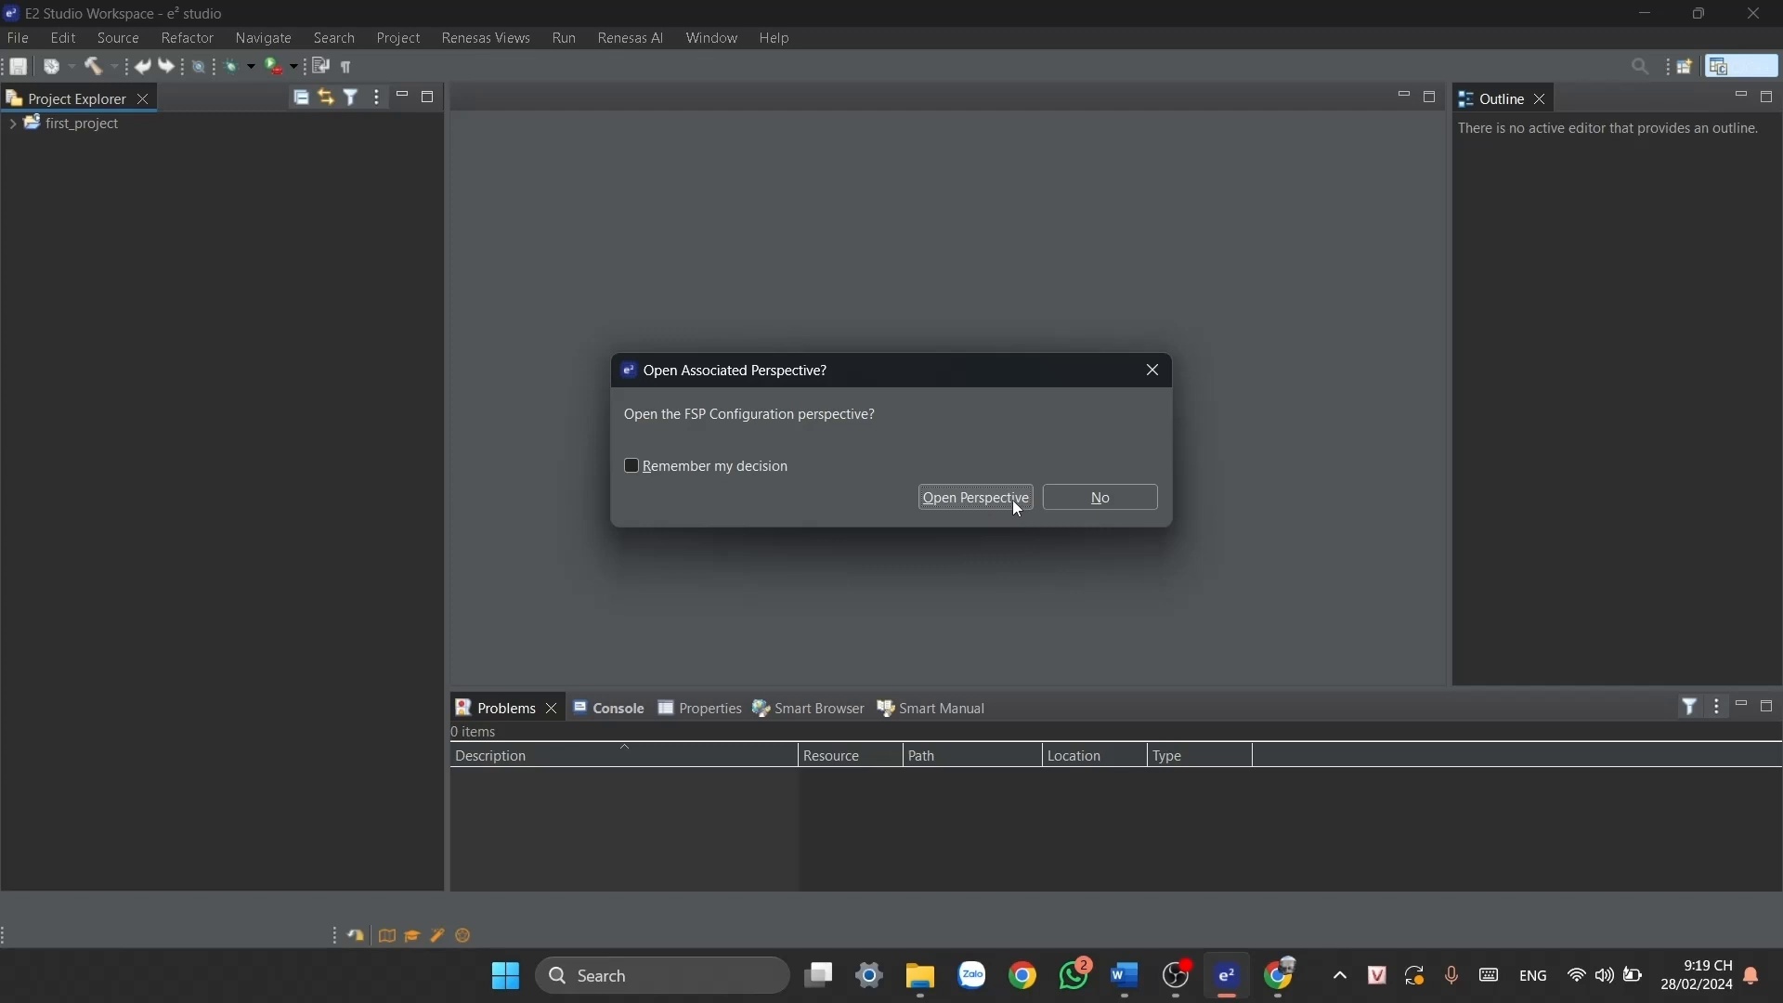
mouse_move(977, 521)
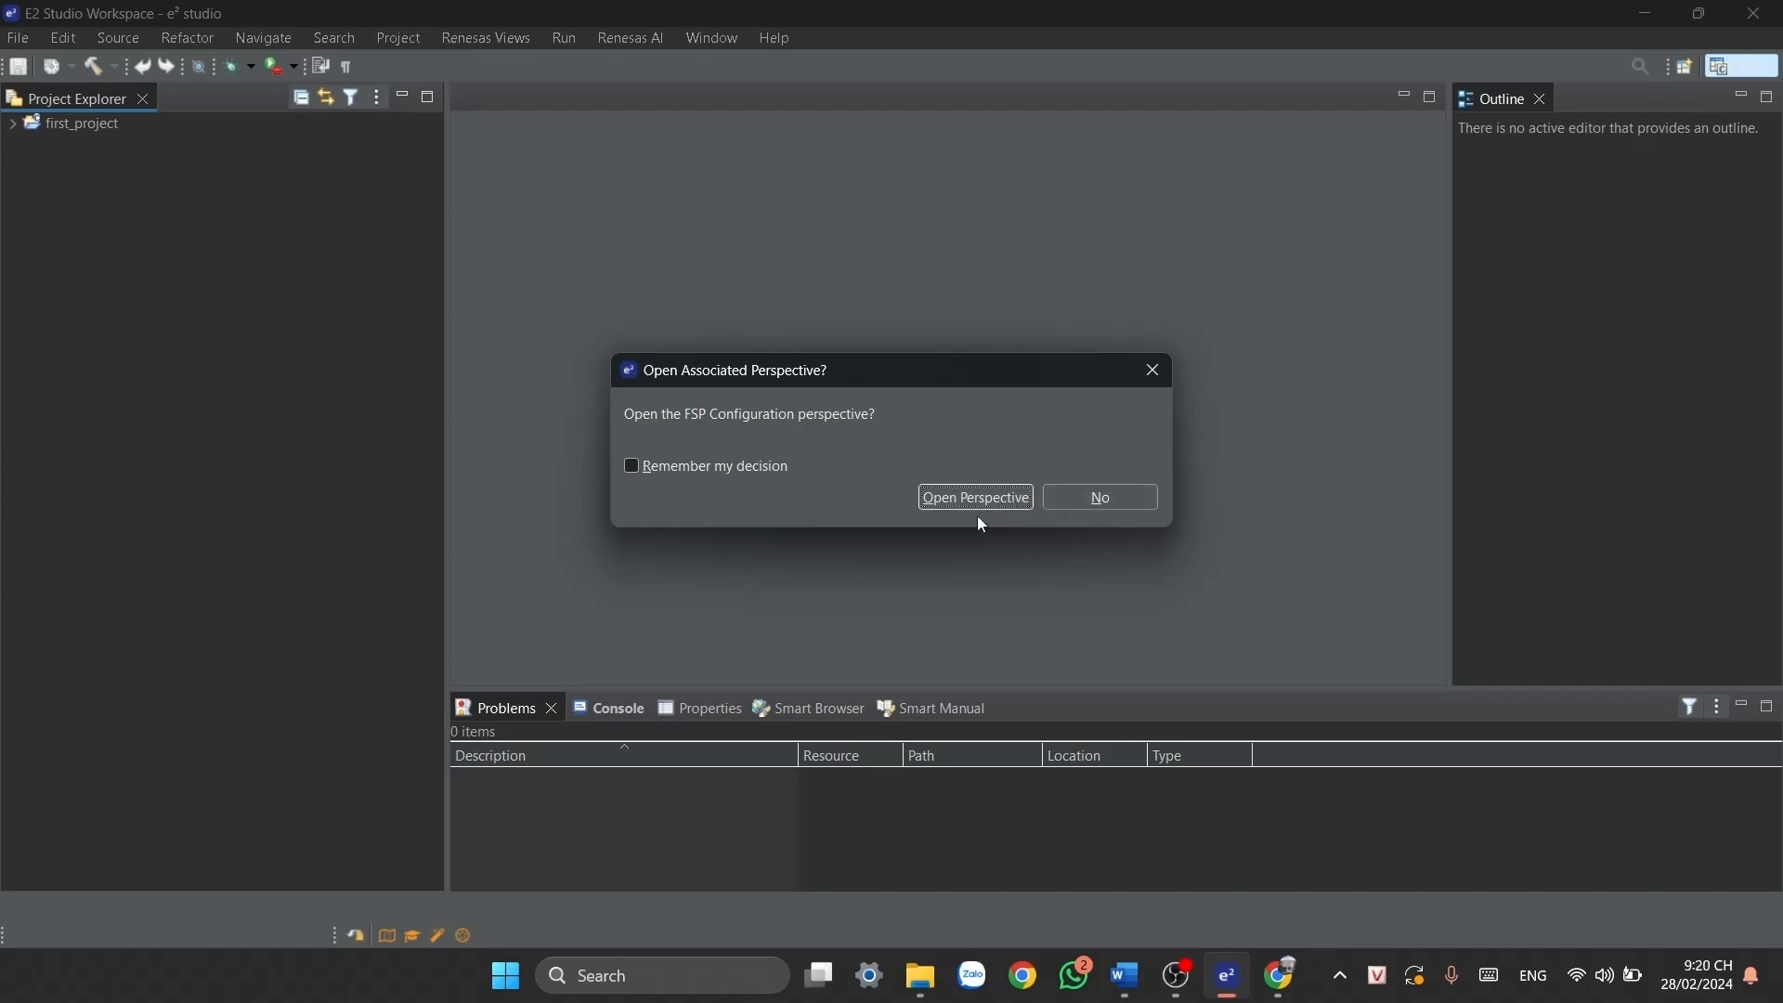
click(972, 497)
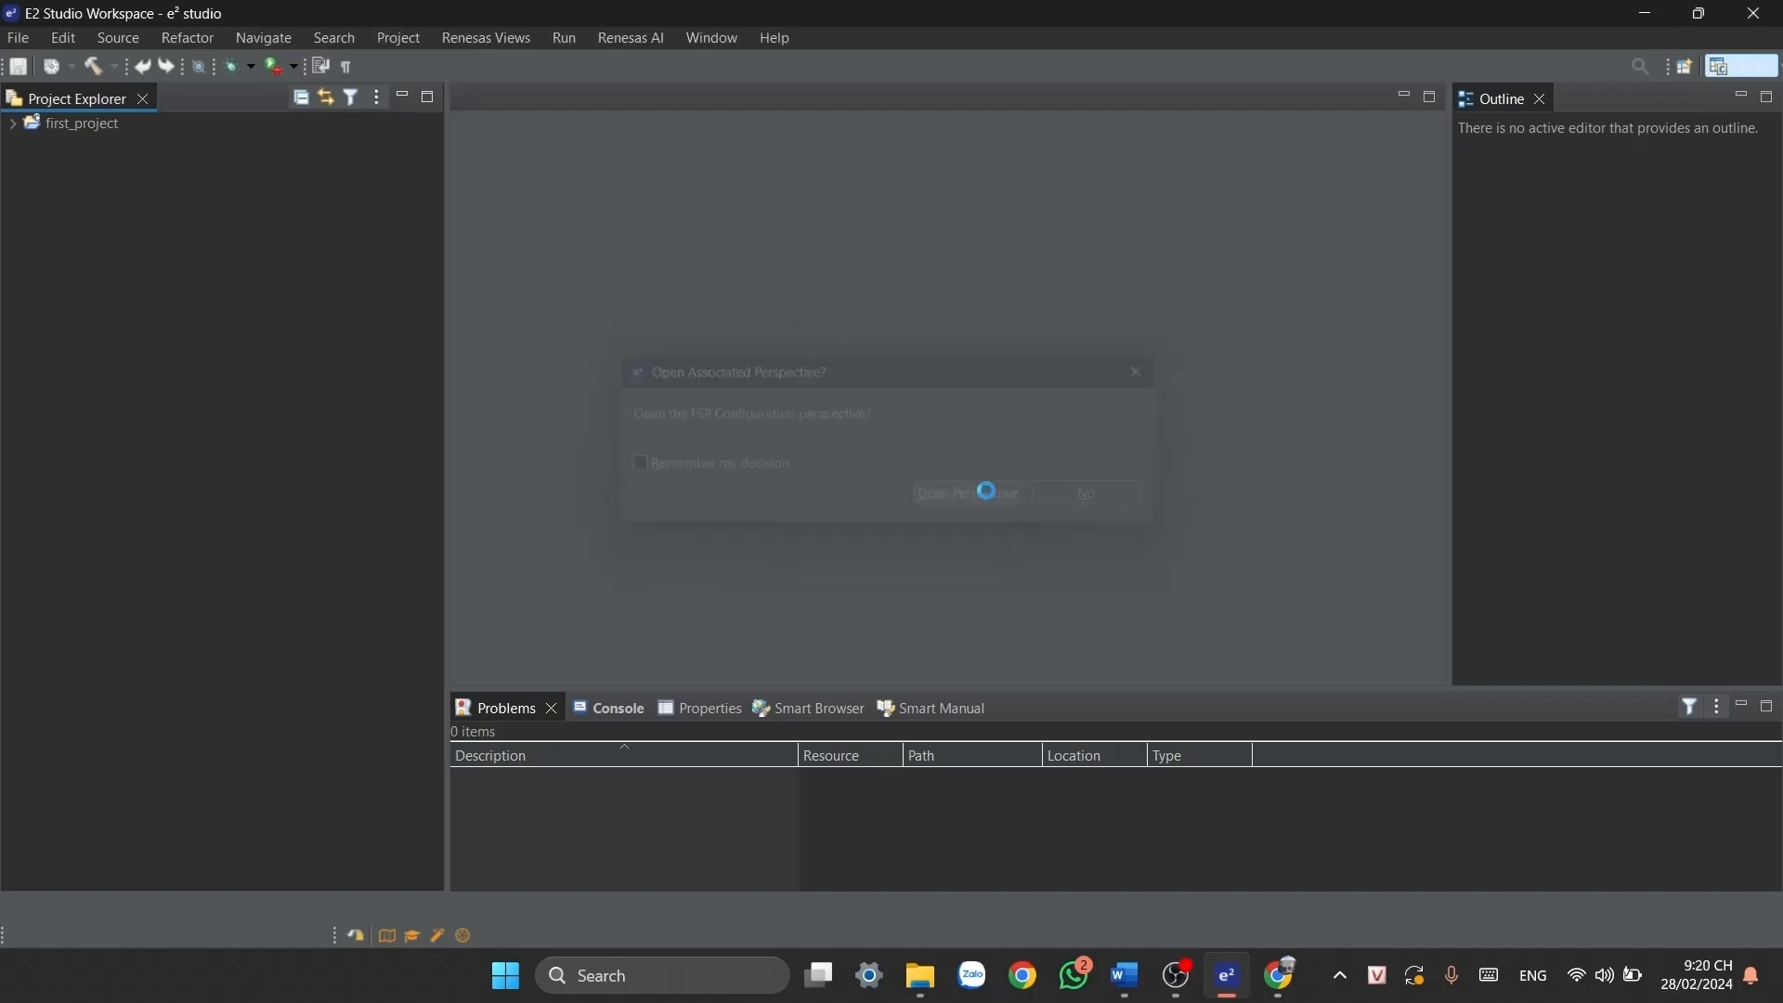
click(966, 493)
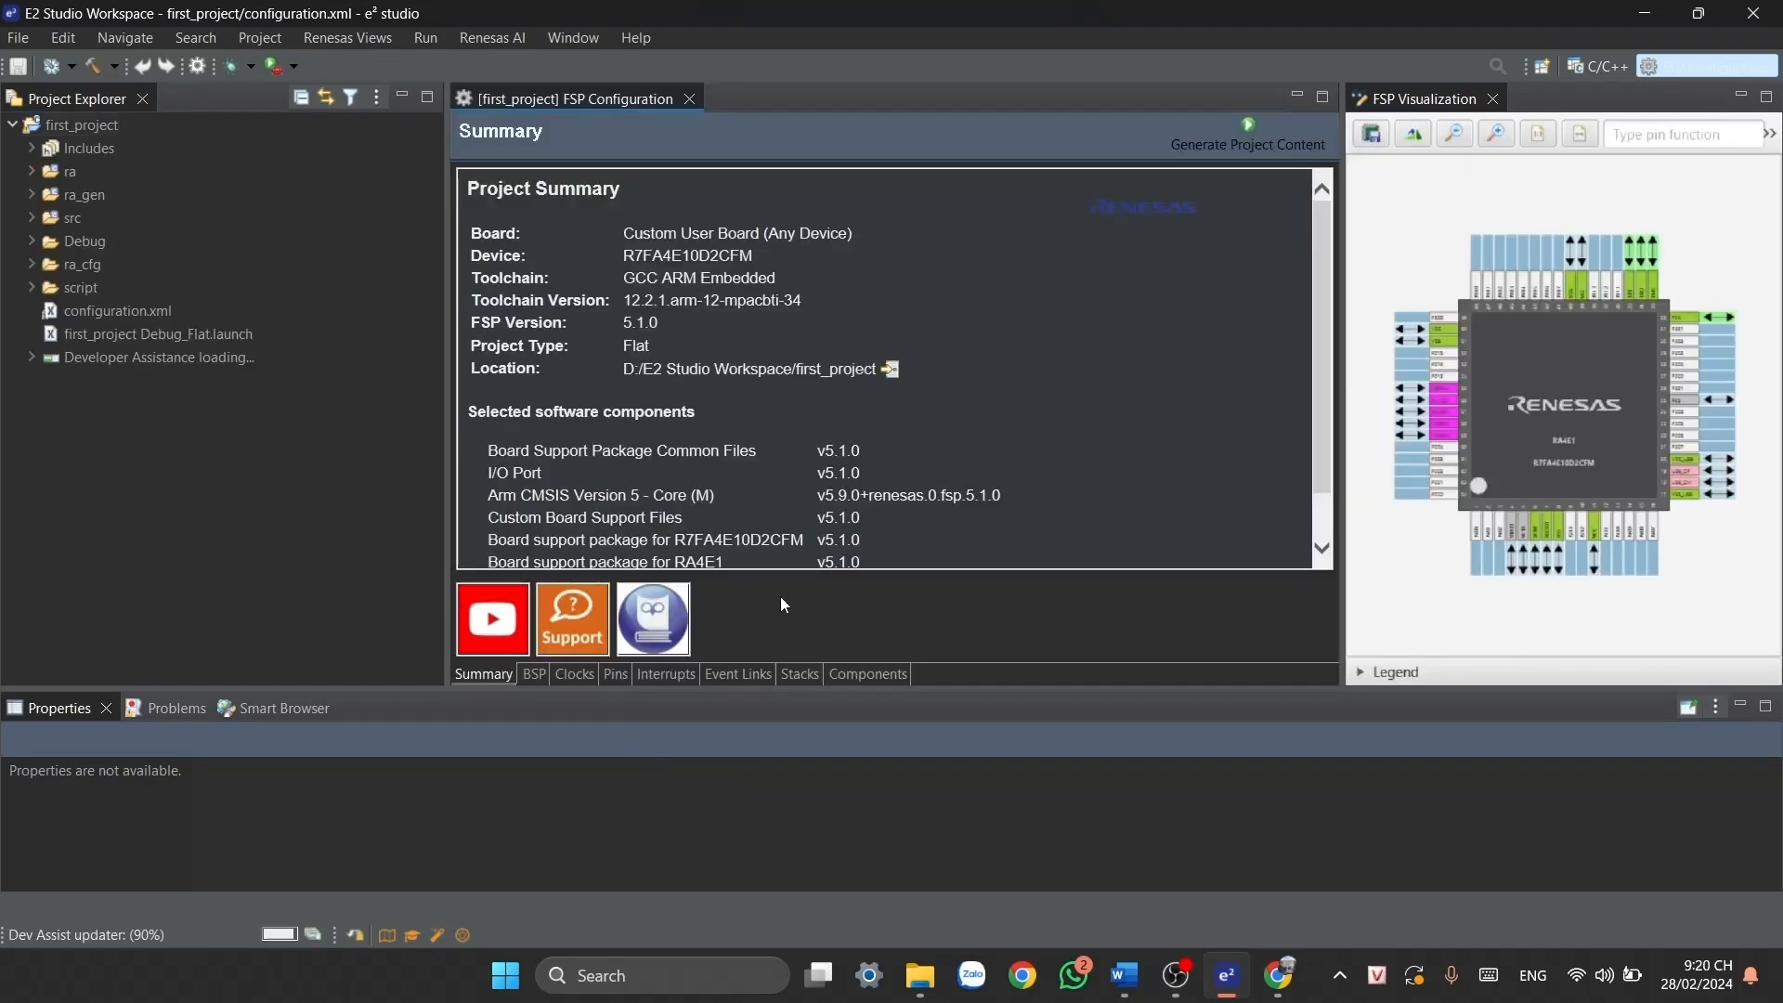
click(82, 124)
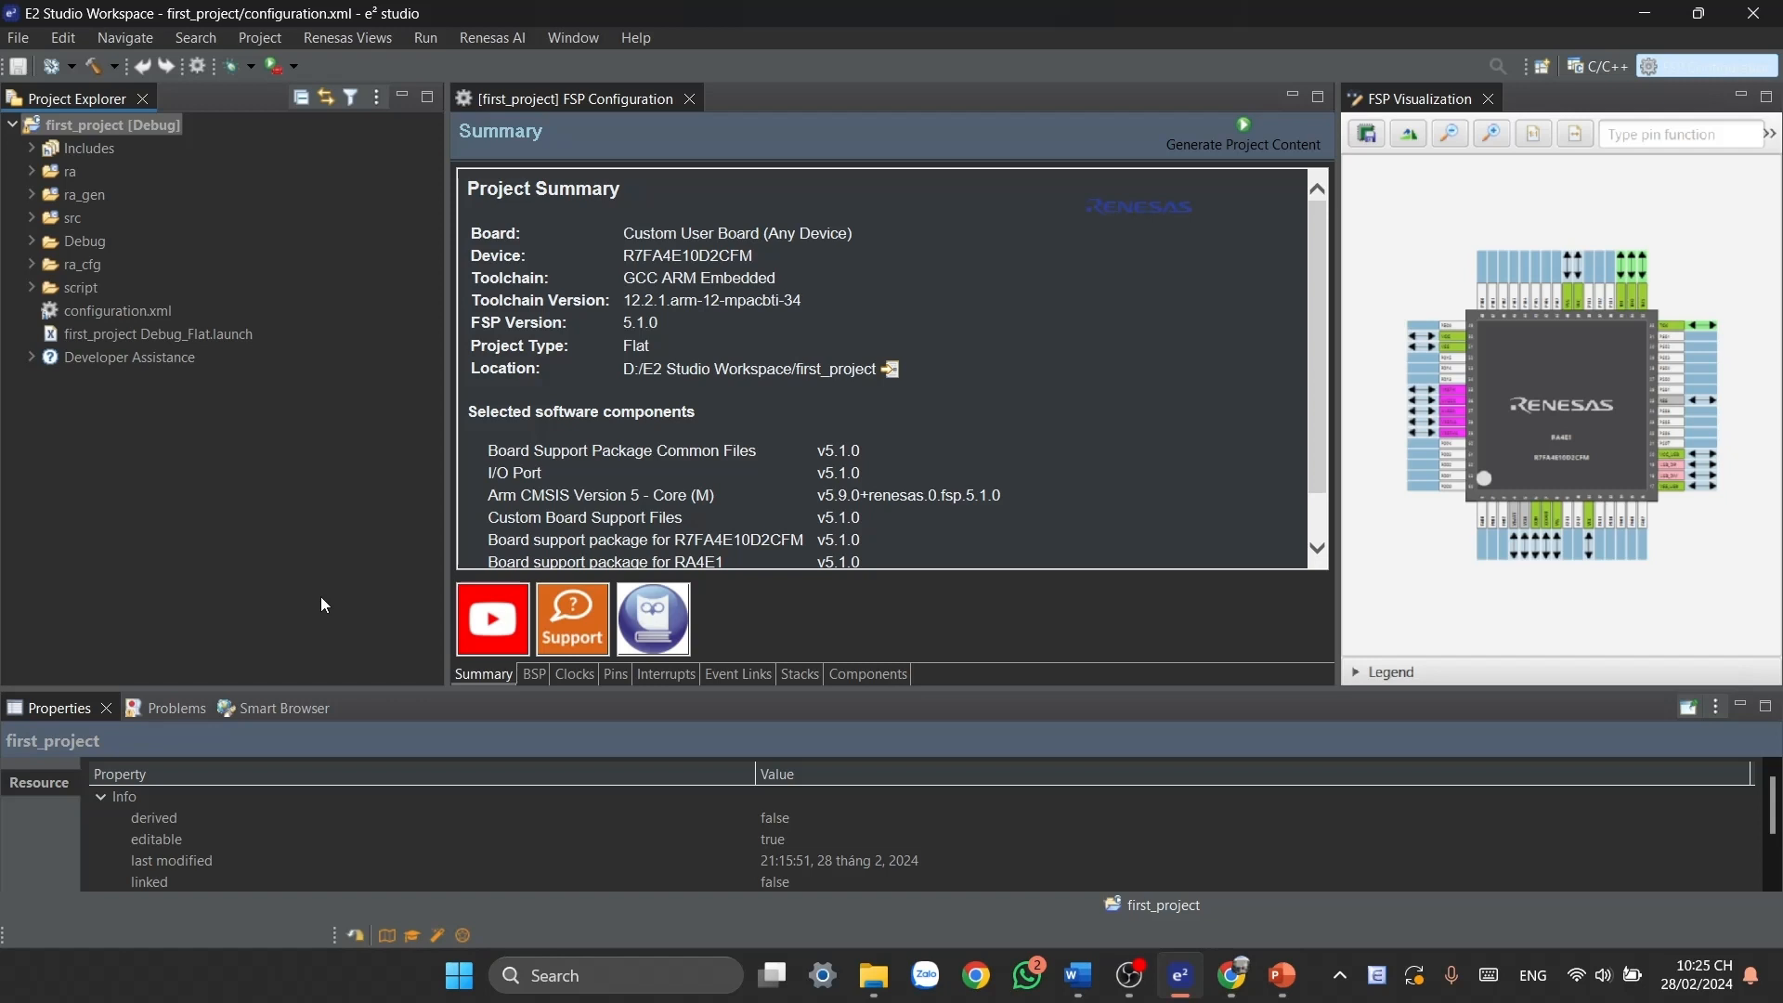
mouse_move(56, 86)
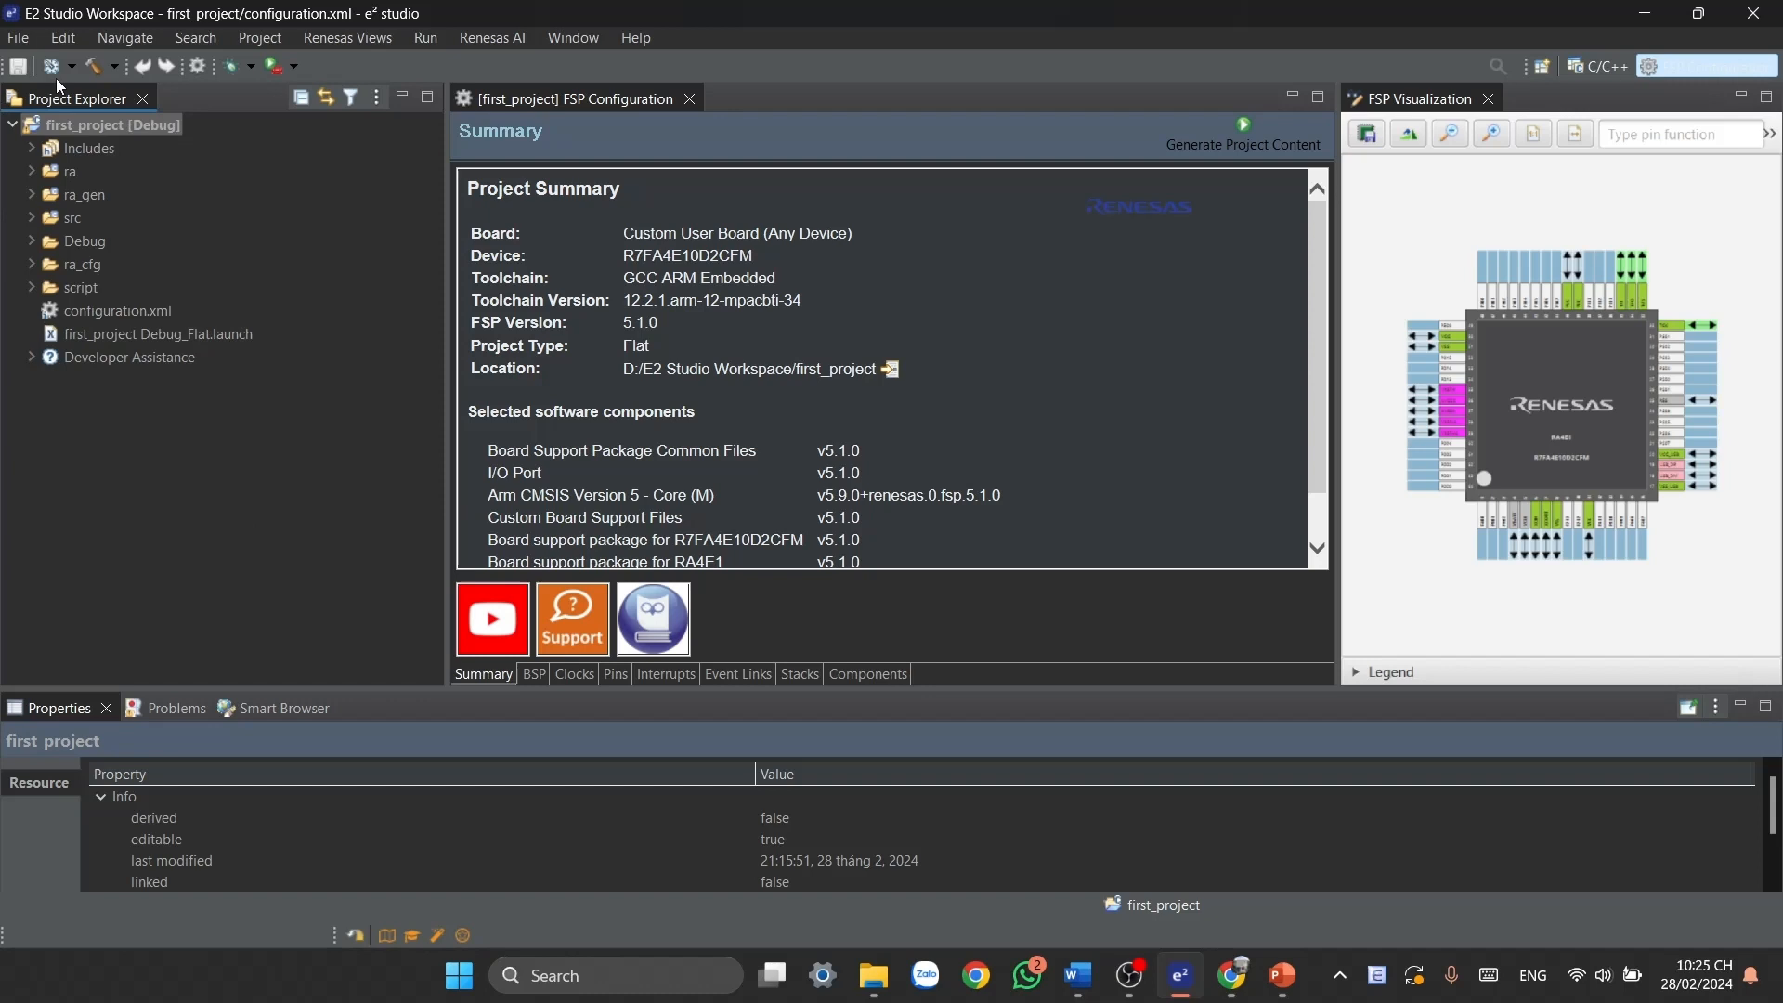
mouse_move(352, 12)
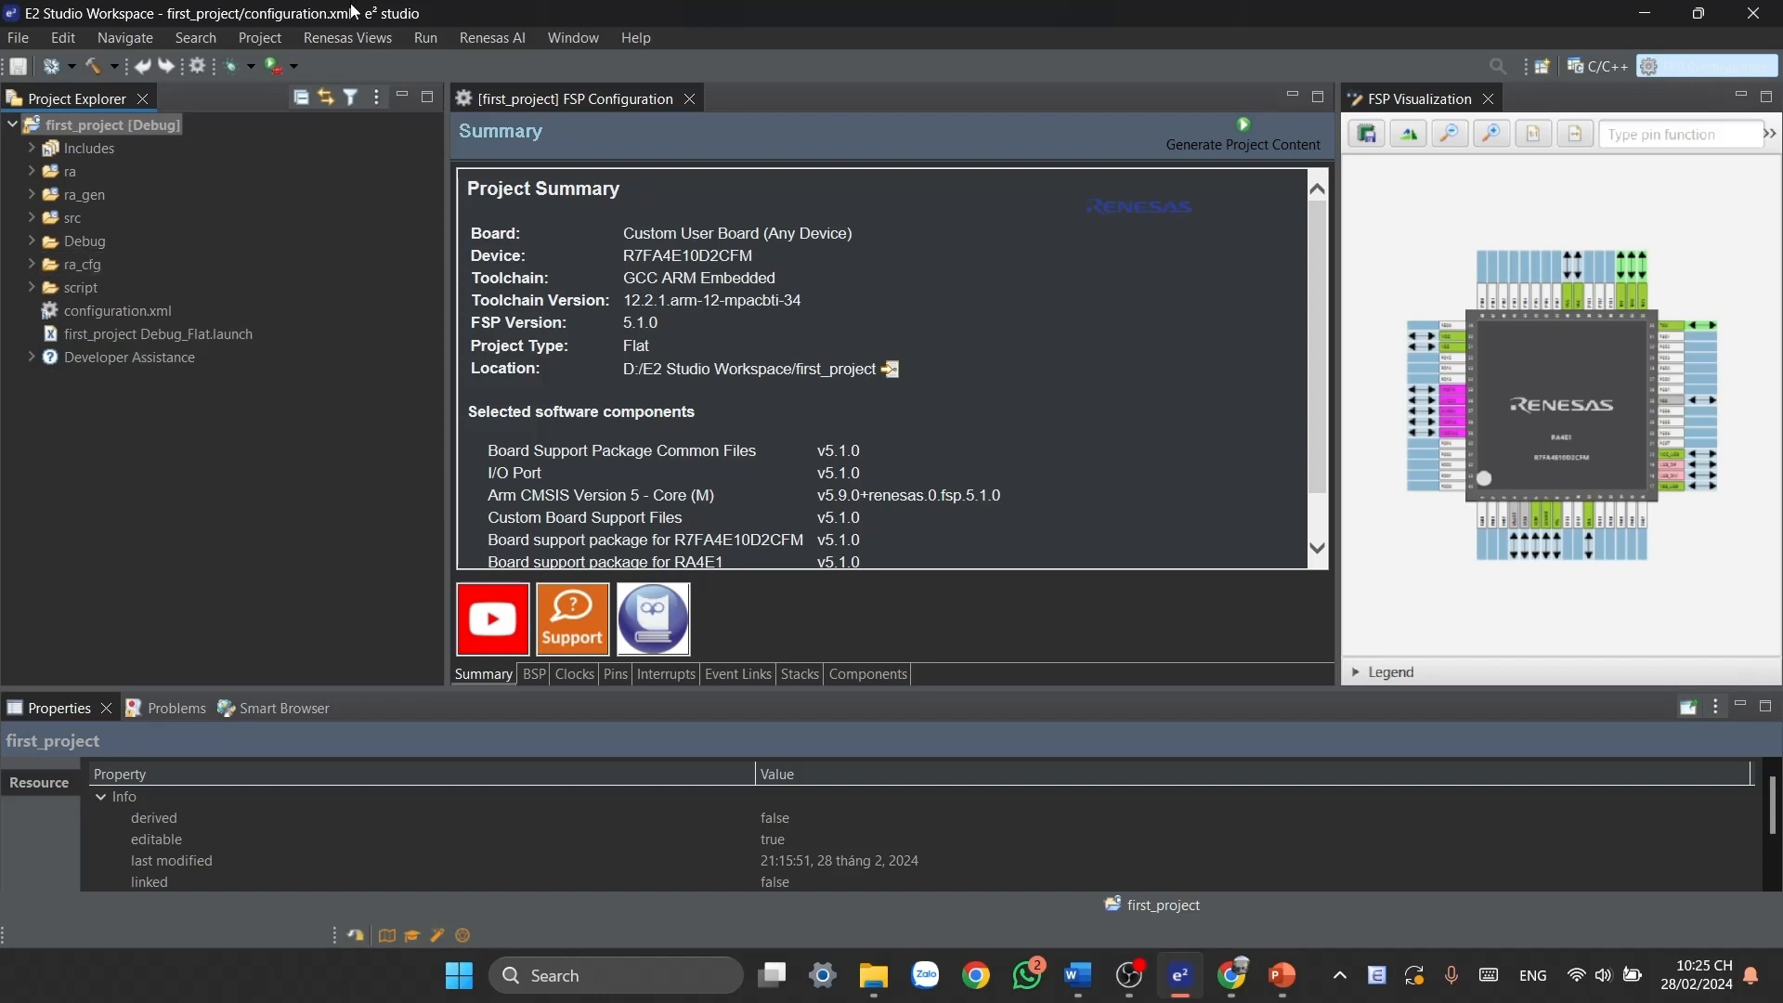
mouse_move(764, 916)
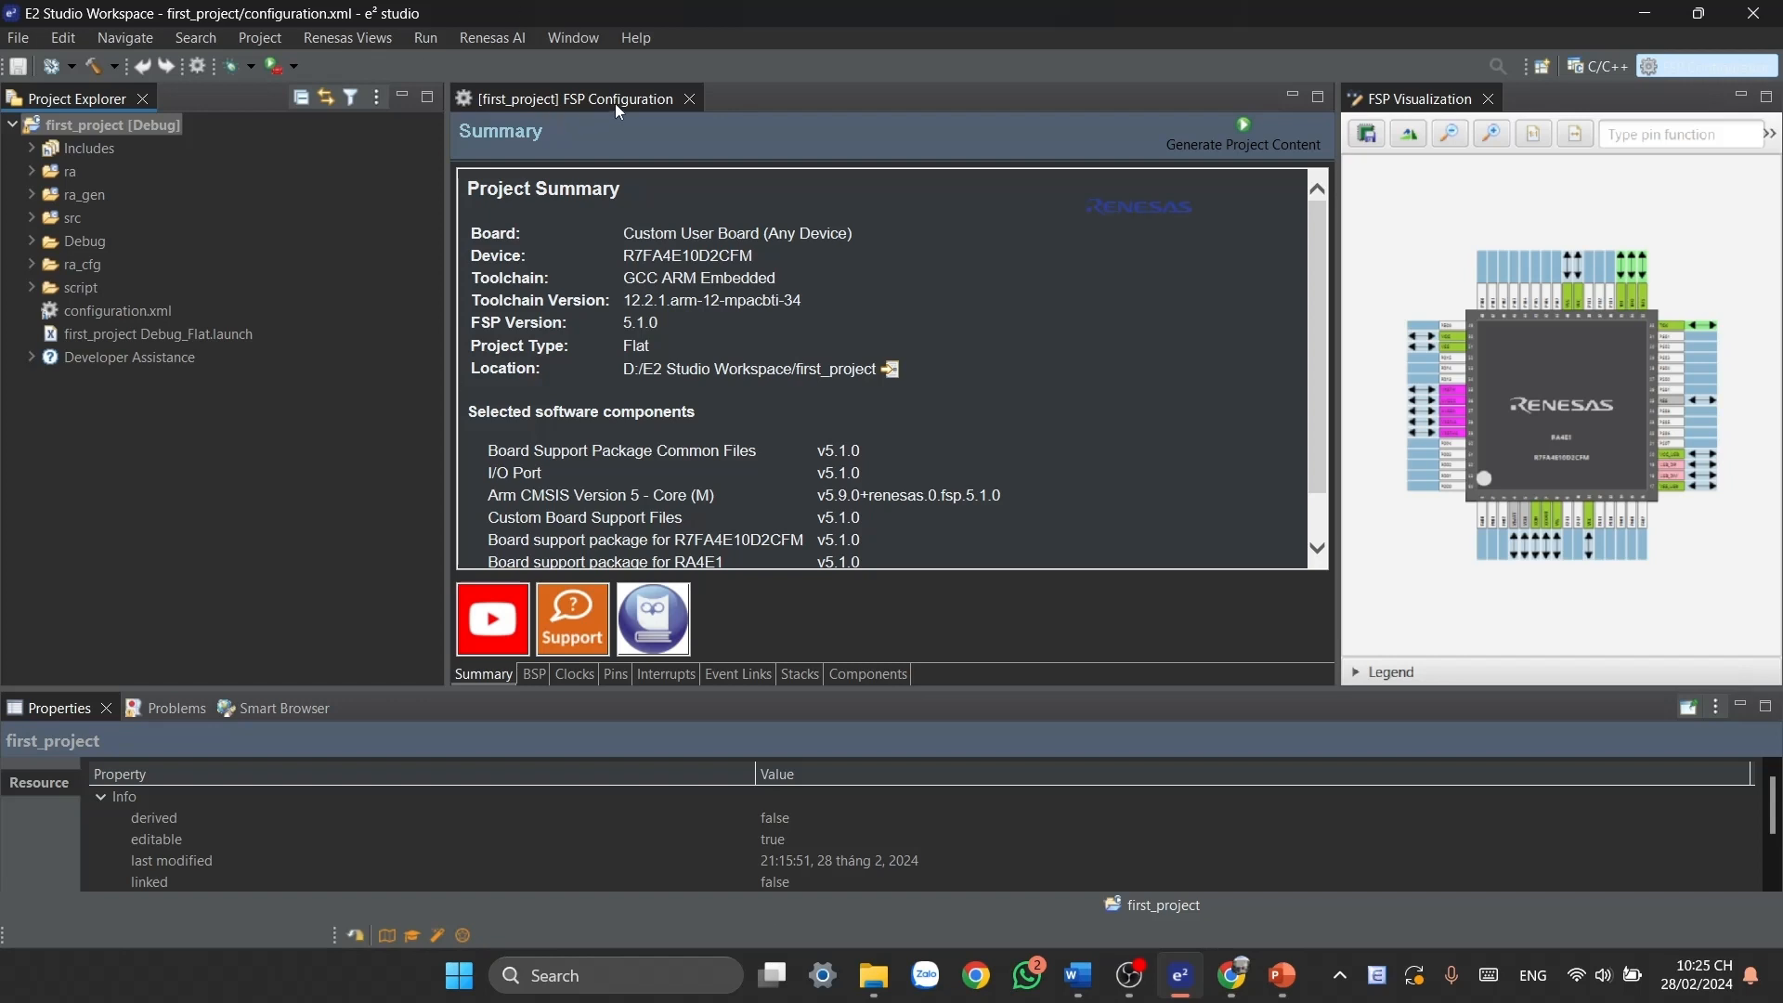
mouse_move(317, 520)
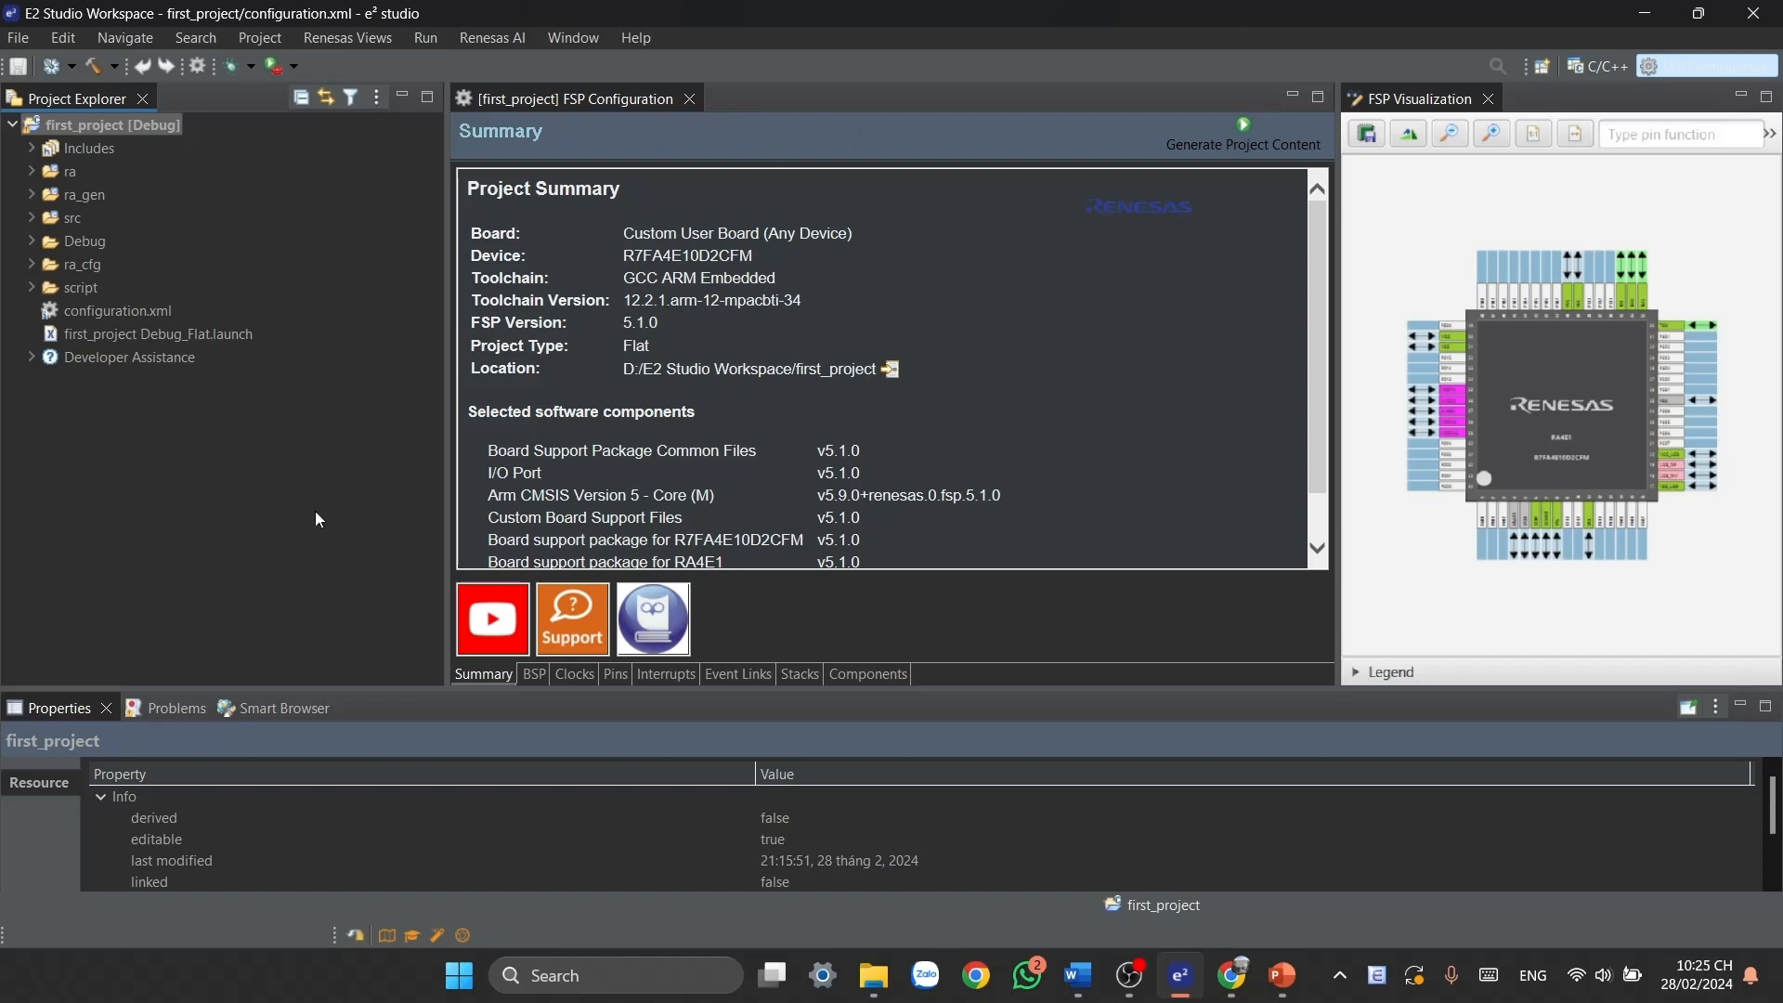
mouse_move(357, 603)
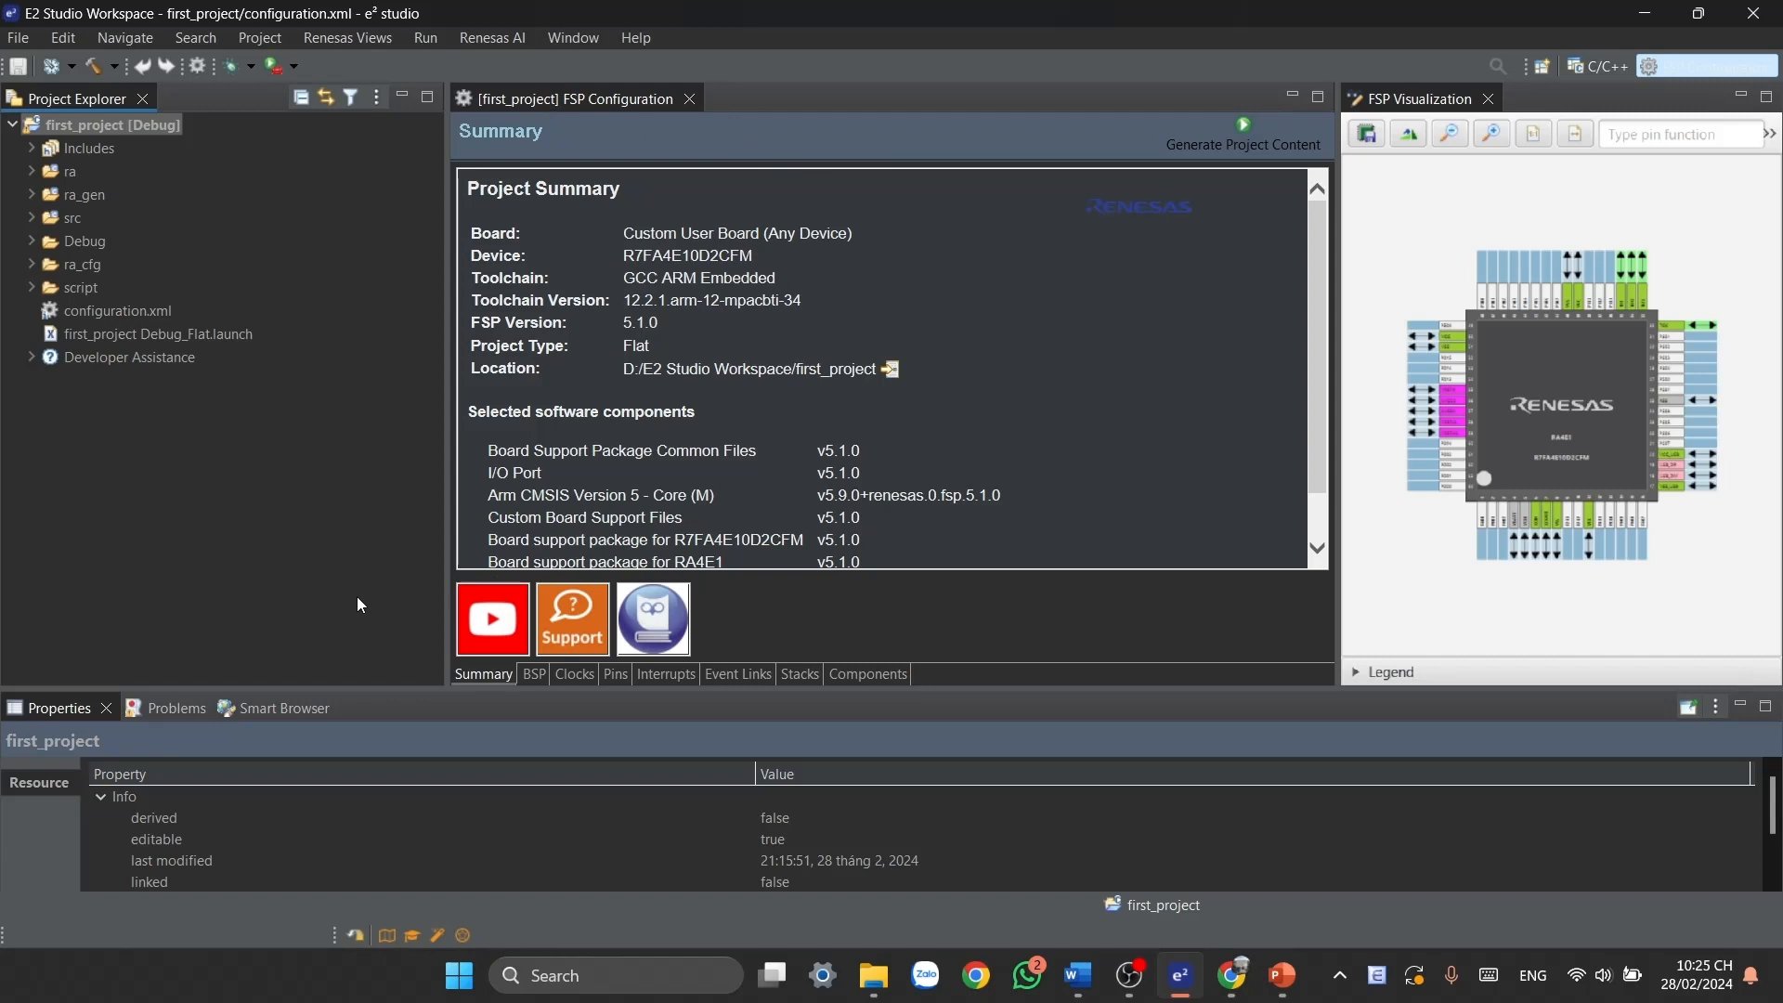
mouse_move(553, 708)
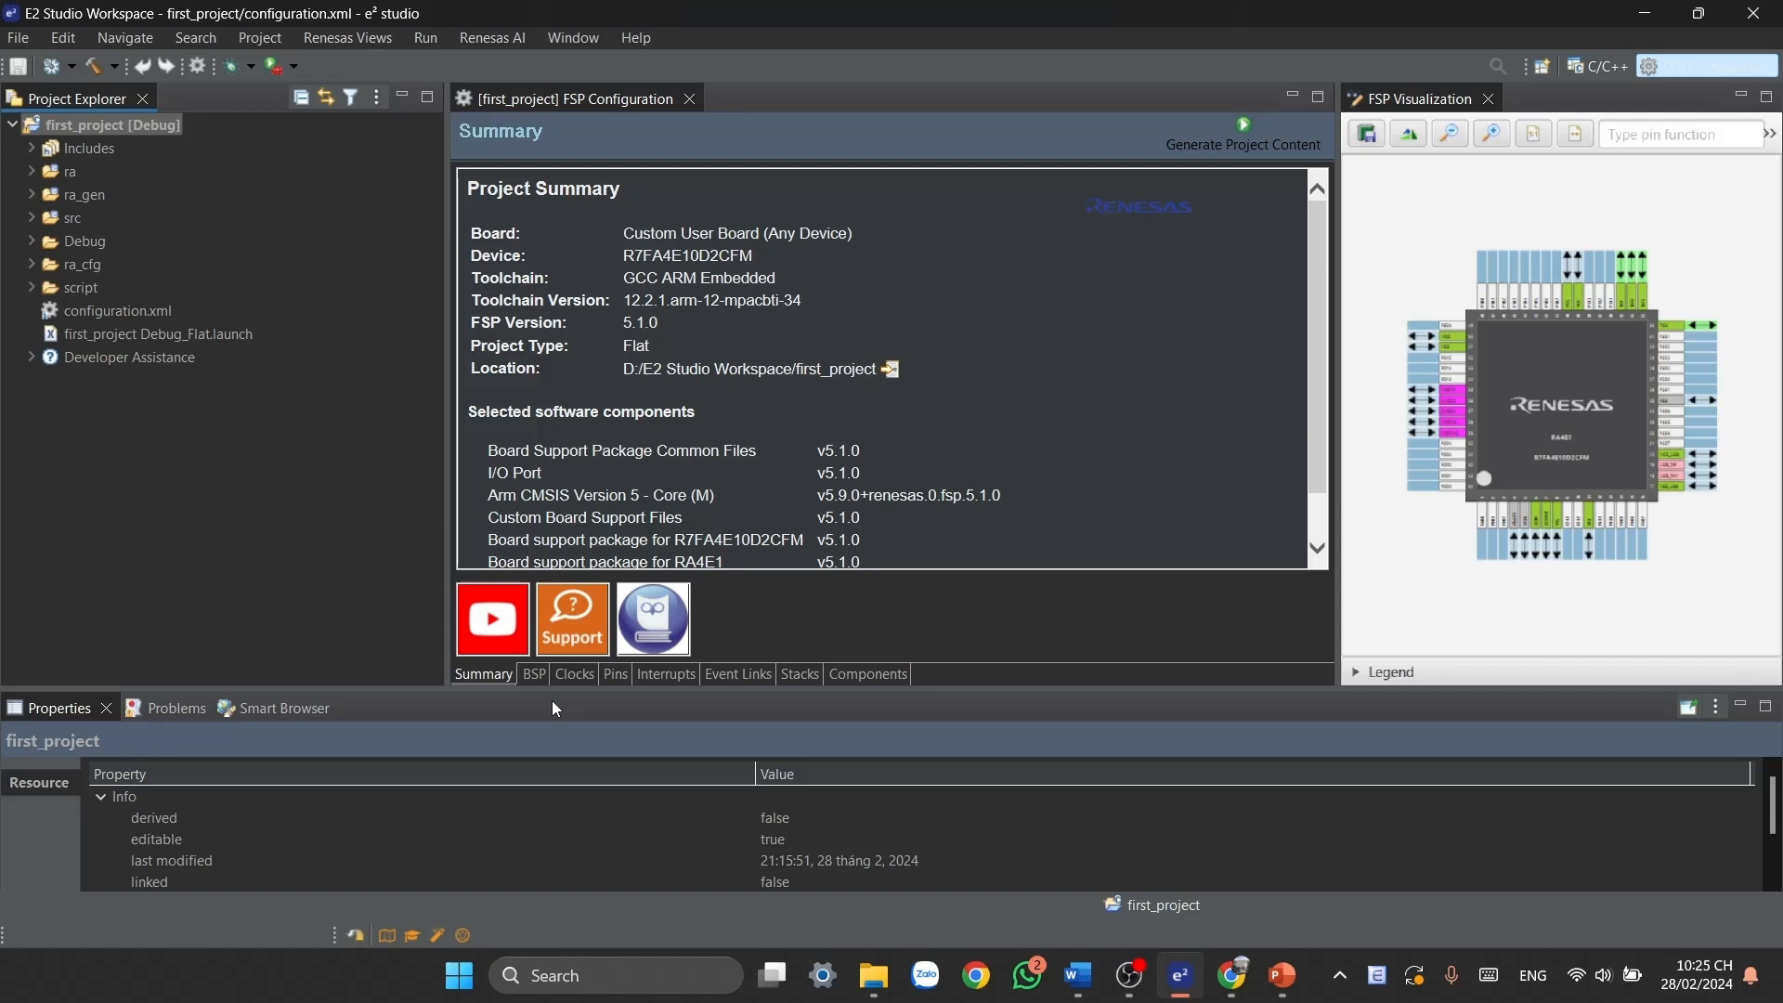
mouse_move(587, 682)
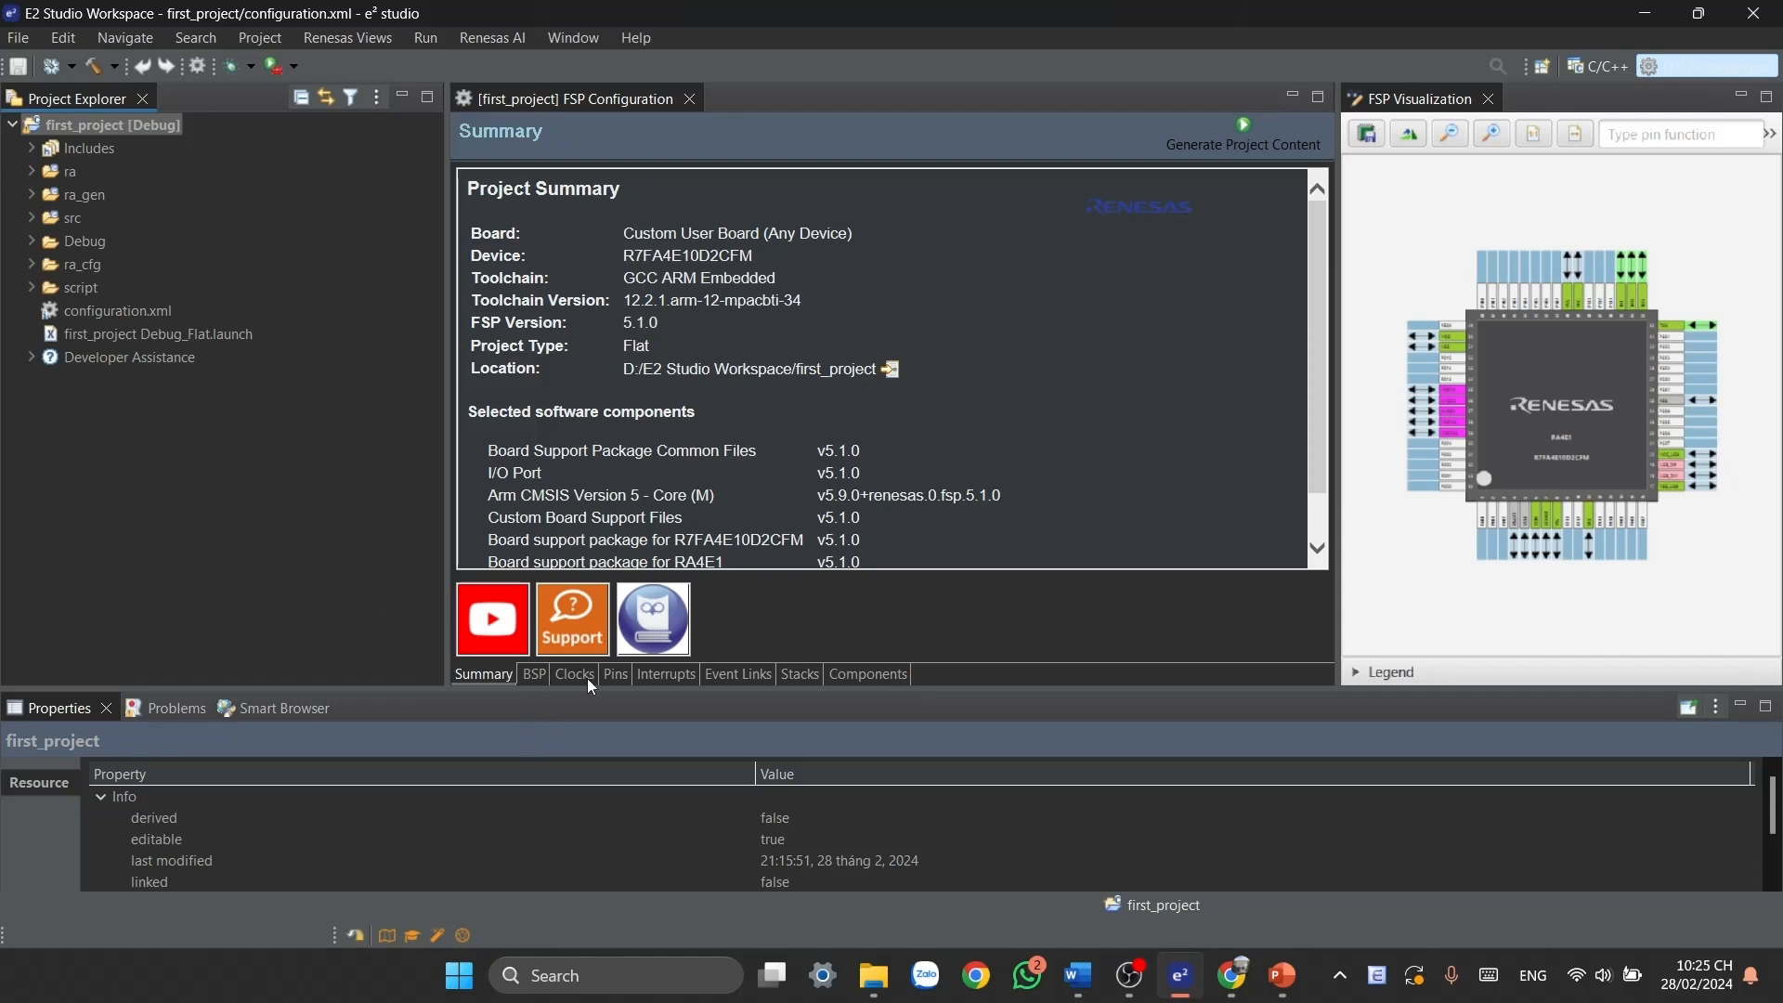
- Inspect the Clocks, Pins and Stacks pages, ending on the r_ioport stack
click(574, 673)
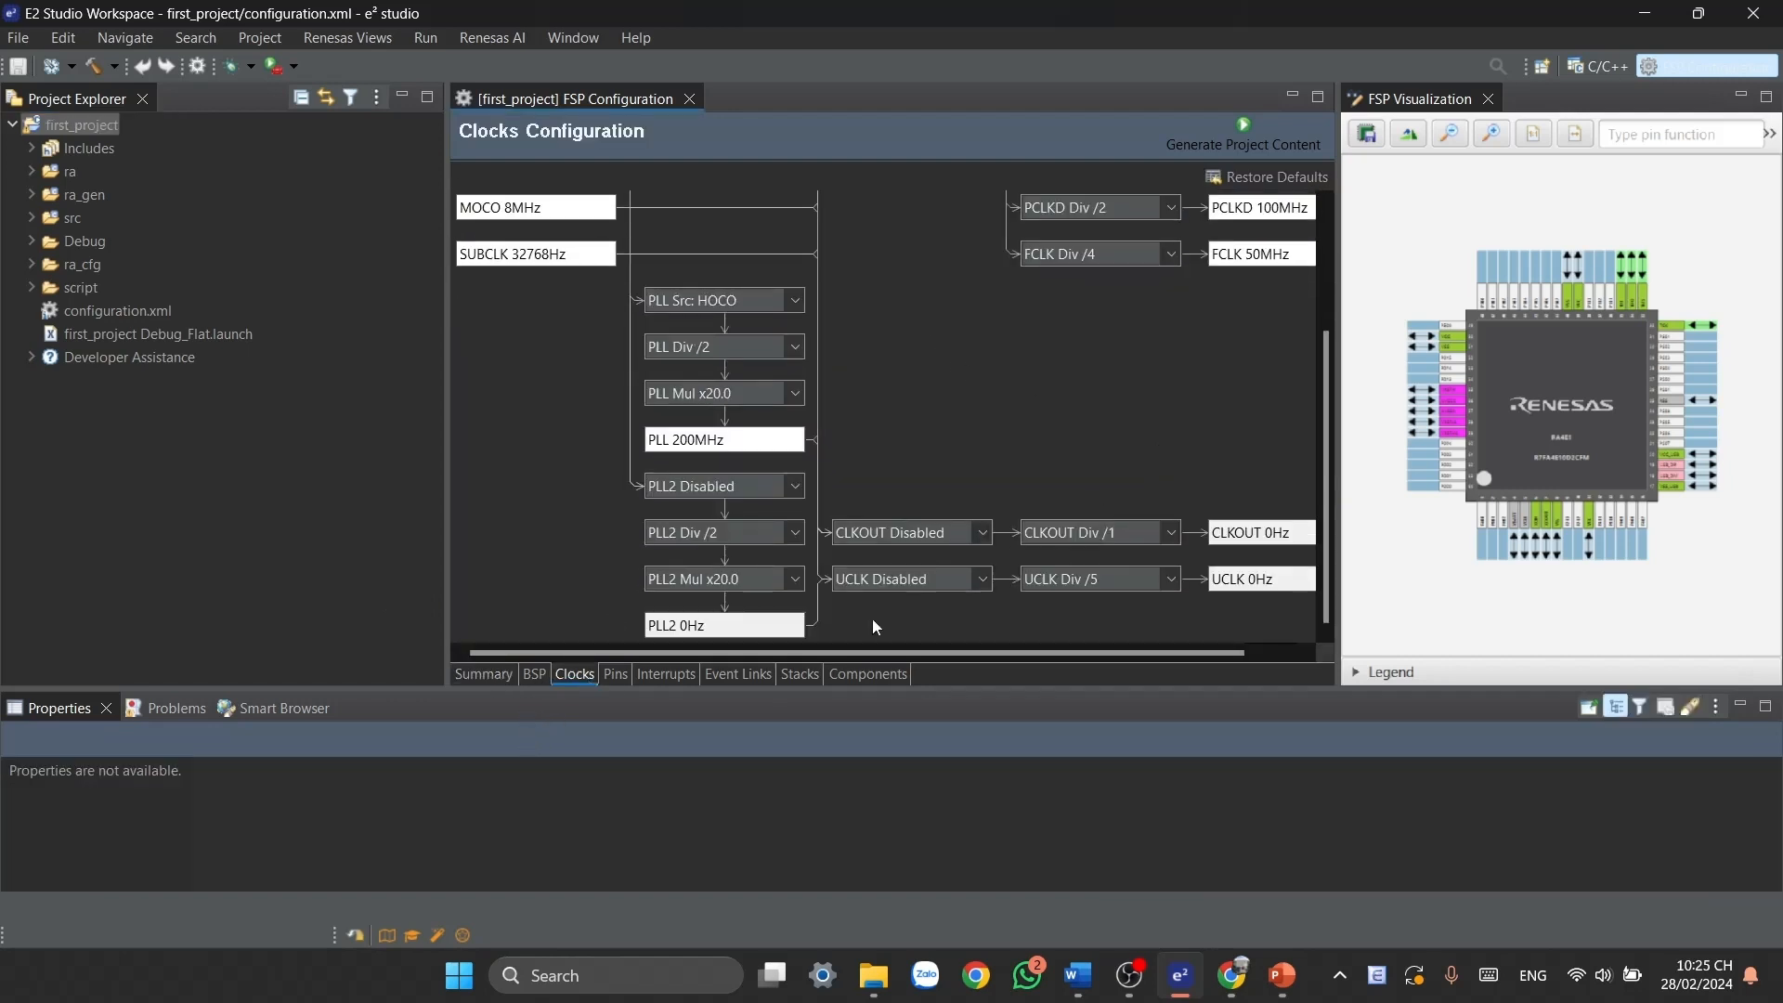
click(614, 673)
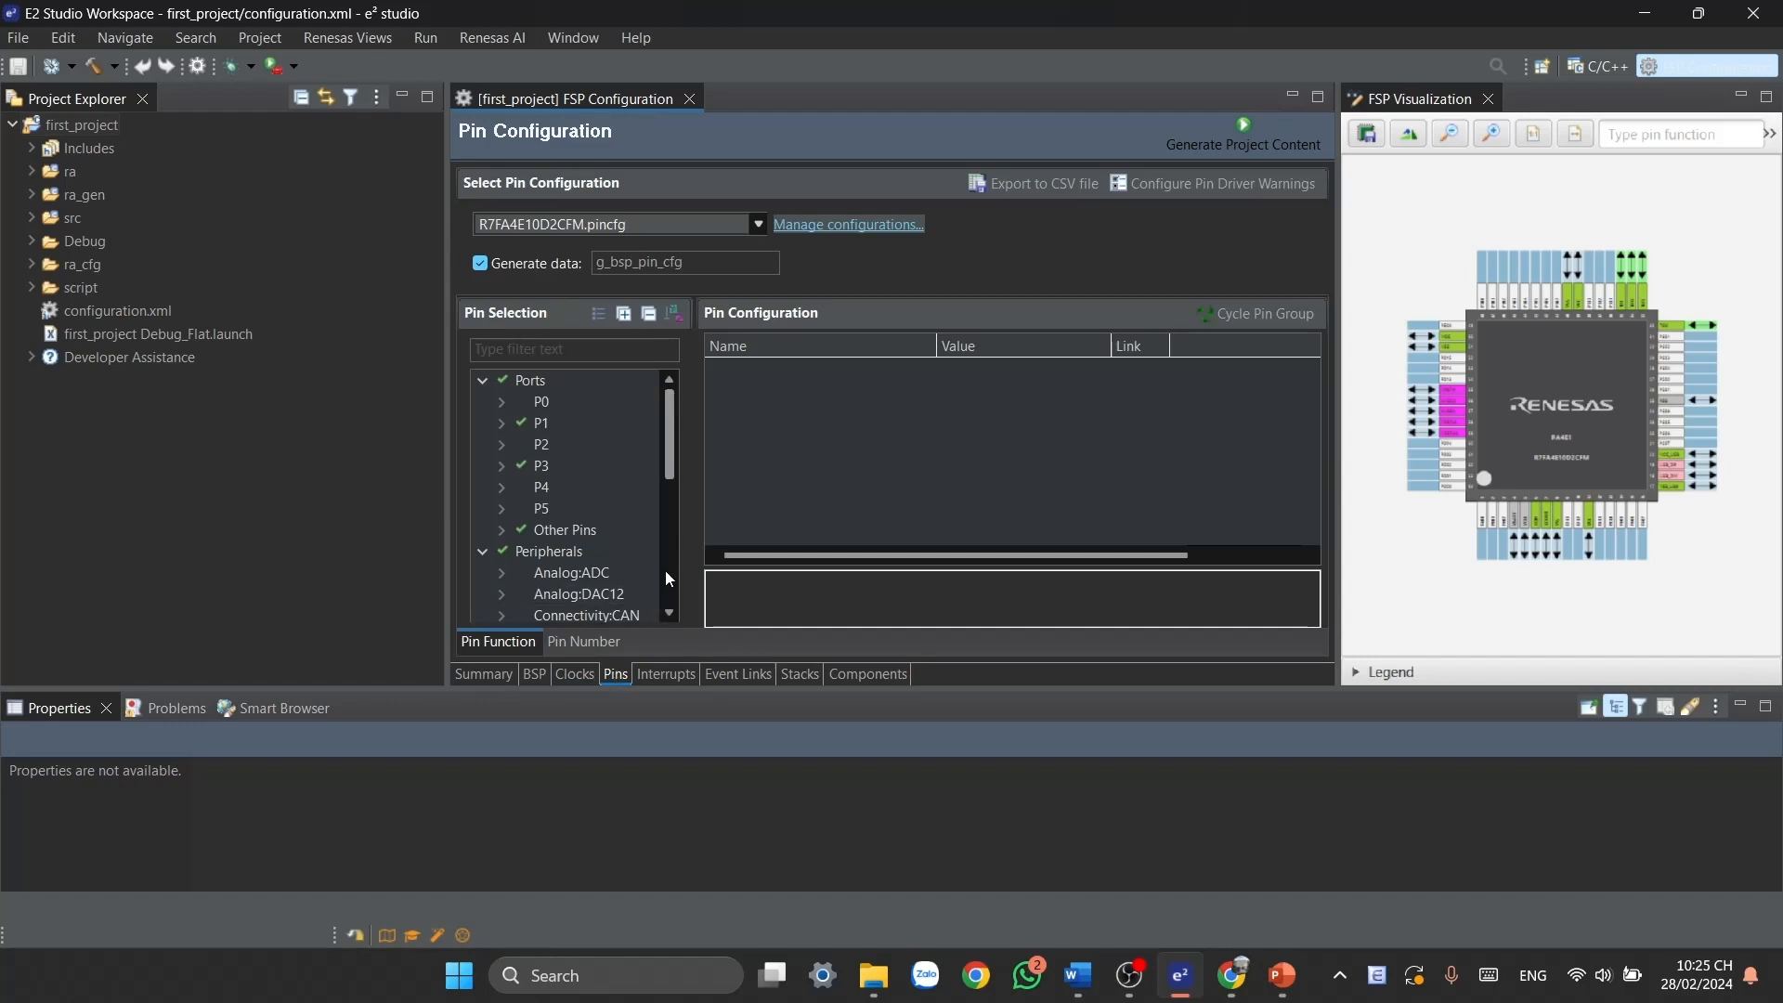
click(799, 673)
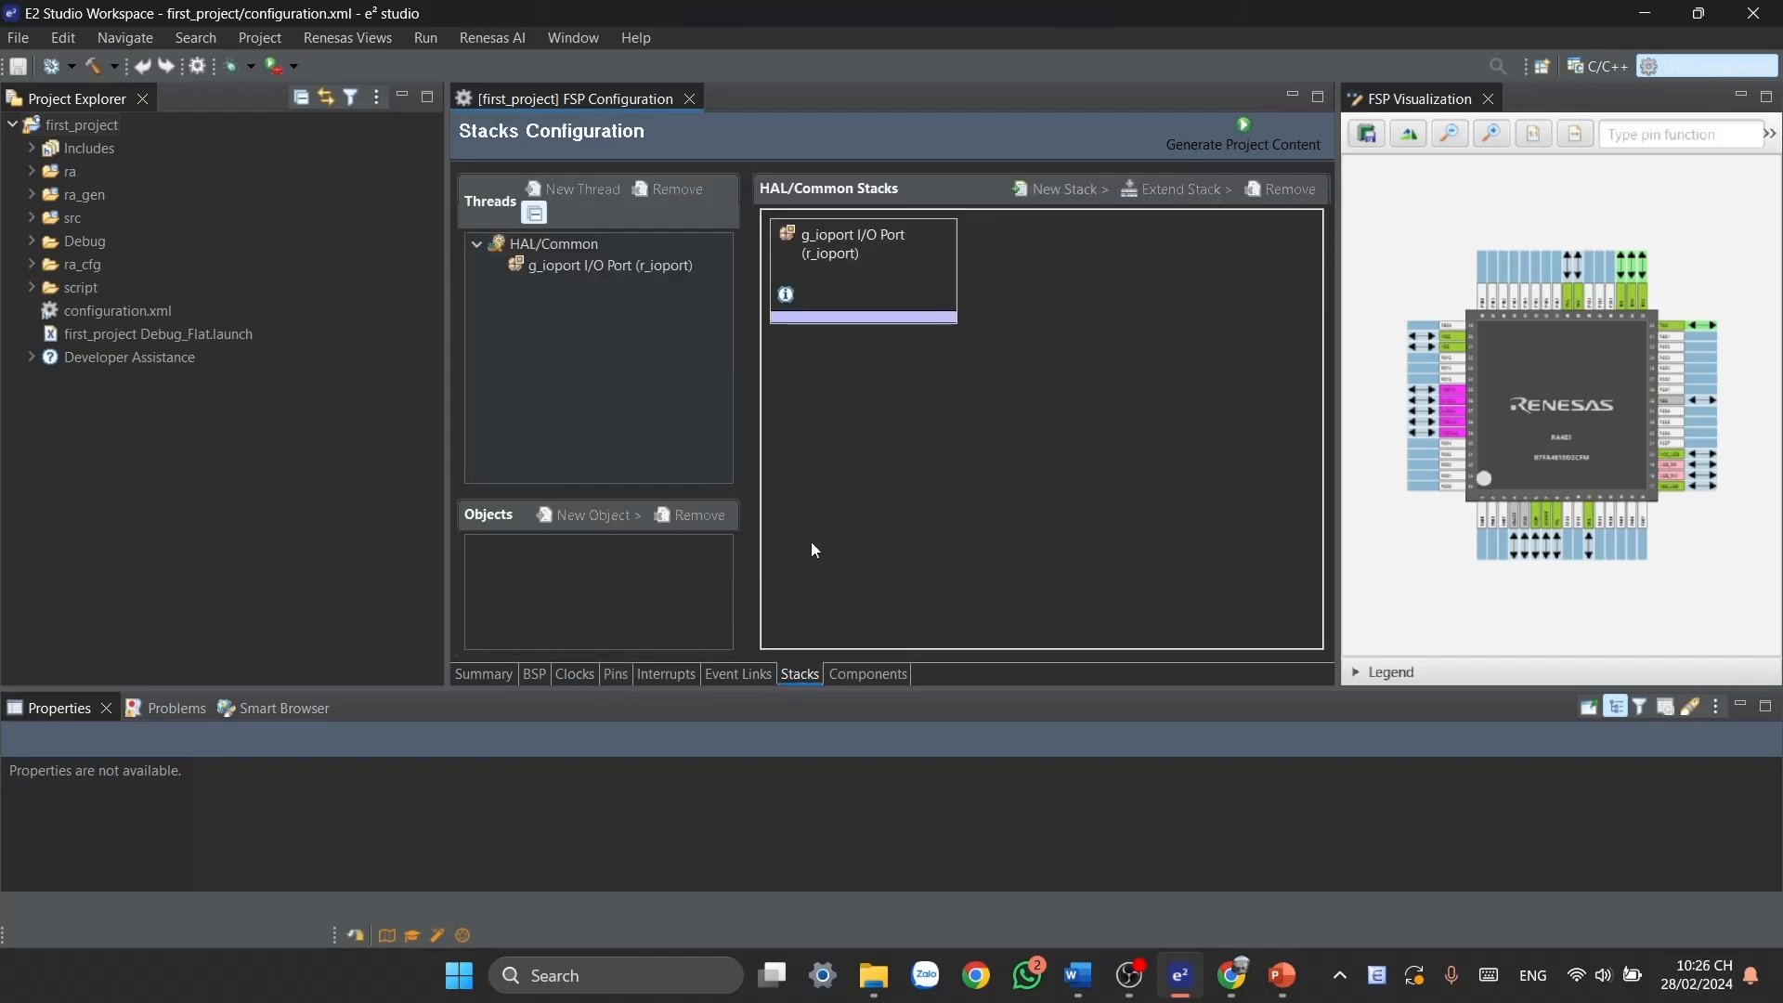
mouse_move(1098, 297)
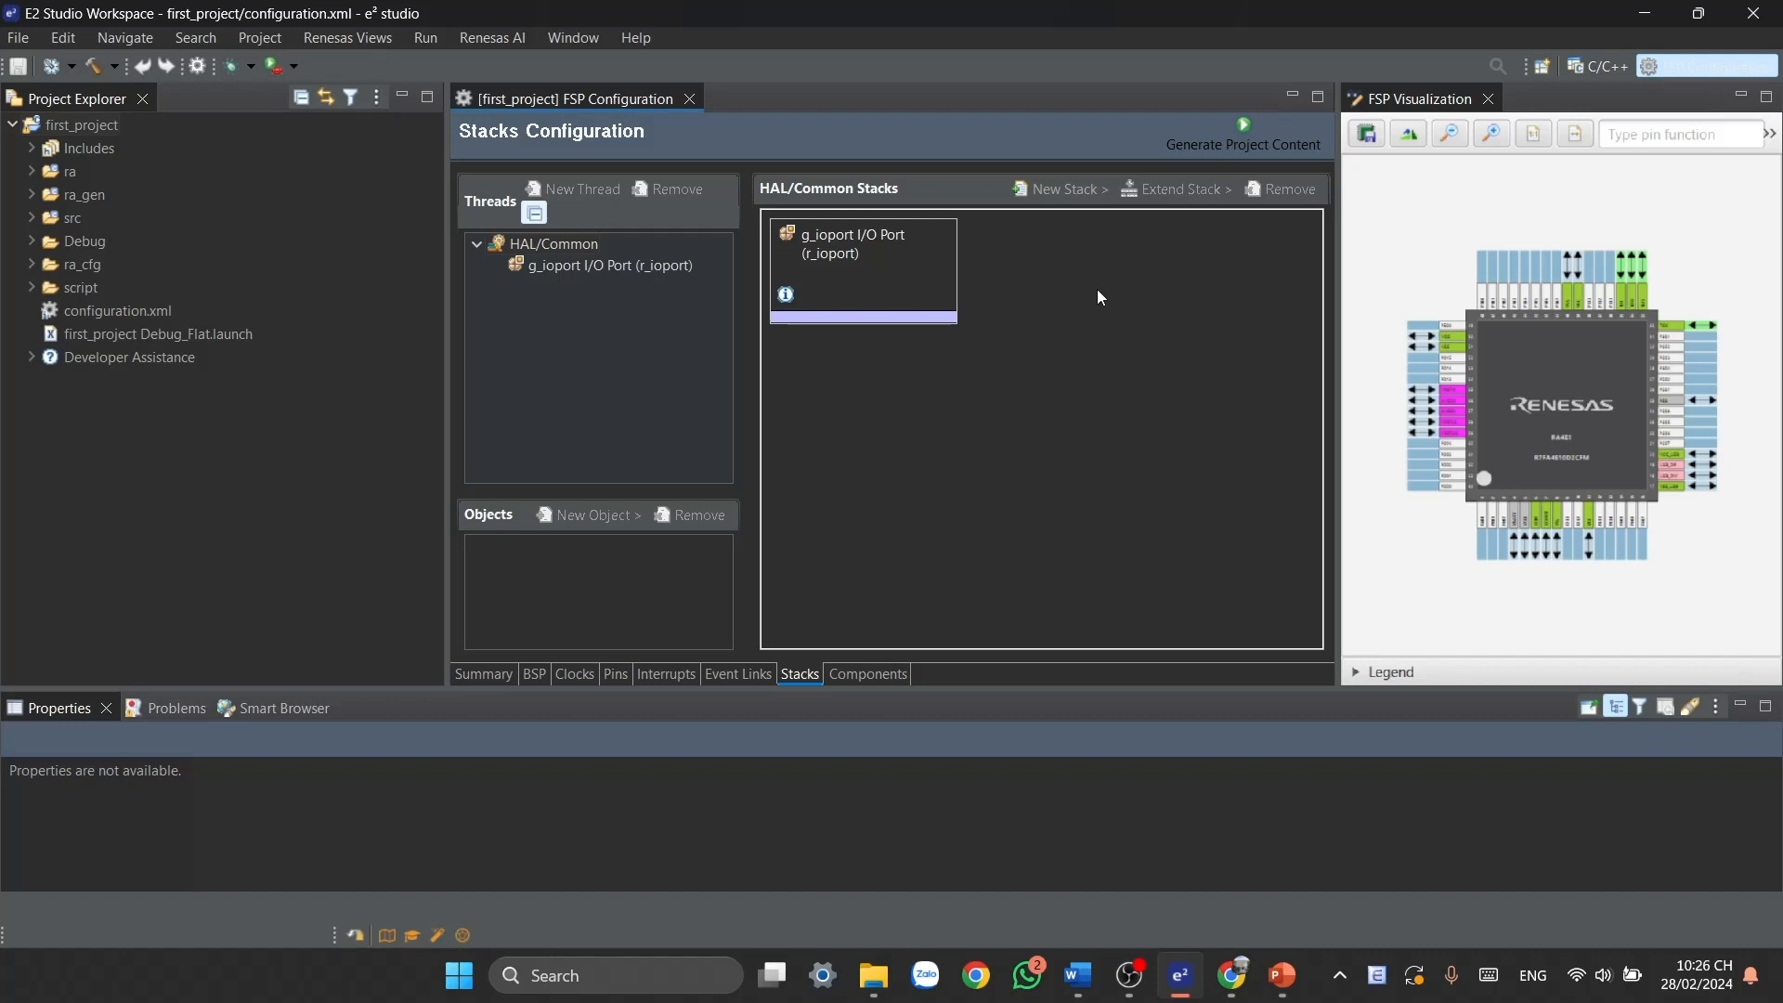
mouse_move(619, 454)
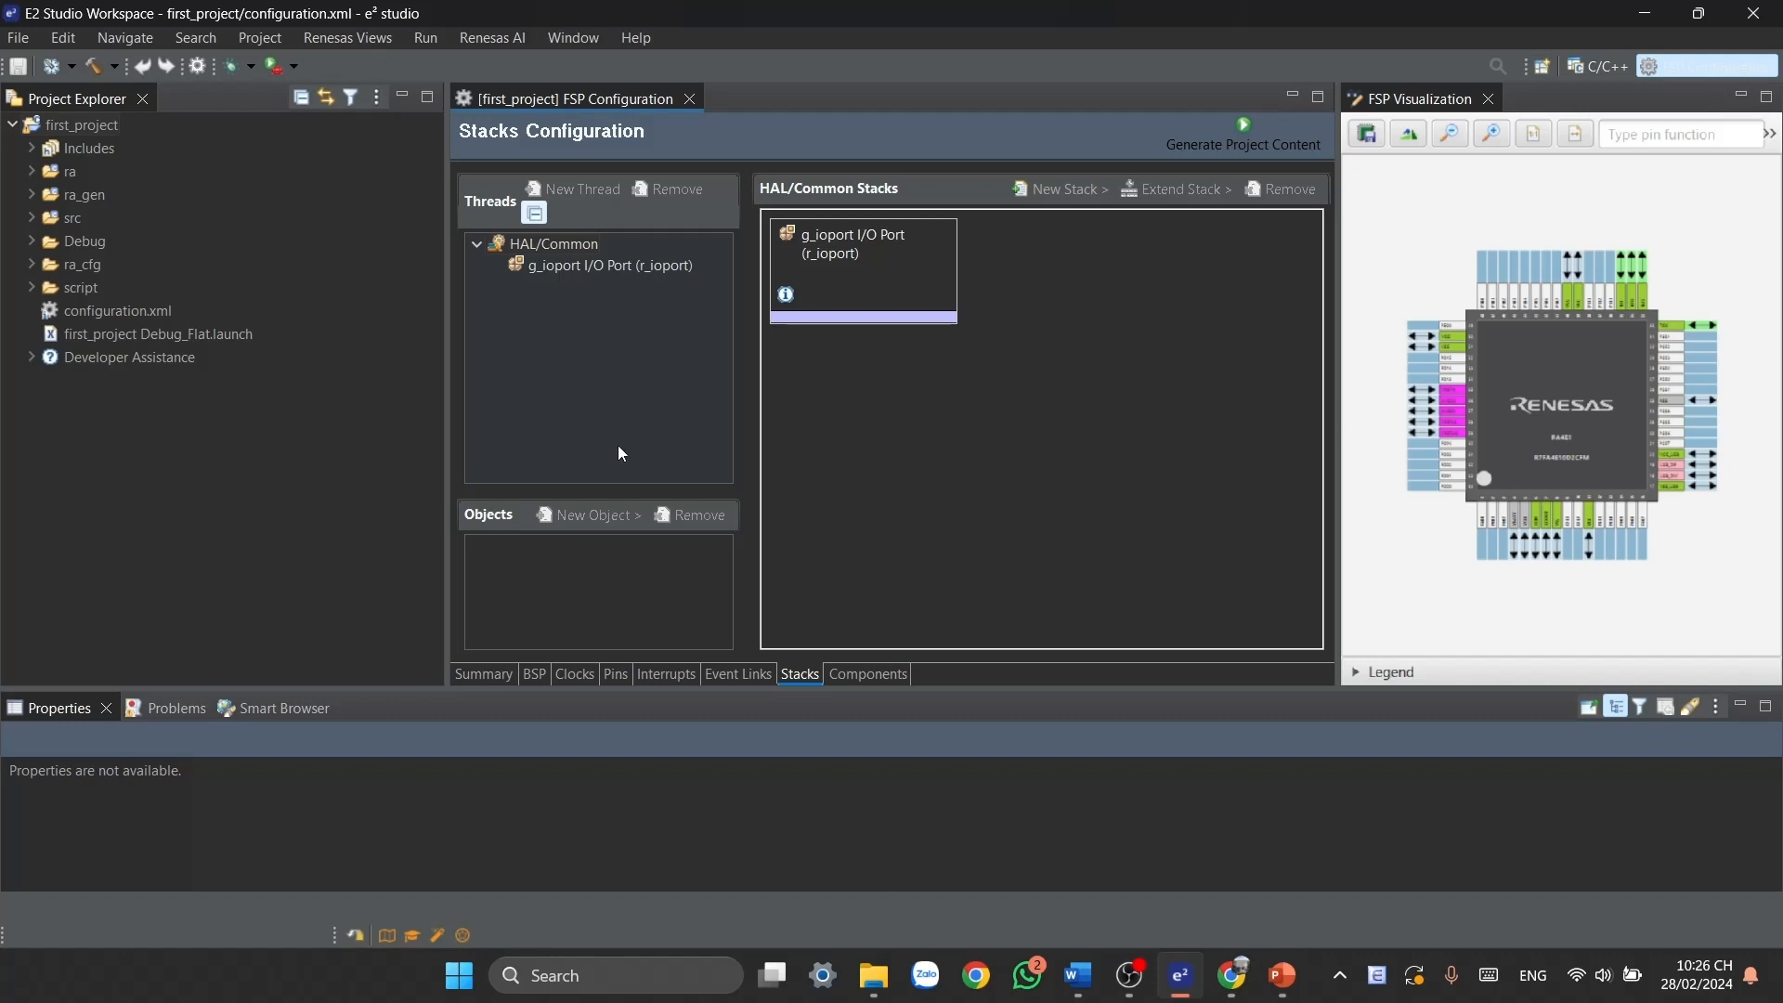
mouse_move(991, 639)
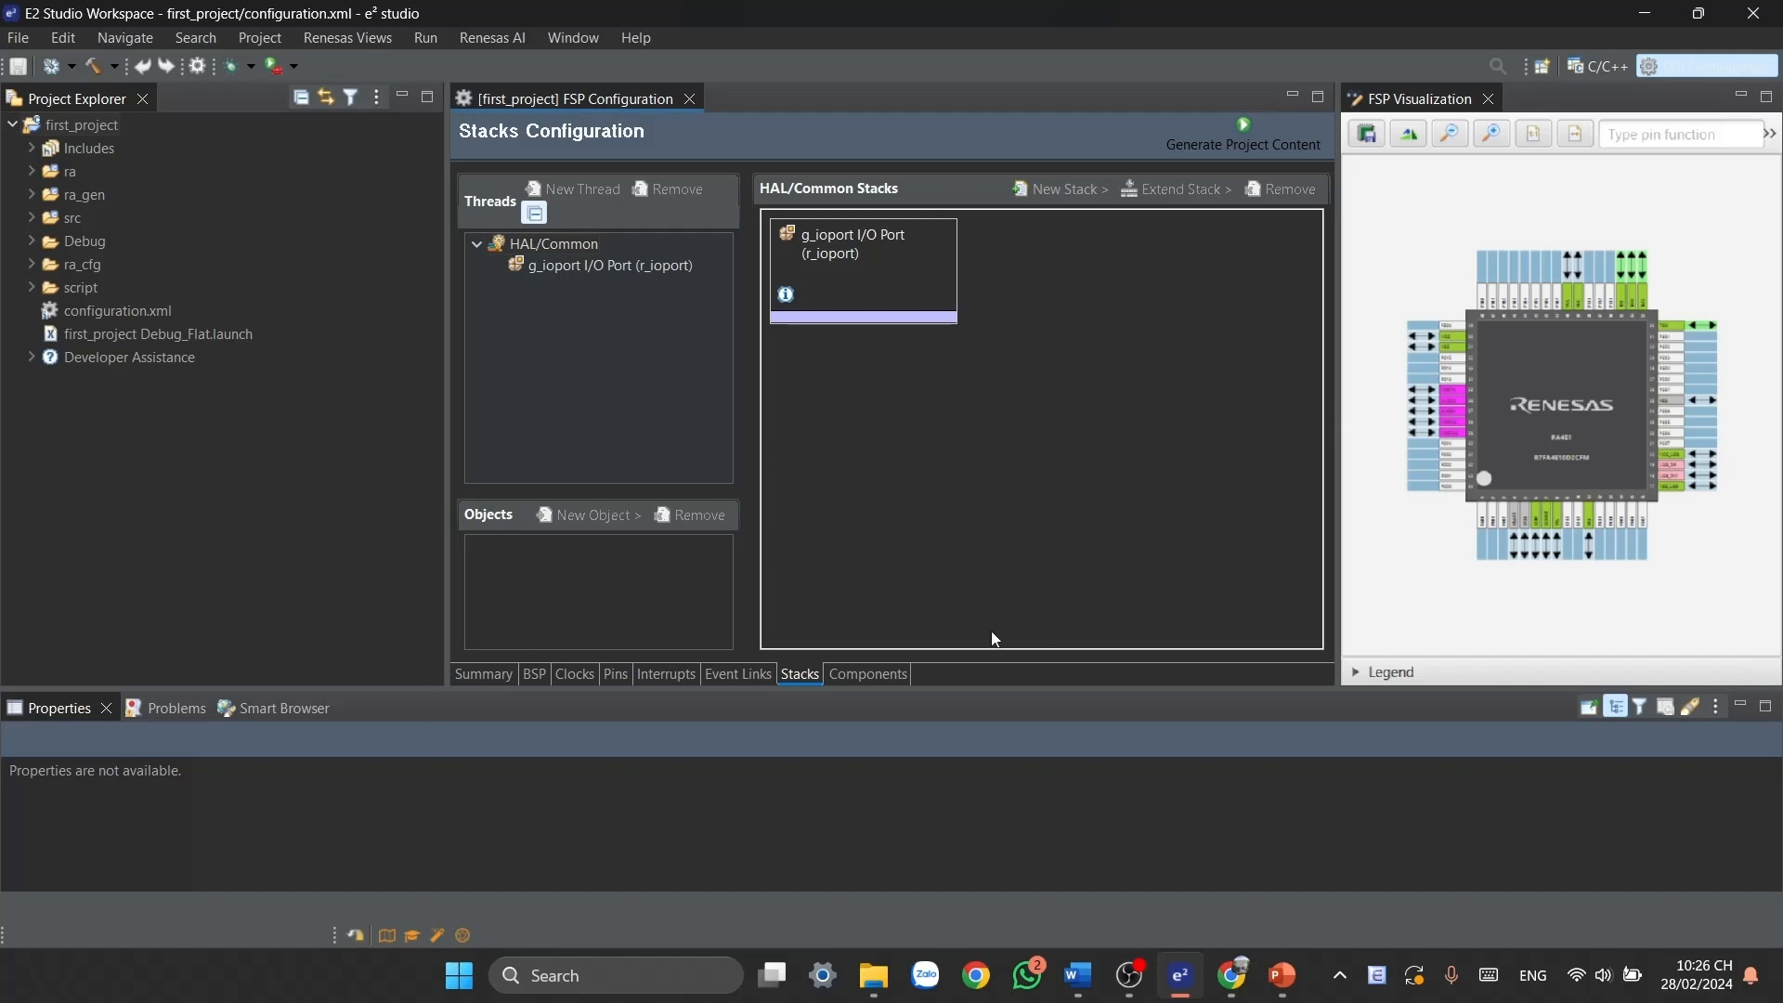
mouse_move(486, 9)
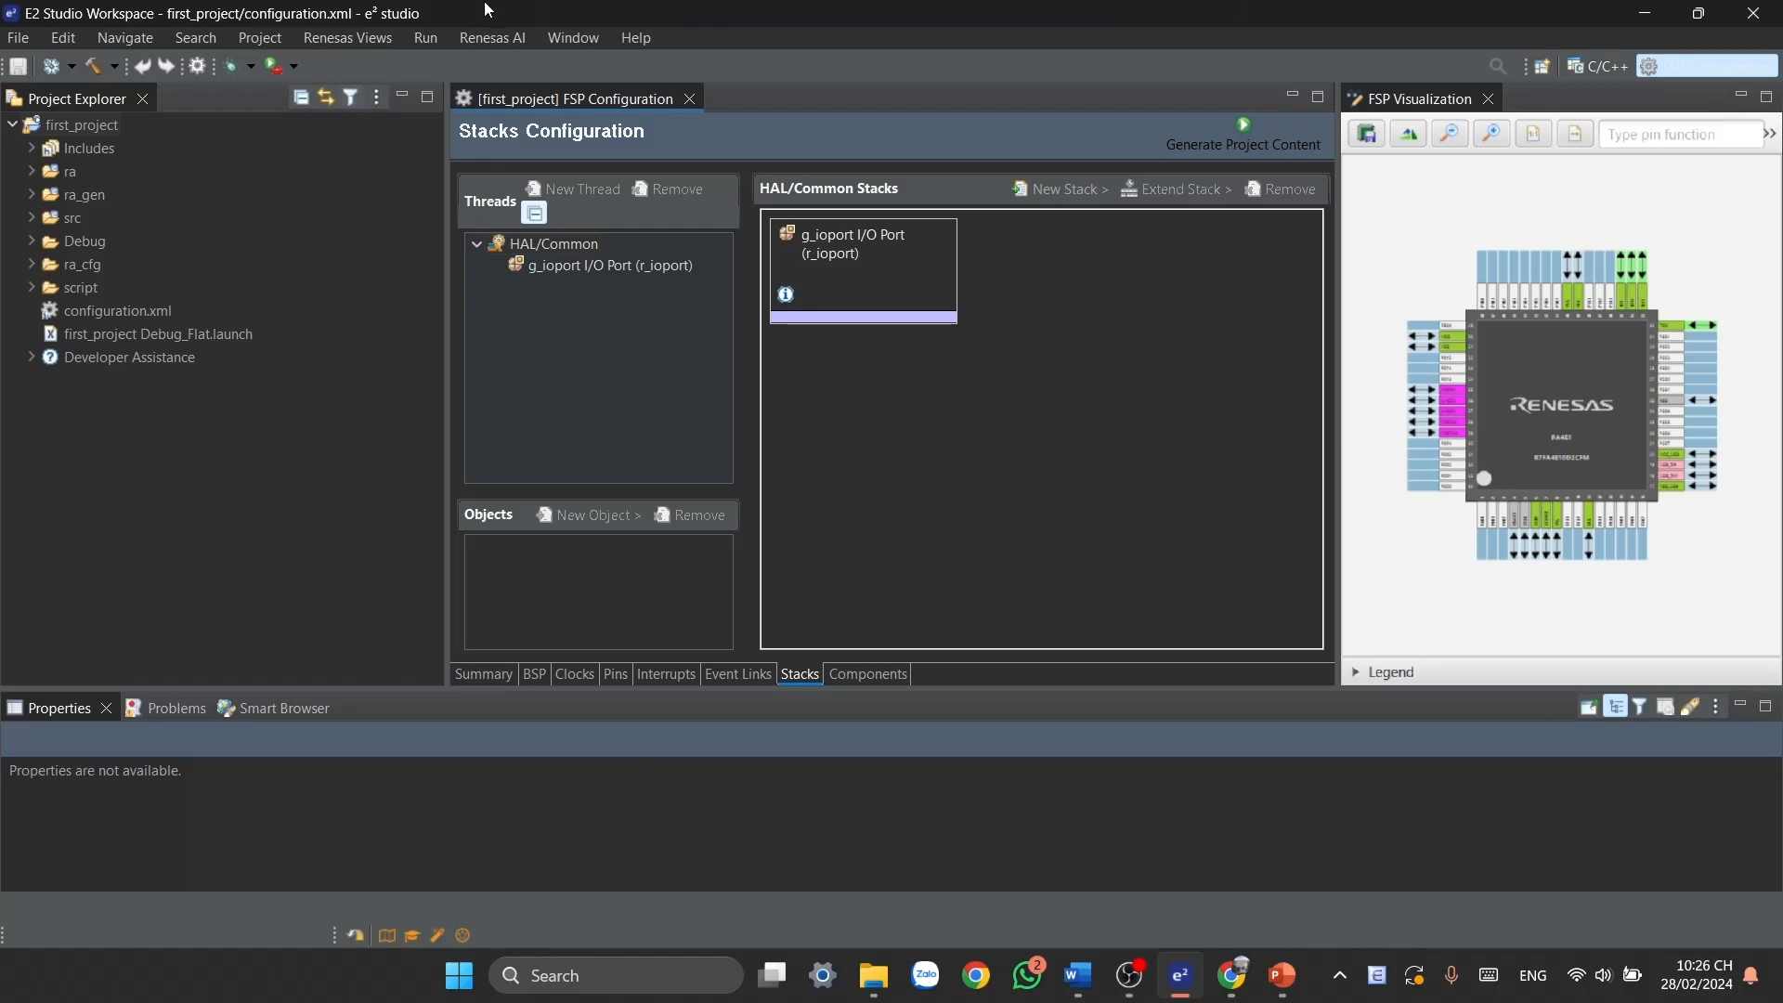
mouse_move(956, 505)
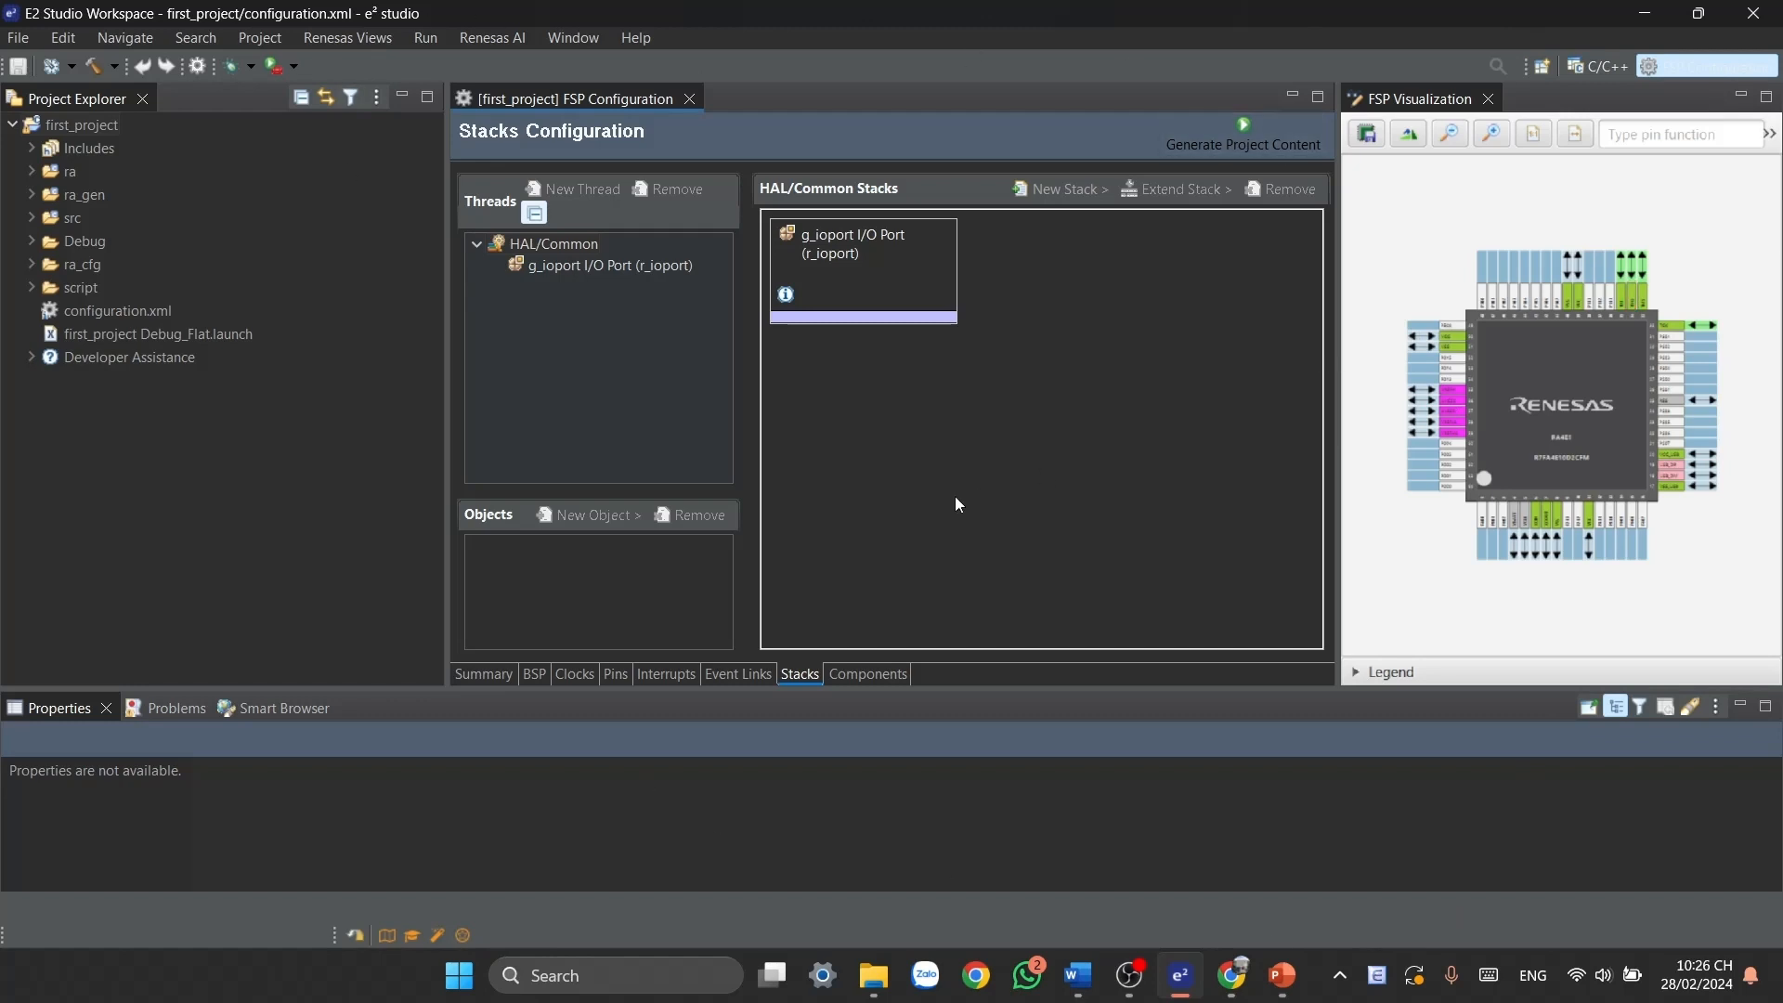
mouse_move(1074, 490)
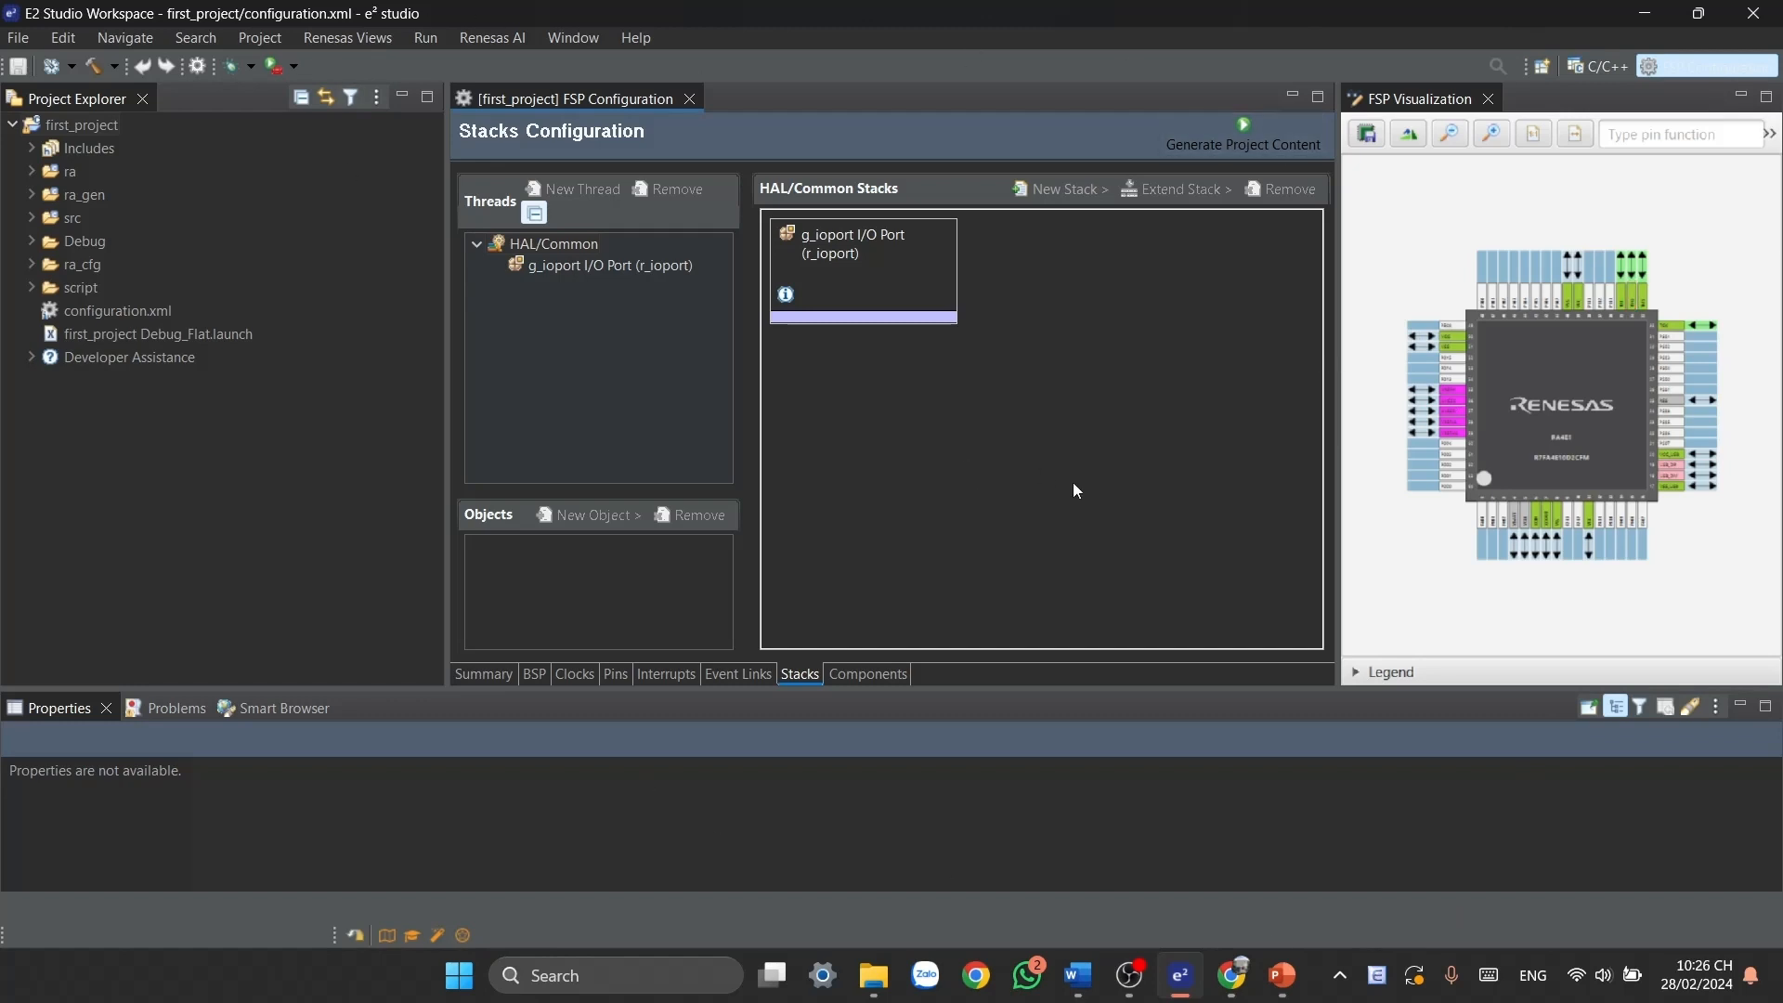
mouse_move(1133, 351)
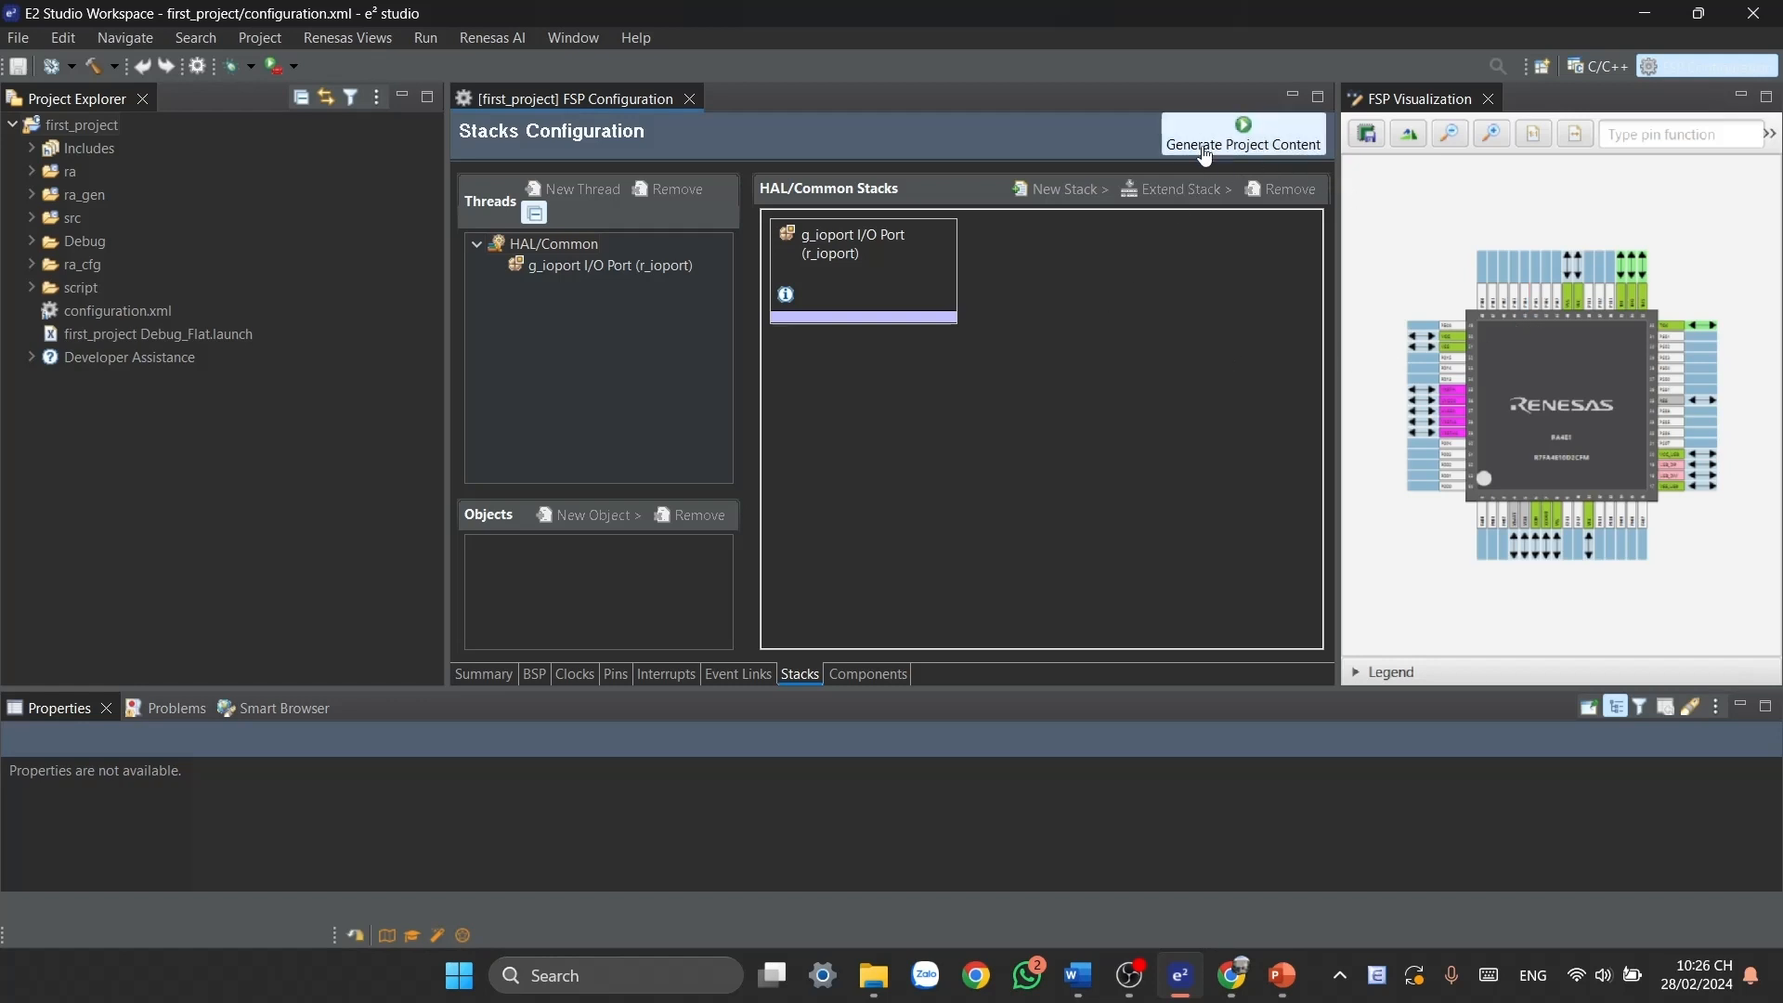
mouse_move(142, 404)
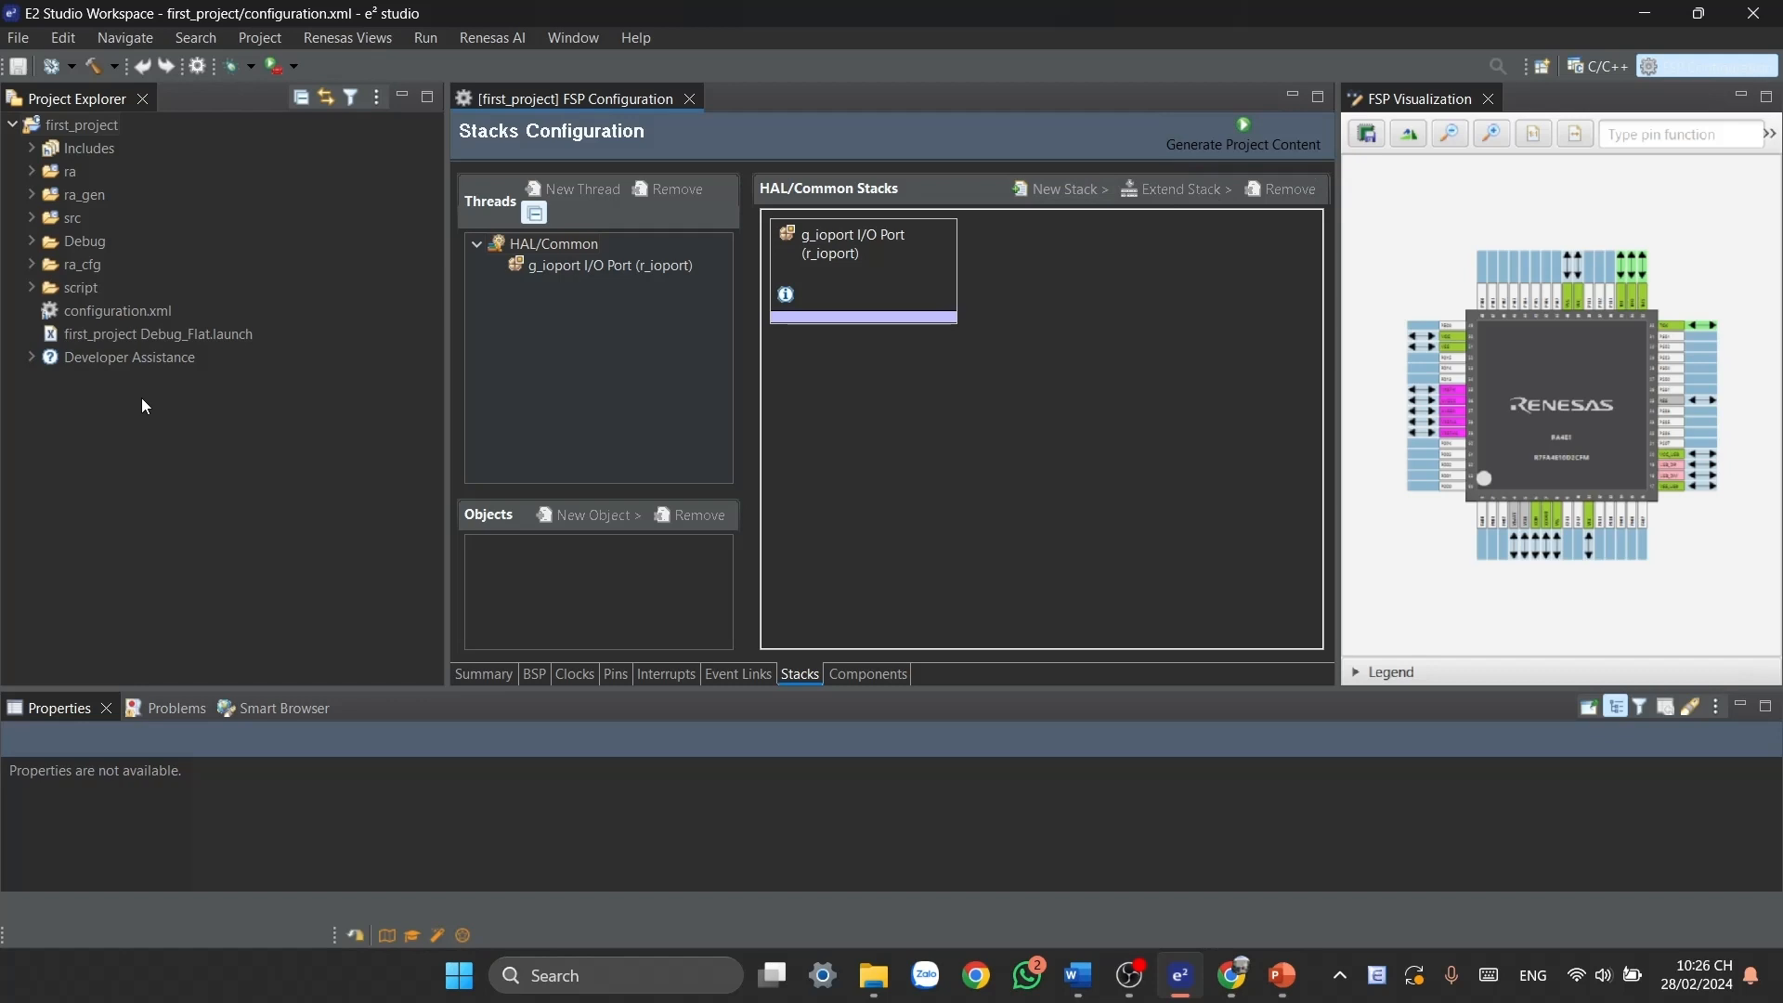
- View the Components page, close the FSP editor and restore Project Explorer
click(866, 673)
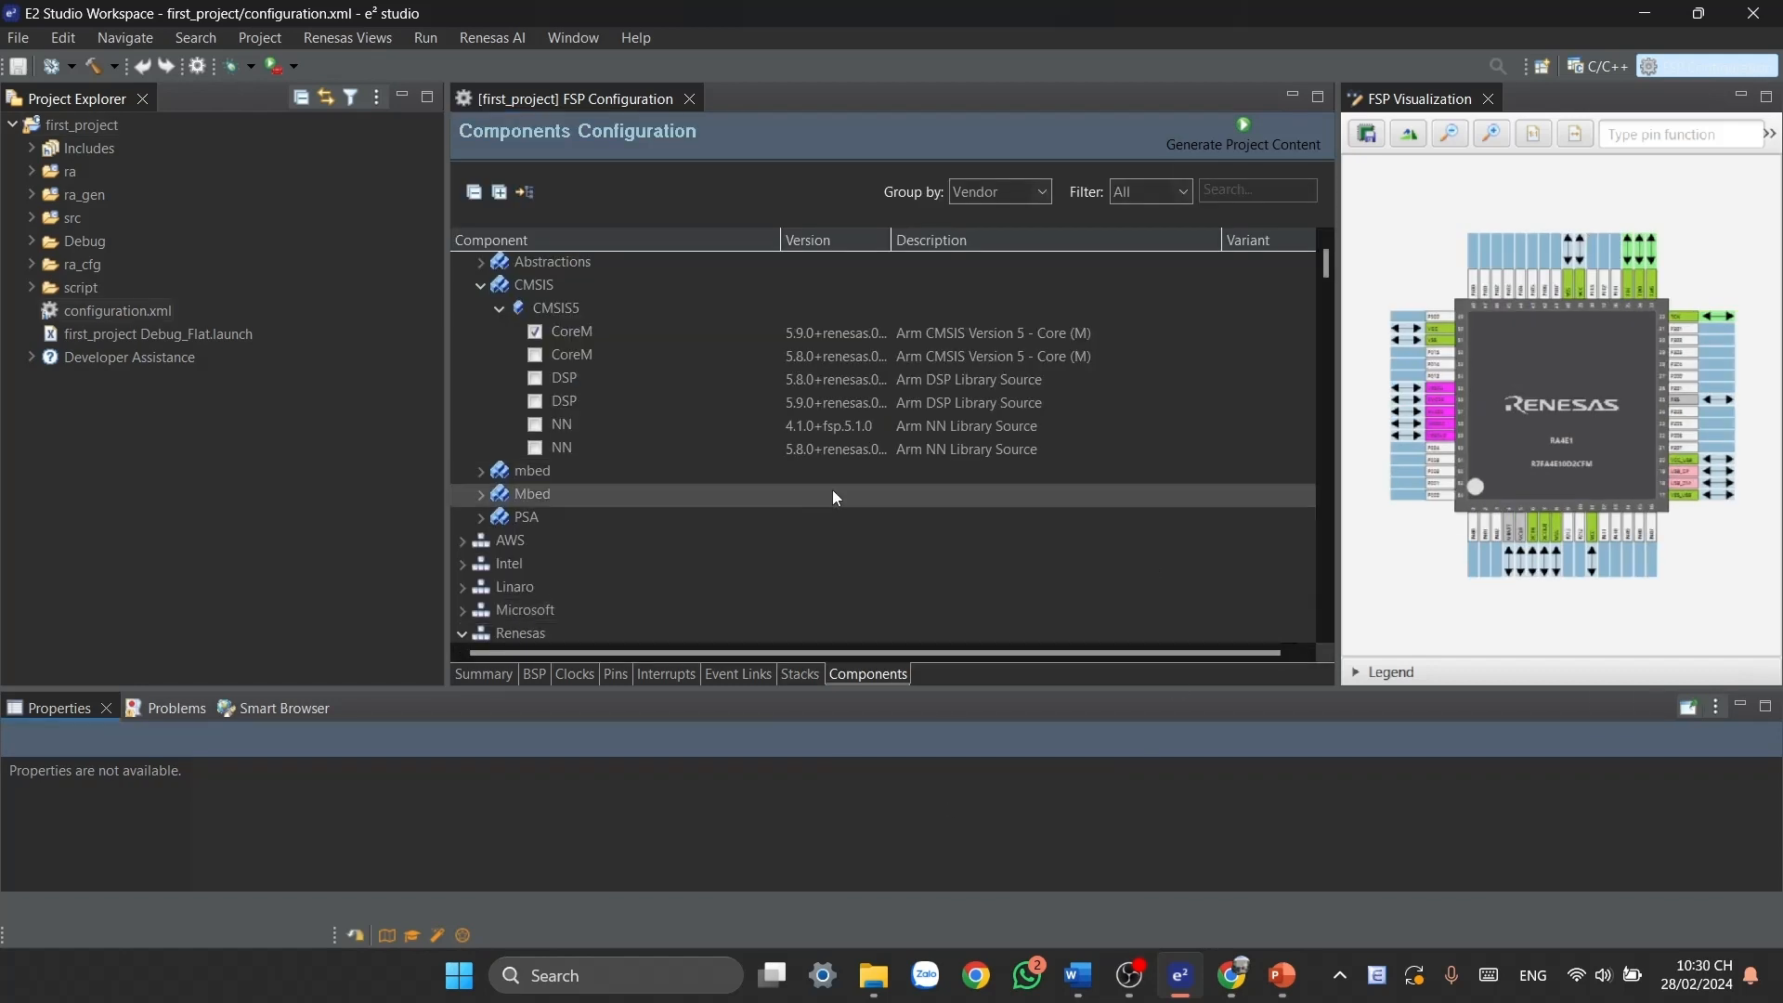
mouse_move(746, 110)
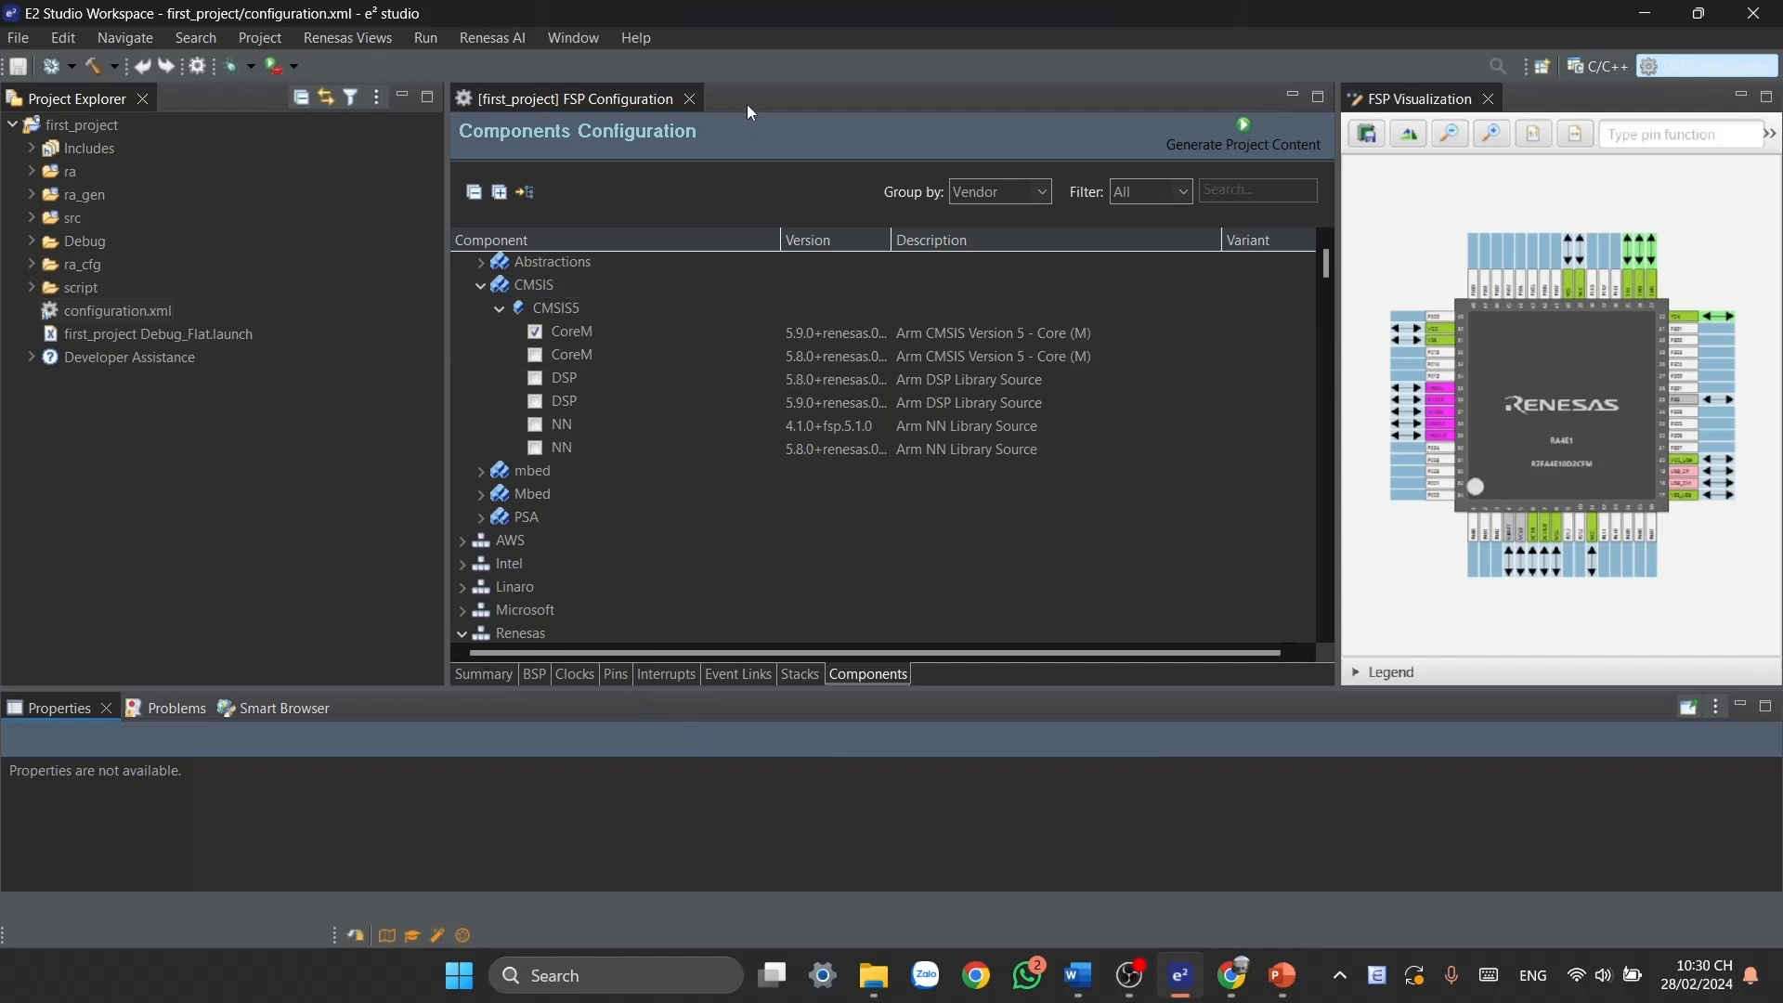
click(689, 100)
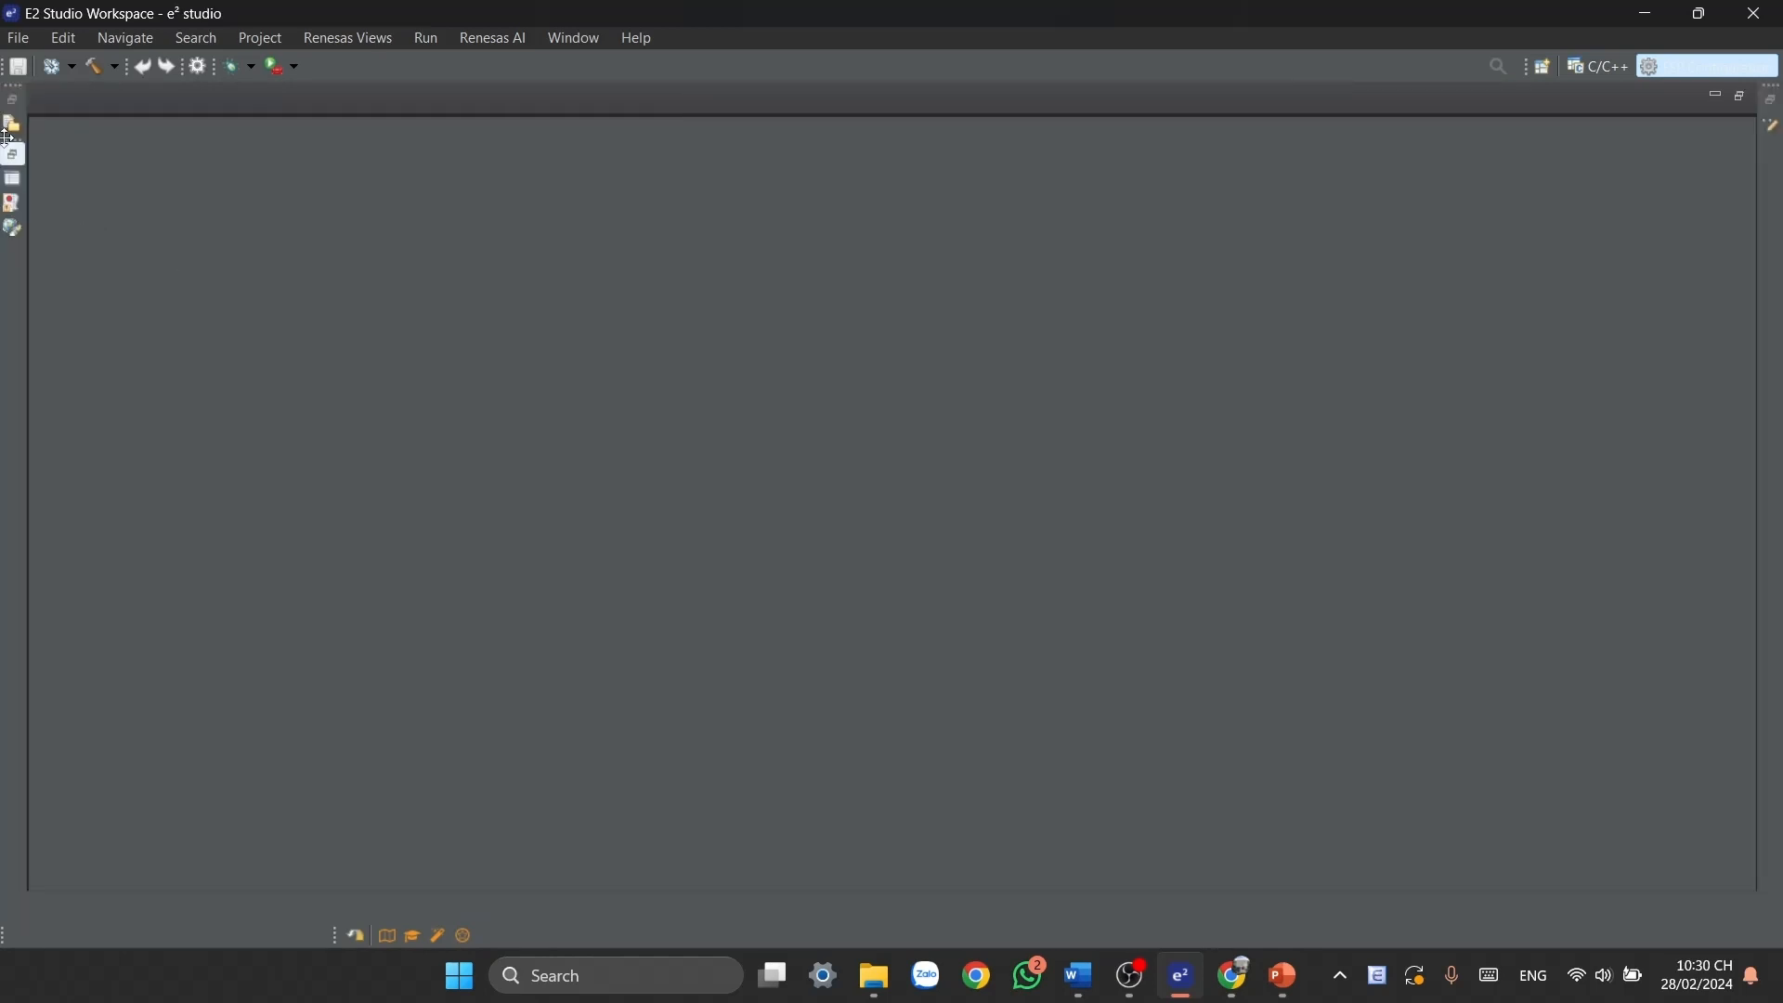
click(12, 122)
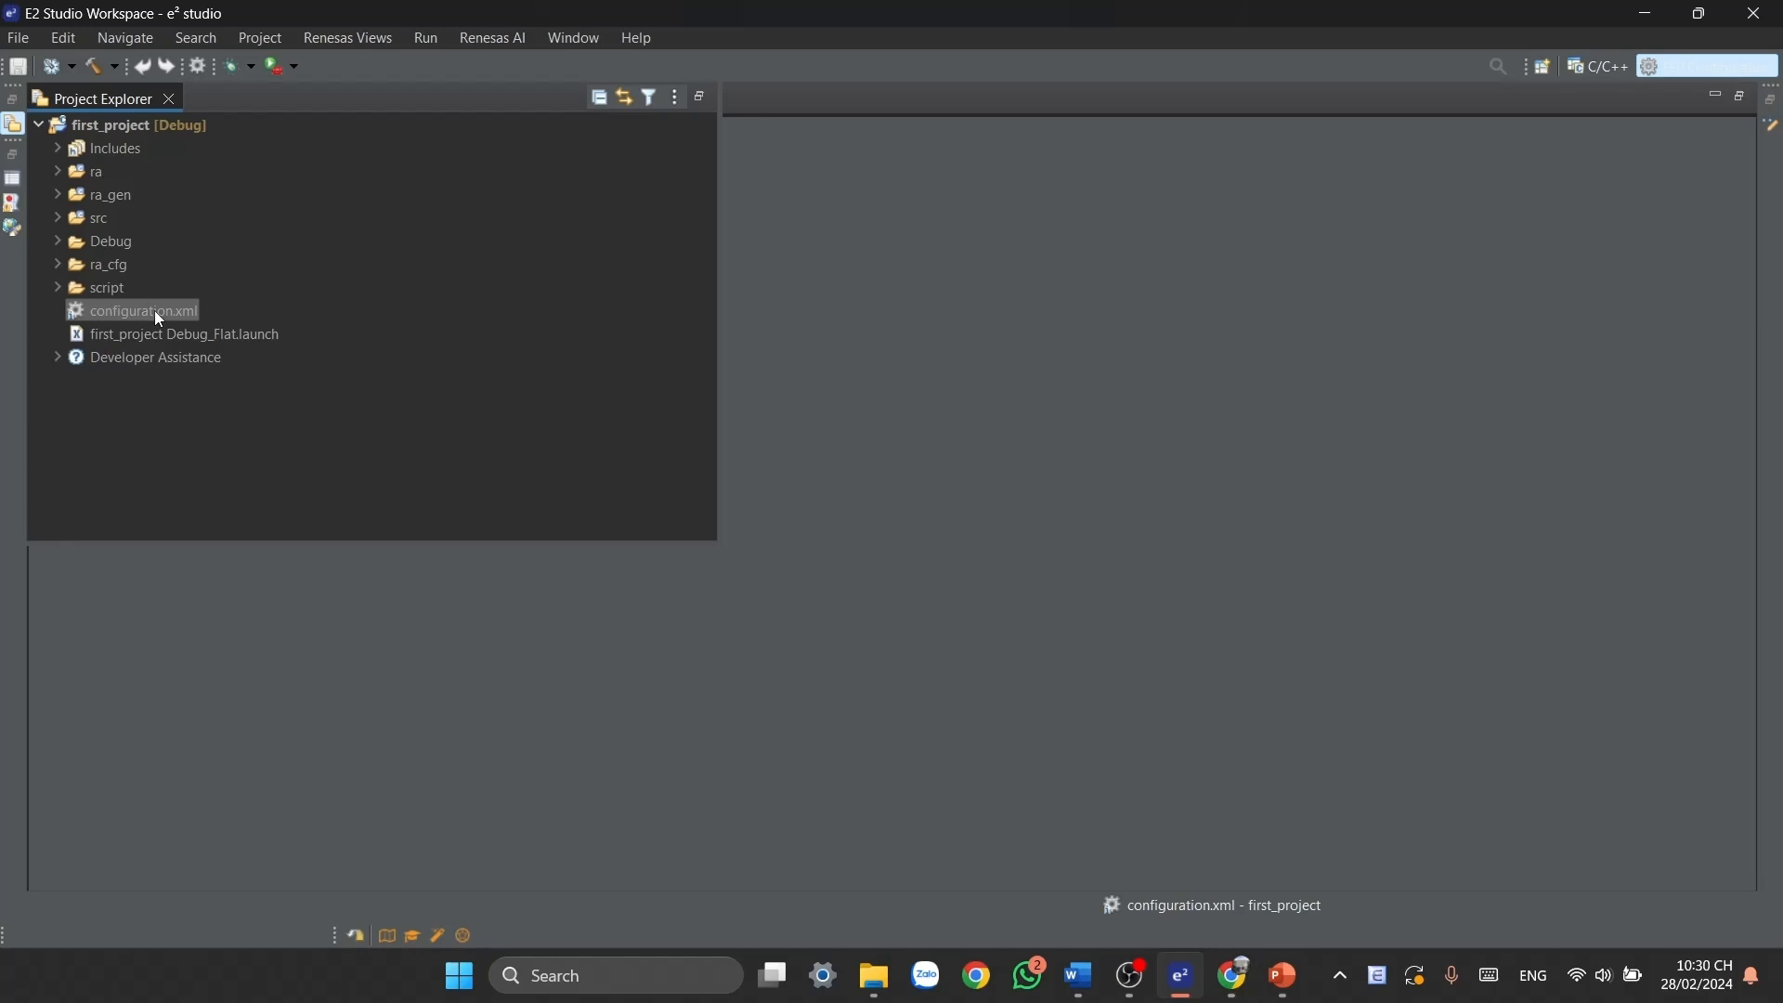
- Reopen first_project's configuration.xml and switch to the FSP Configuration perspective
double_click(141, 310)
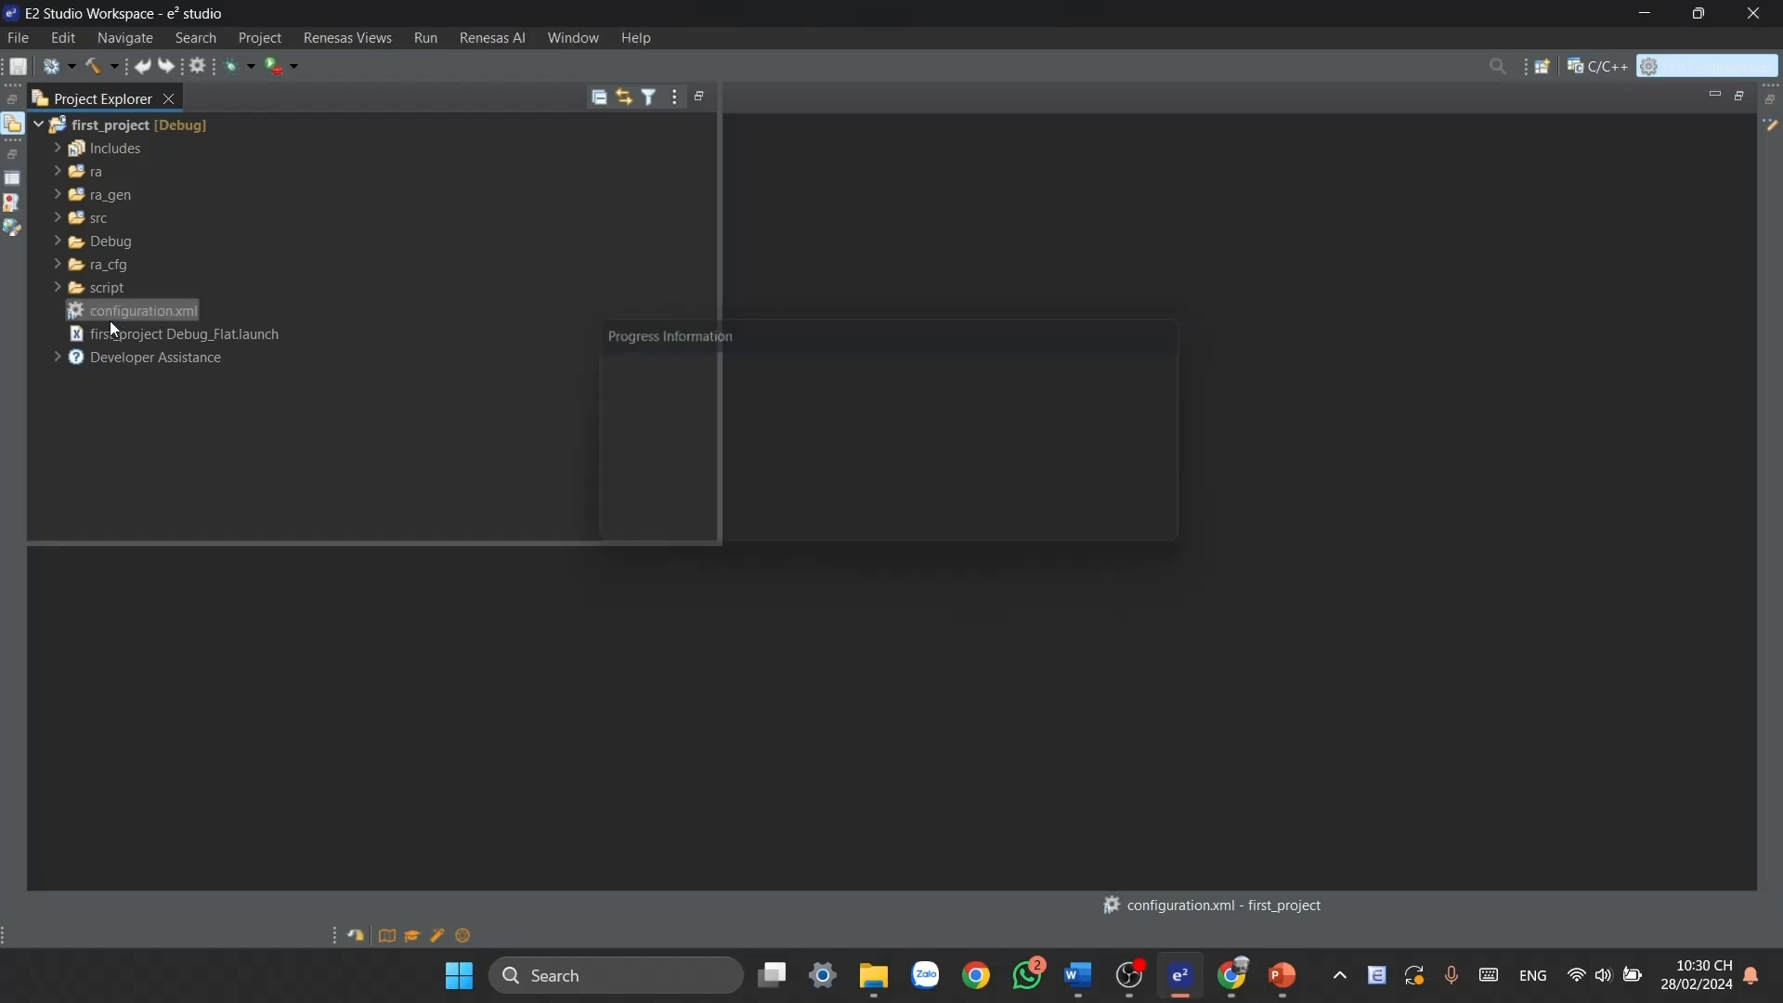
double_click(143, 311)
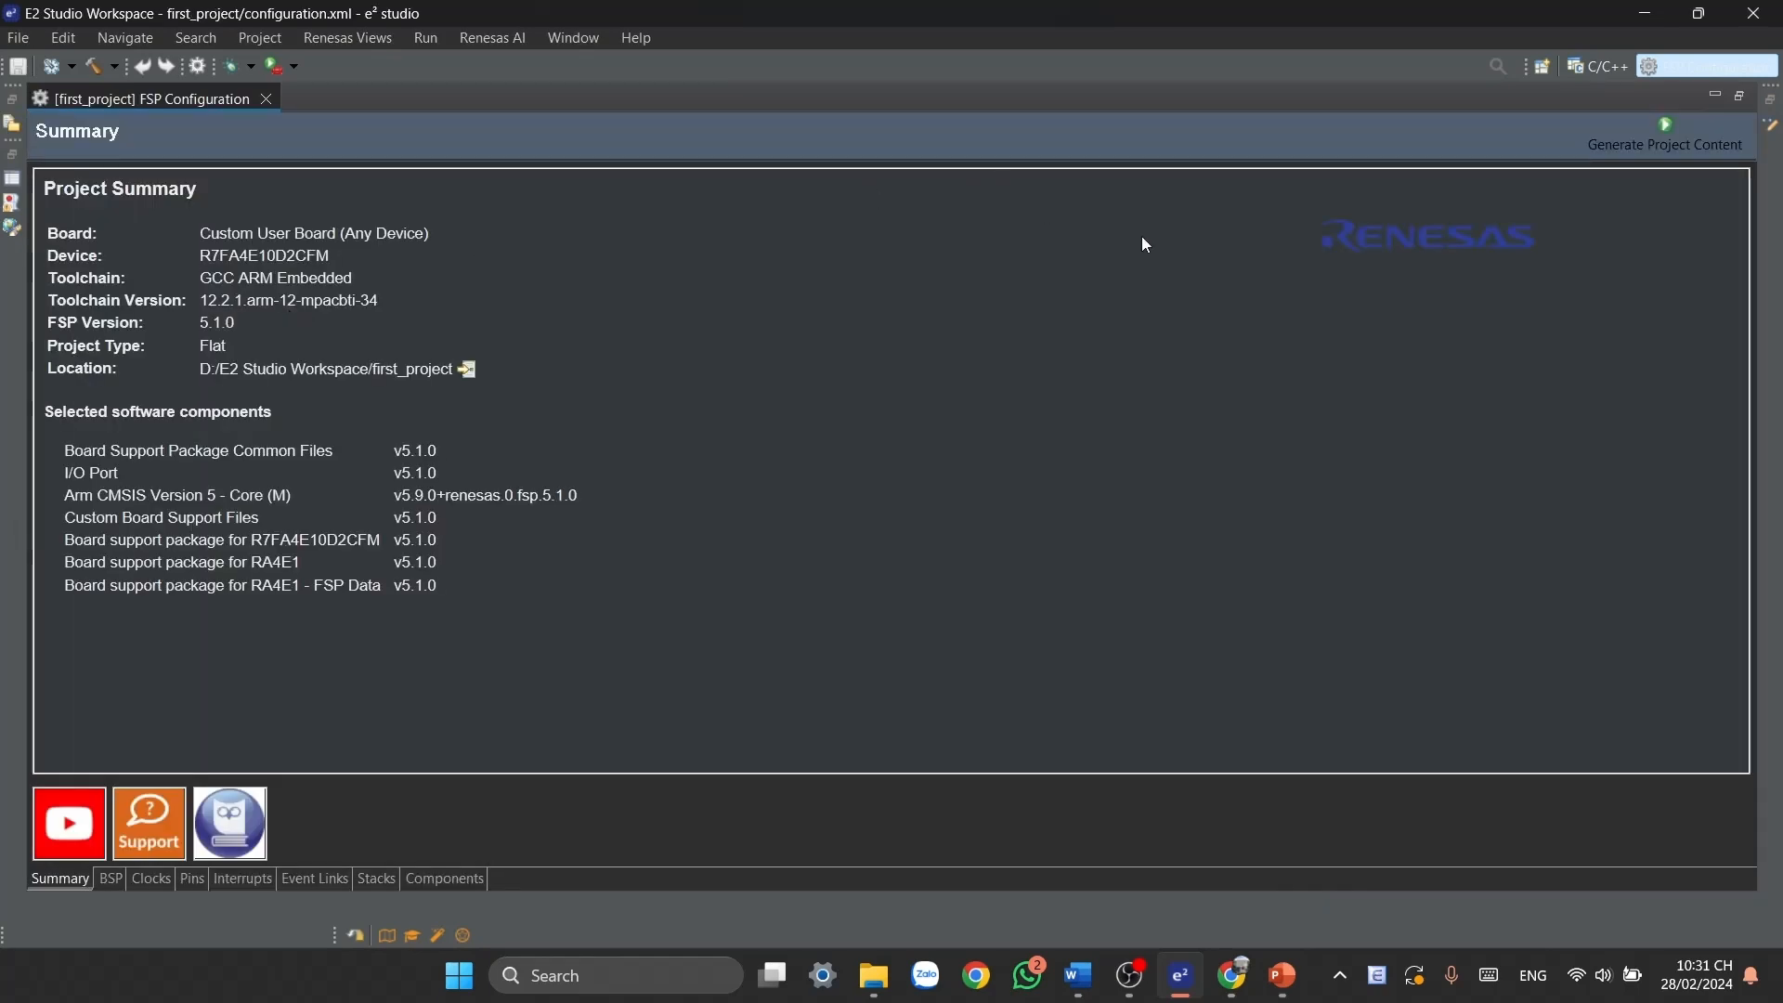
mouse_move(1569, 115)
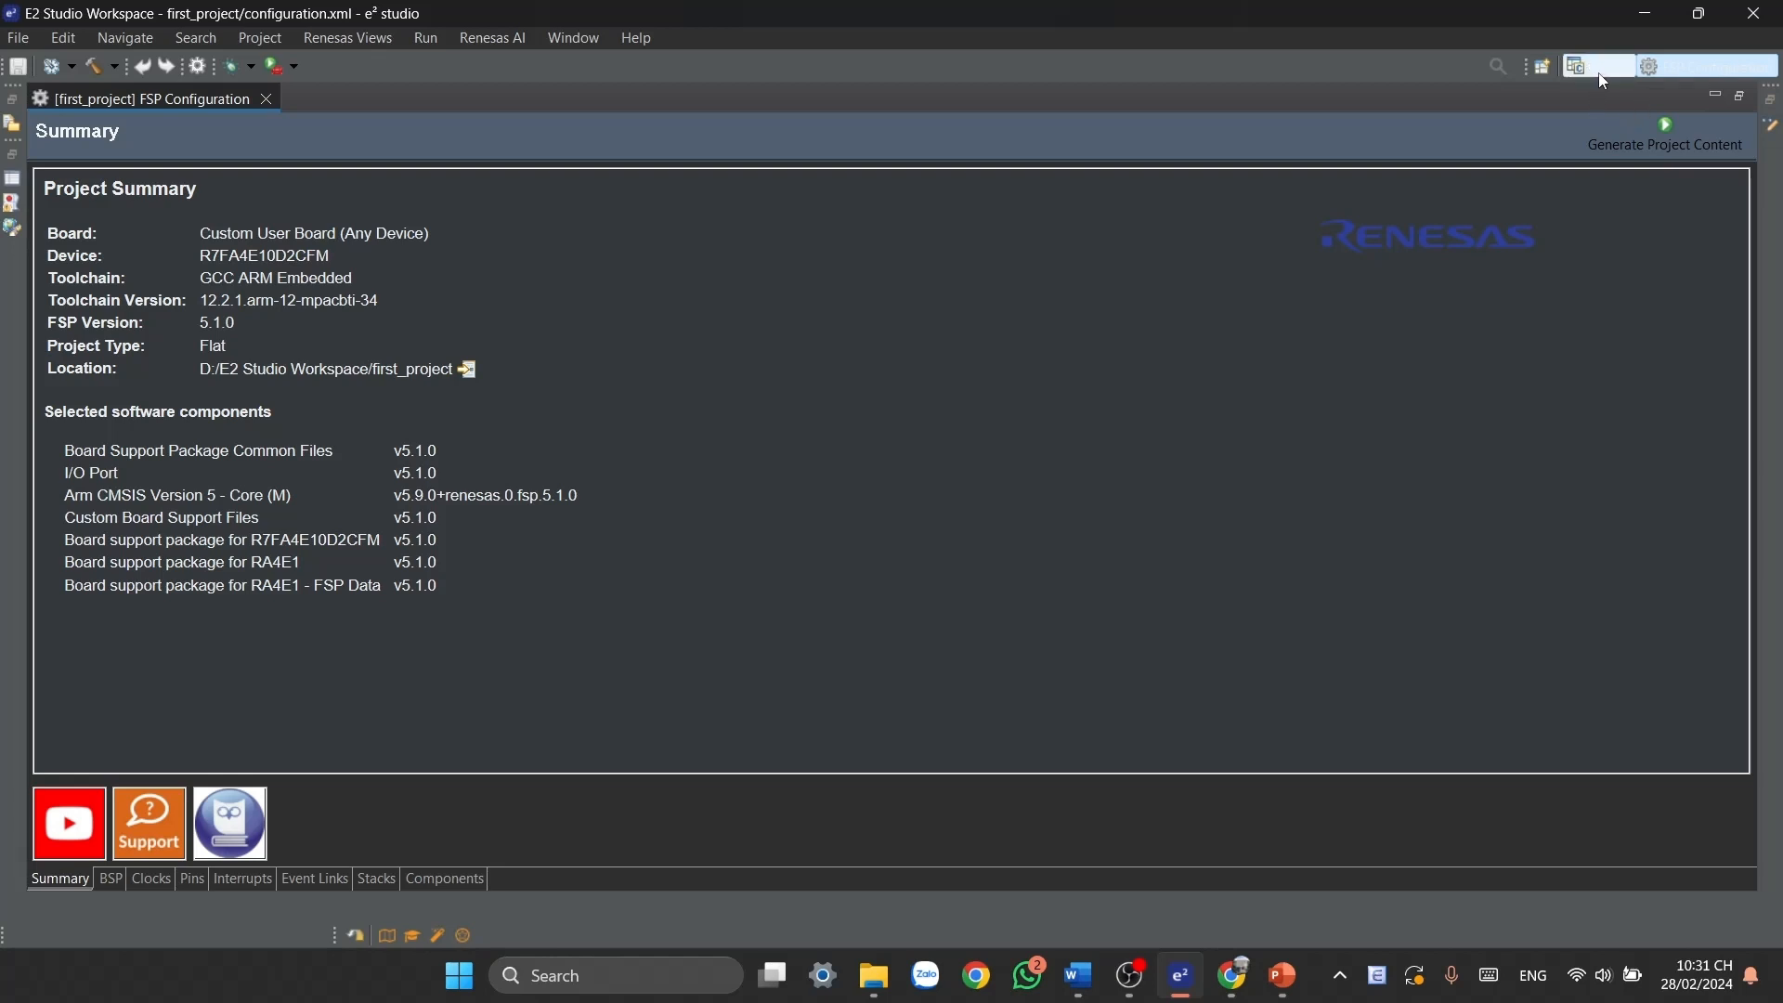
mouse_move(1610, 77)
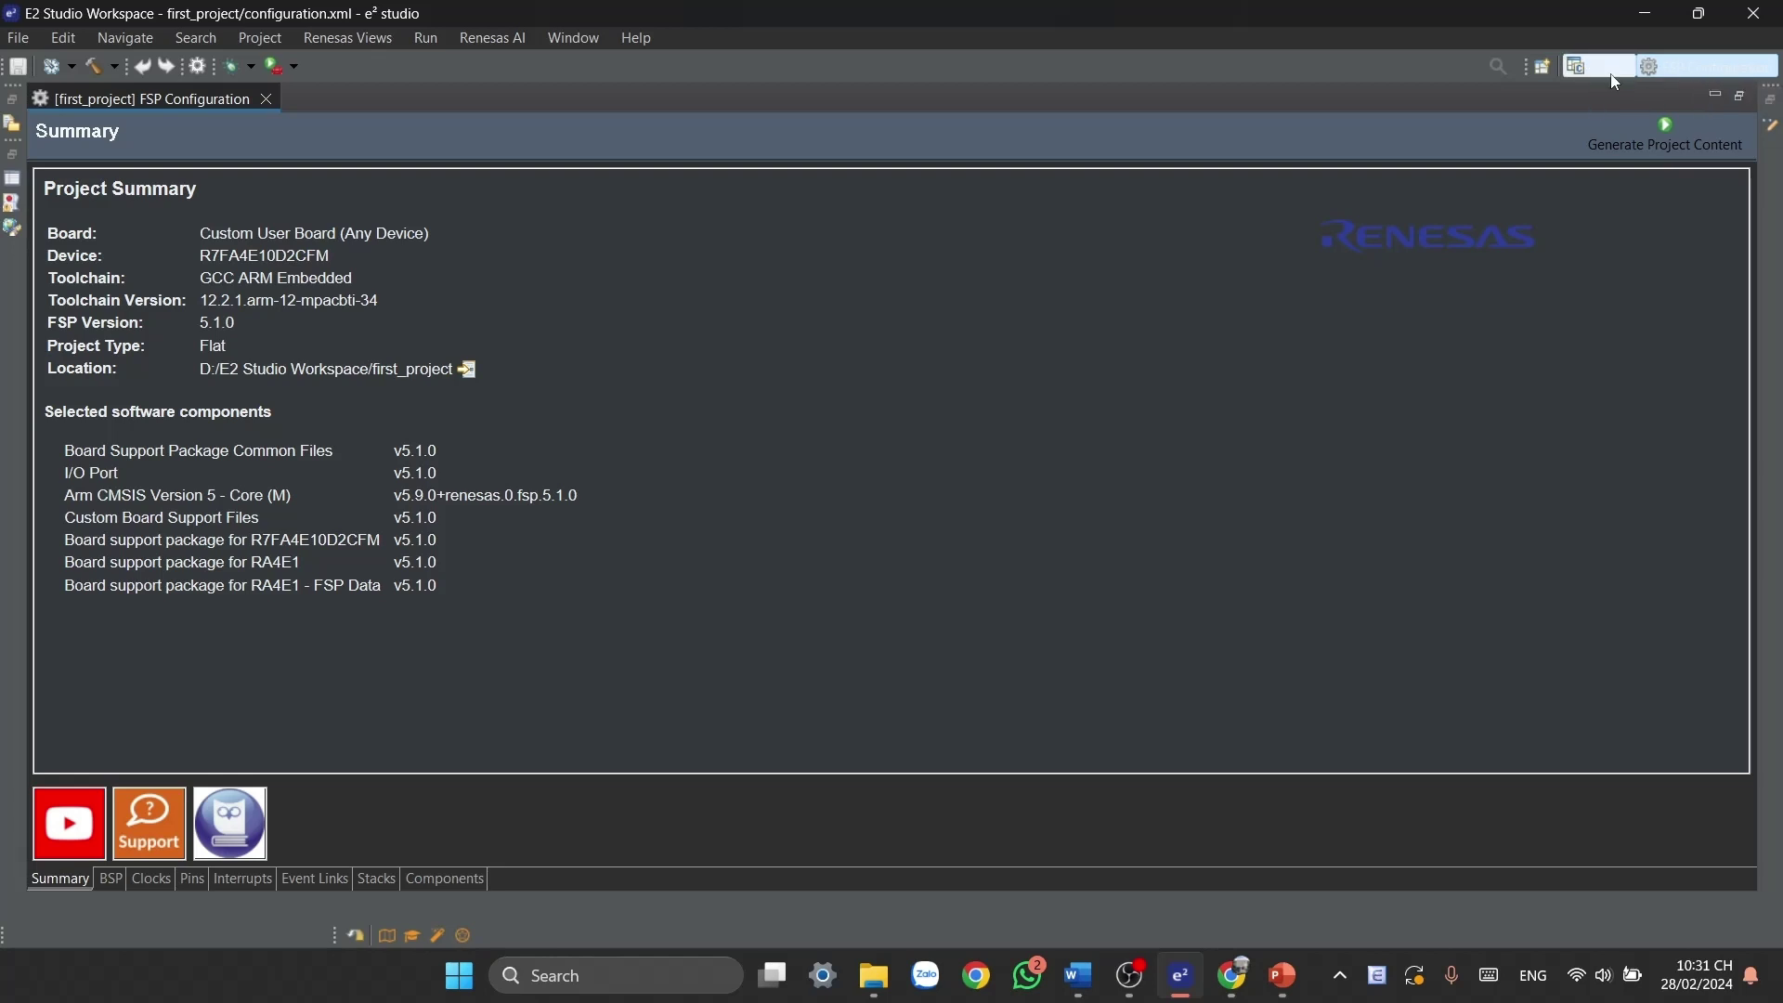
click(1596, 65)
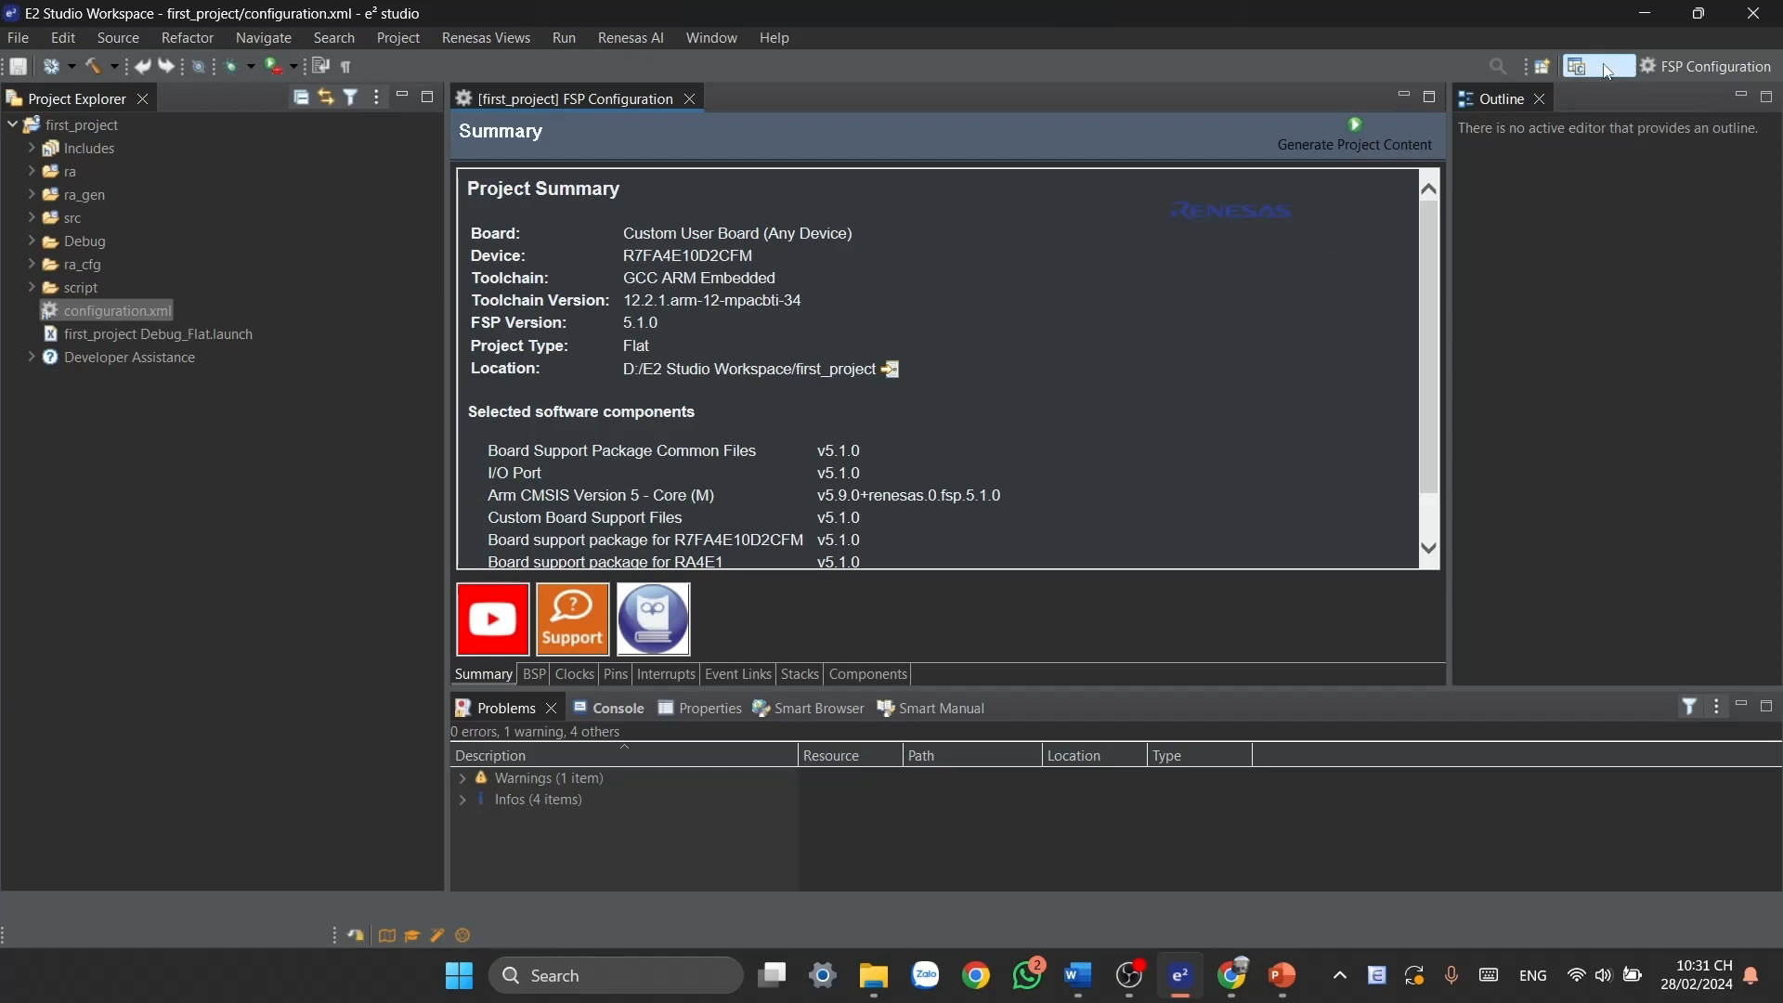
mouse_move(1668, 105)
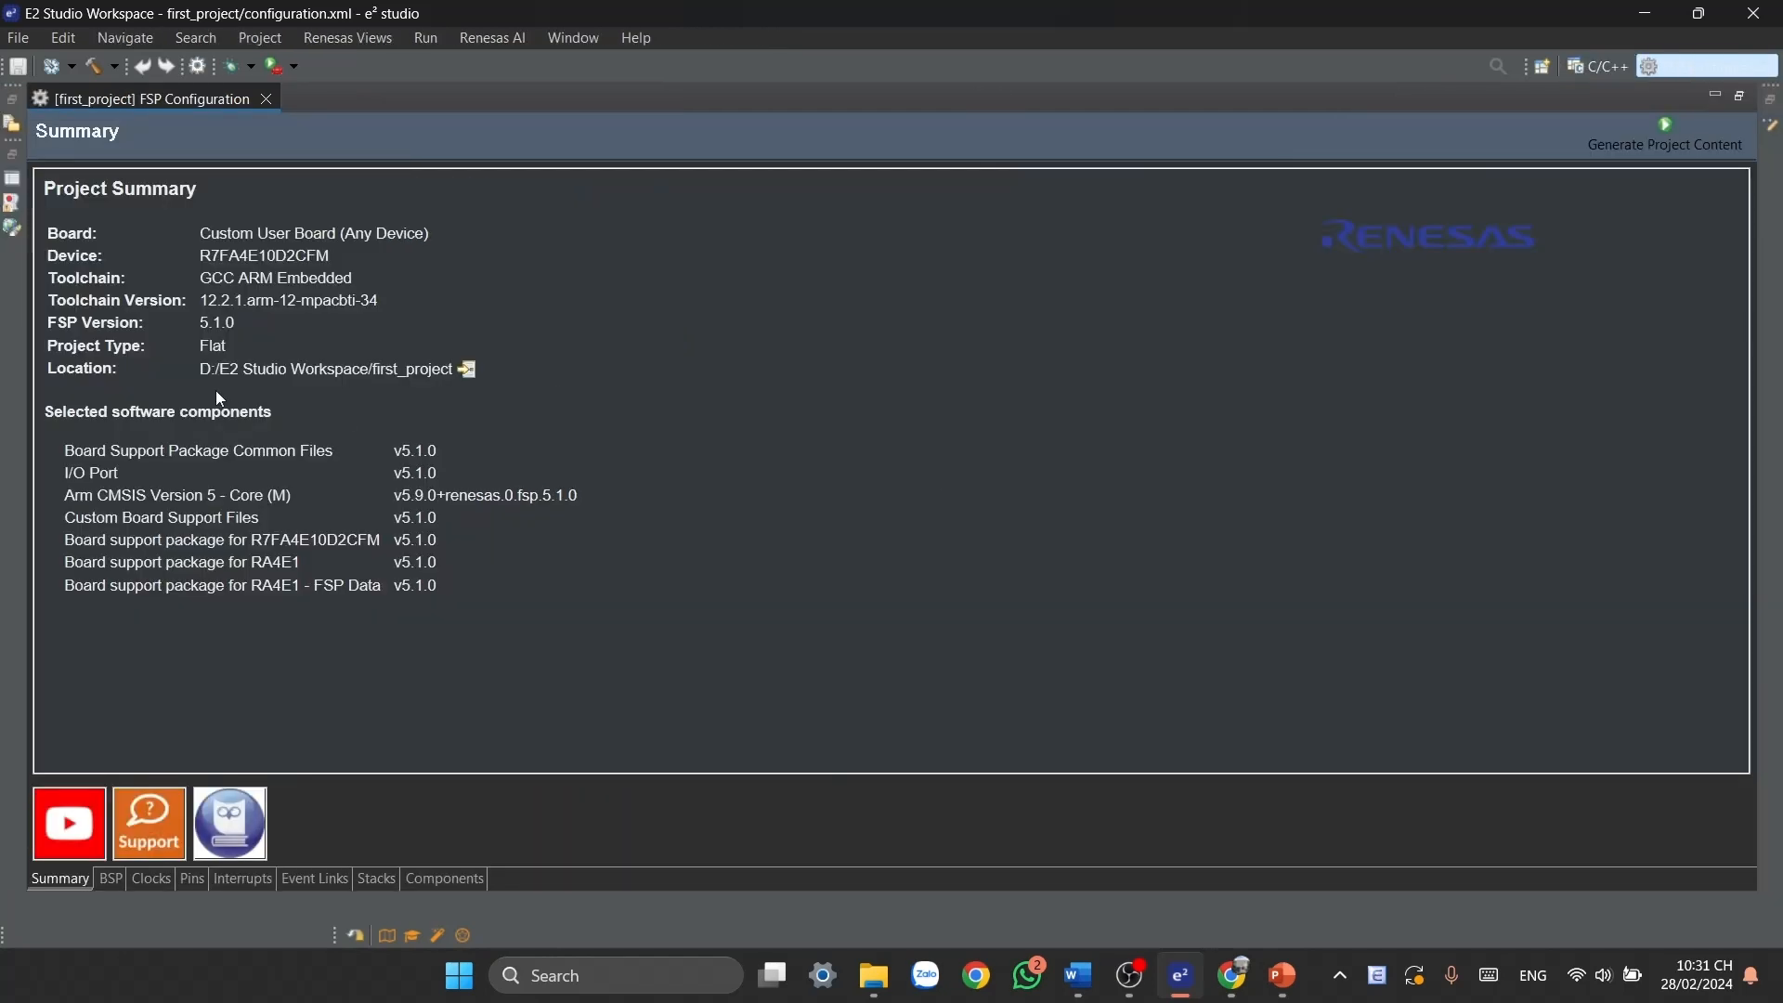
mouse_move(273, 760)
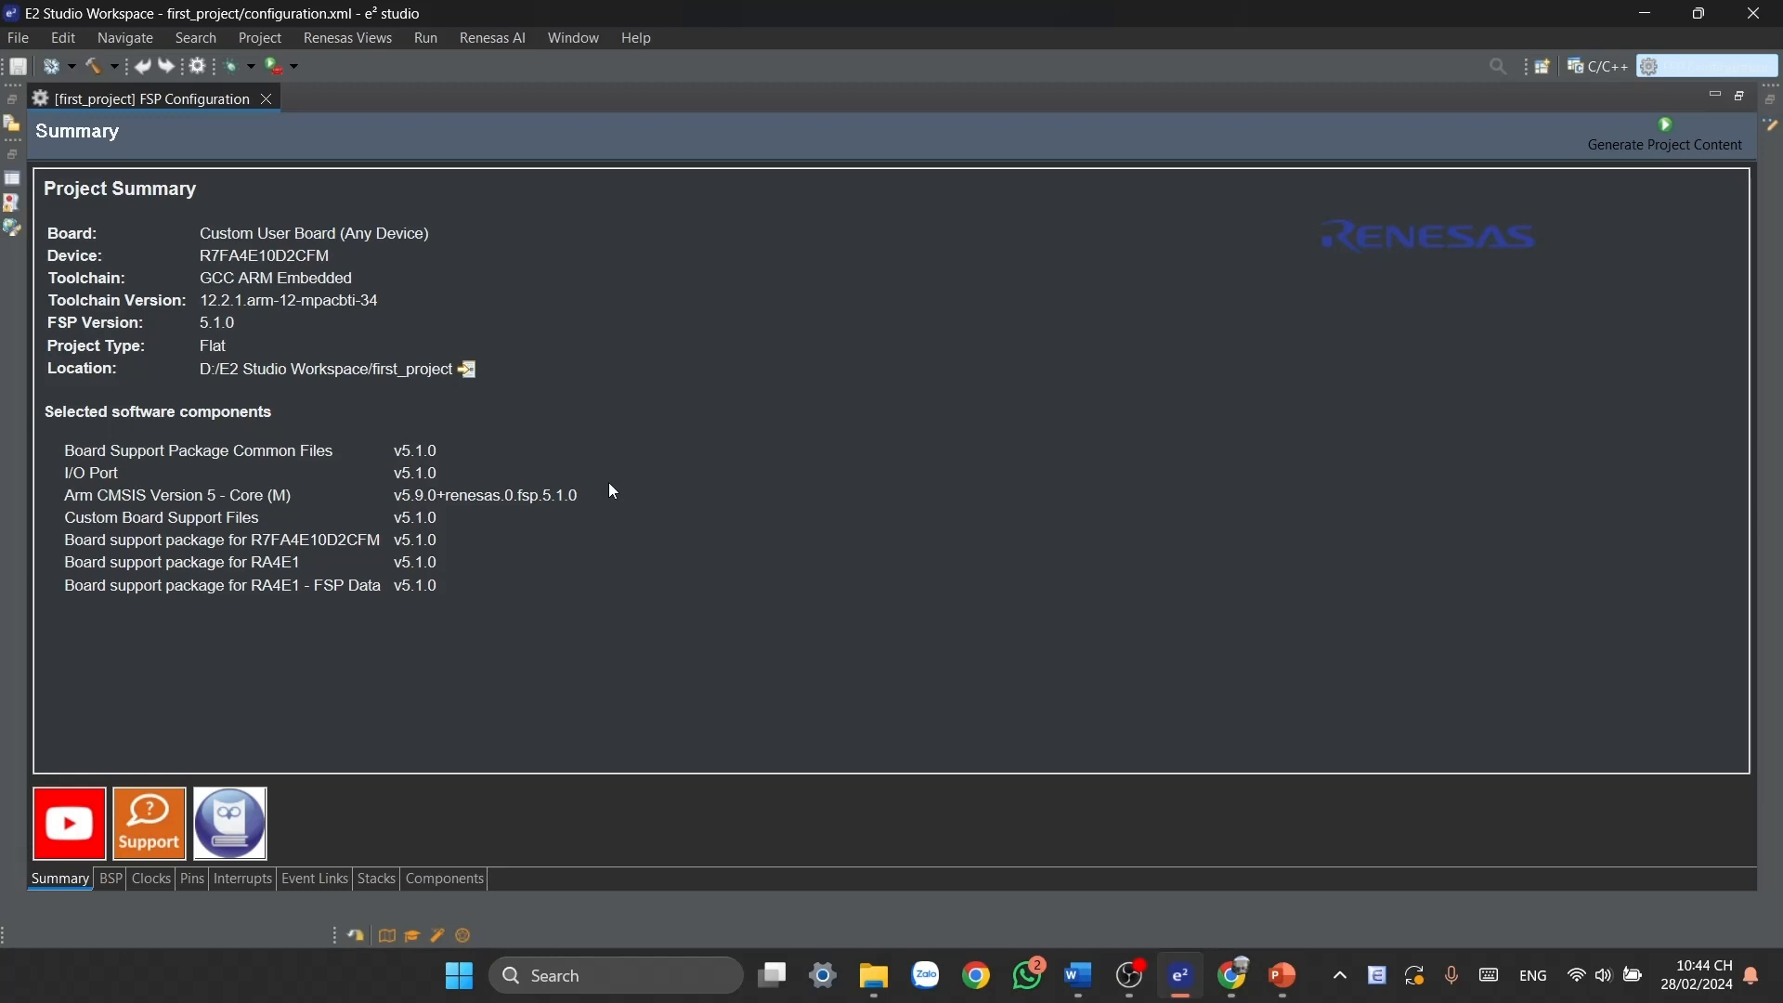
mouse_move(1382, 302)
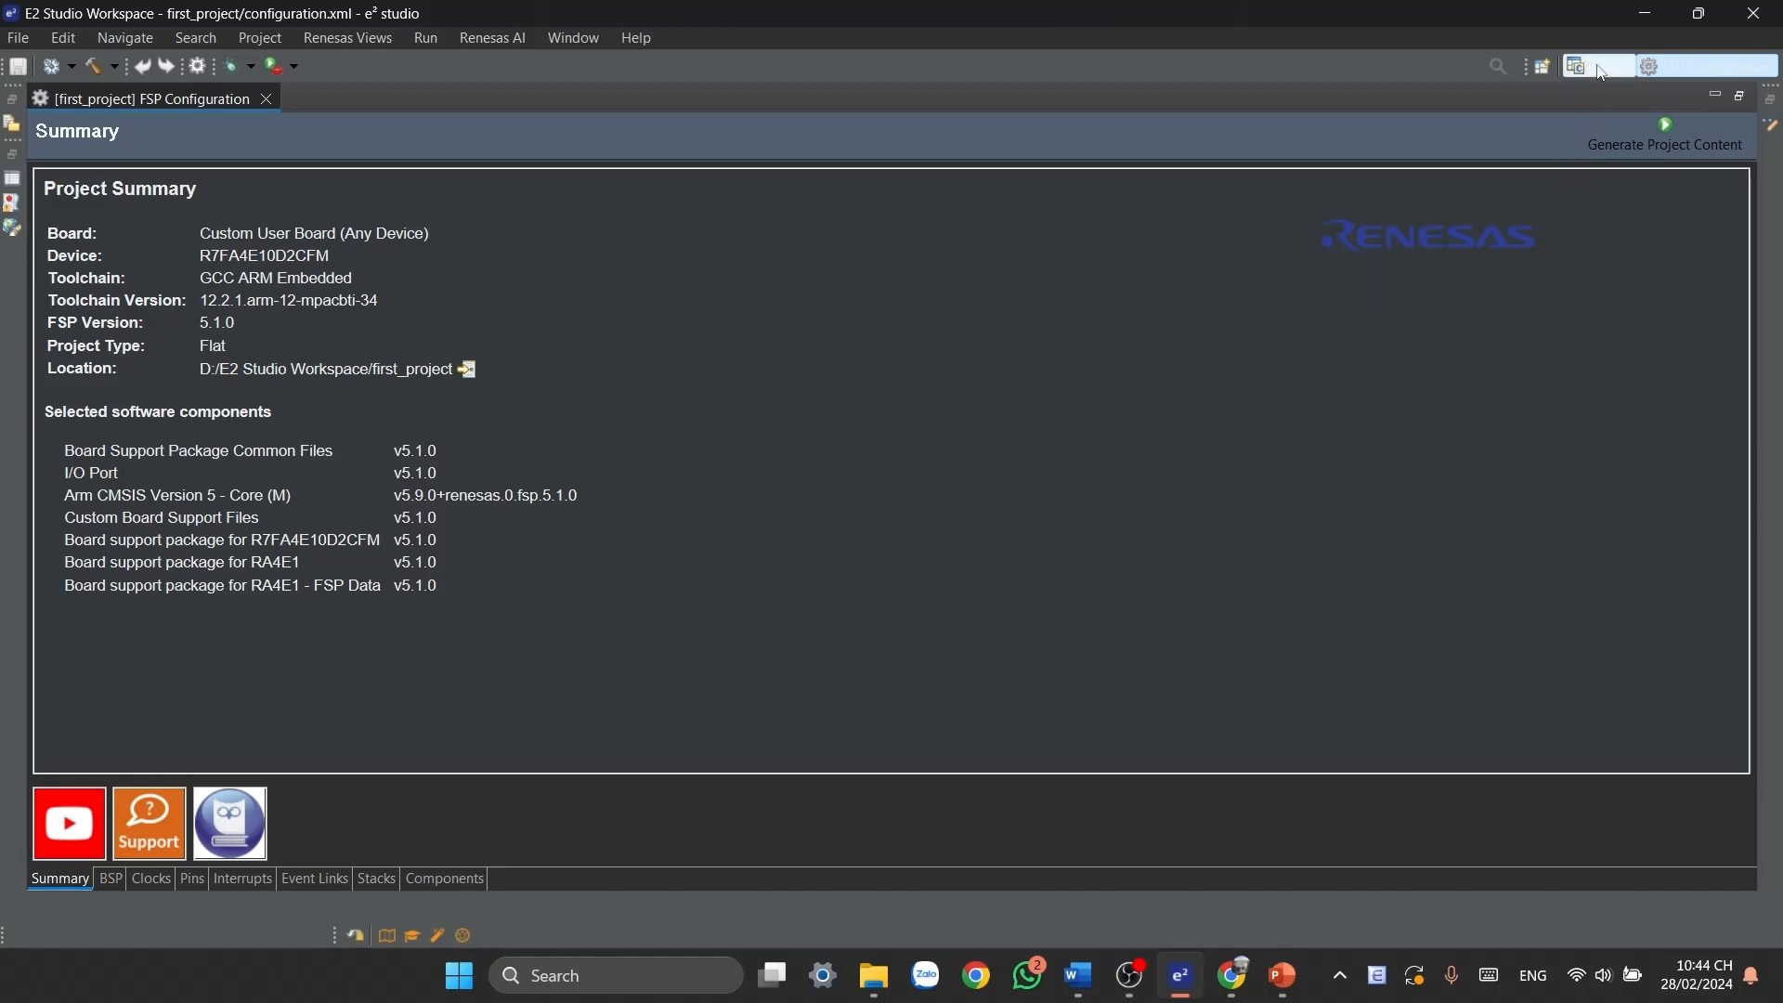
click(1574, 65)
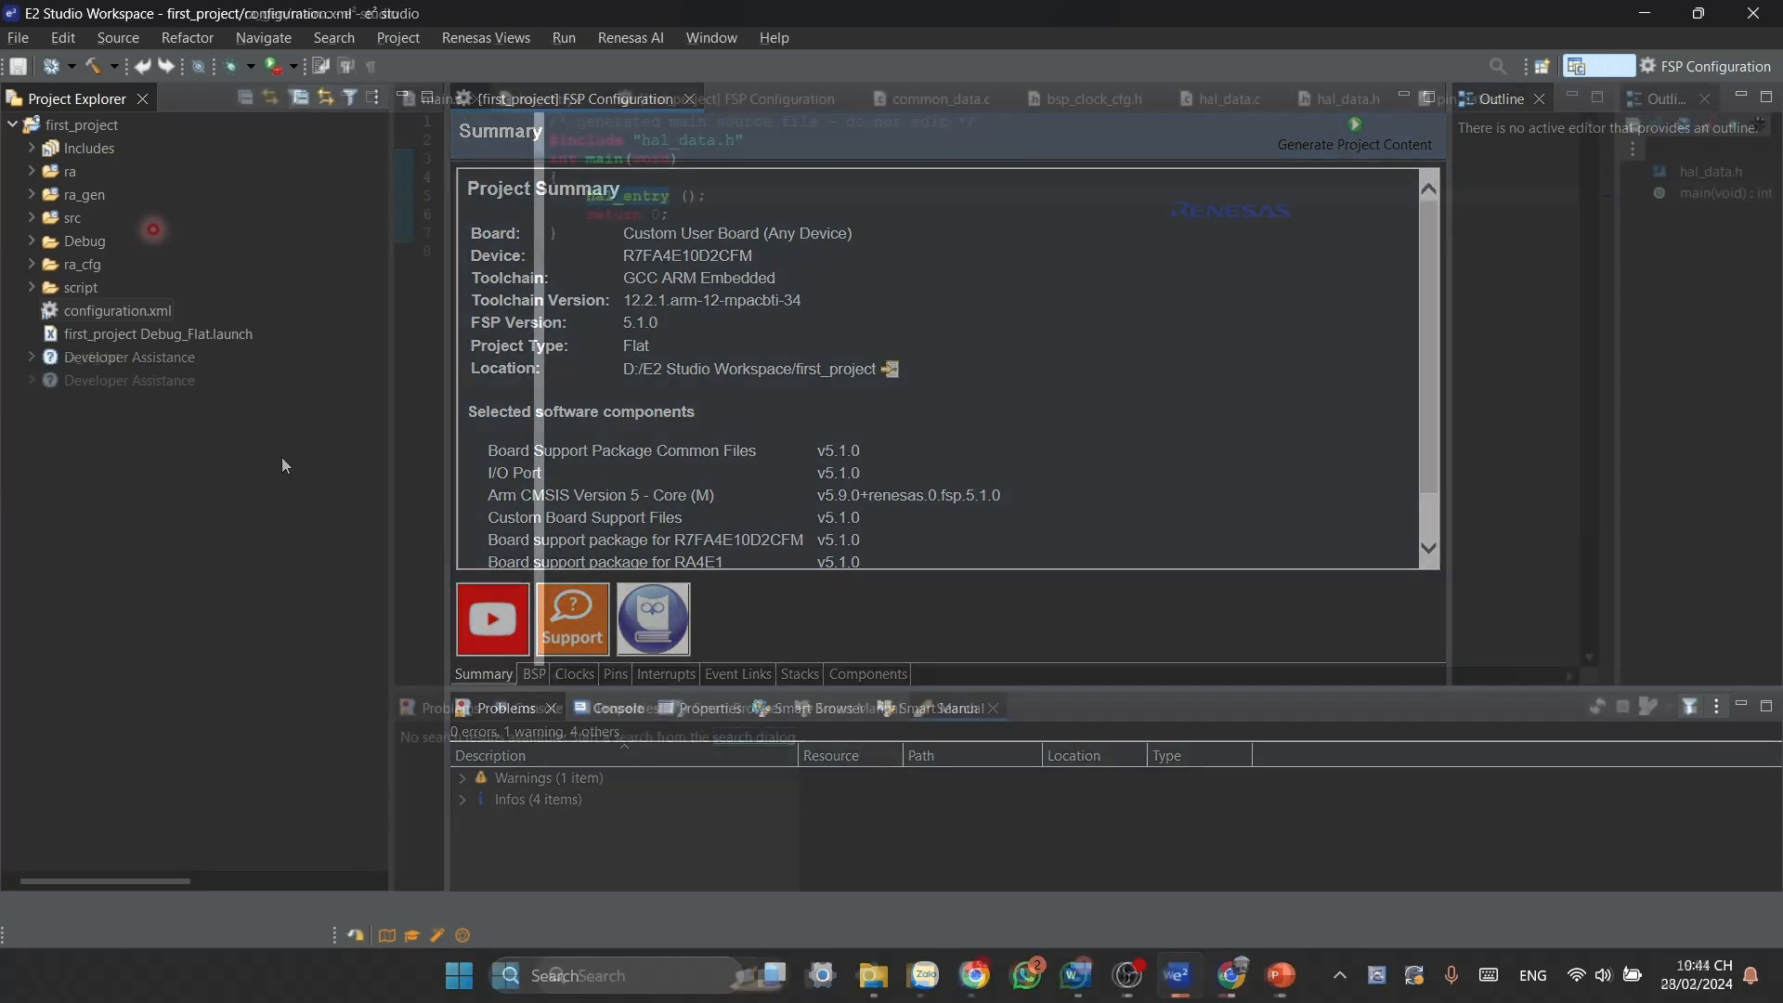
click(441, 99)
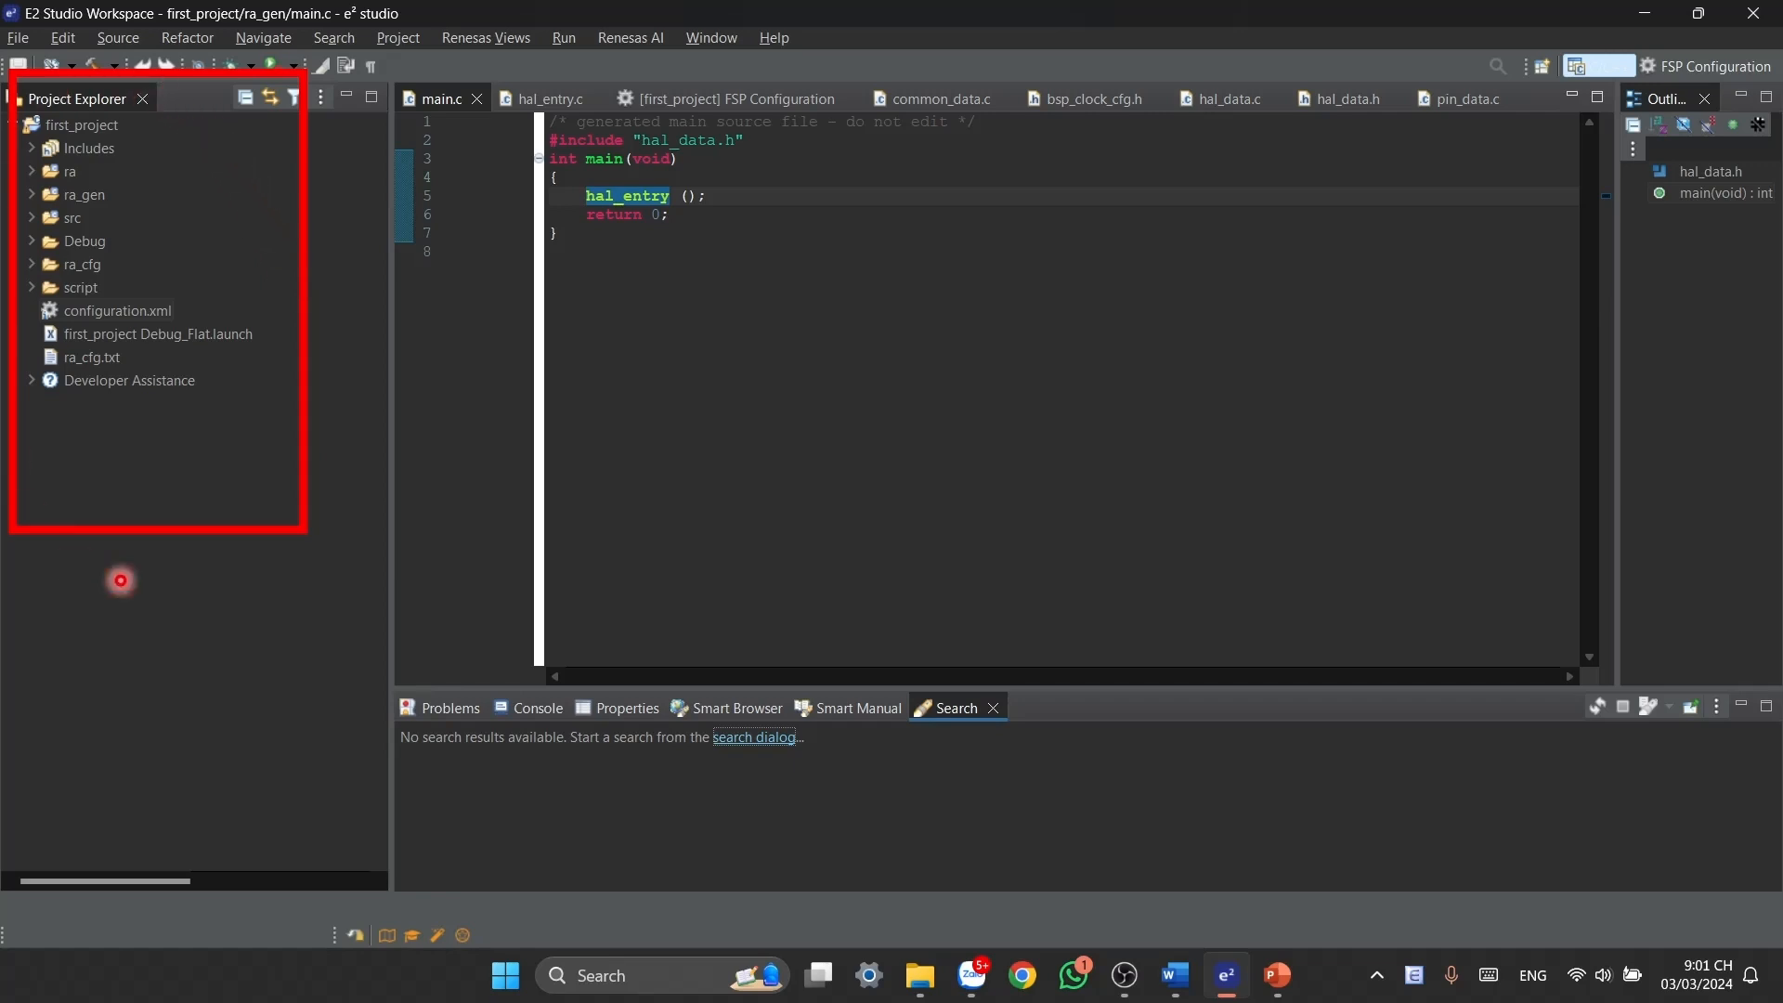
mouse_move(219, 237)
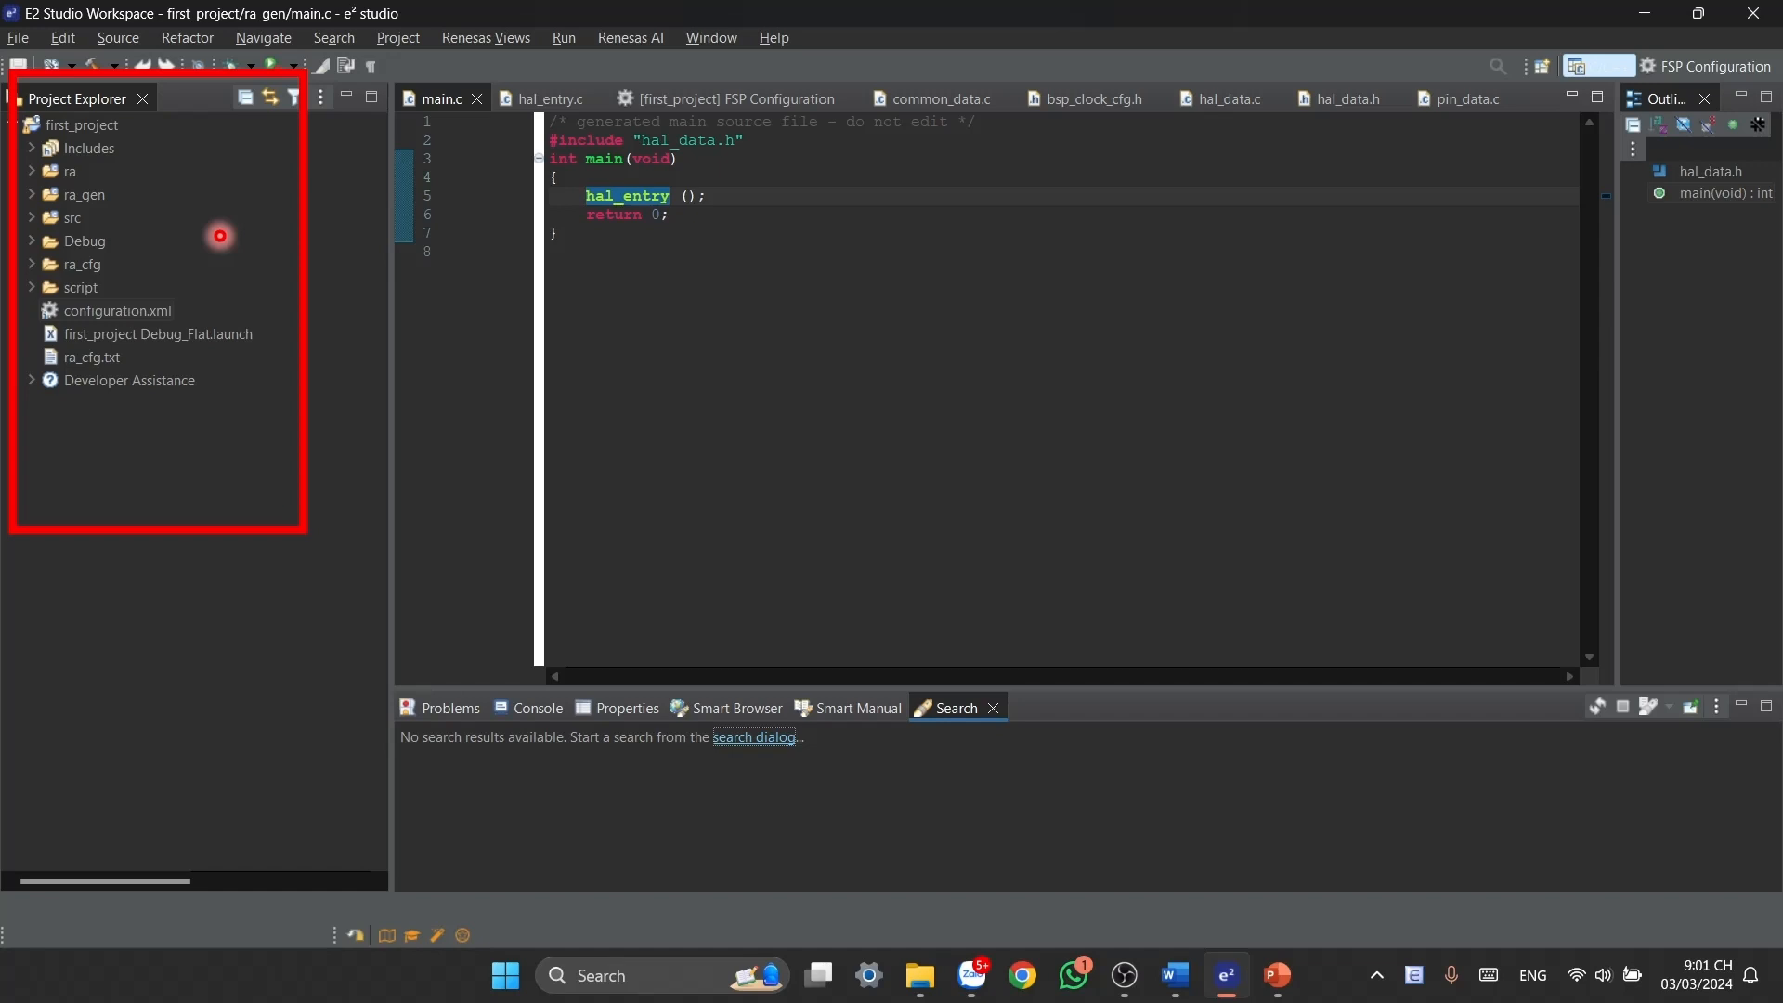
mouse_move(149, 555)
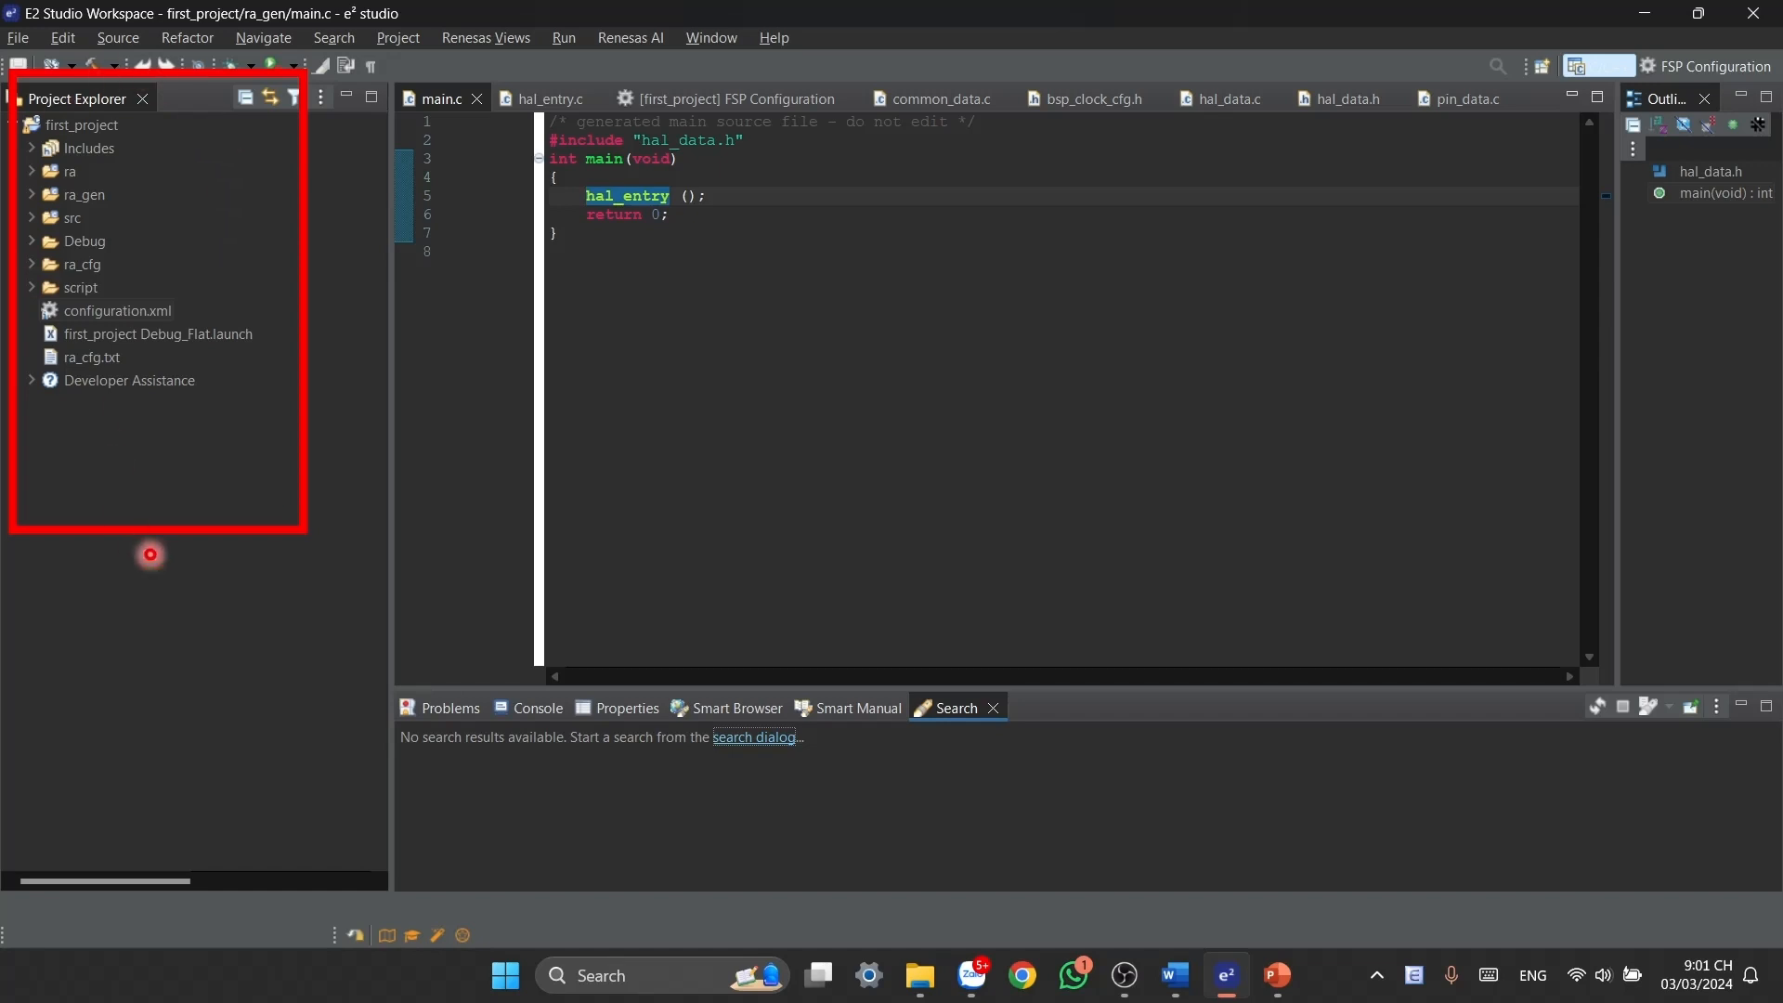
click(117, 310)
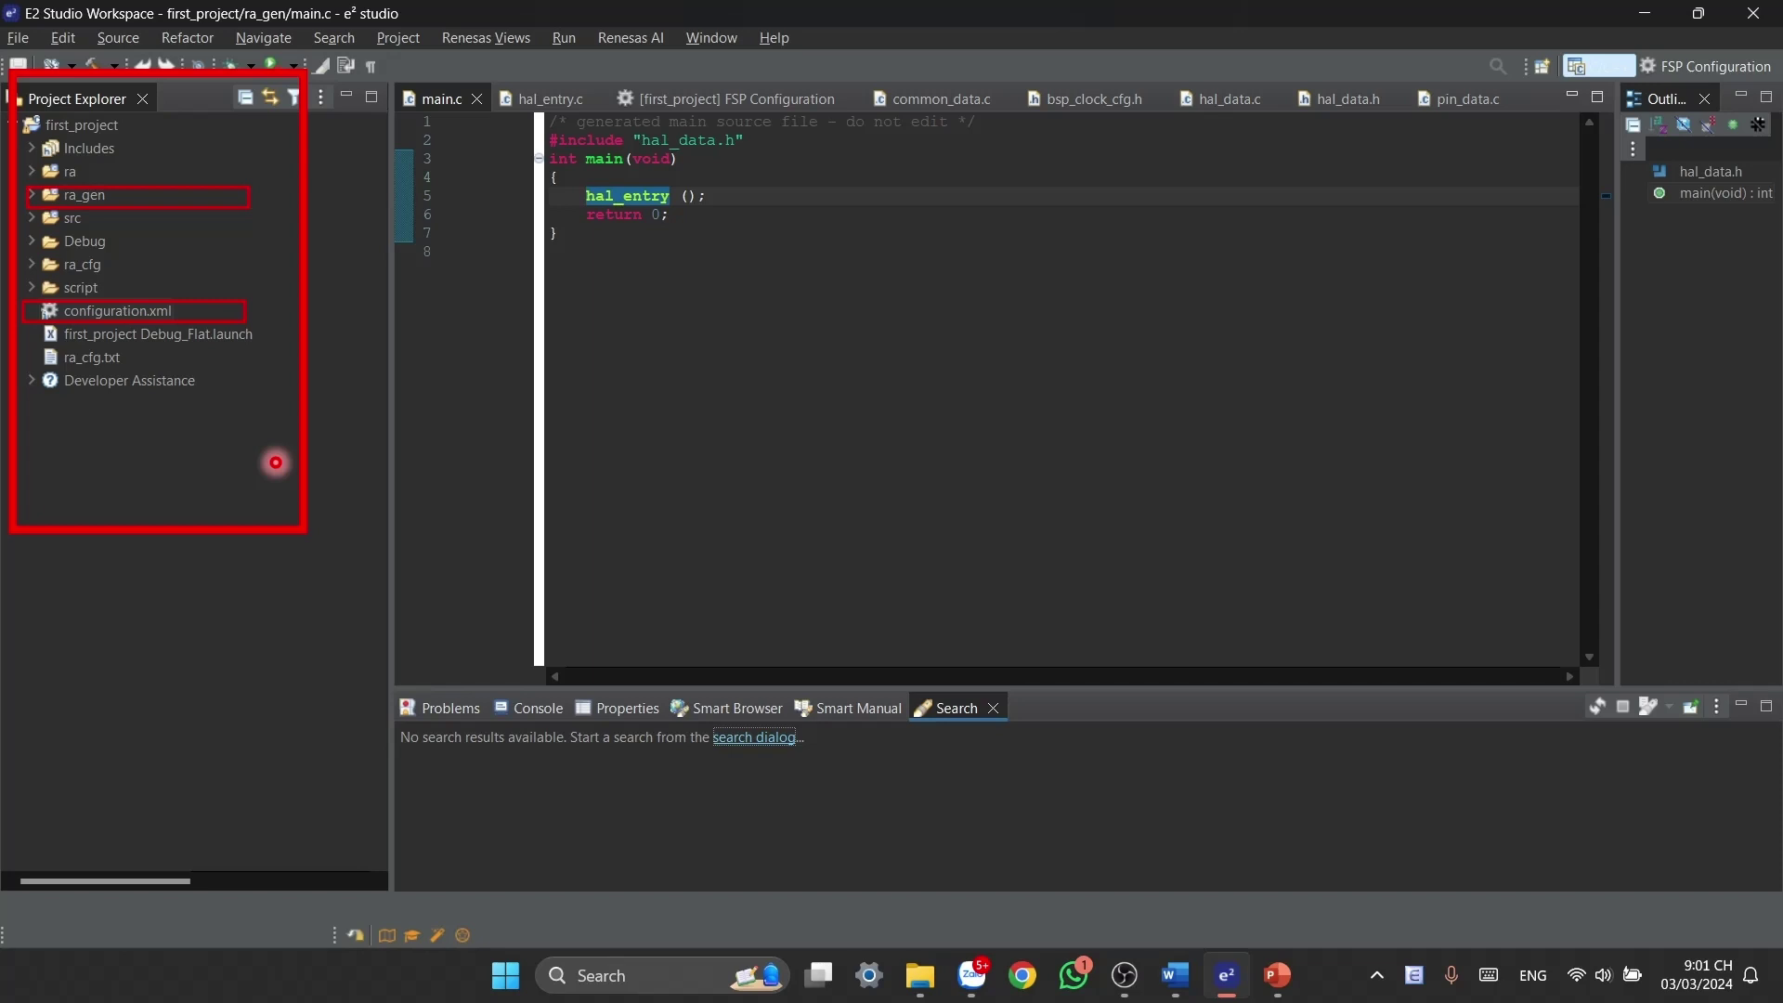
mouse_move(173, 218)
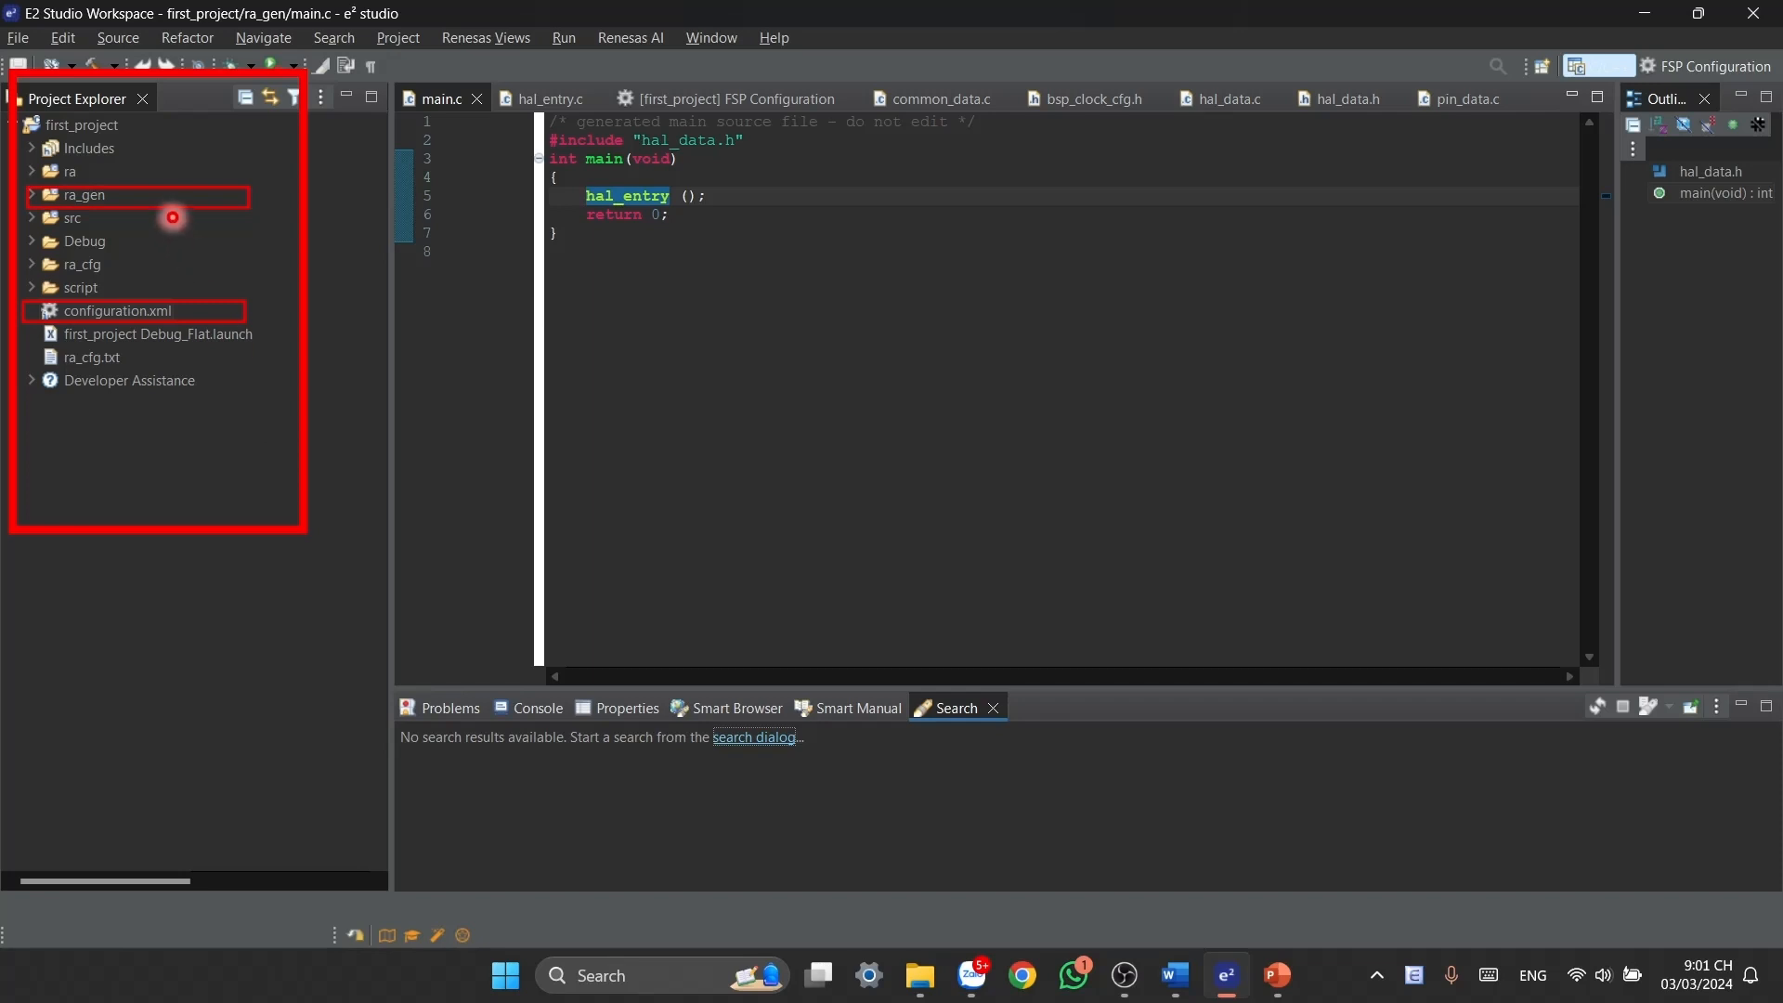
mouse_move(228, 274)
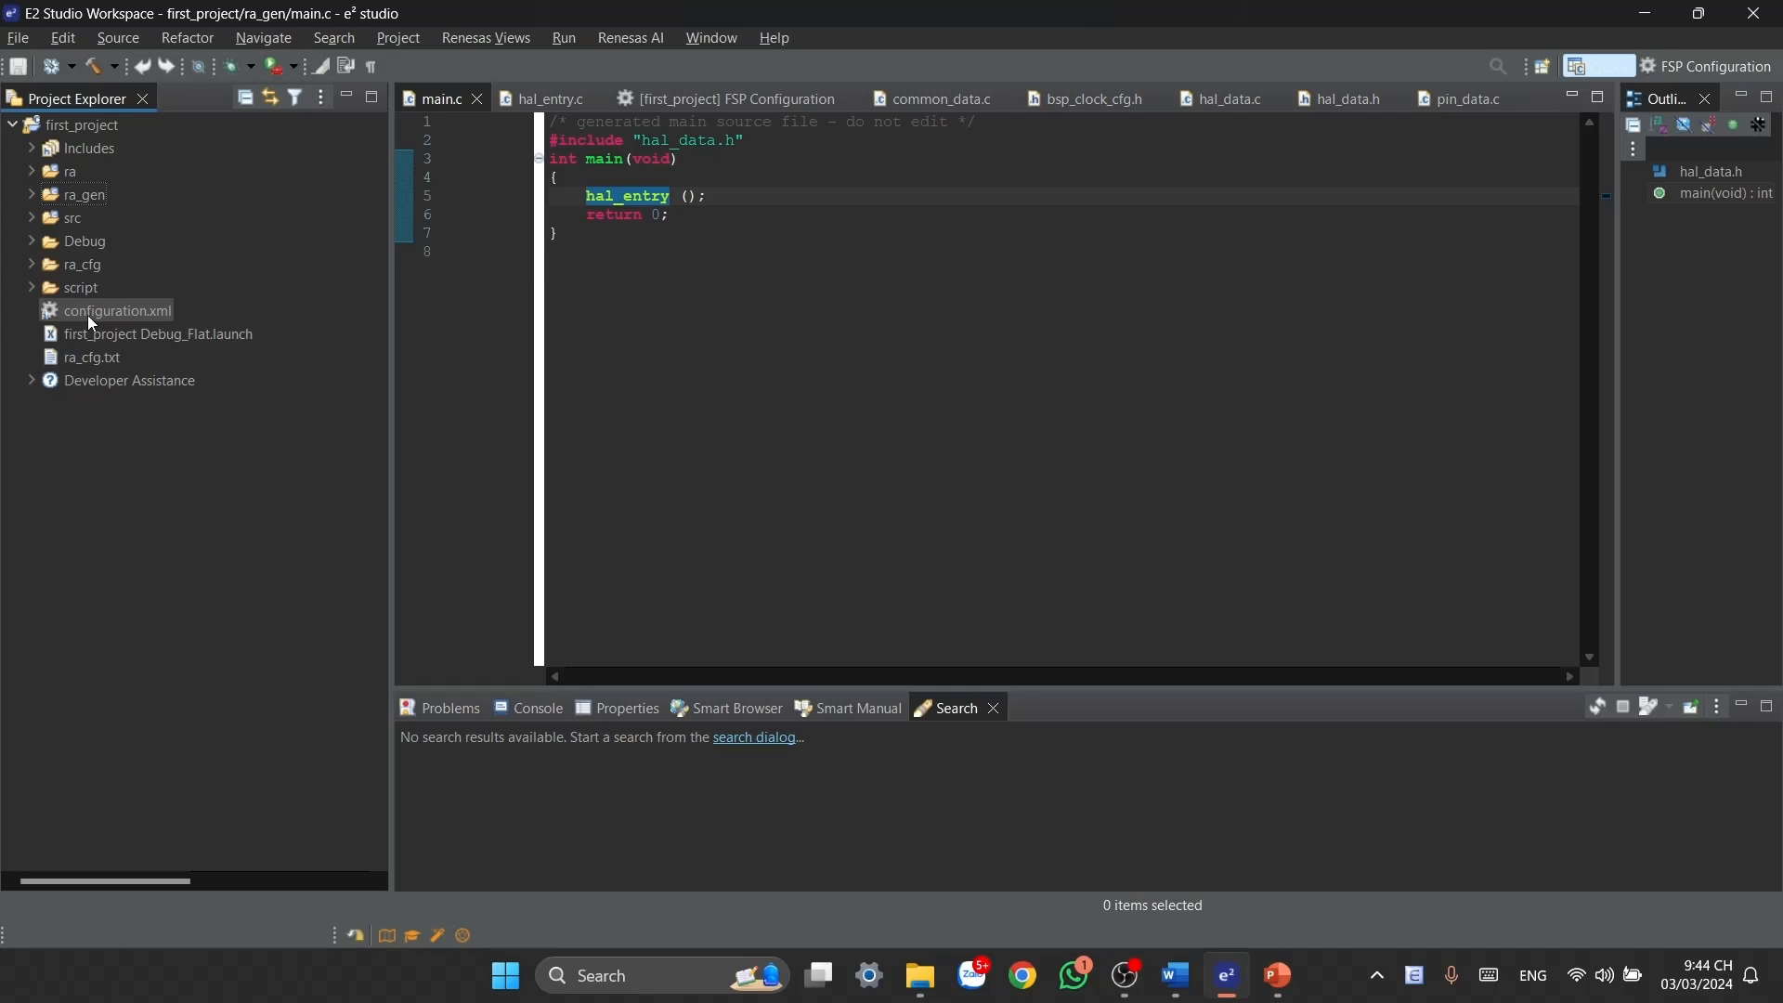
mouse_move(216, 333)
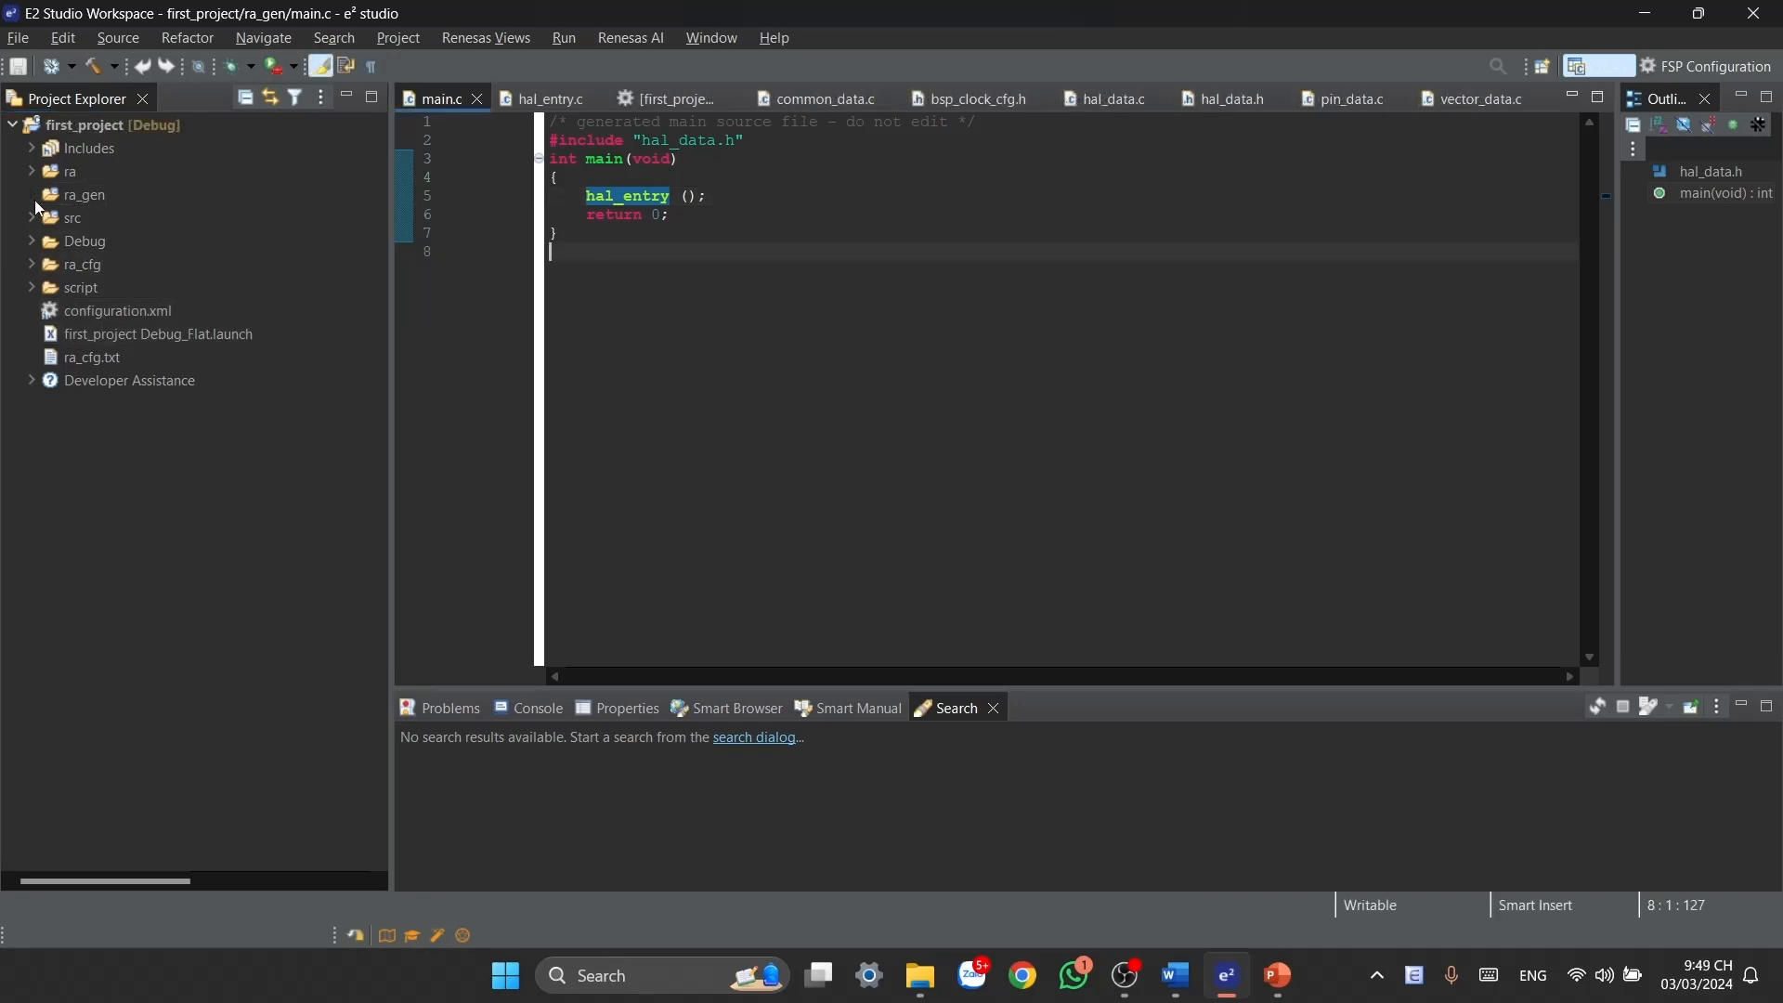
- Expand the ra_gen folder in Project Explorer to list its generated files
click(33, 194)
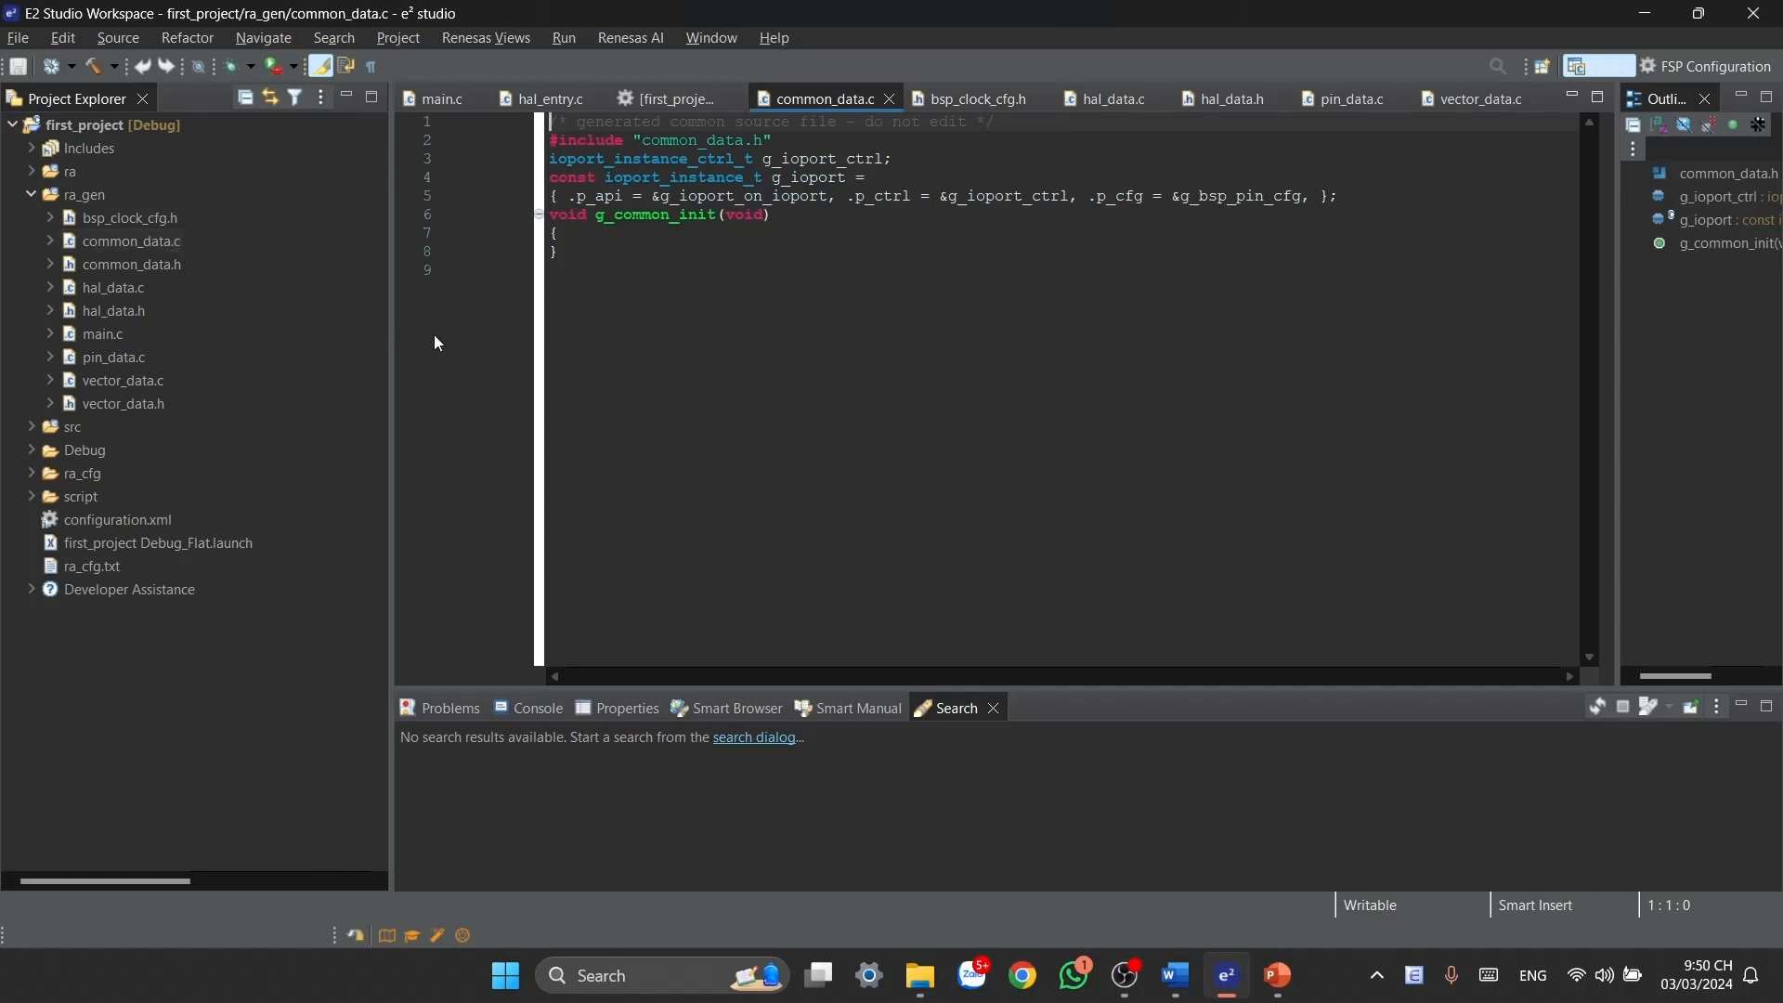
mouse_move(716, 202)
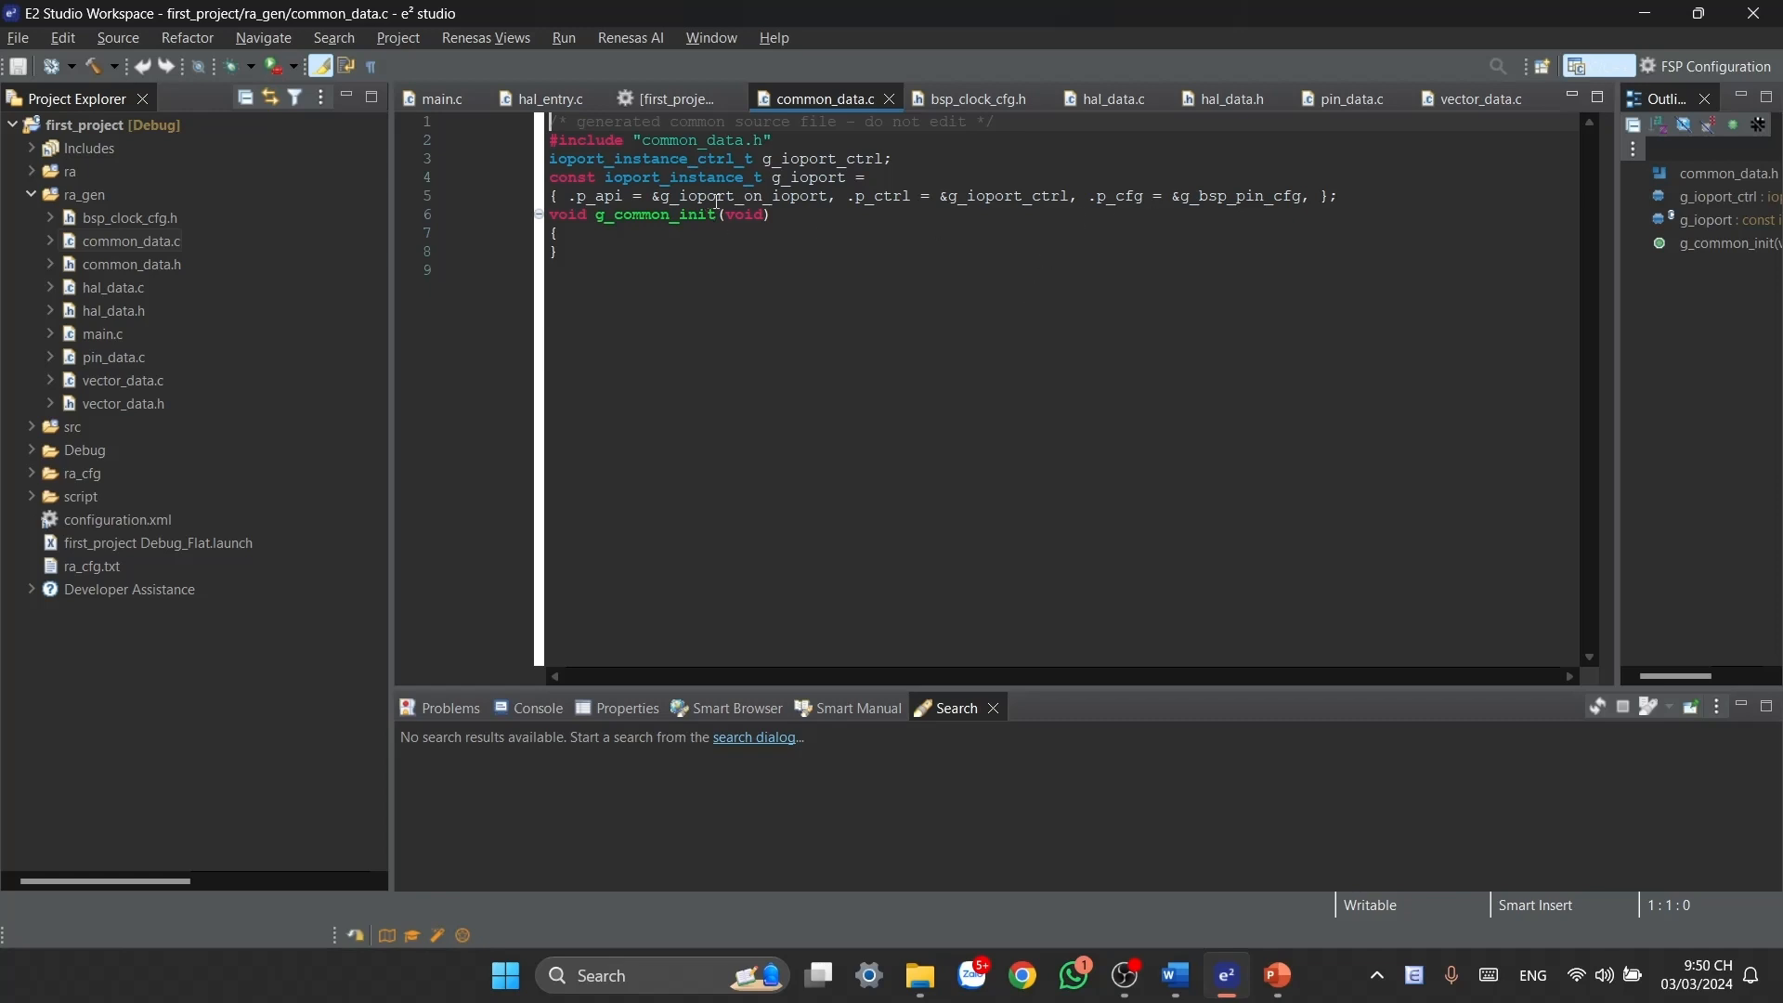
mouse_move(1146, 217)
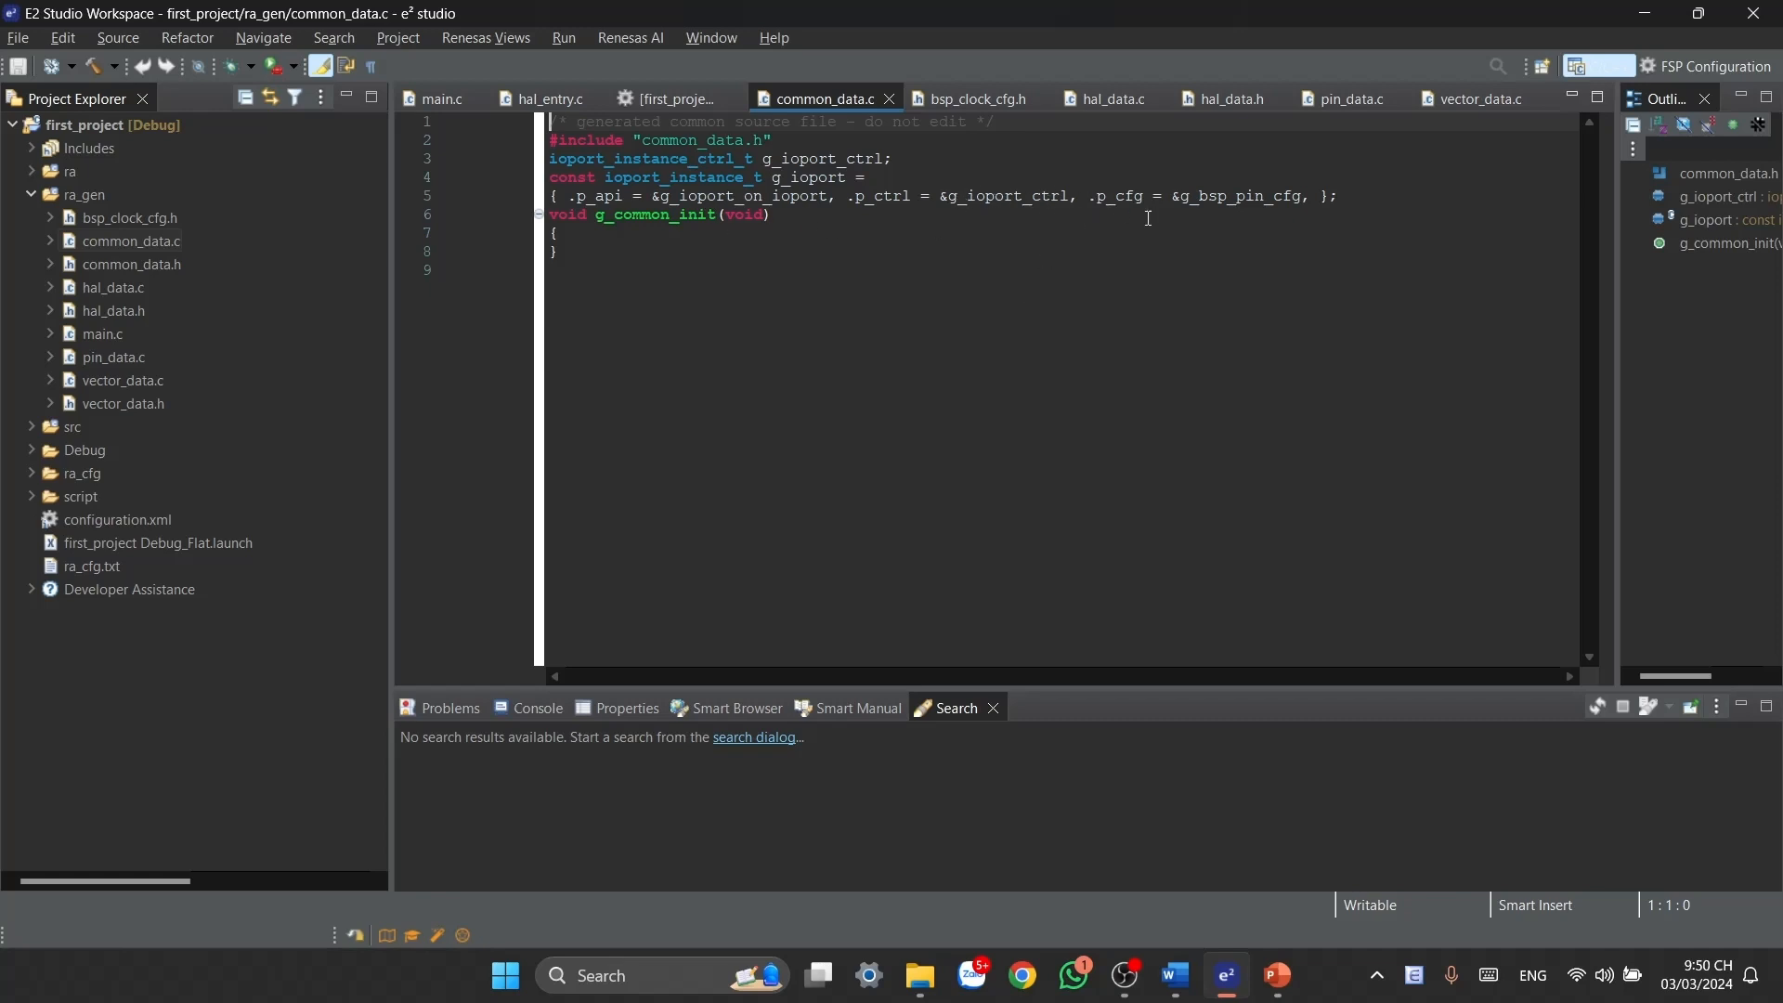
- Open hal_data.c, pin_data.c and vector_data.c from ra_gen in turn
click(112, 287)
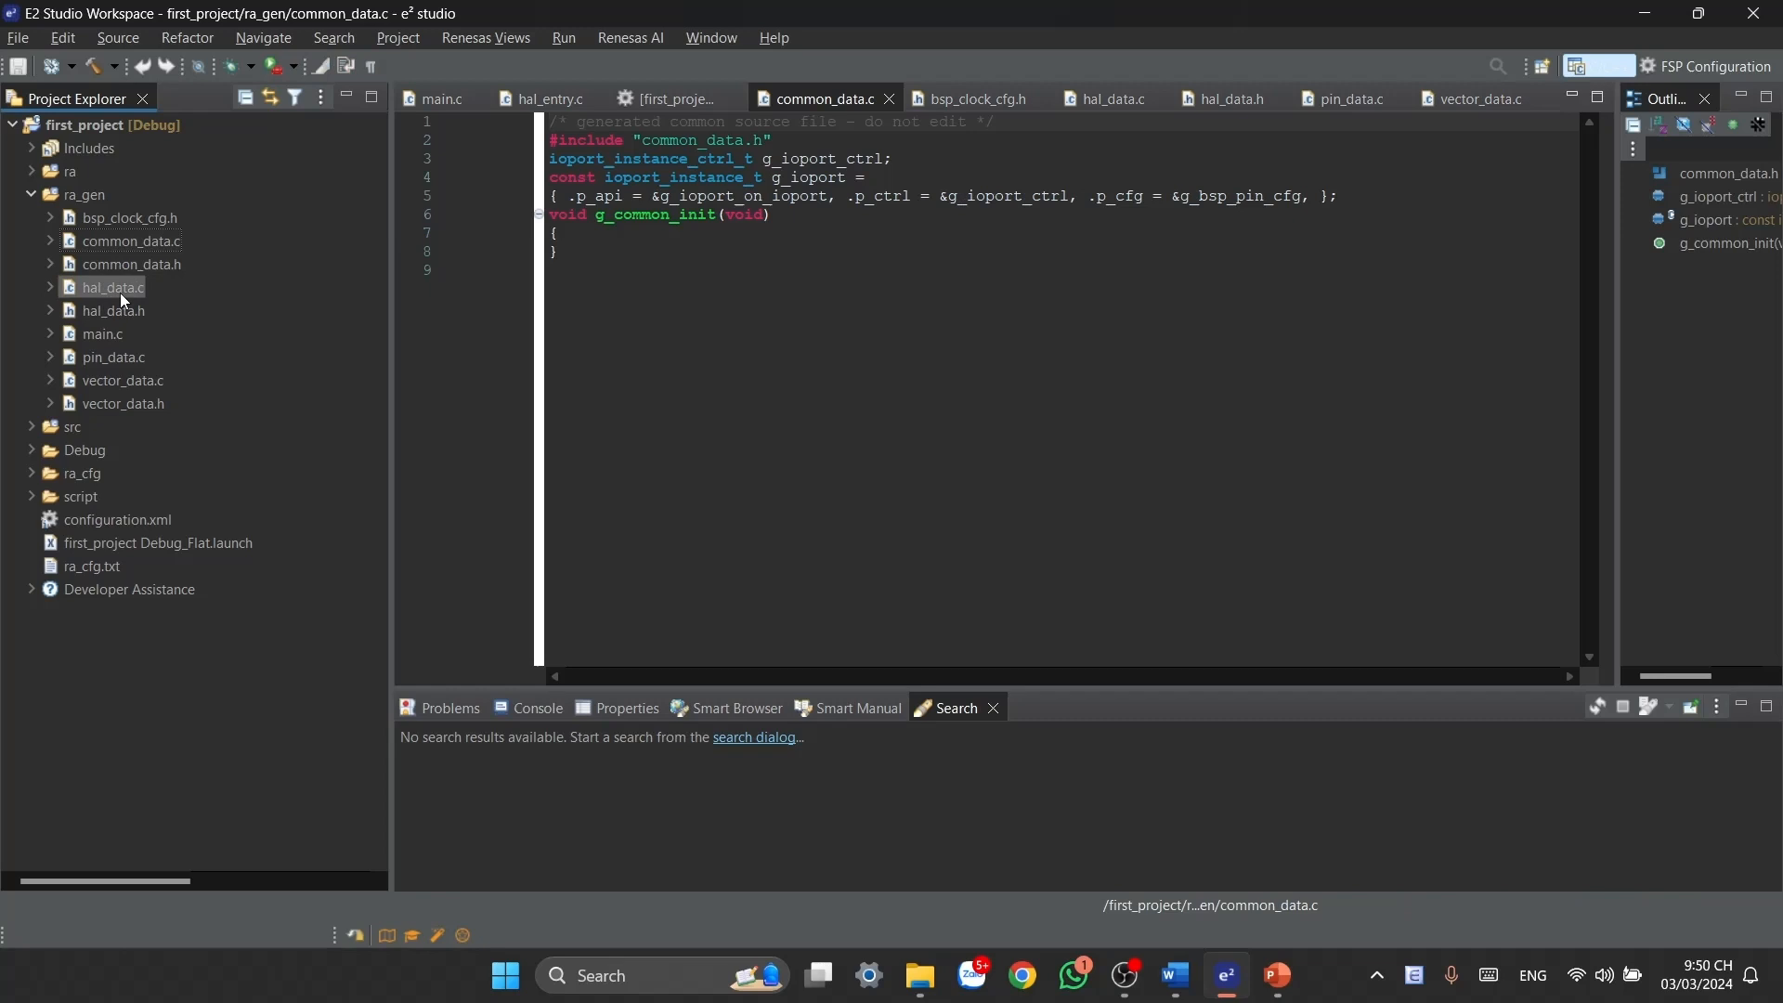
double_click(111, 287)
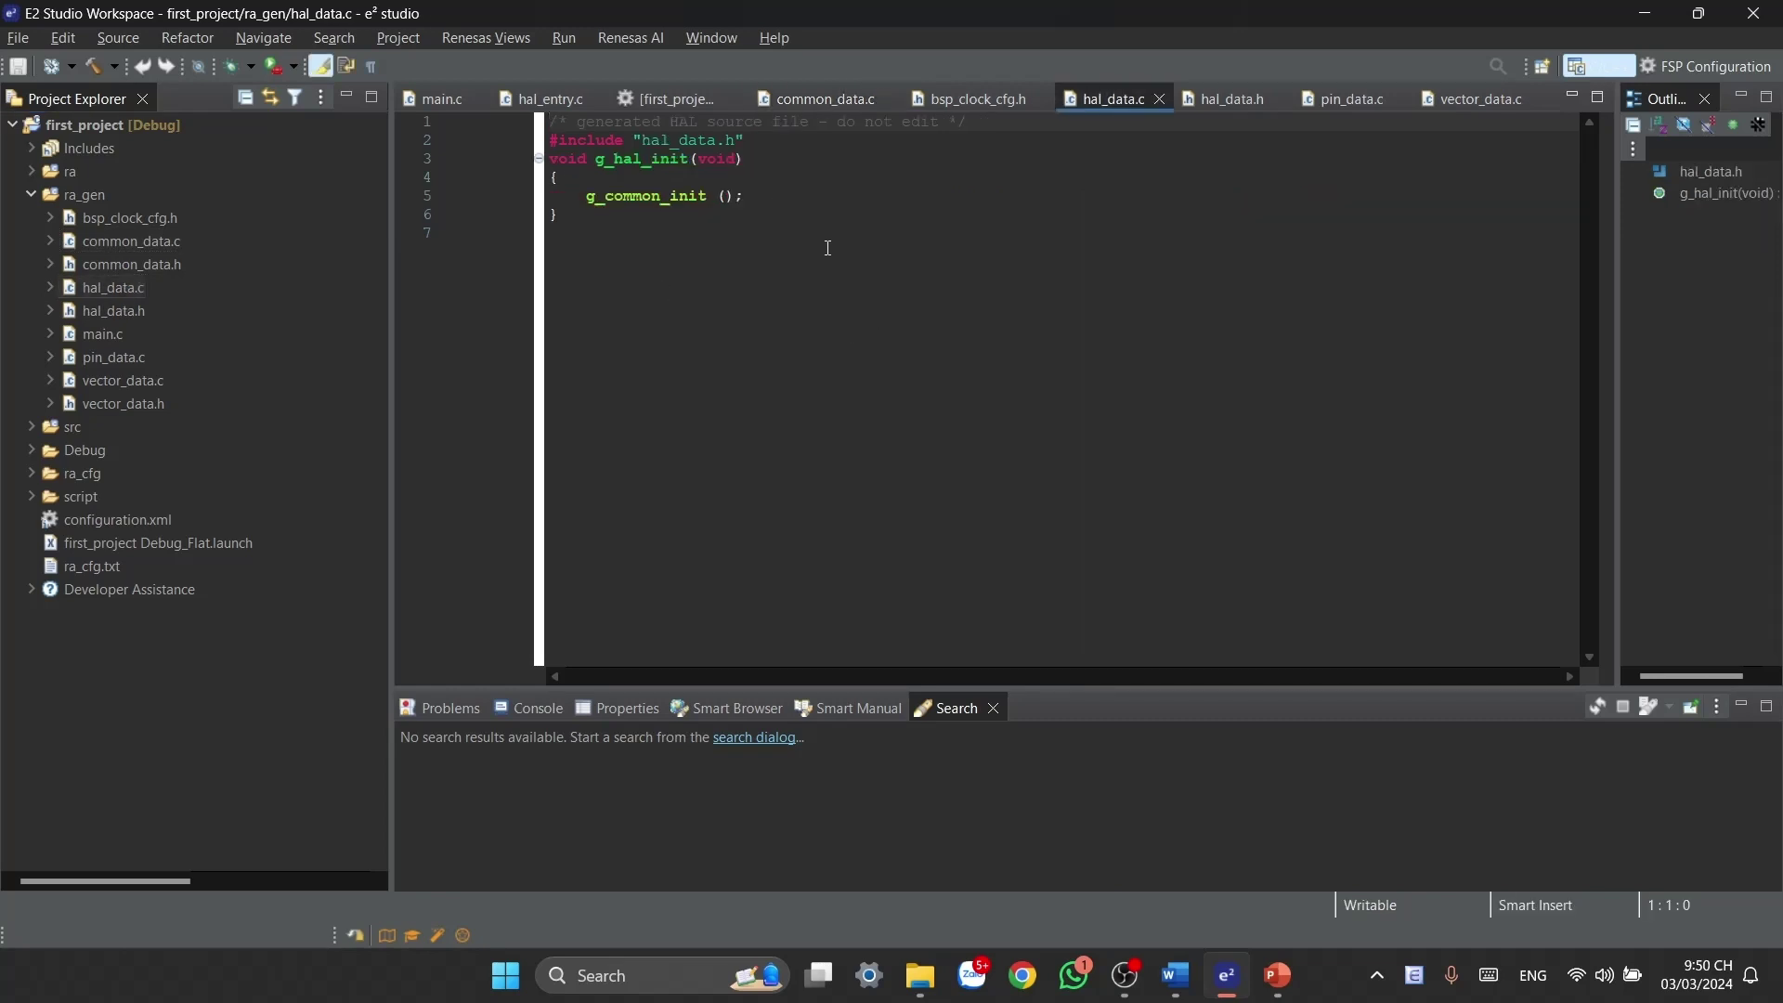
mouse_move(952, 218)
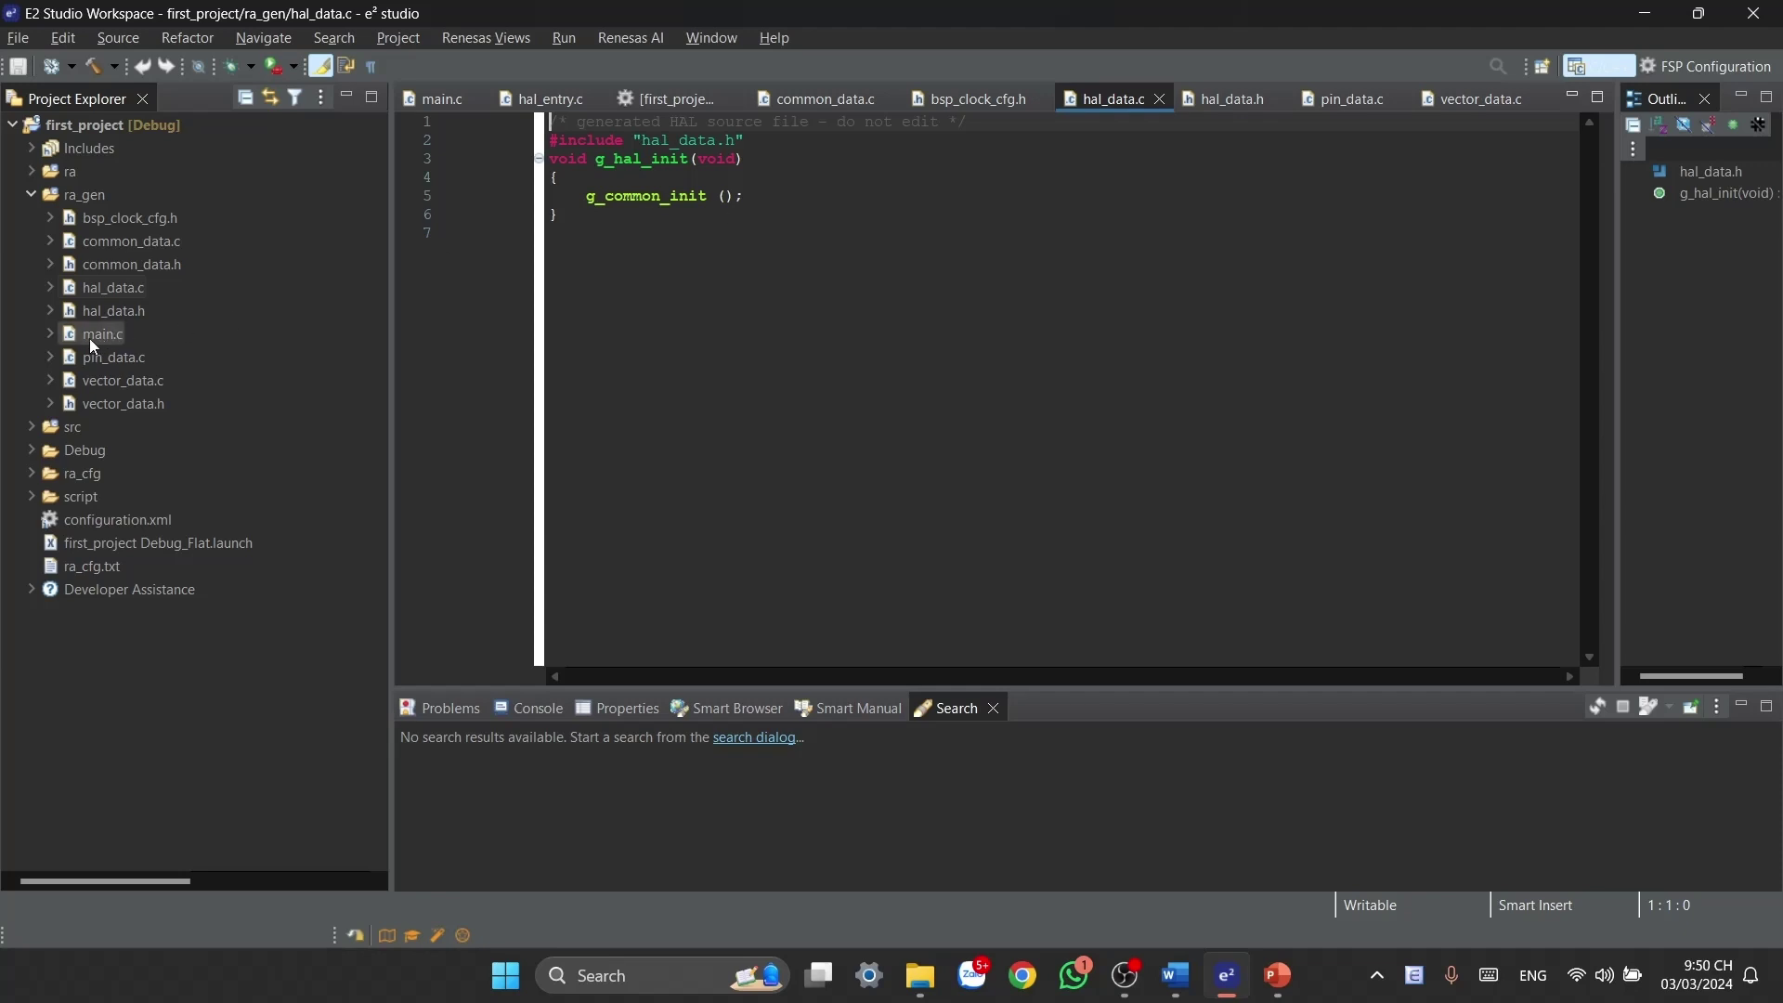
mouse_move(112, 357)
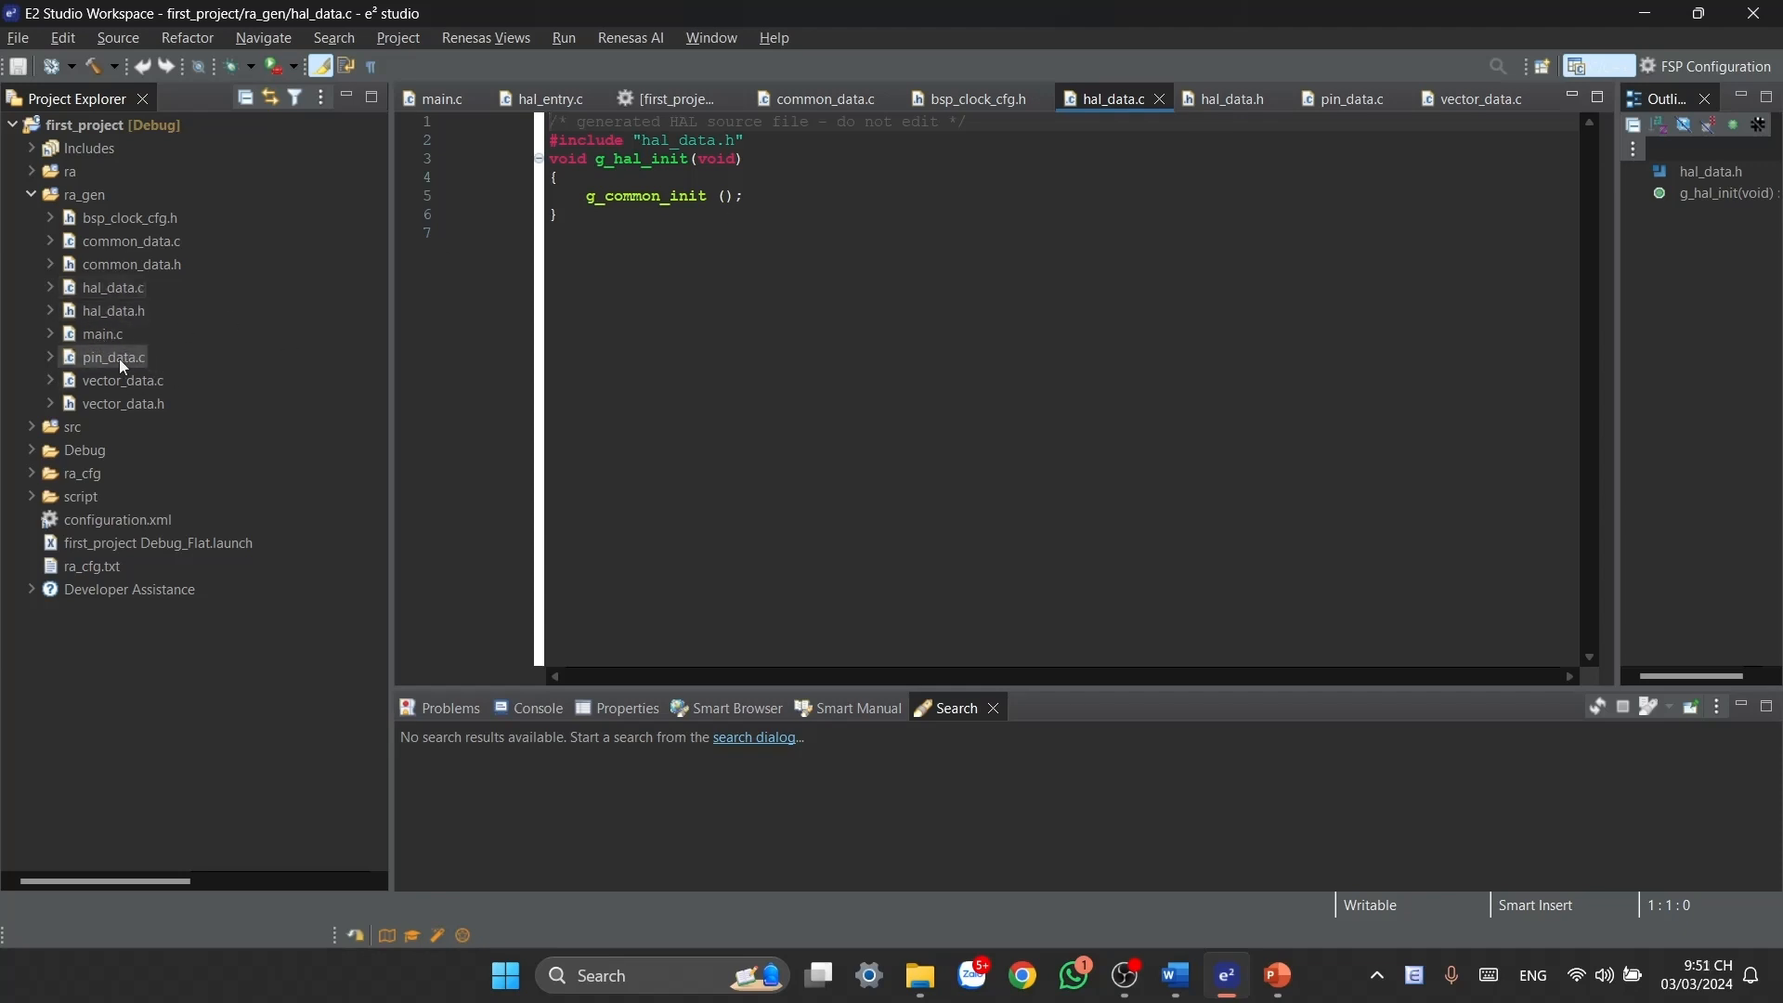
double_click(112, 356)
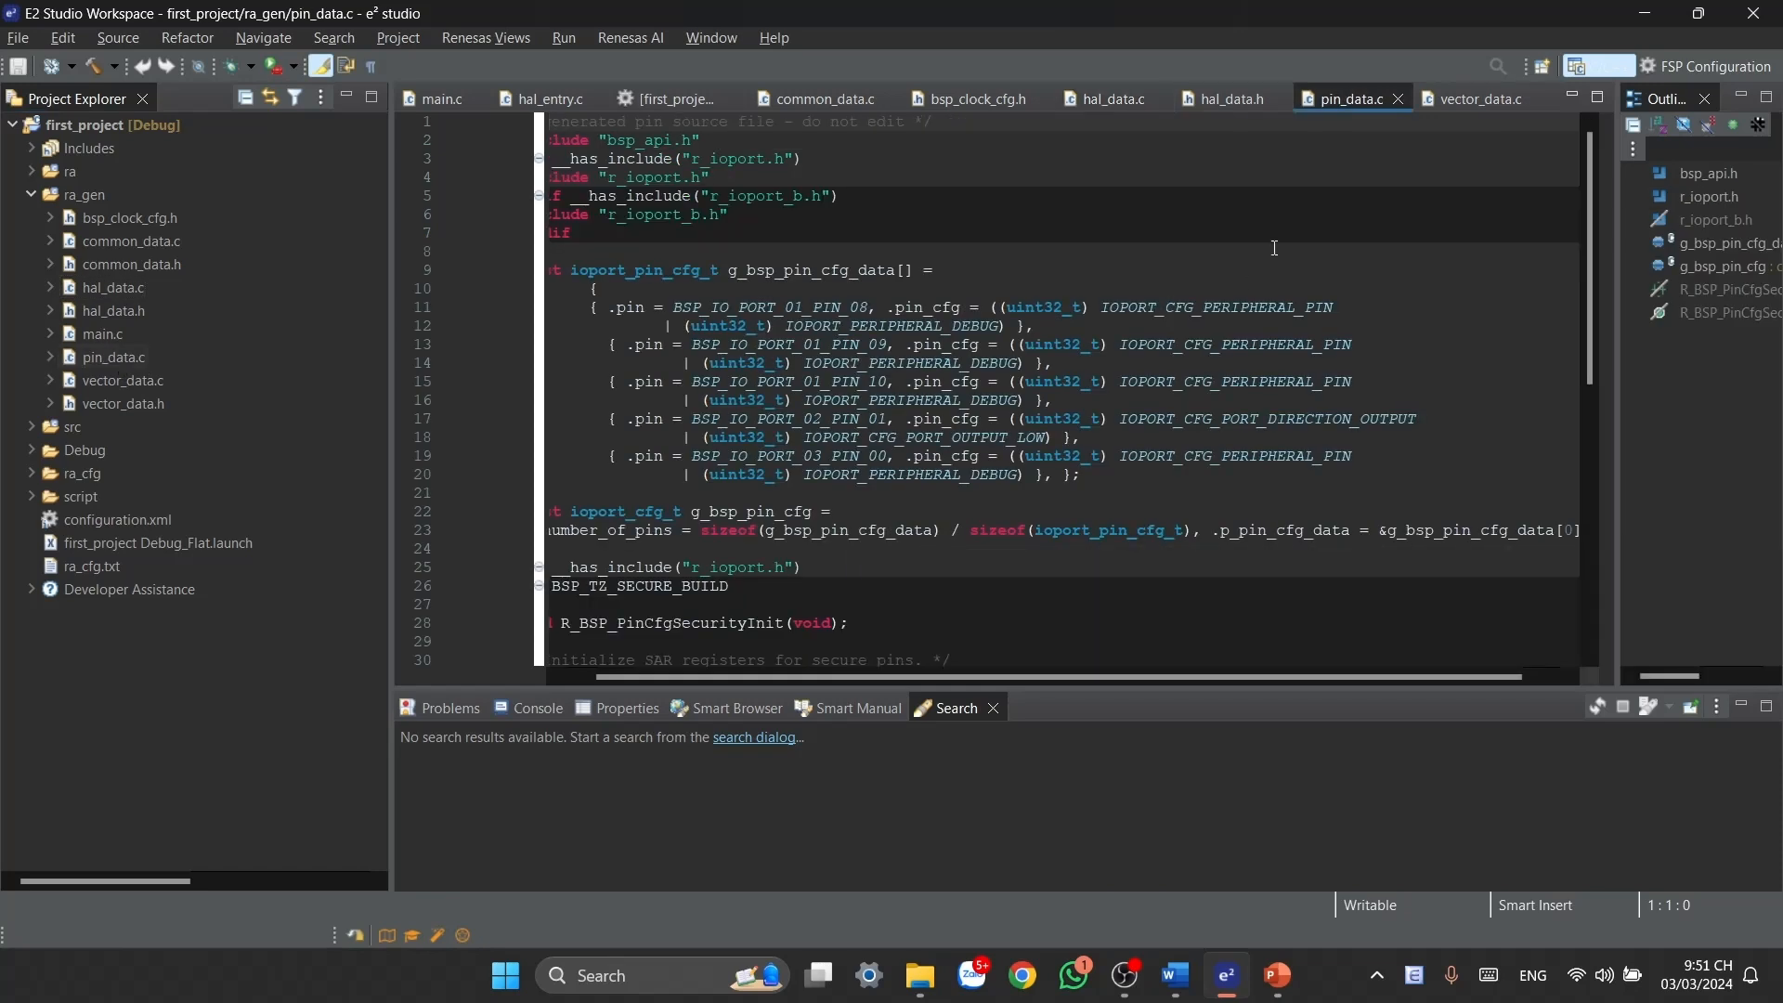
mouse_move(805, 411)
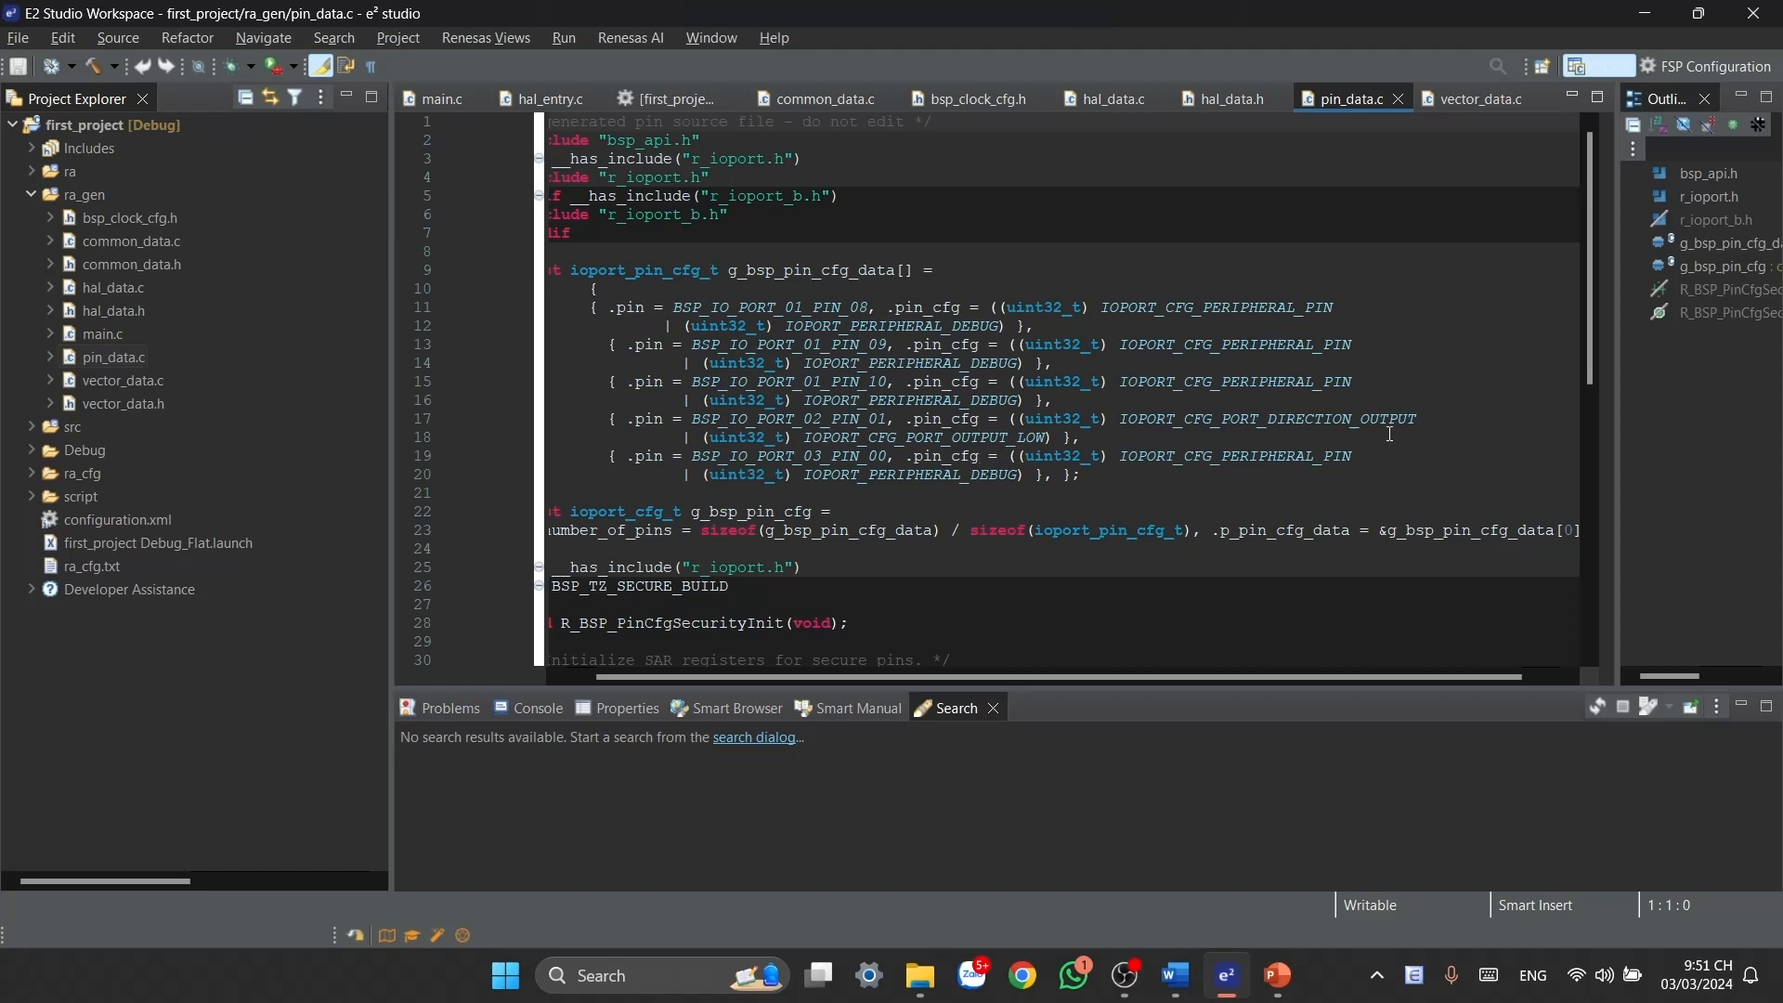
click(120, 380)
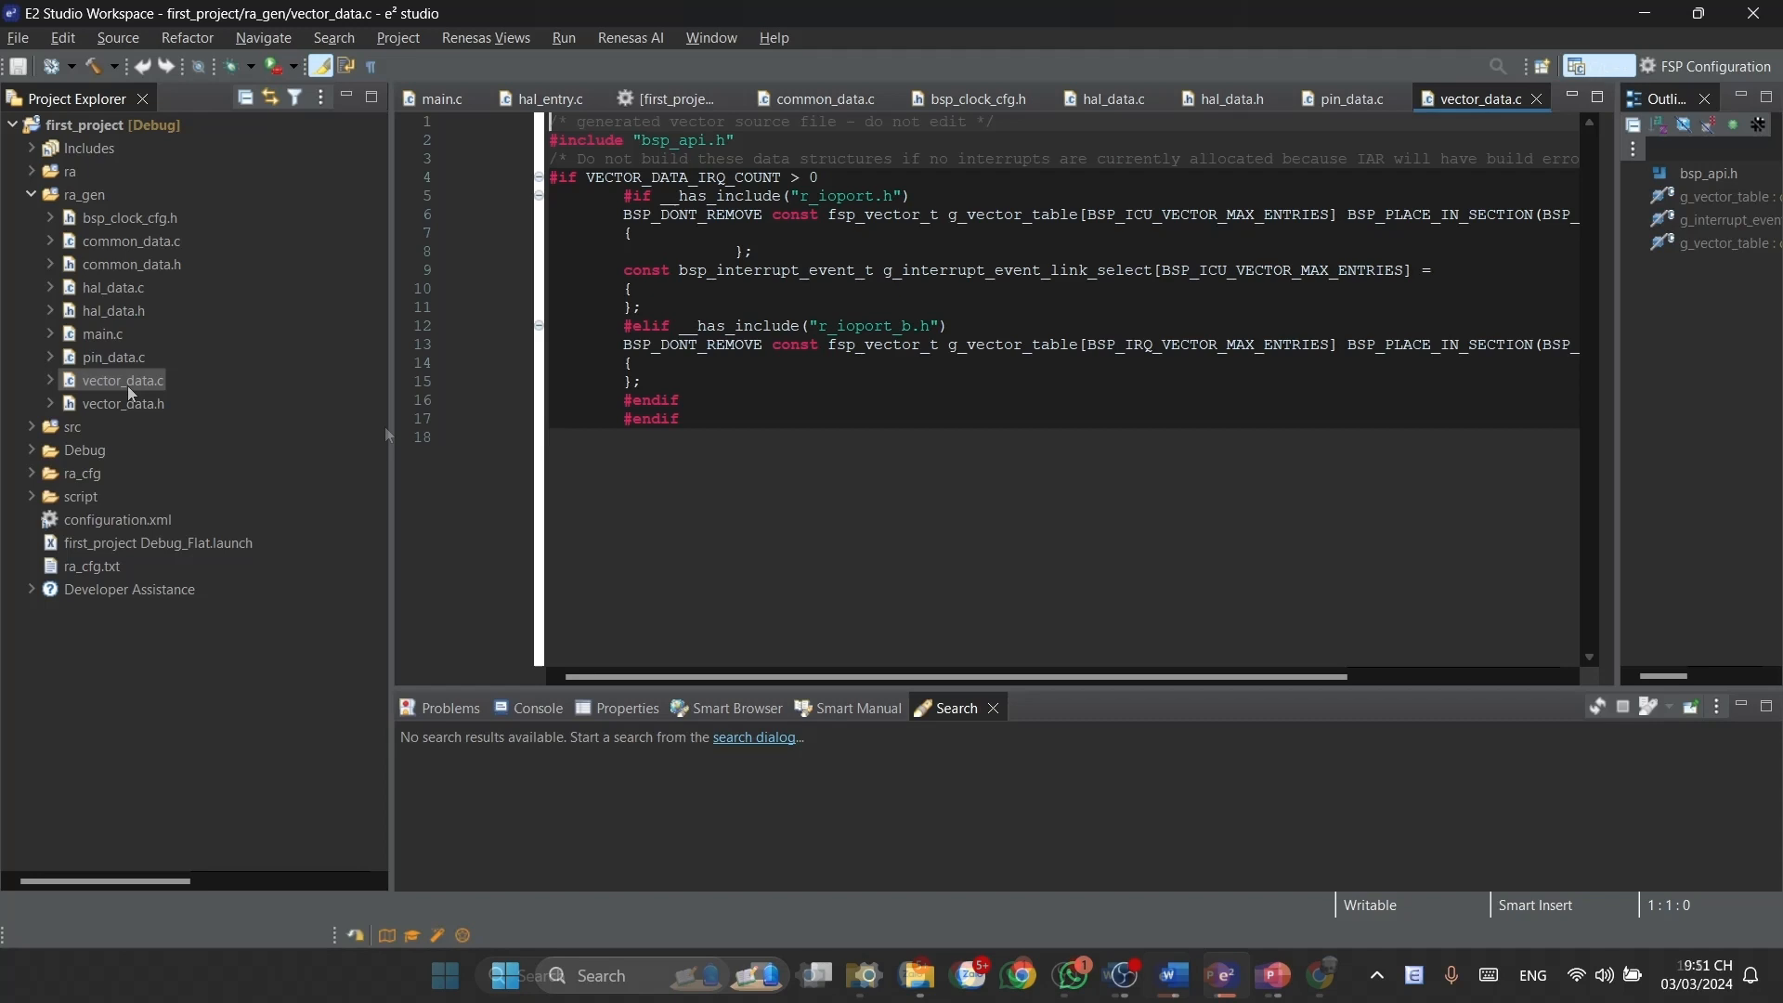
- Bring the generated main.c from ra_gen back into the editor
click(102, 333)
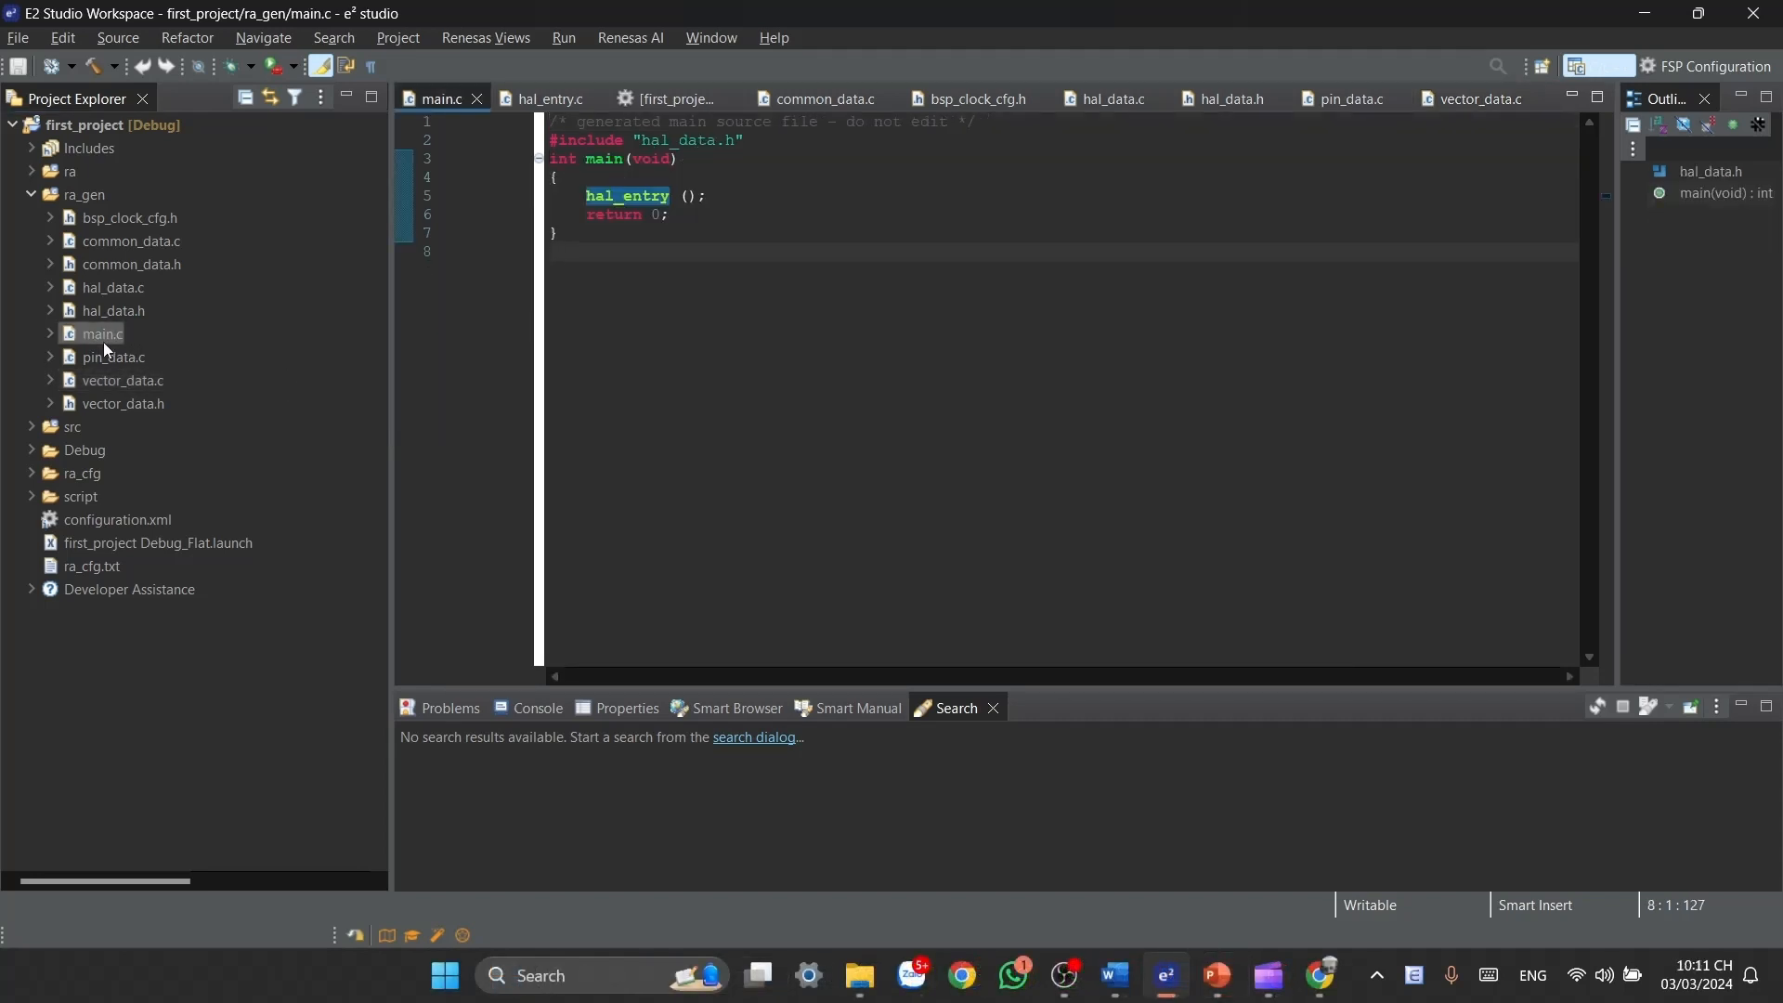
click(551, 252)
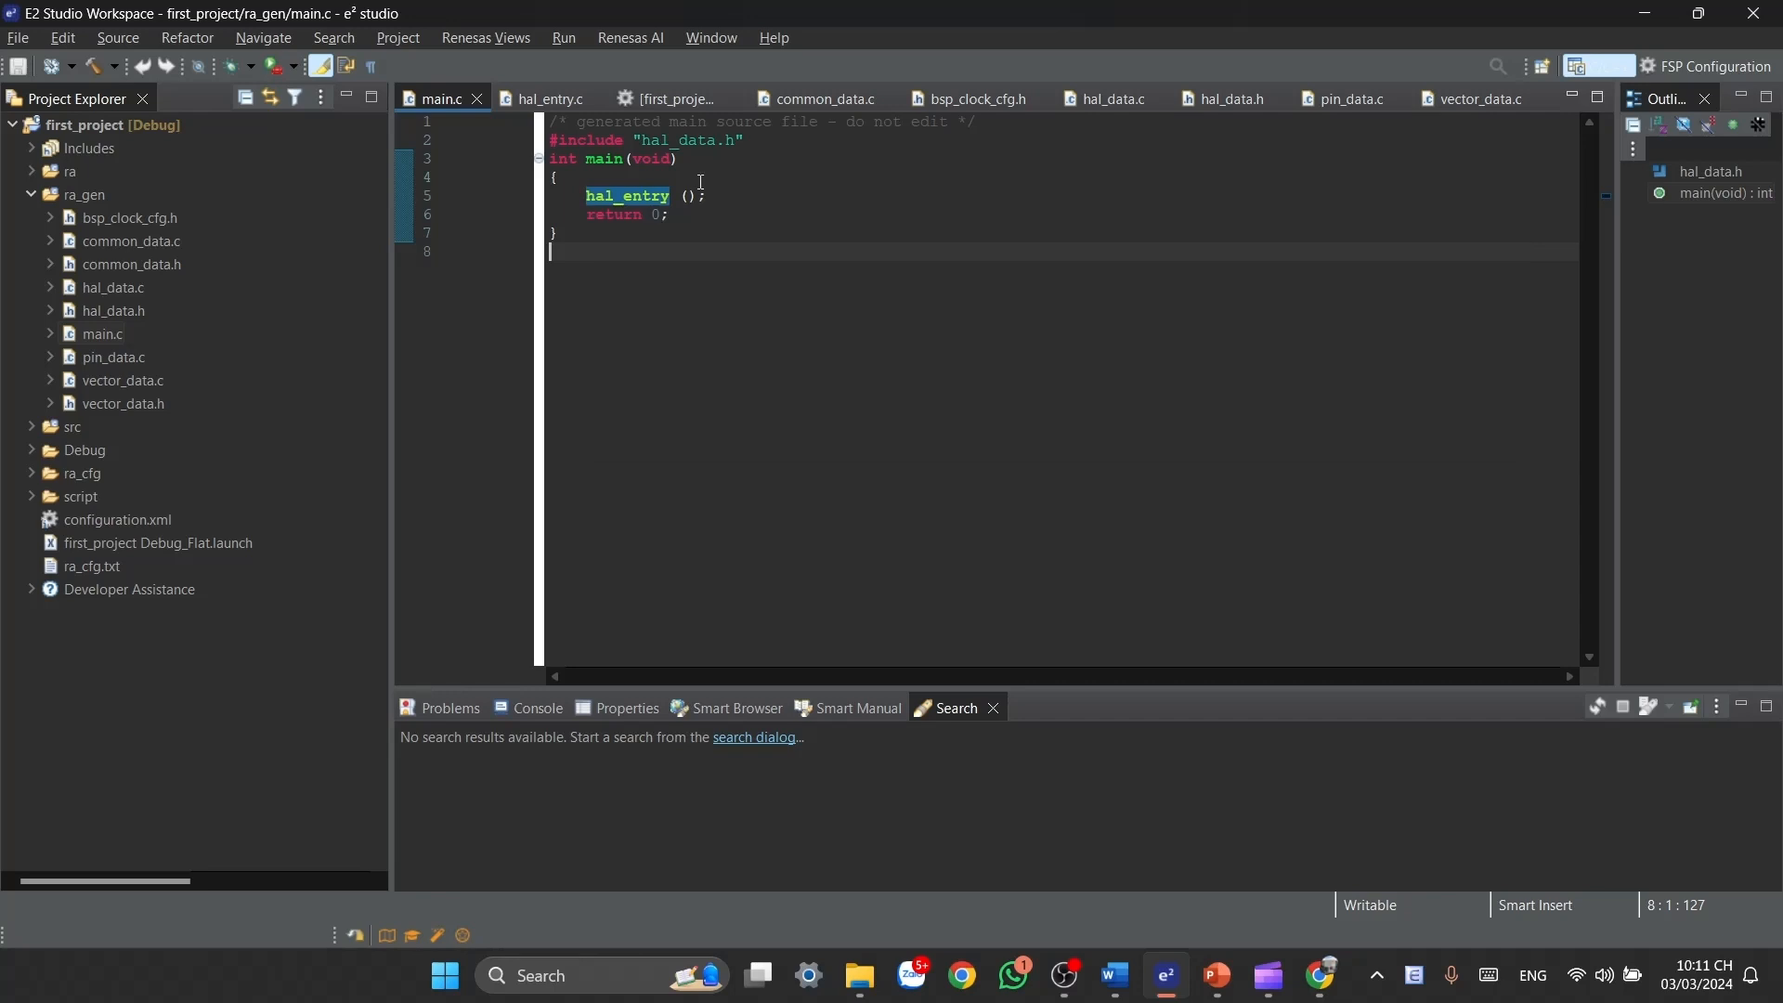
mouse_move(626, 217)
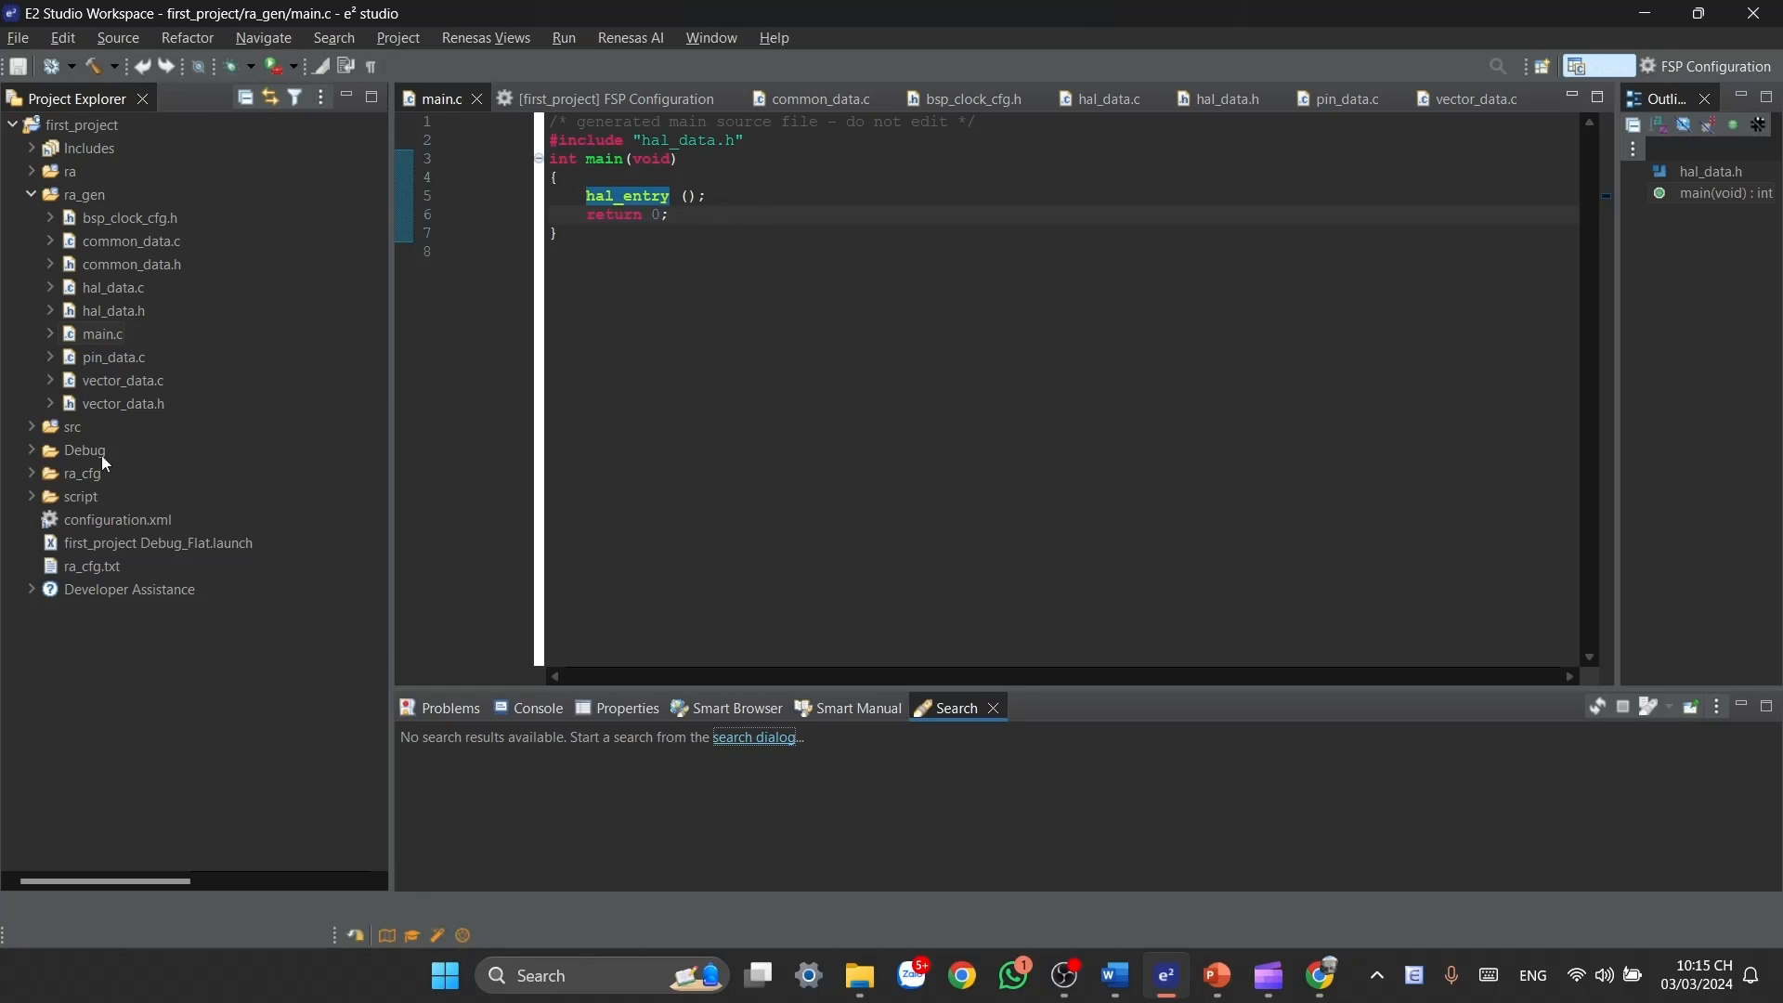
- Open src/hal_entry.c and type 'while' below the TODO comment in hal_entry()
click(31, 427)
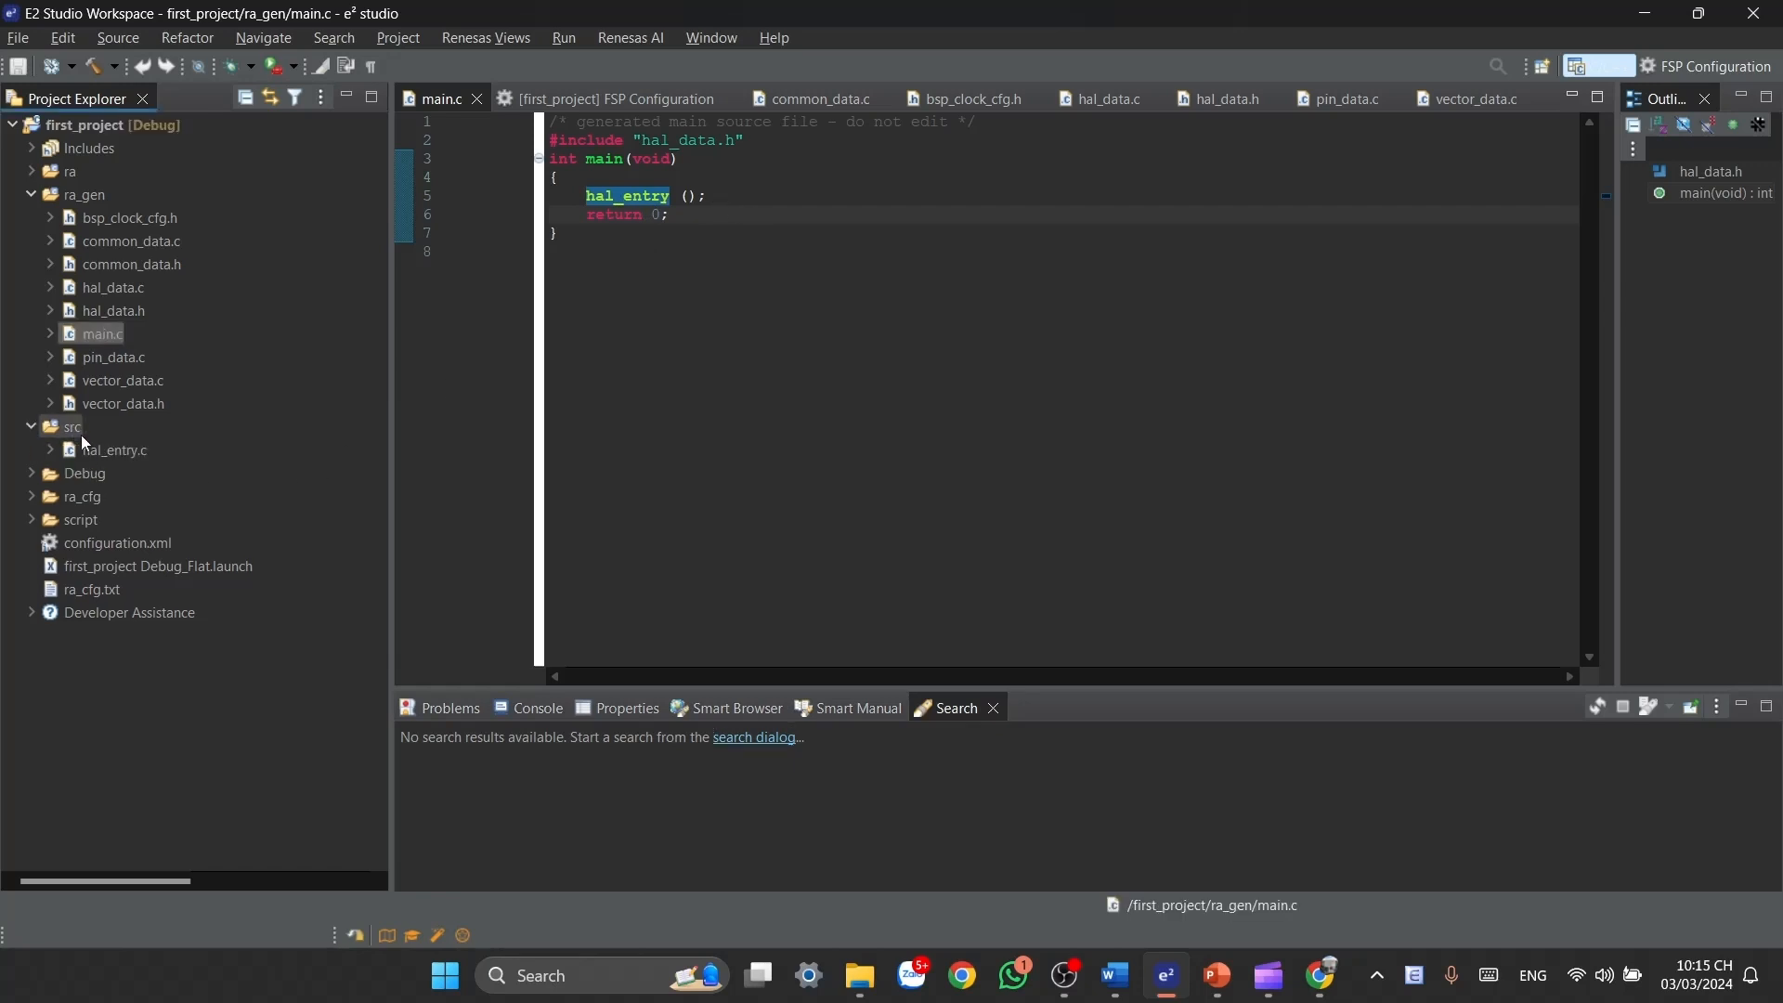
double_click(113, 449)
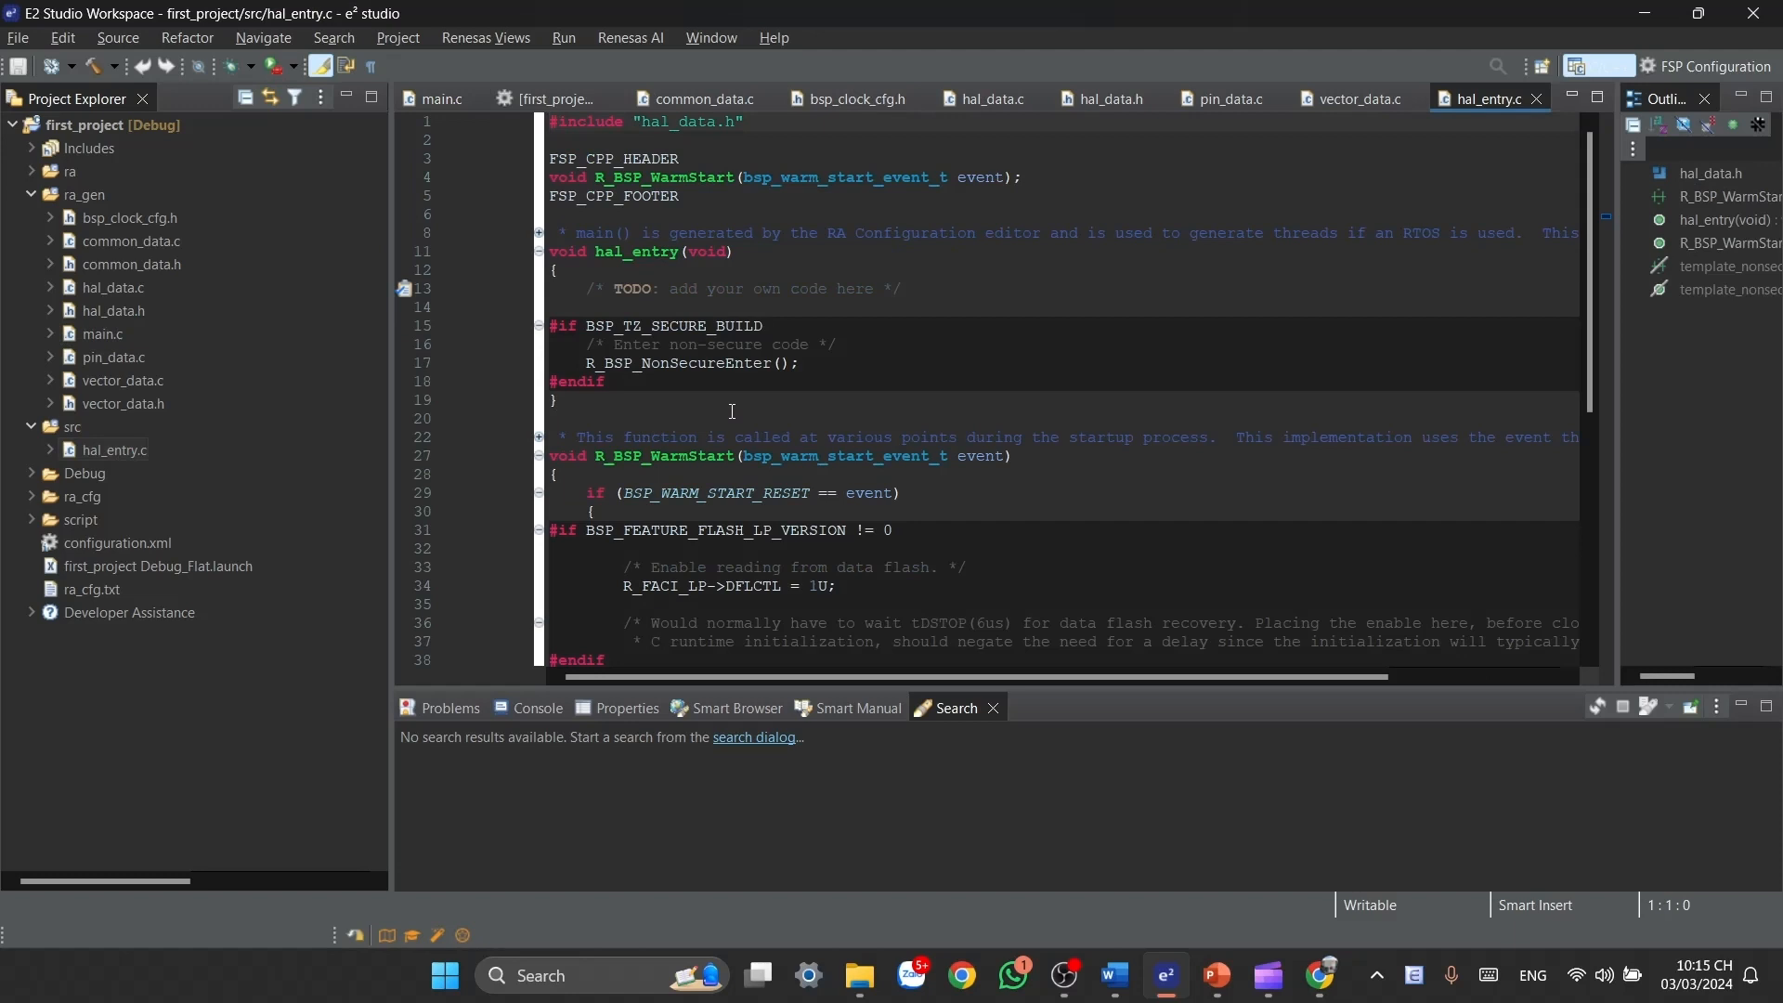
mouse_move(933, 290)
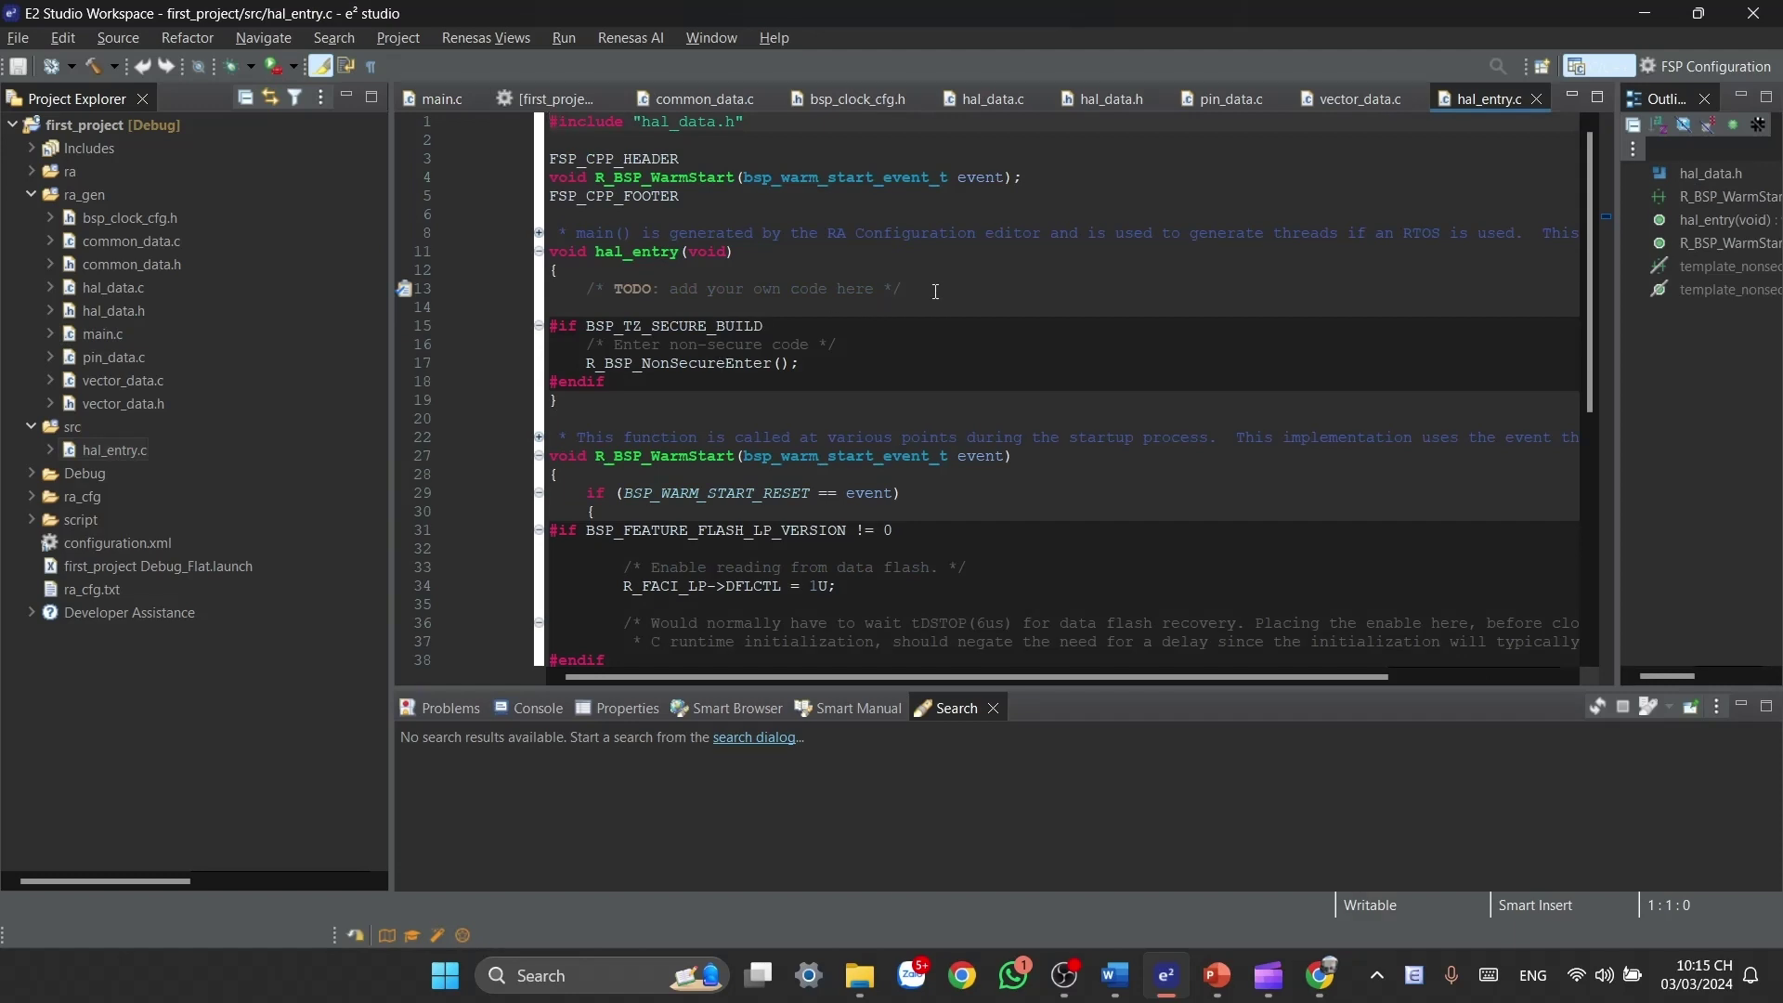
click(910, 288)
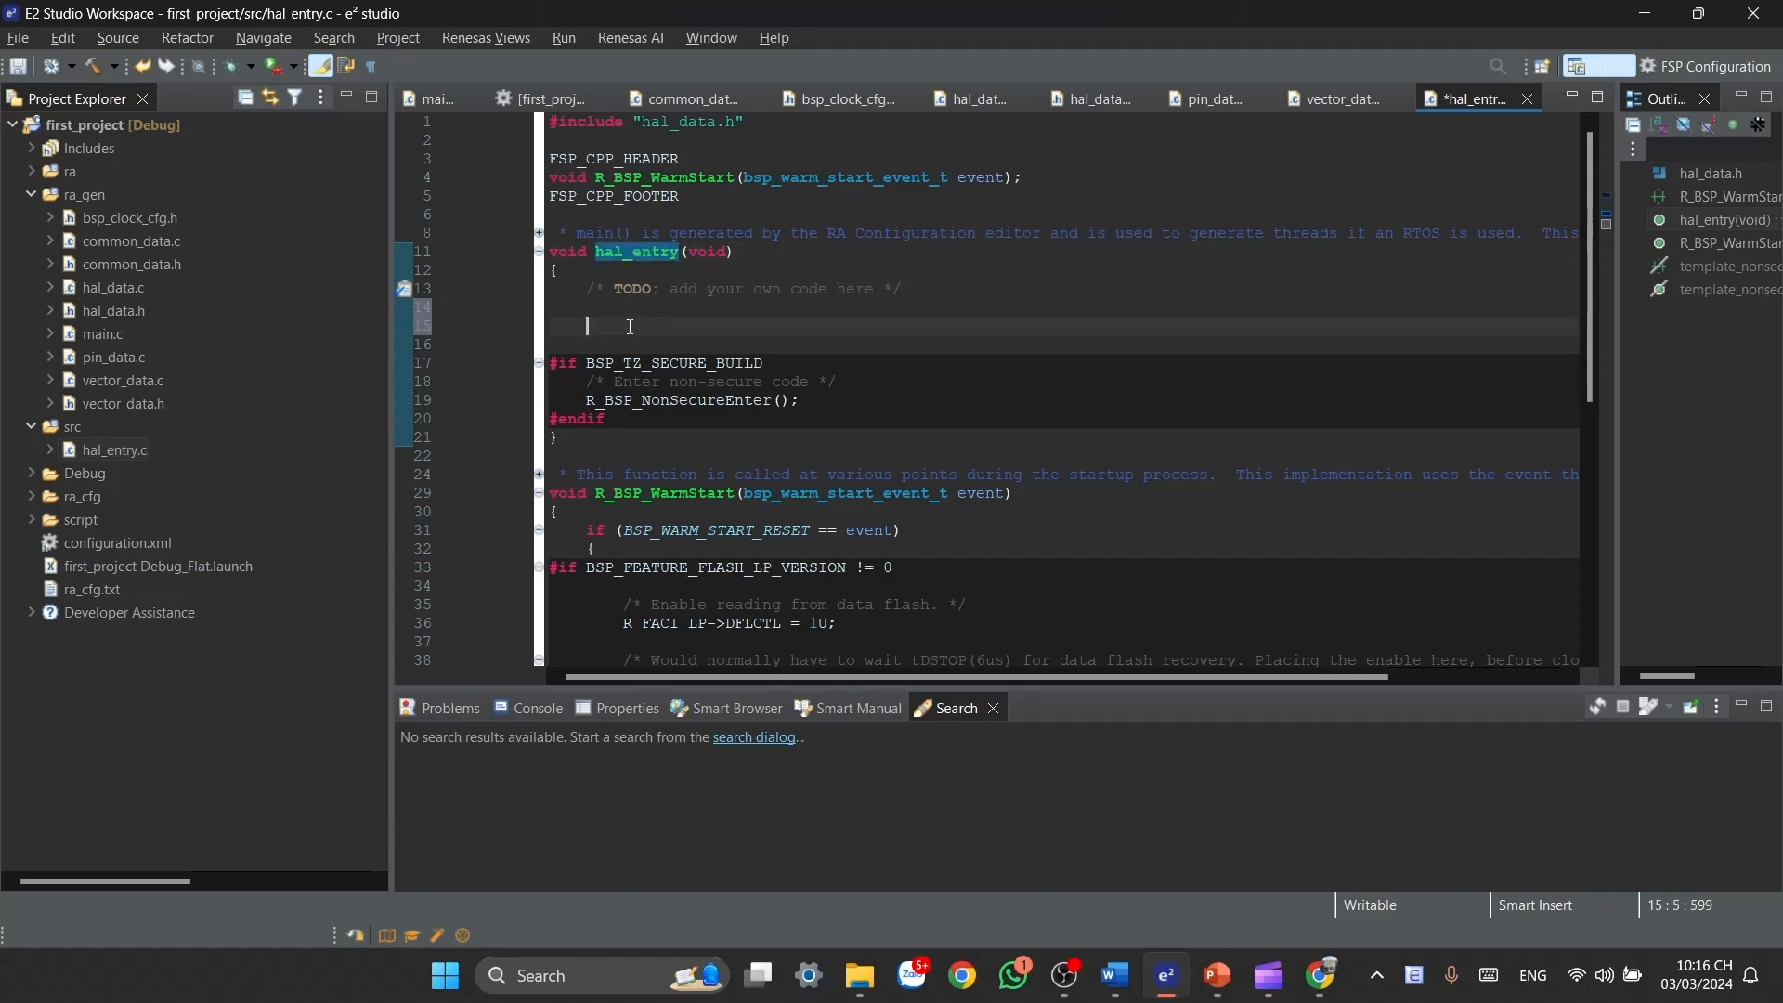
text(while(1)
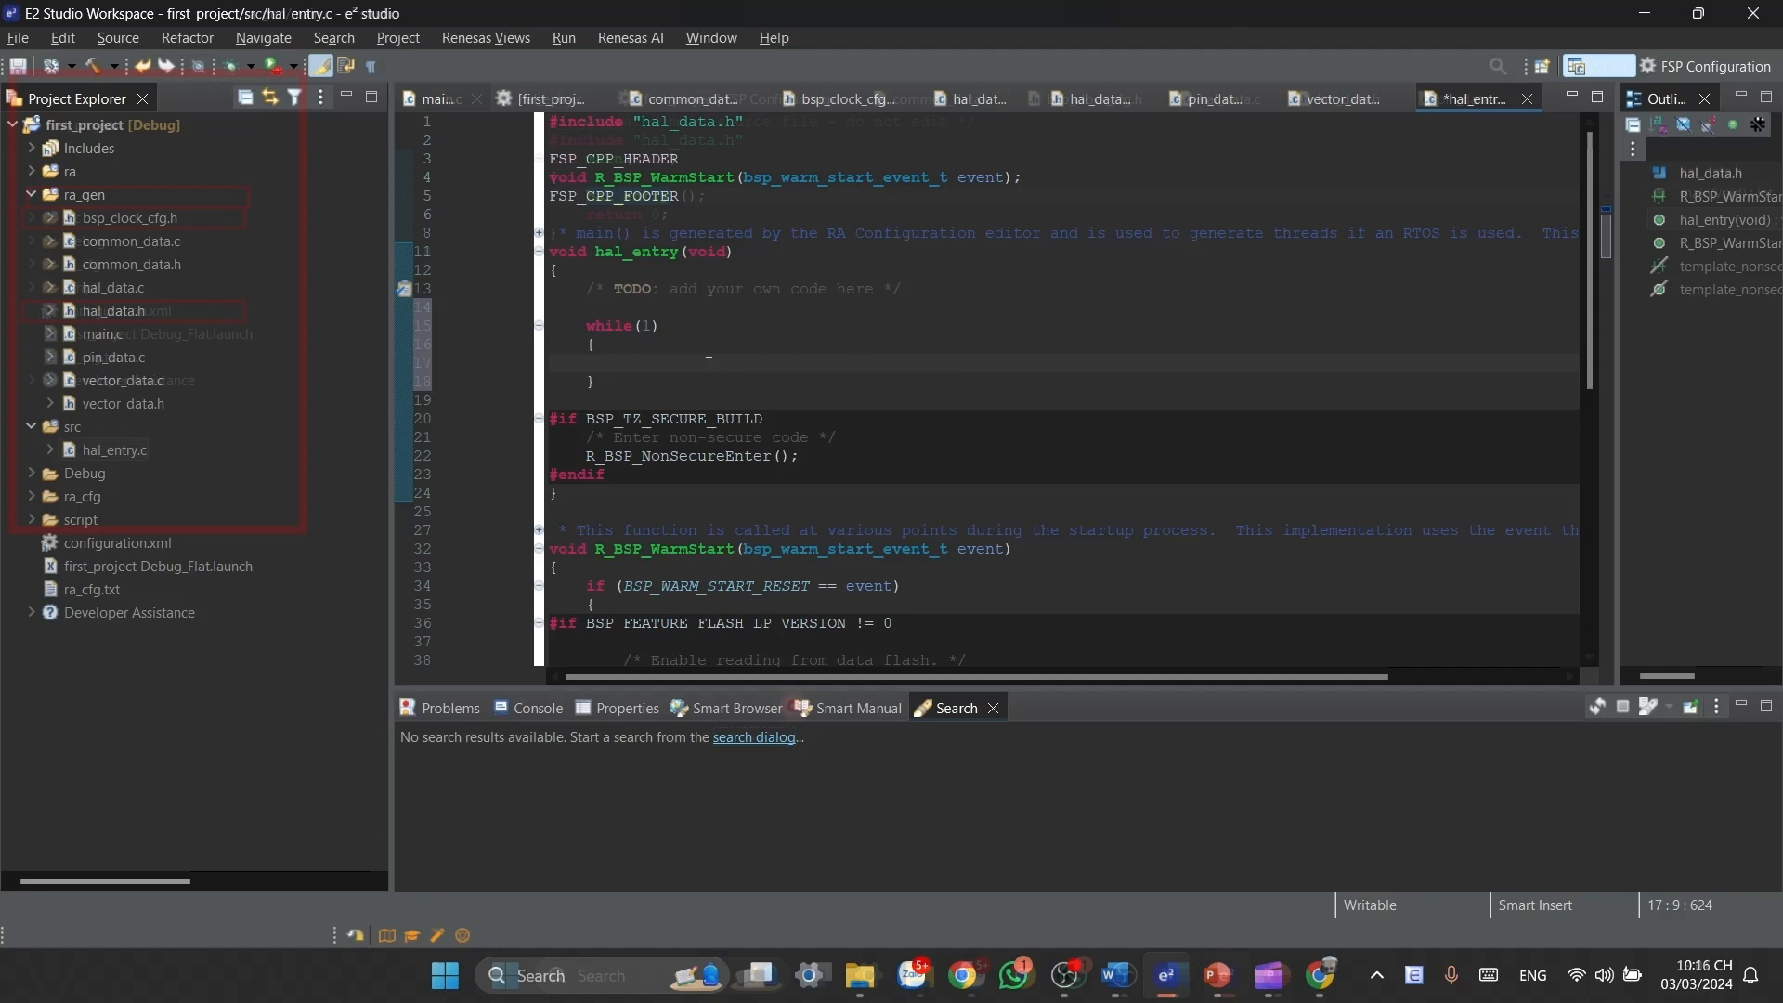
click(438, 99)
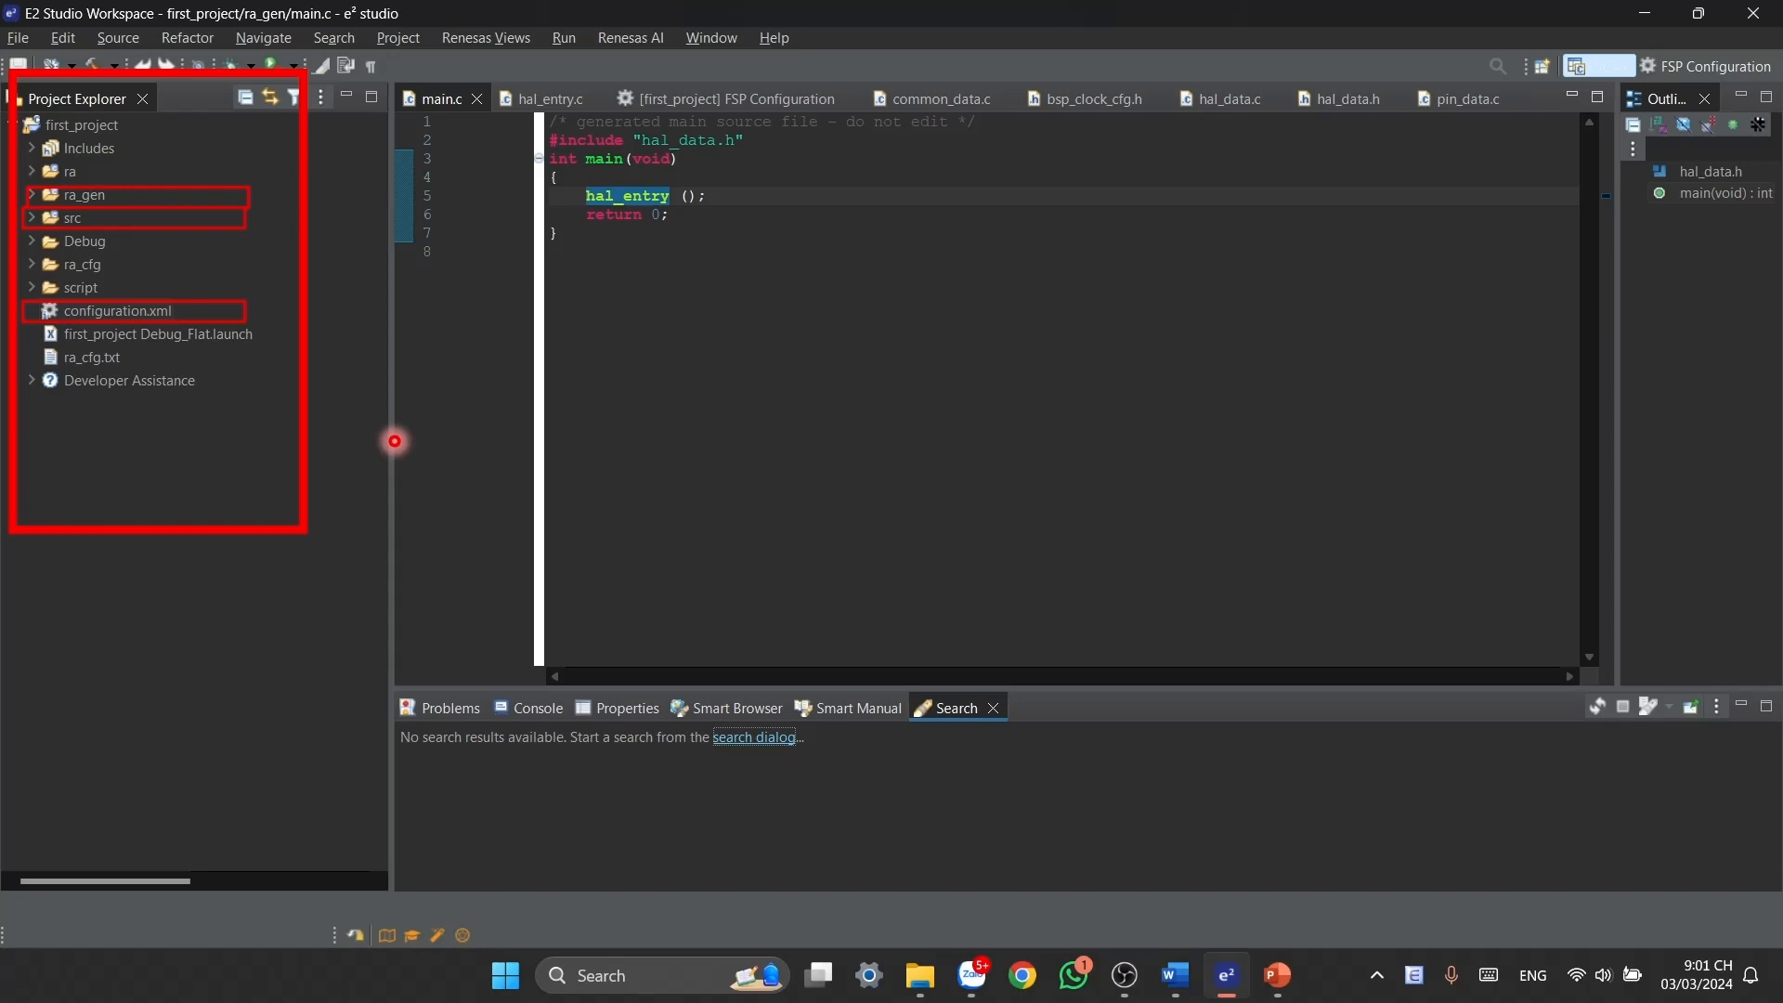
mouse_move(117, 315)
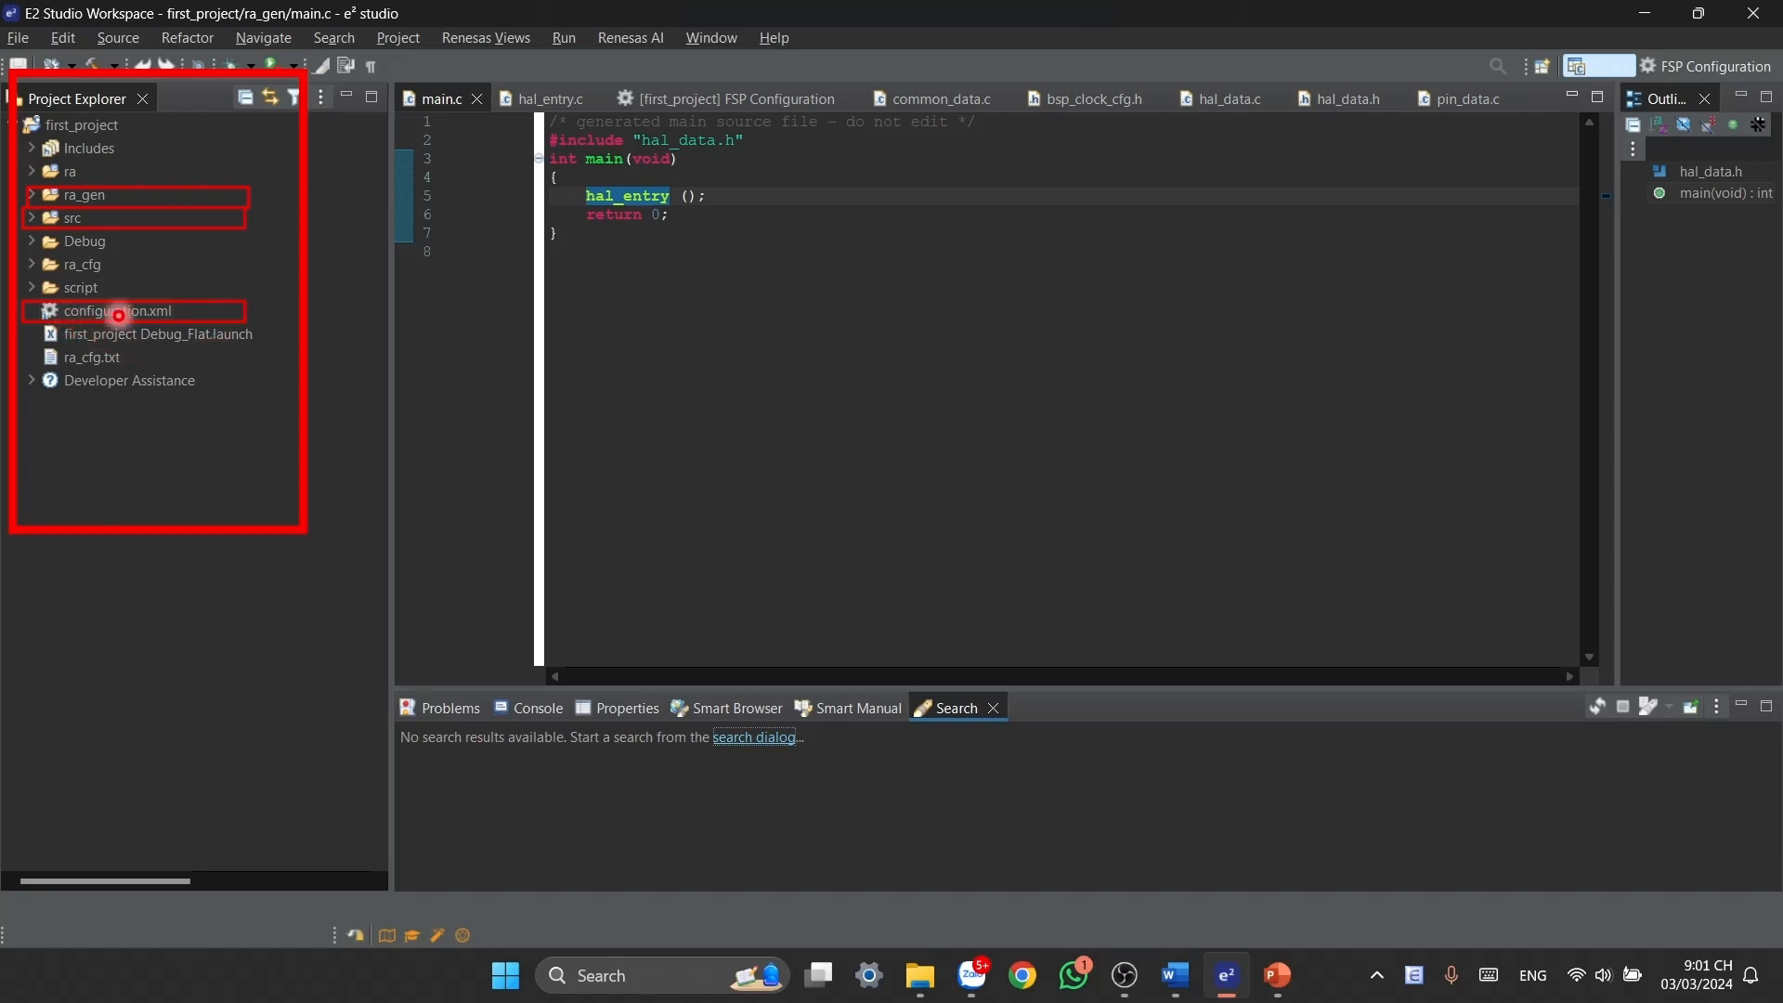
mouse_move(234, 303)
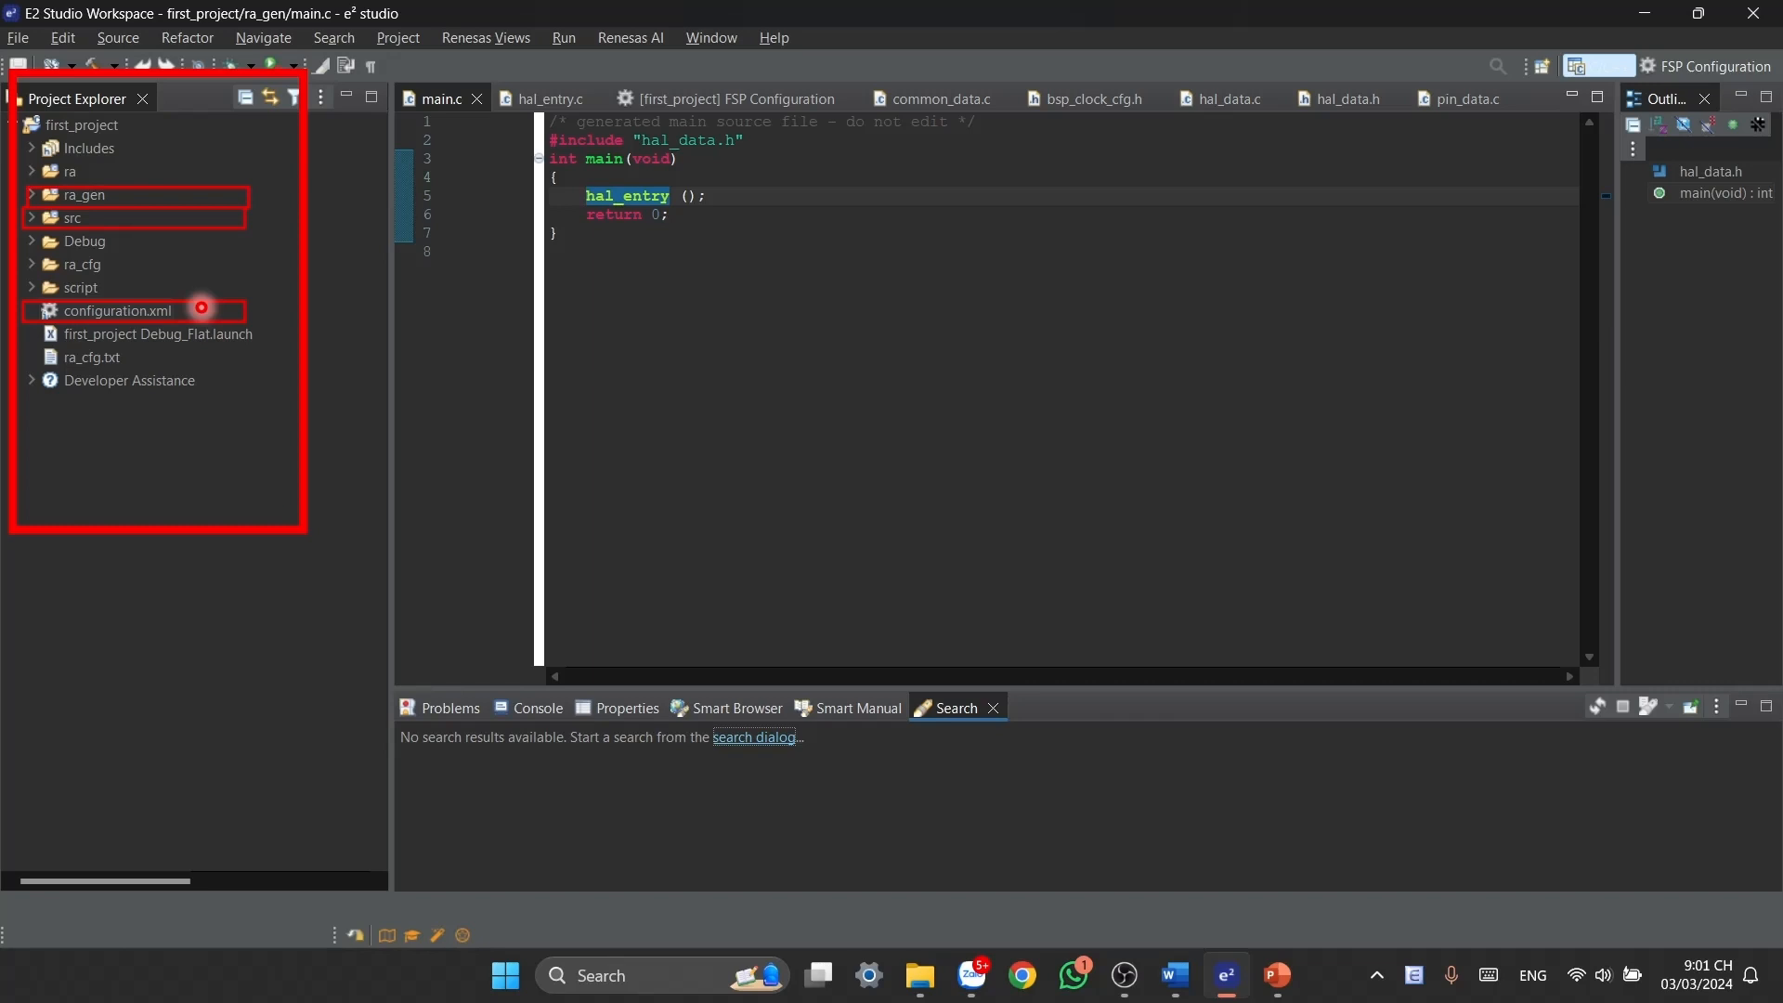
mouse_move(187, 201)
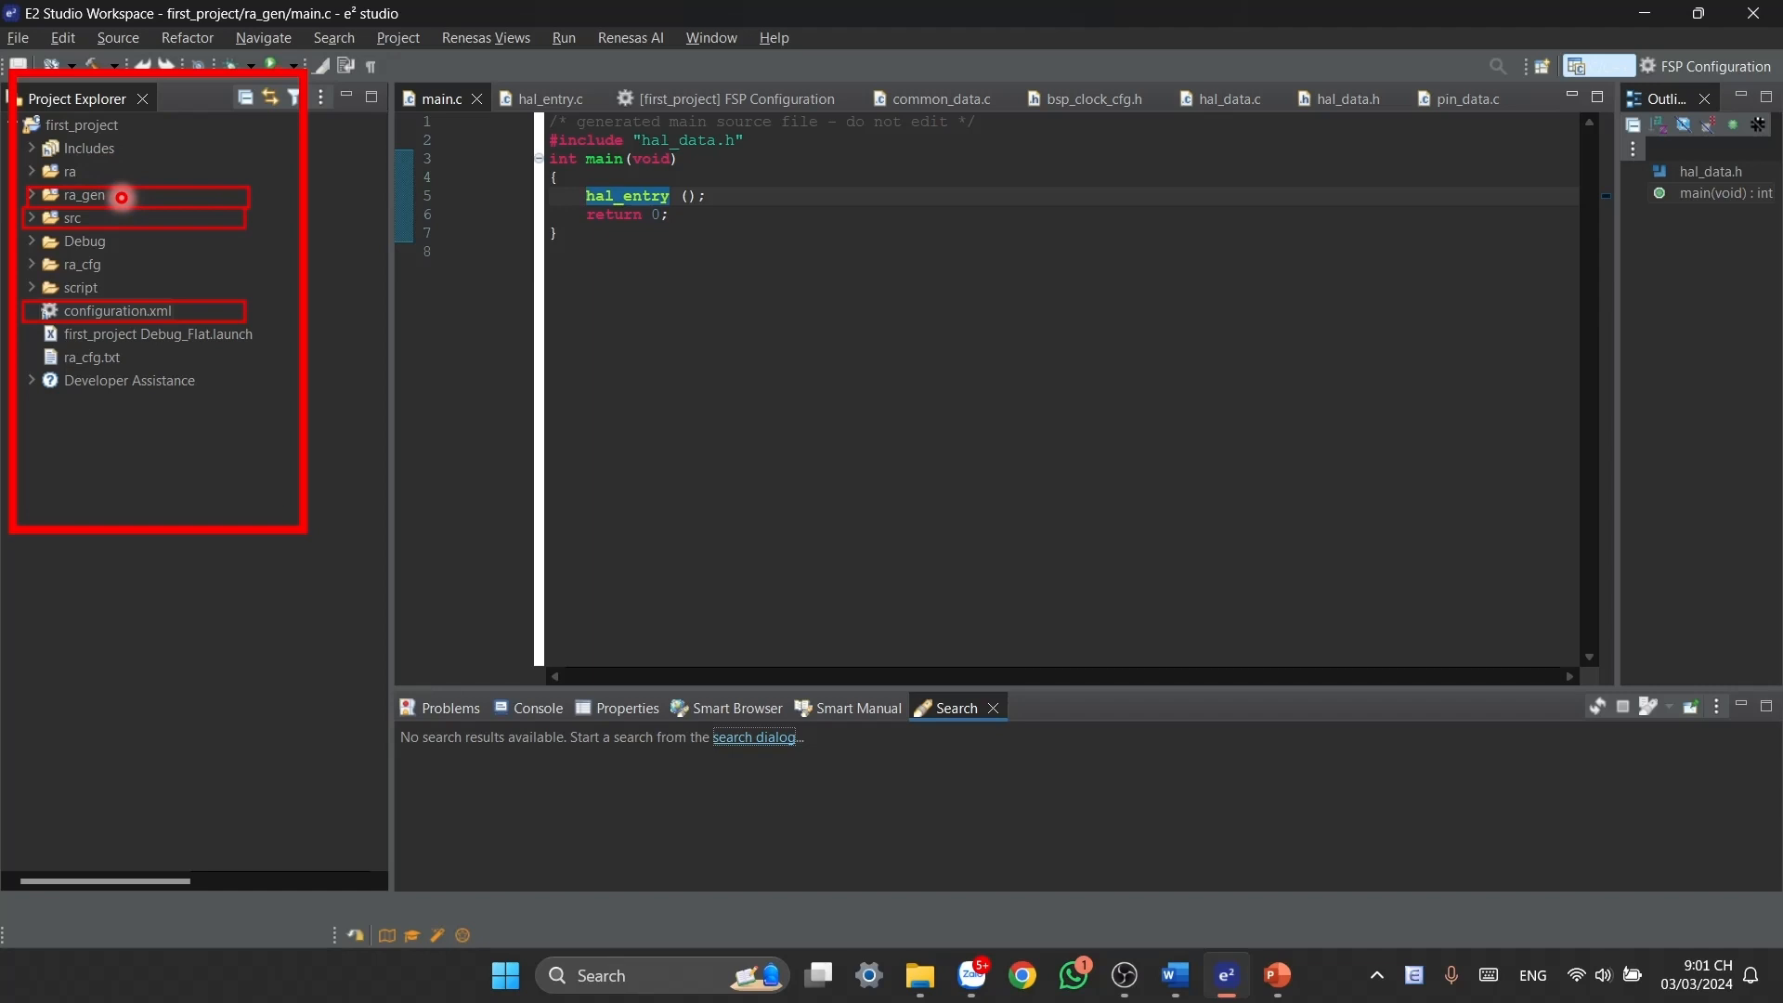
mouse_move(110, 216)
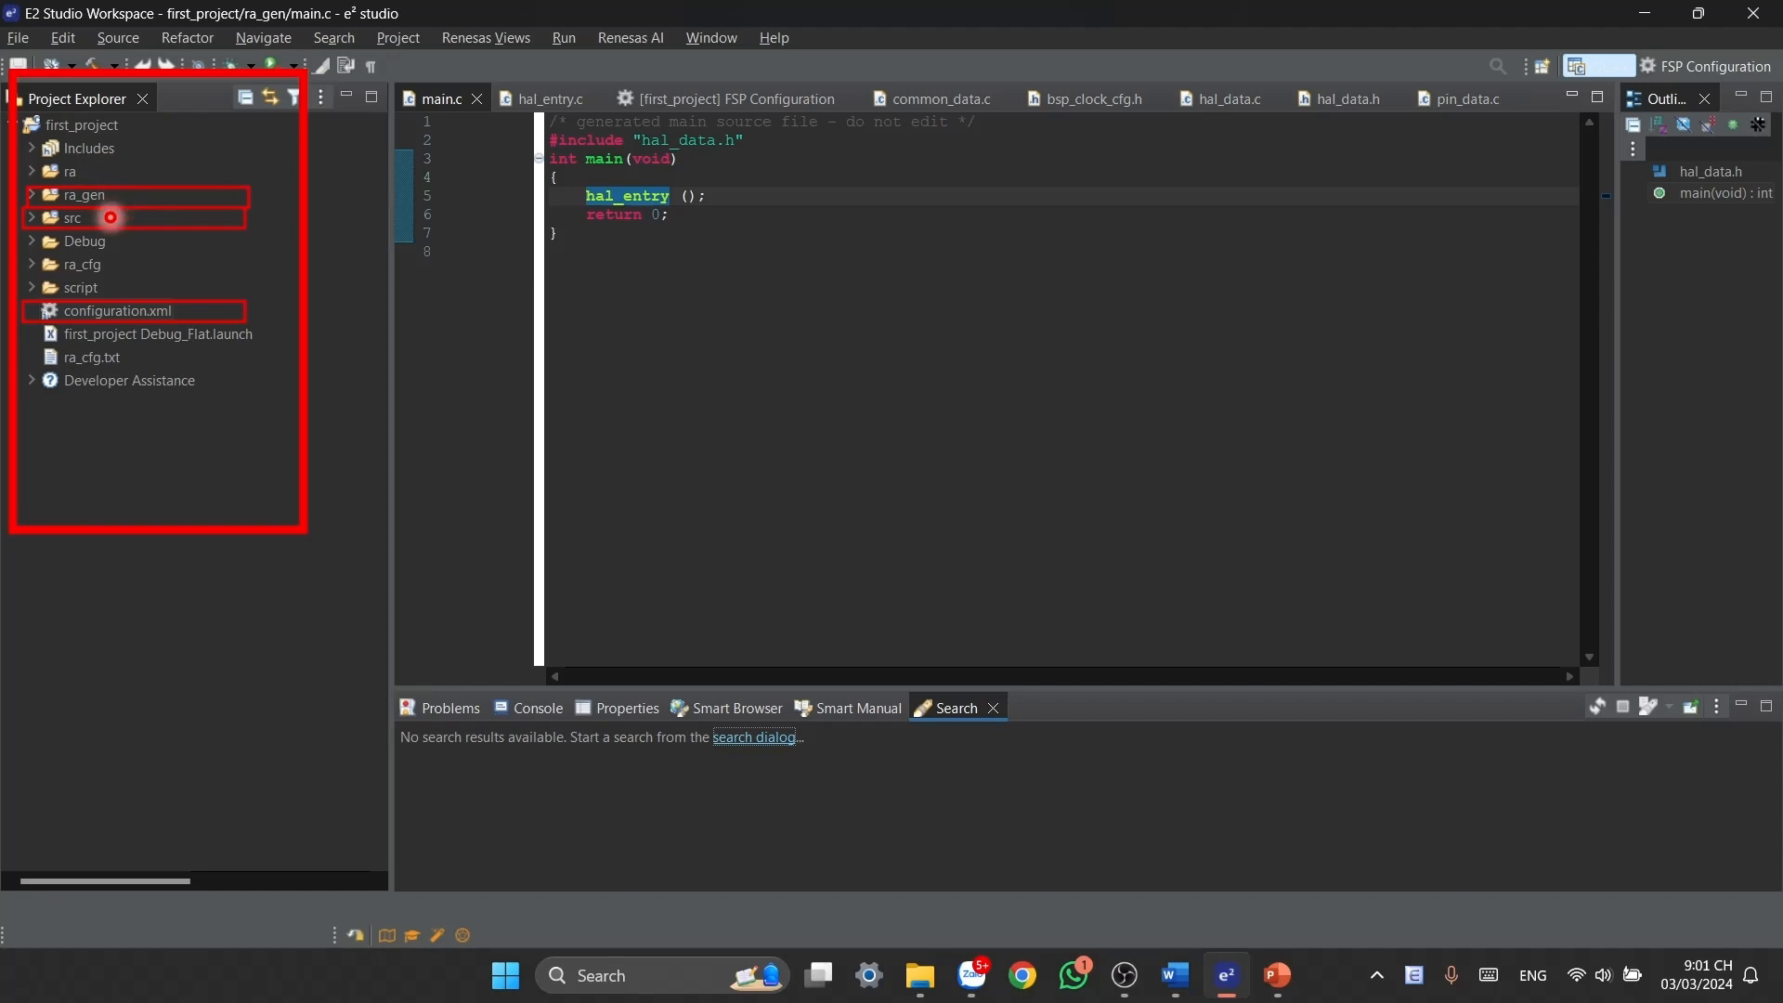